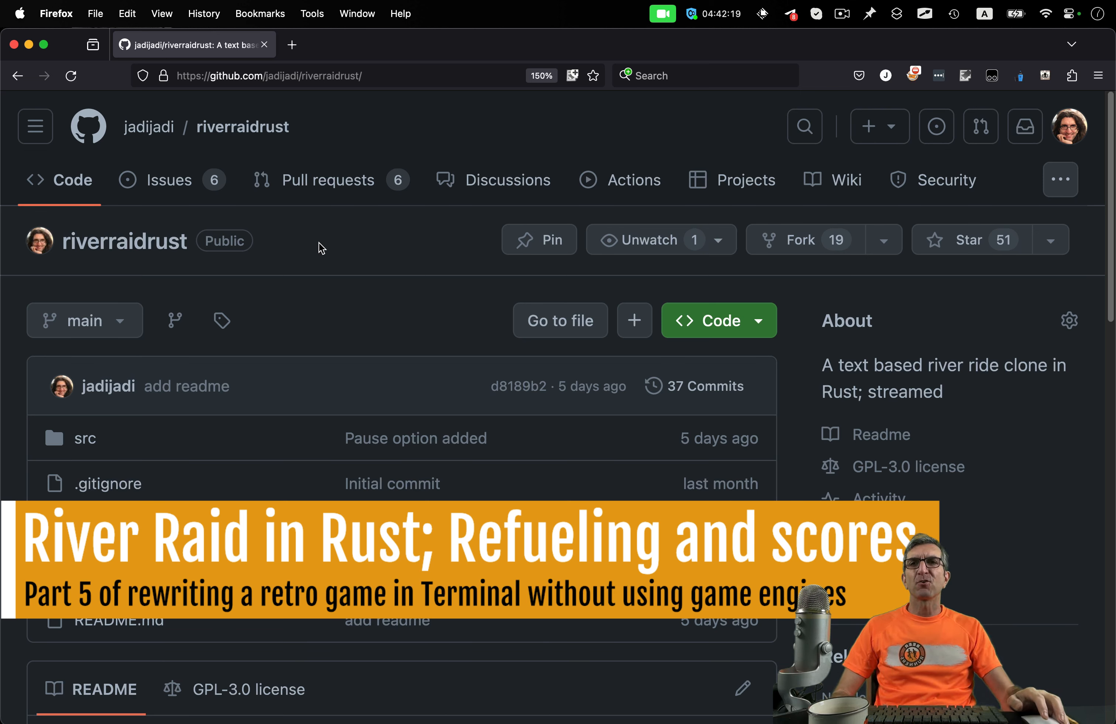
mouse_move(355, 291)
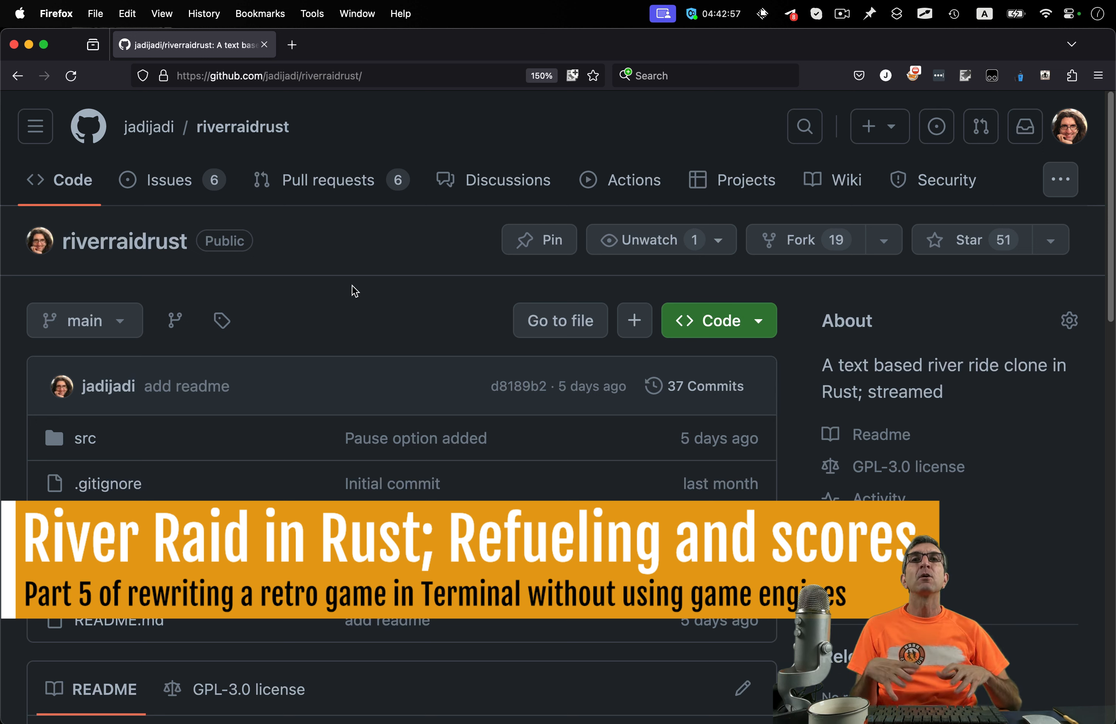
mouse_move(337, 301)
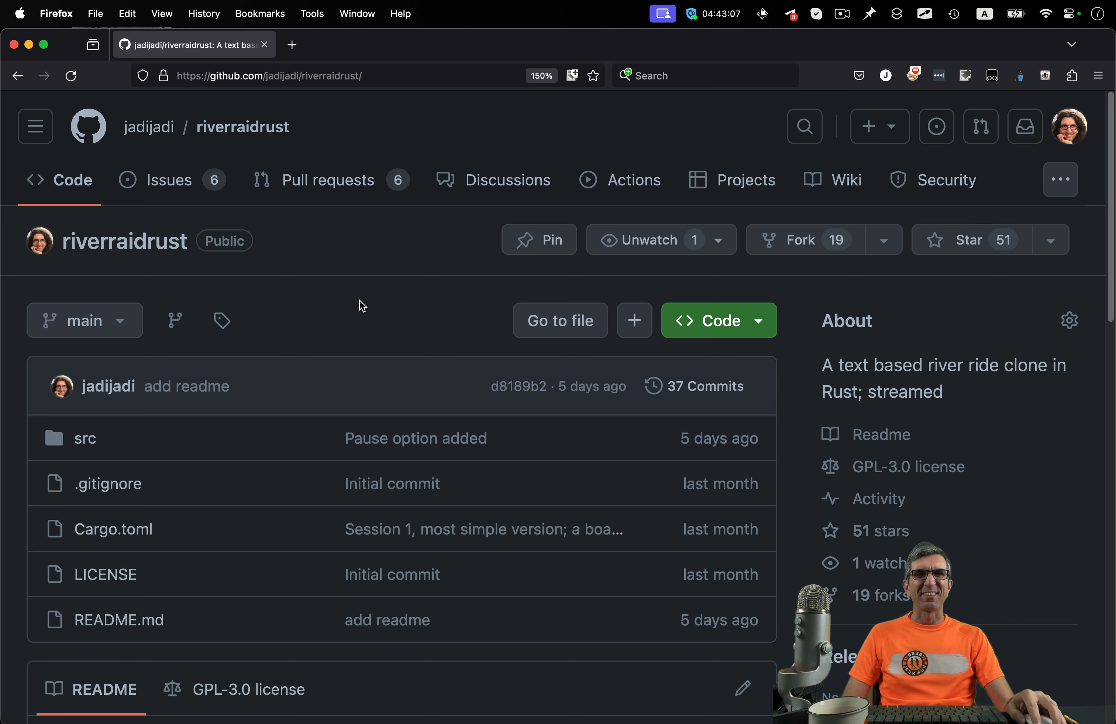
mouse_move(347, 306)
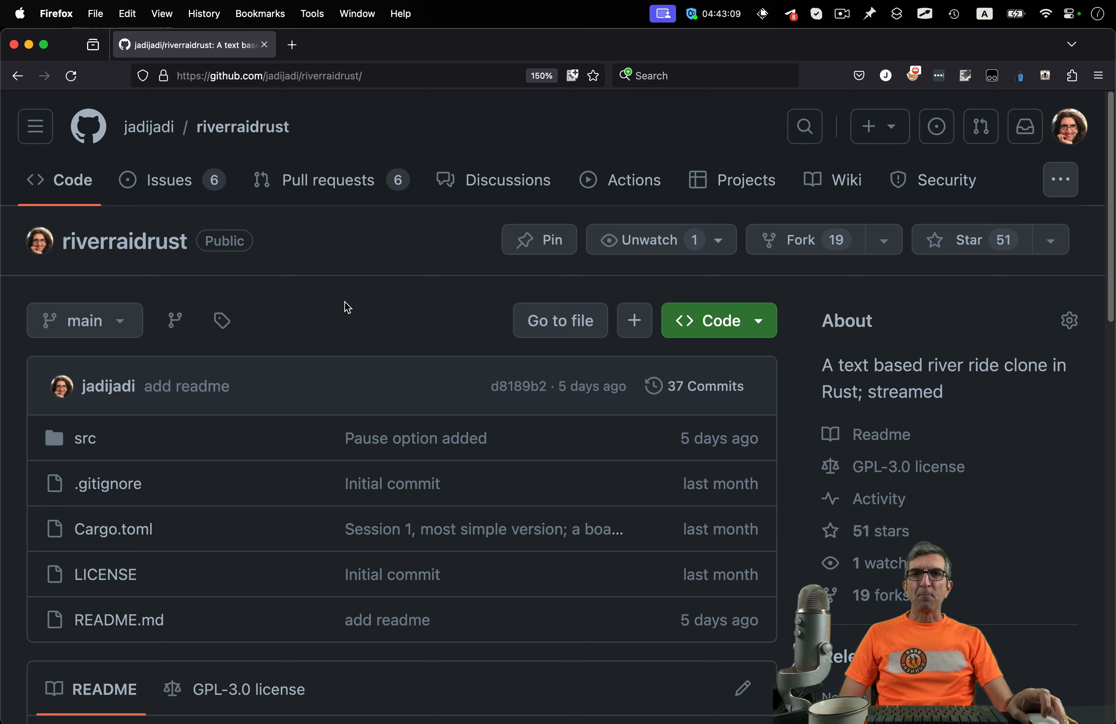
scroll(down, 3)
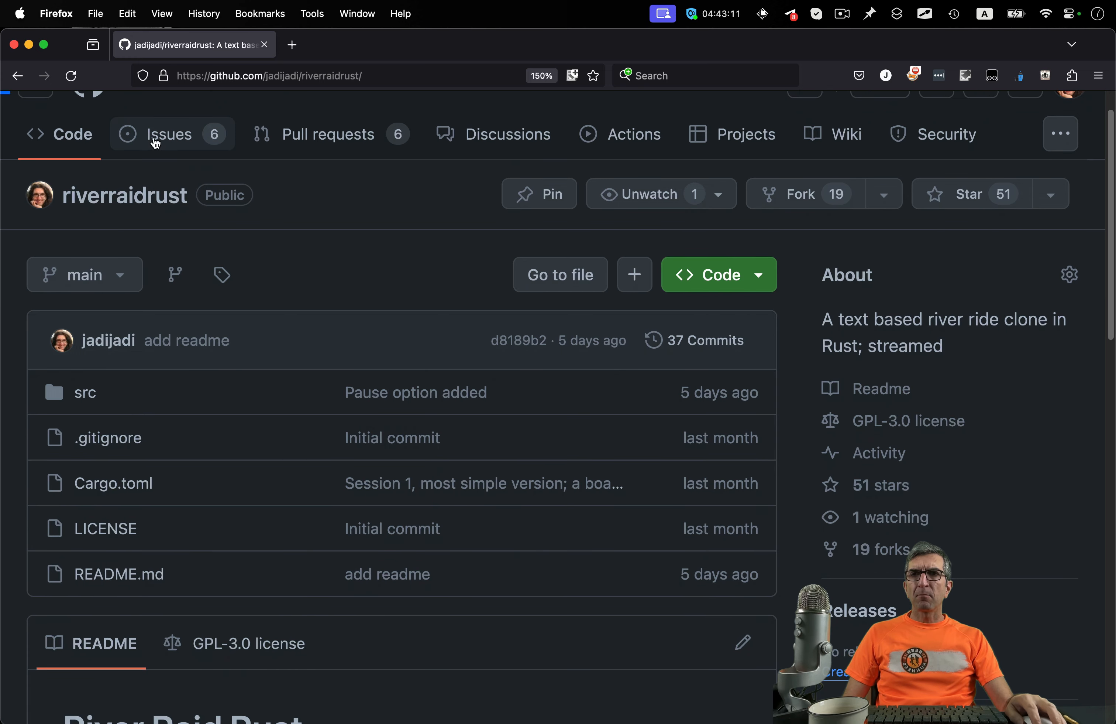
click(328, 134)
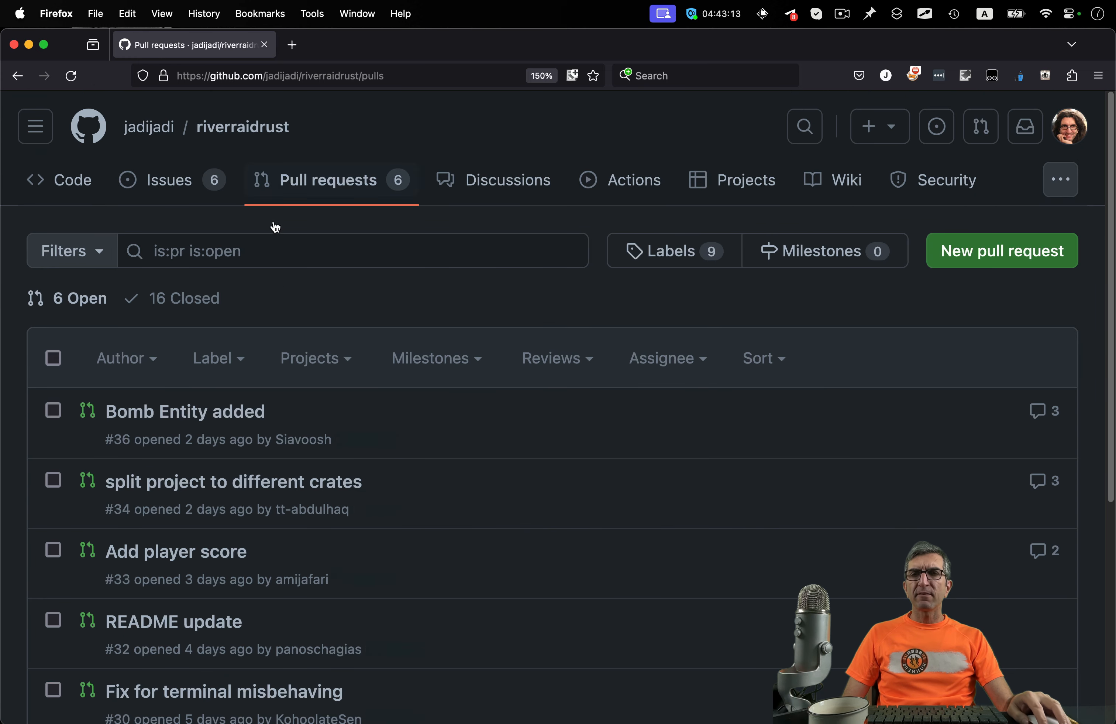
scroll(down, 3)
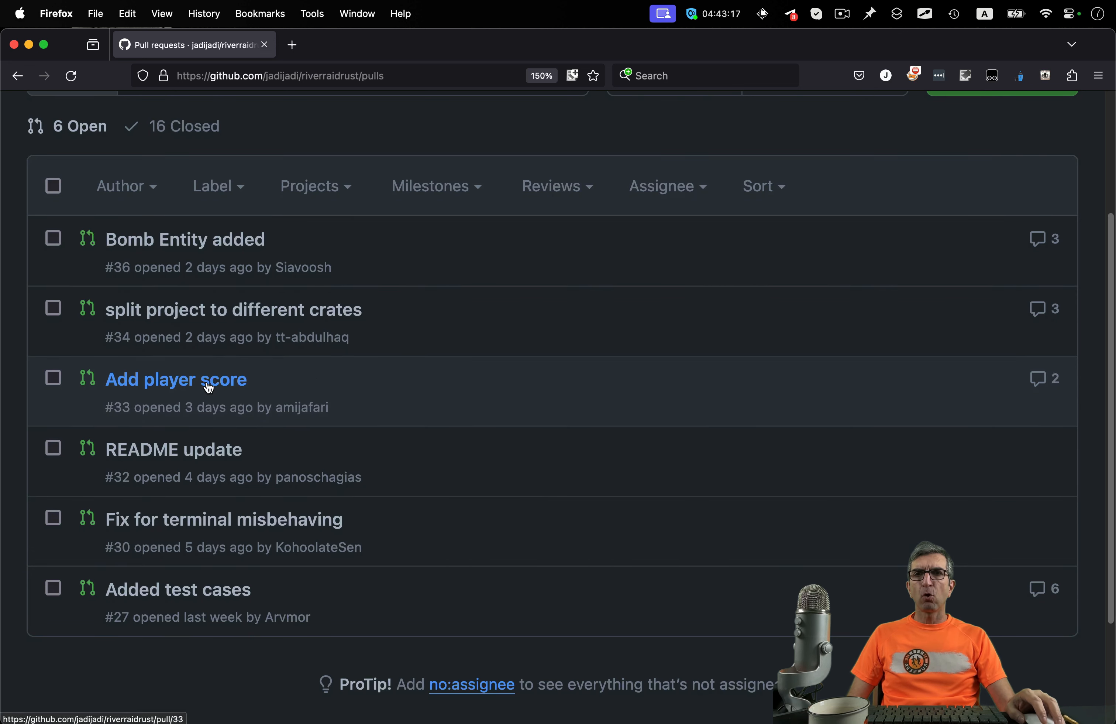
mouse_move(338, 438)
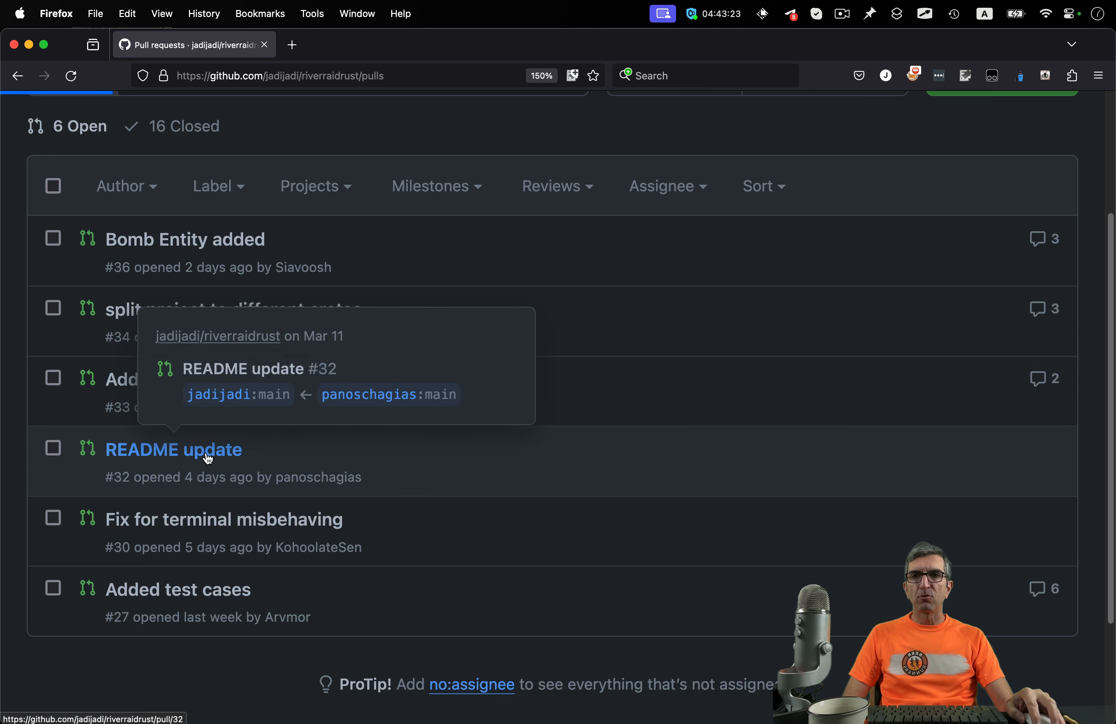
click(172, 449)
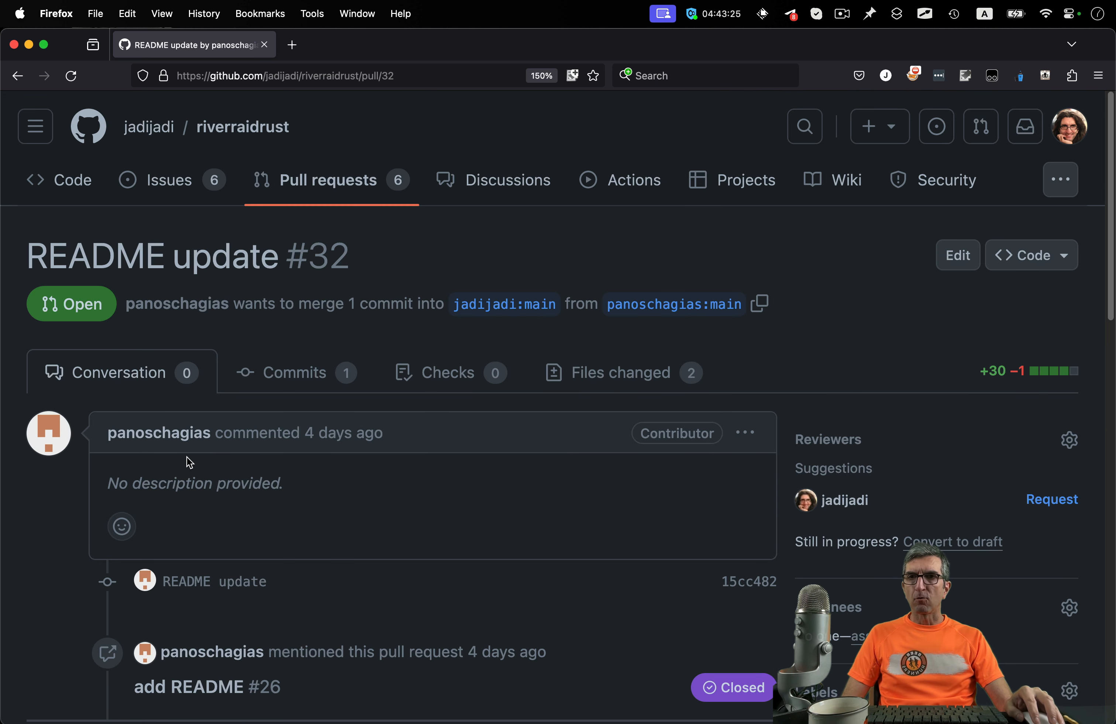
mouse_move(158, 452)
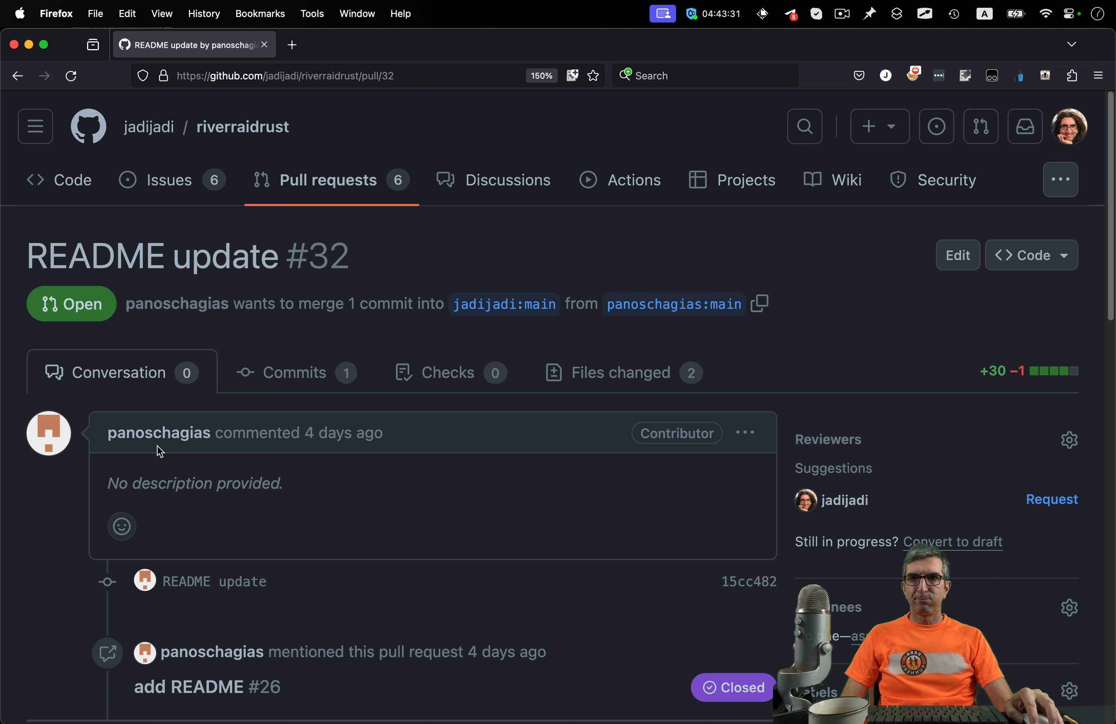
mouse_move(217, 448)
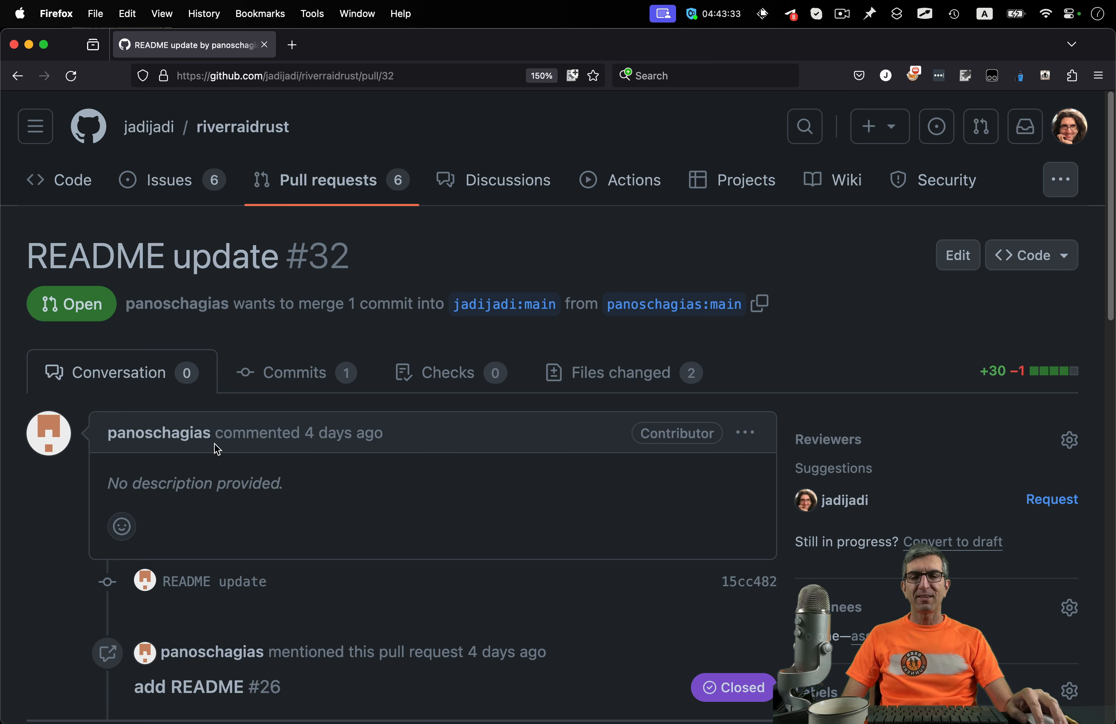
scroll(down, 3)
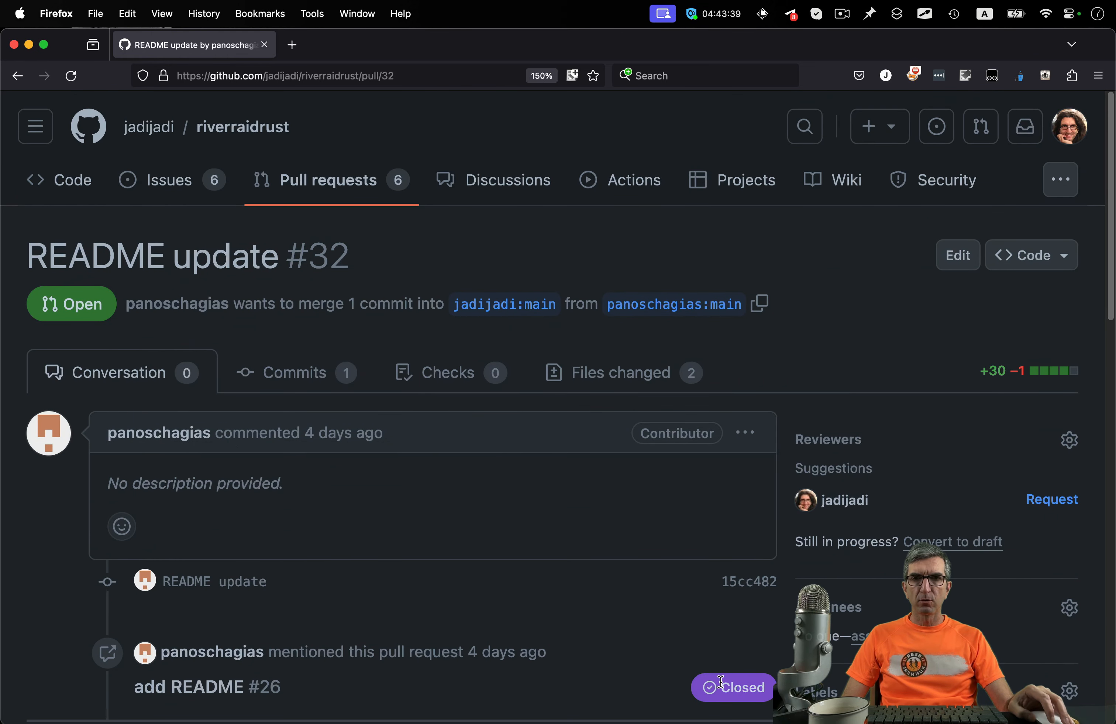
mouse_move(344, 577)
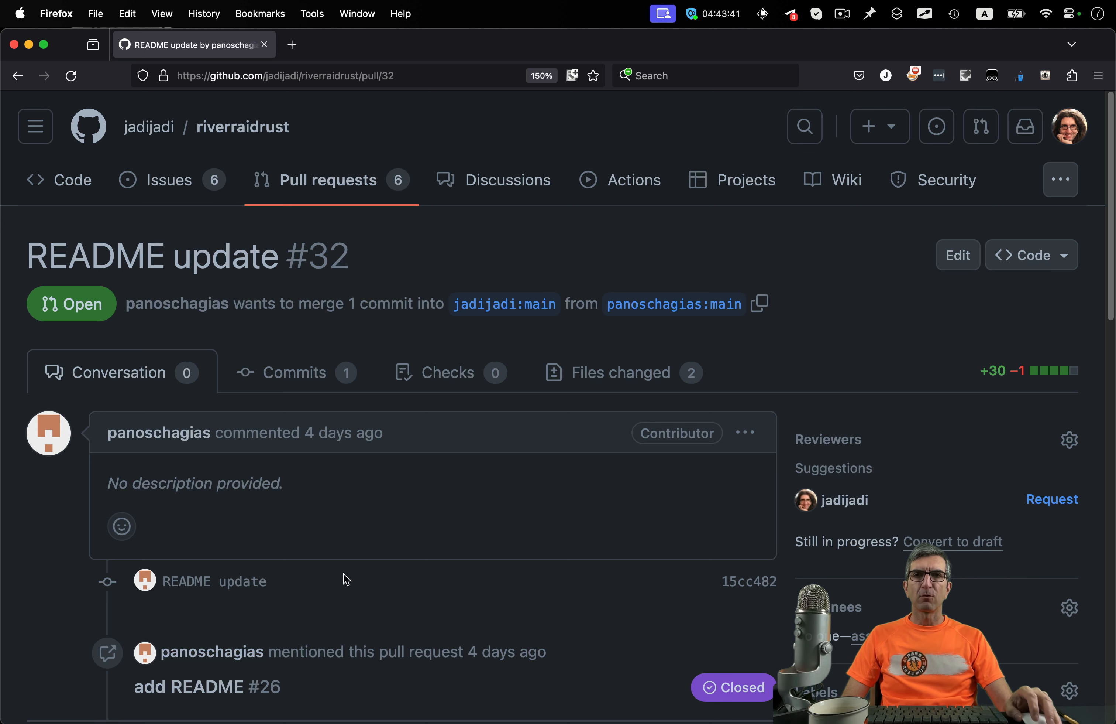
mouse_move(505, 311)
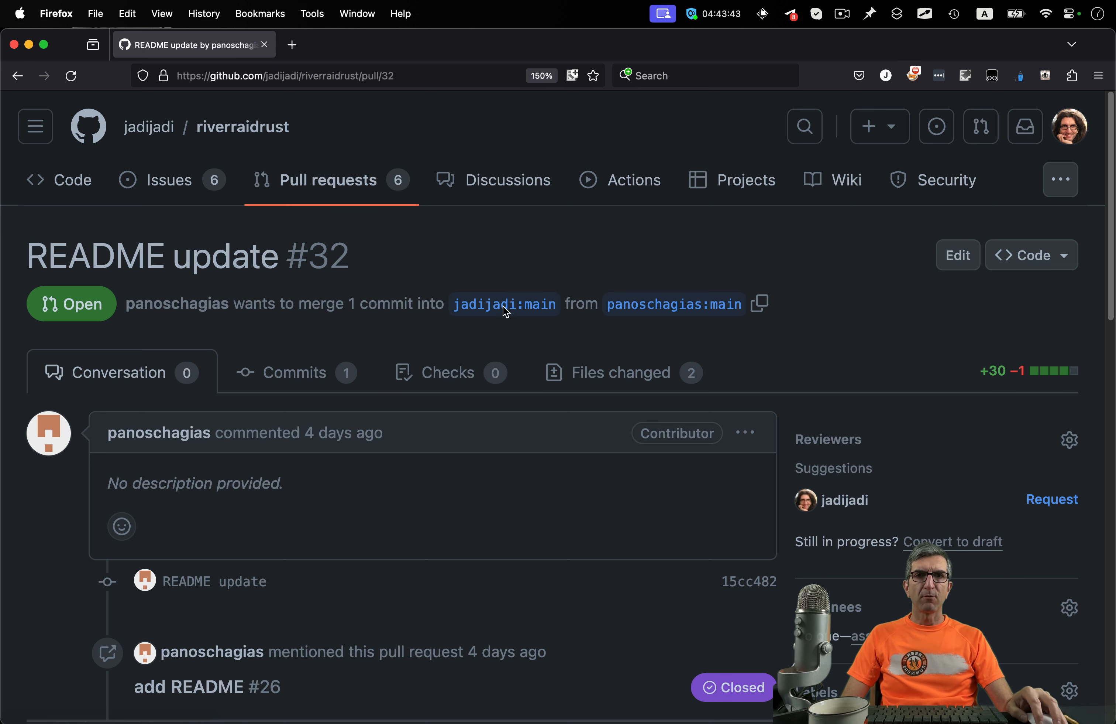
Step: Review the README update's changed files and return to the conversation
click(621, 373)
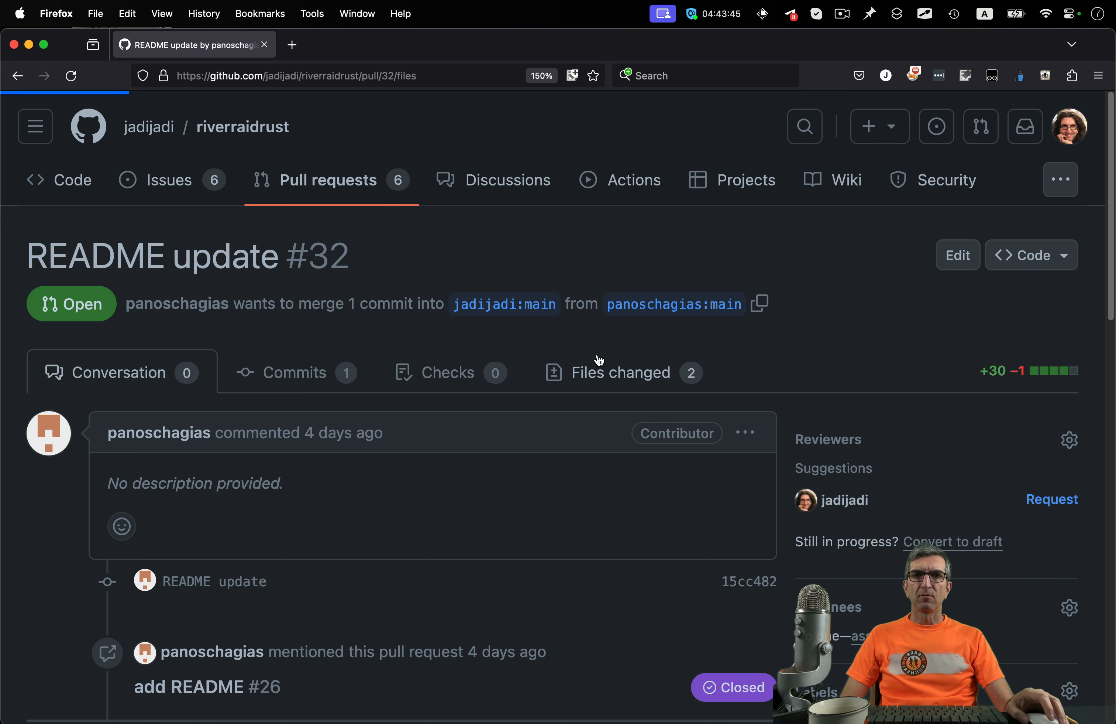
click(620, 372)
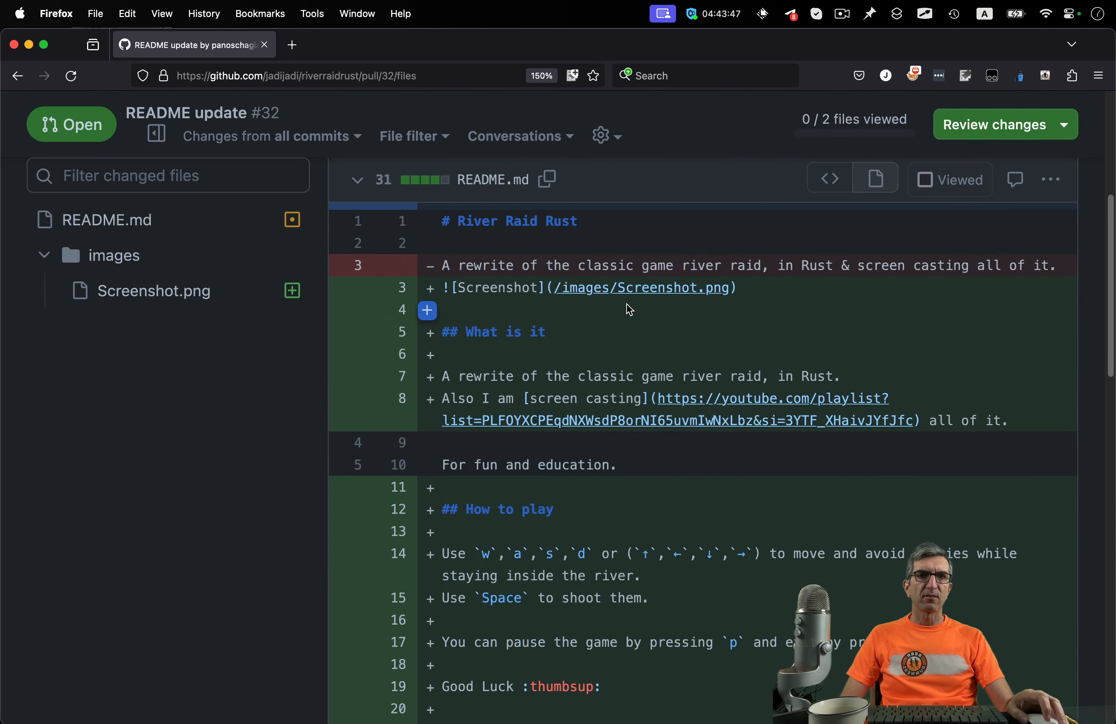
scroll(down, 3)
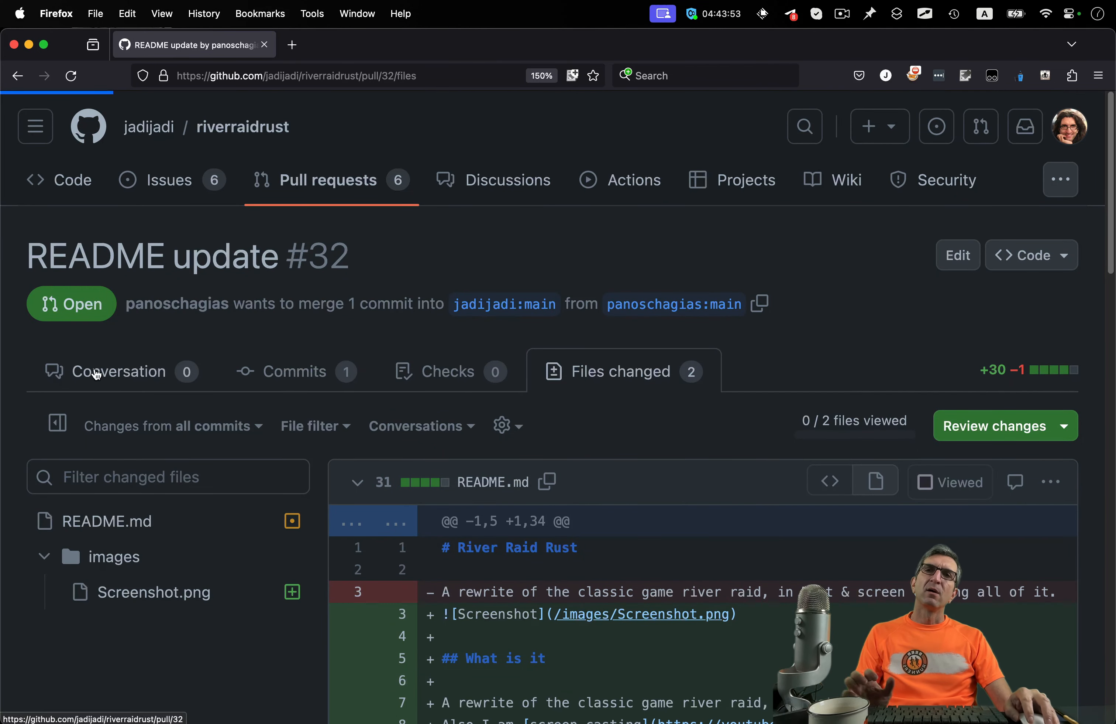
click(121, 371)
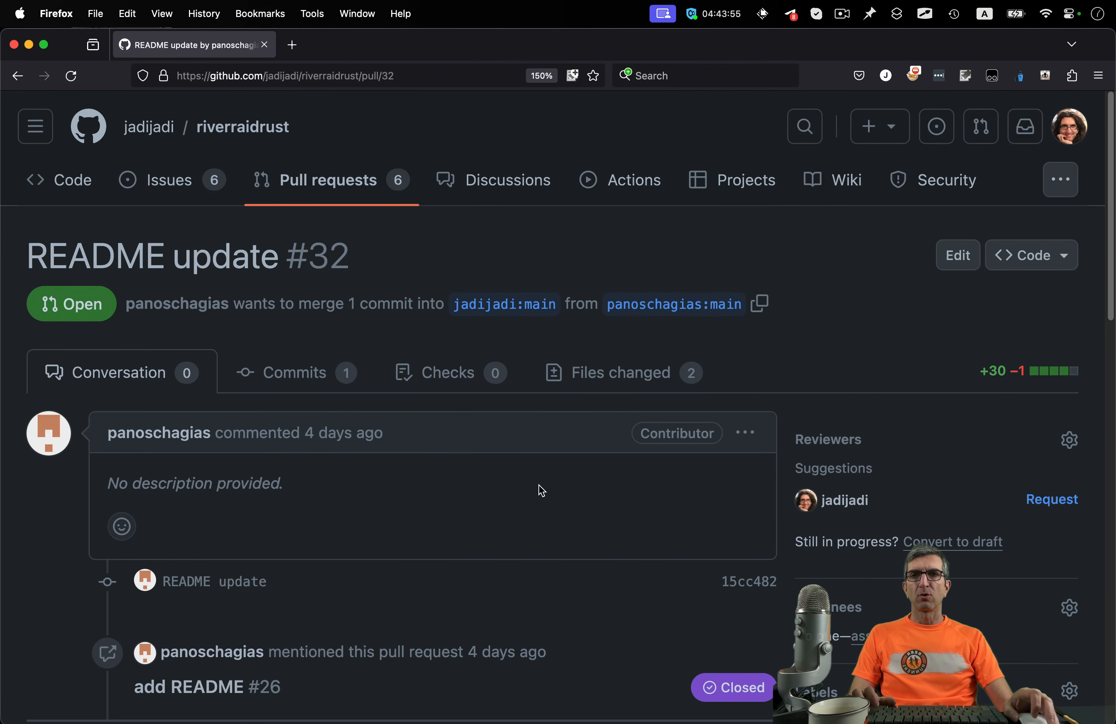
Step: Merge pull request #32 into main, confirming the merge, and return to the open PR list
scroll(down, 3)
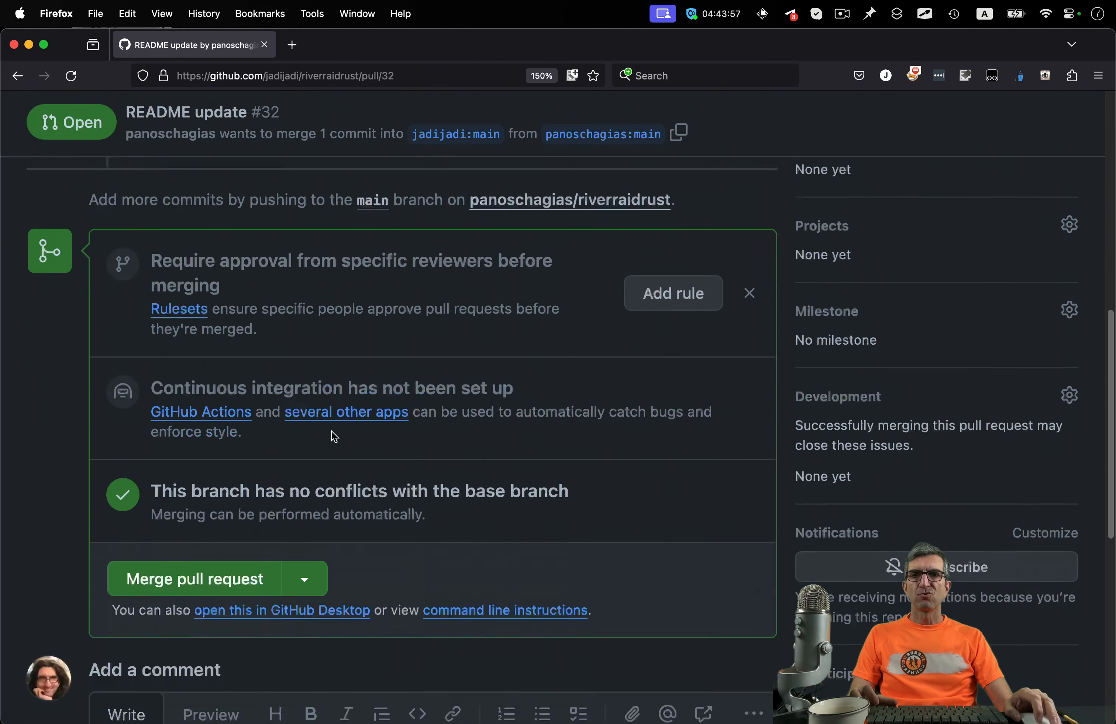
click(192, 578)
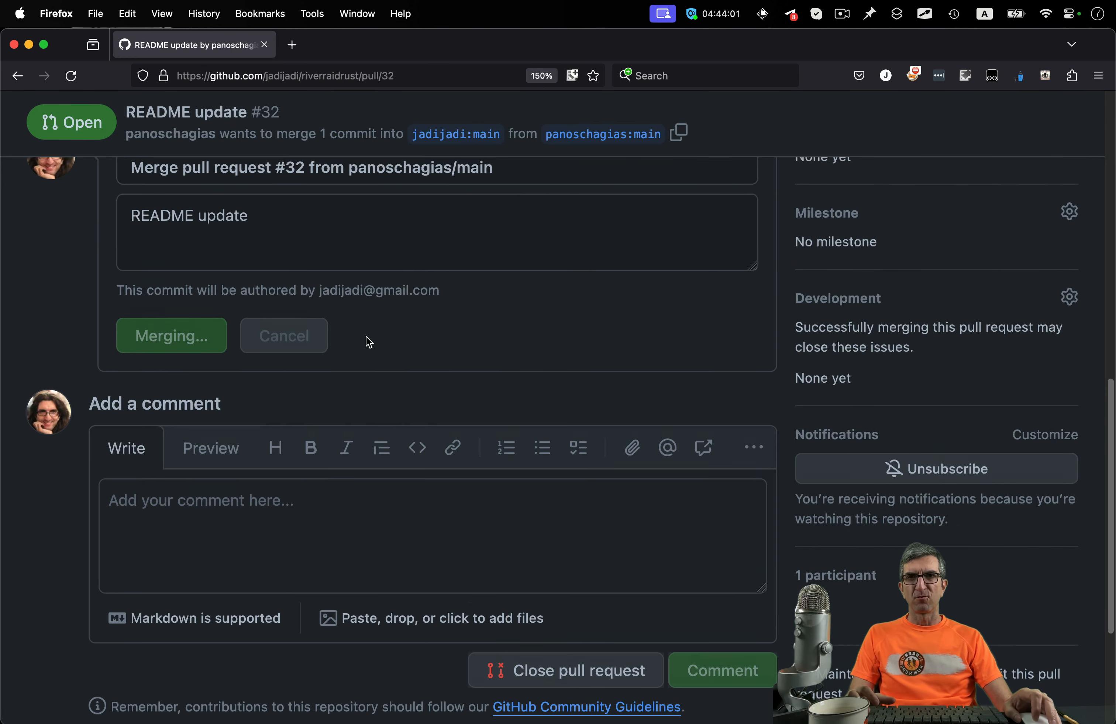
click(171, 335)
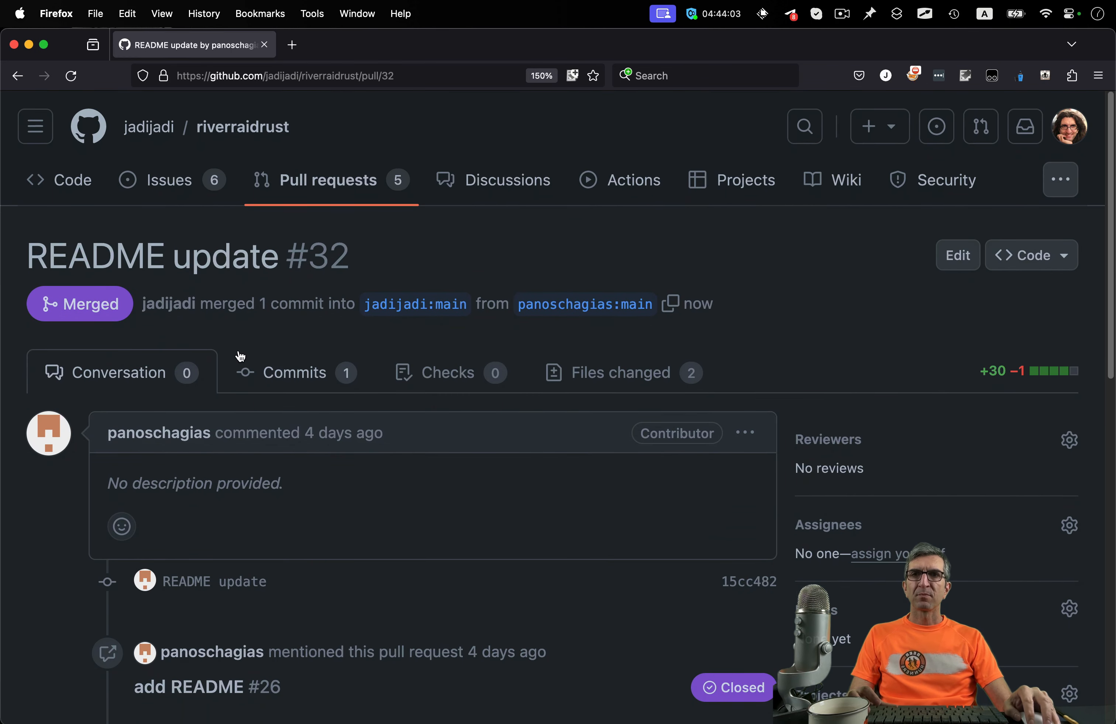
click(328, 179)
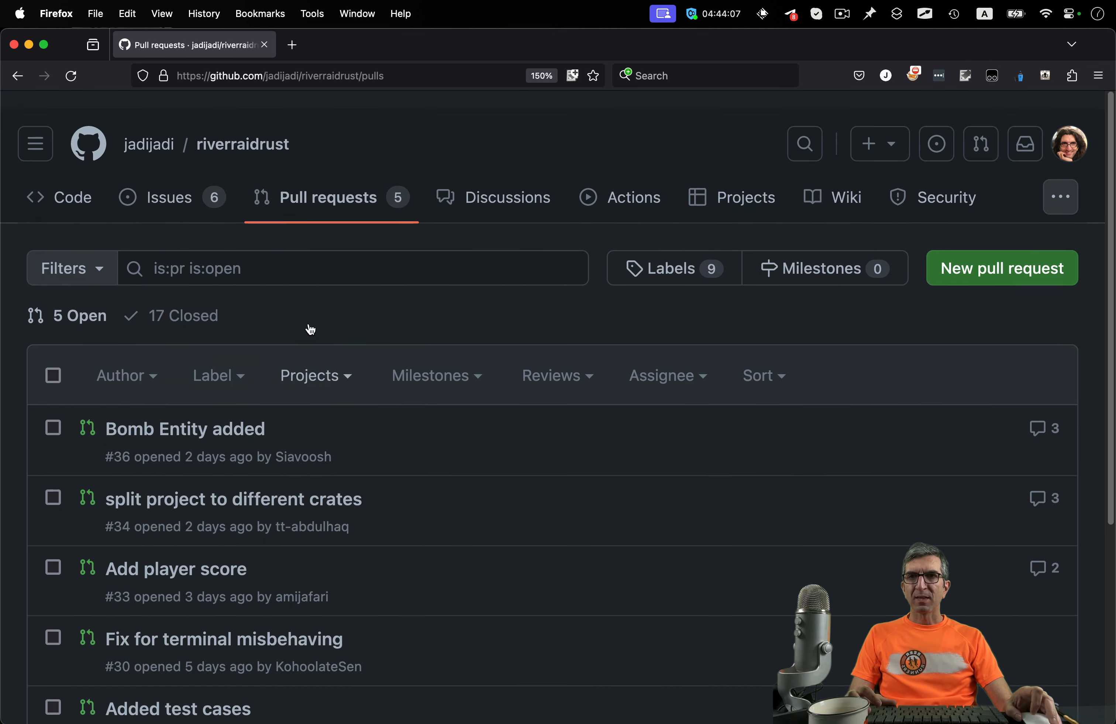
Step: Bring up PR #30 'Fix for terminal misbehaving' and review its one-line code change
scroll(down, 3)
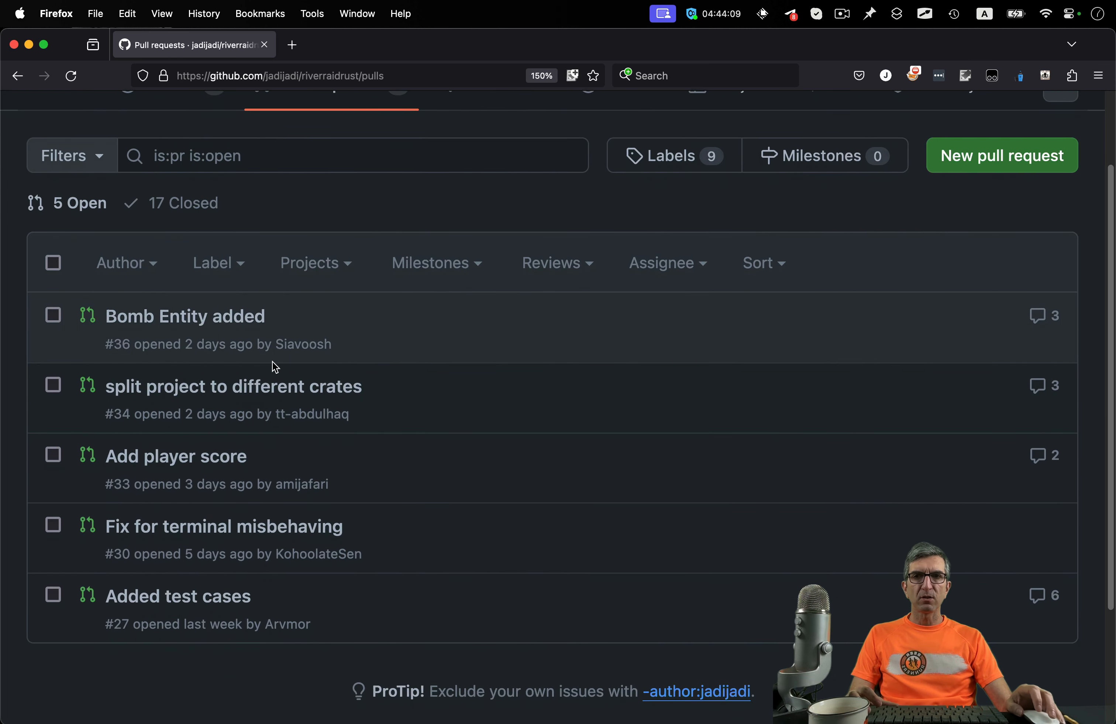
mouse_move(223, 526)
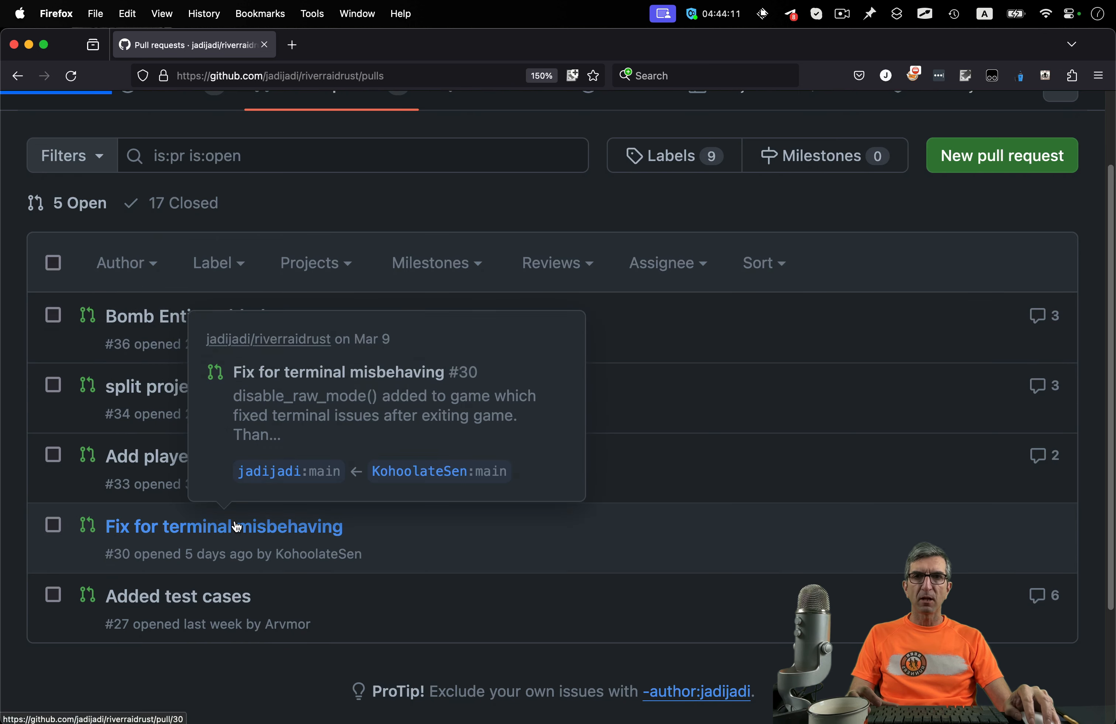
click(223, 525)
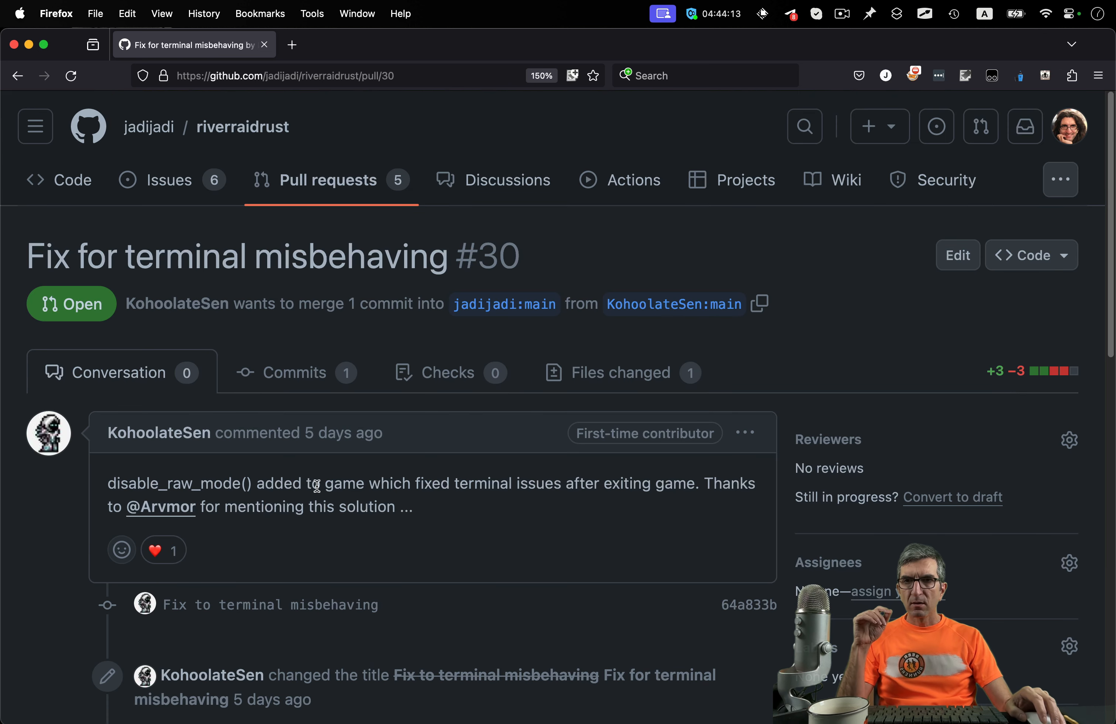
scroll(down, 3)
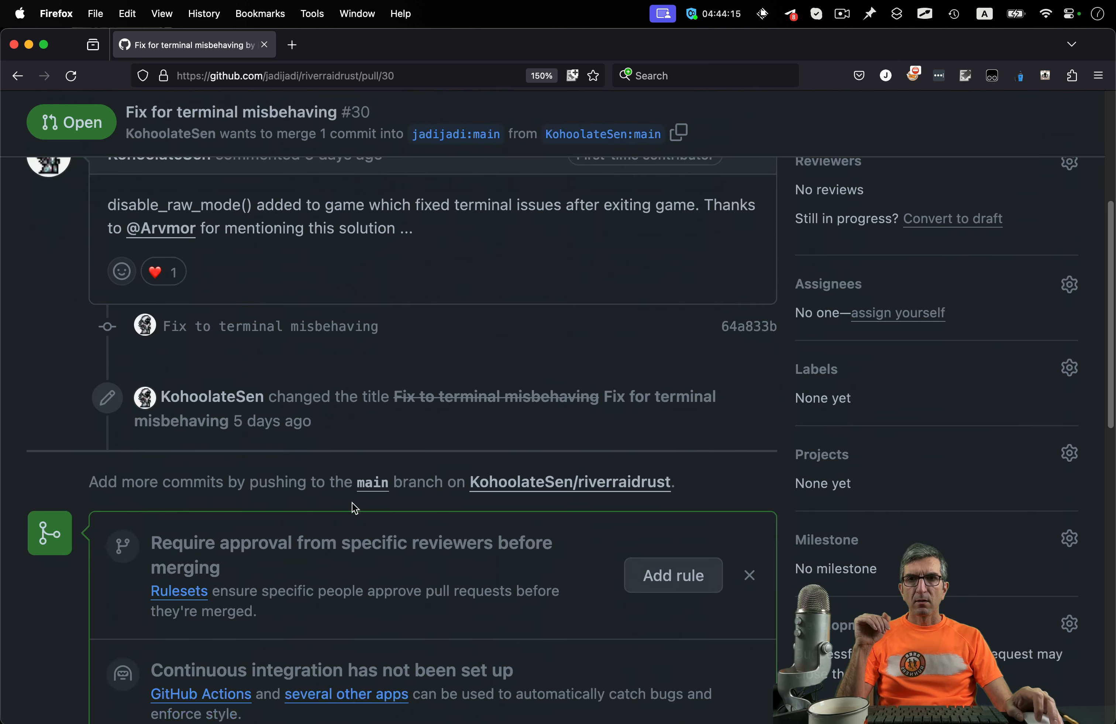
scroll(down, 3)
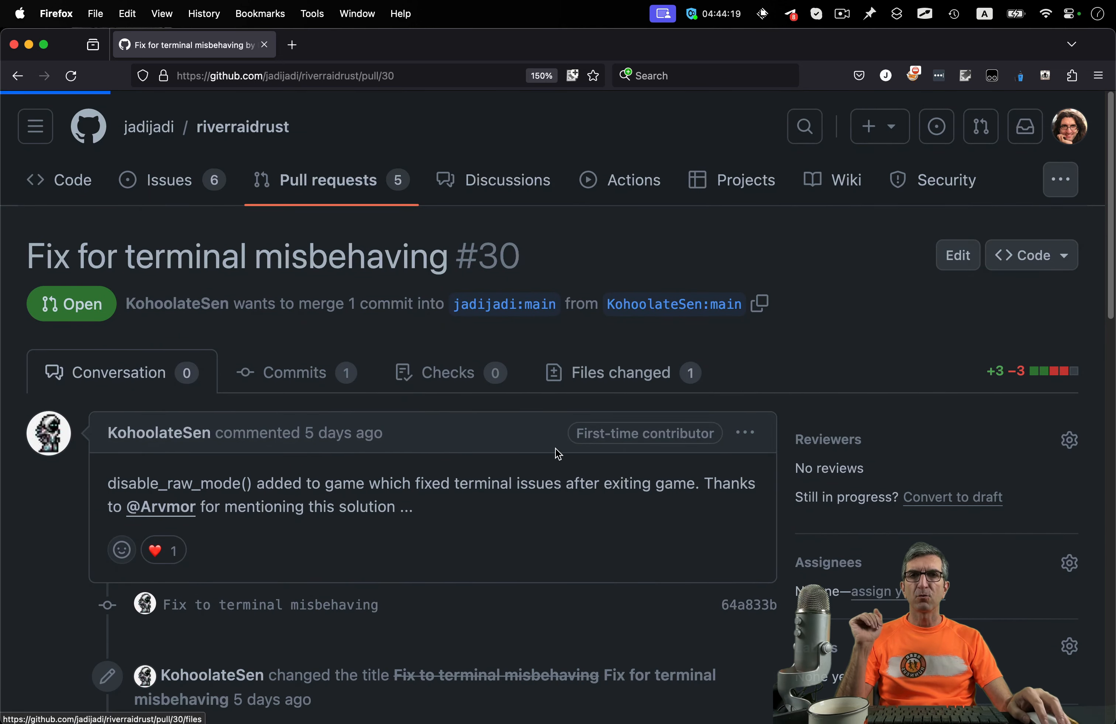
click(623, 372)
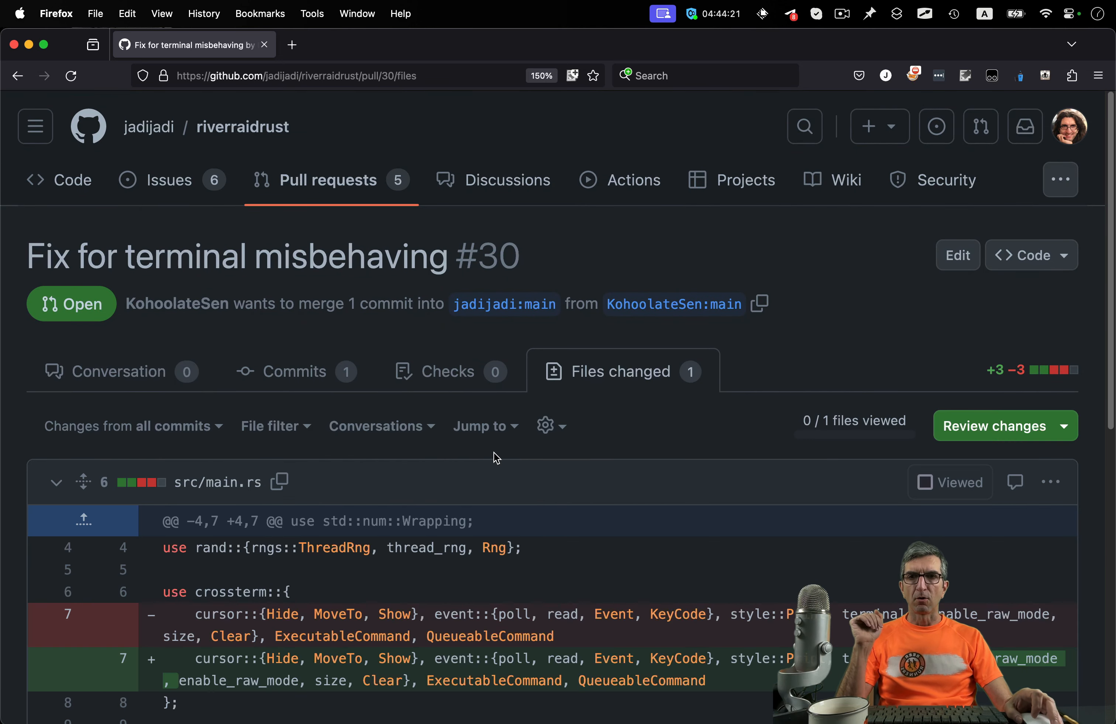
scroll(down, 3)
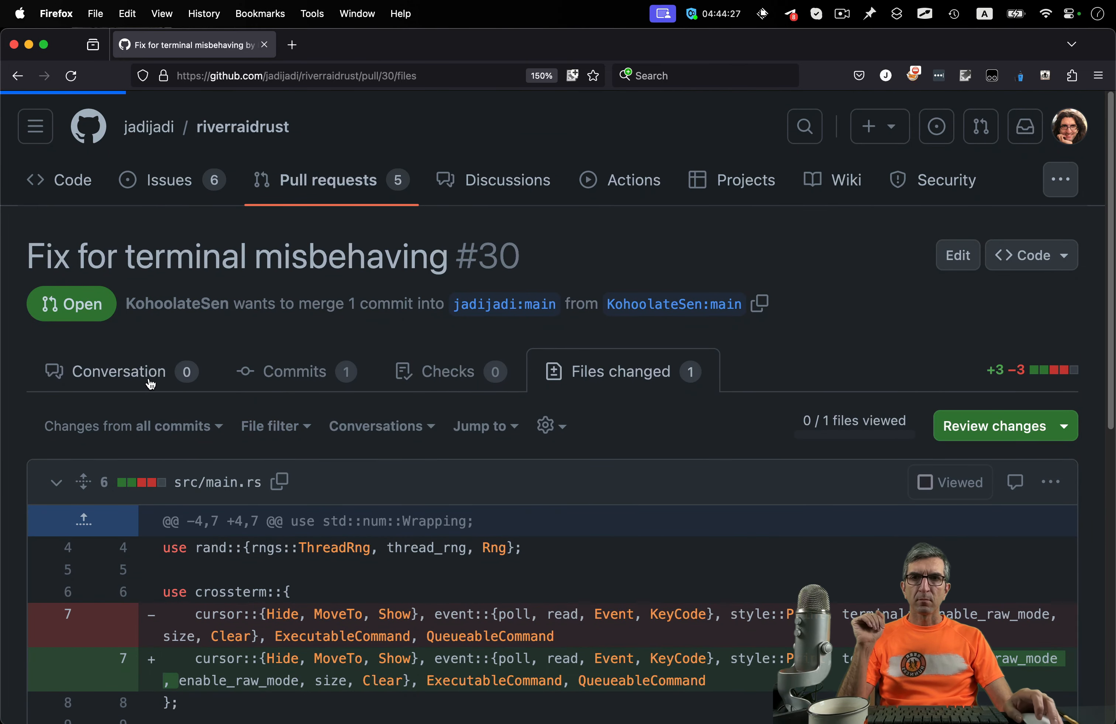
click(120, 371)
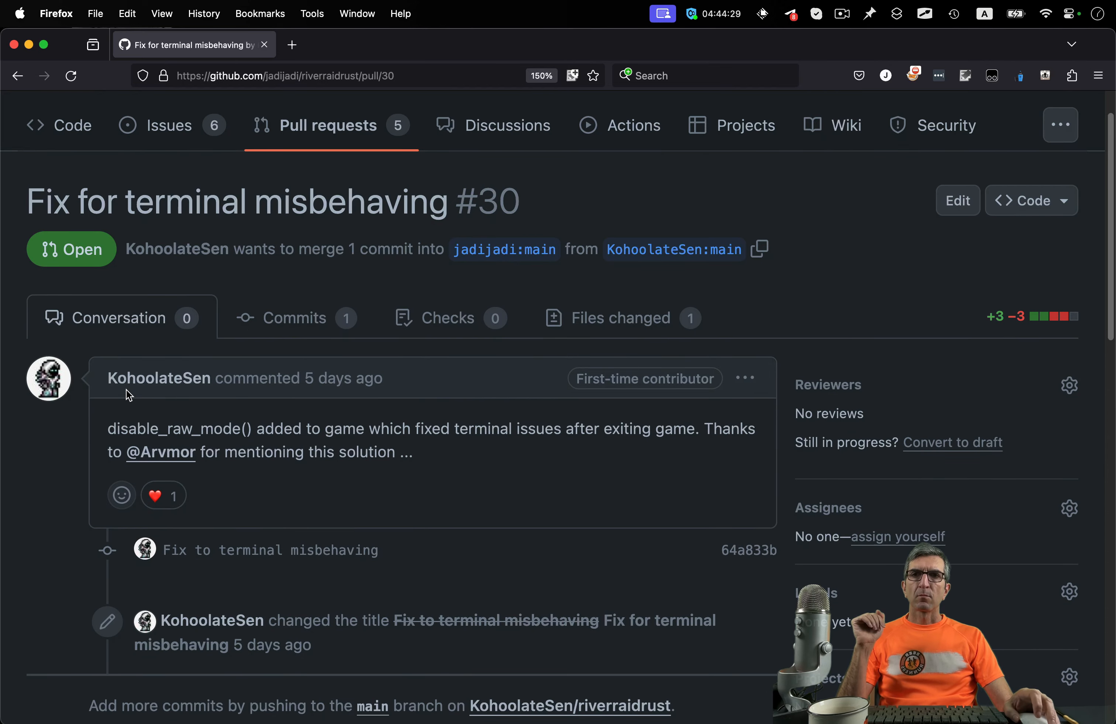
Step: Merge pull request #30 into the main branch
scroll(down, 3)
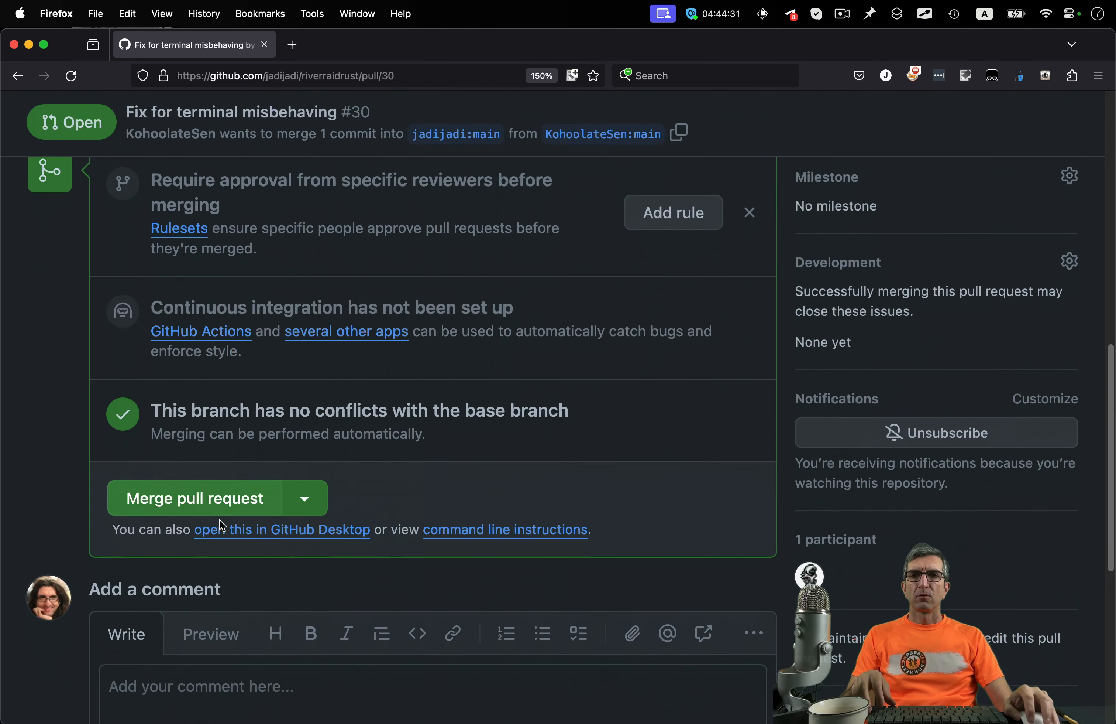
click(192, 496)
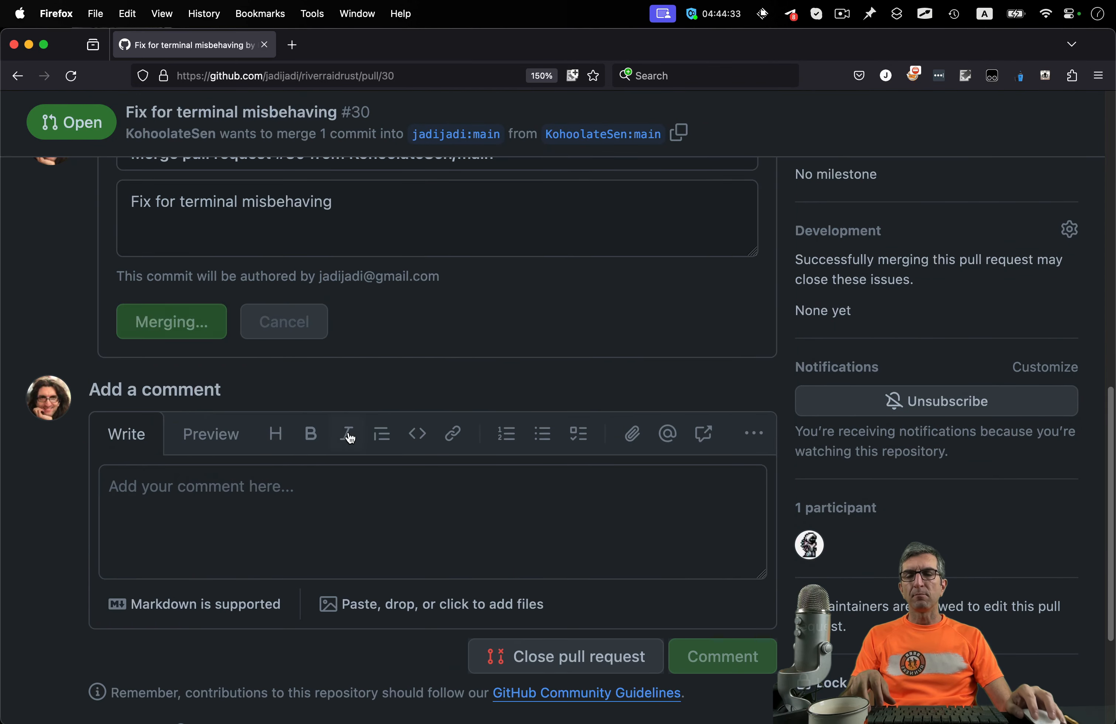
mouse_move(348, 432)
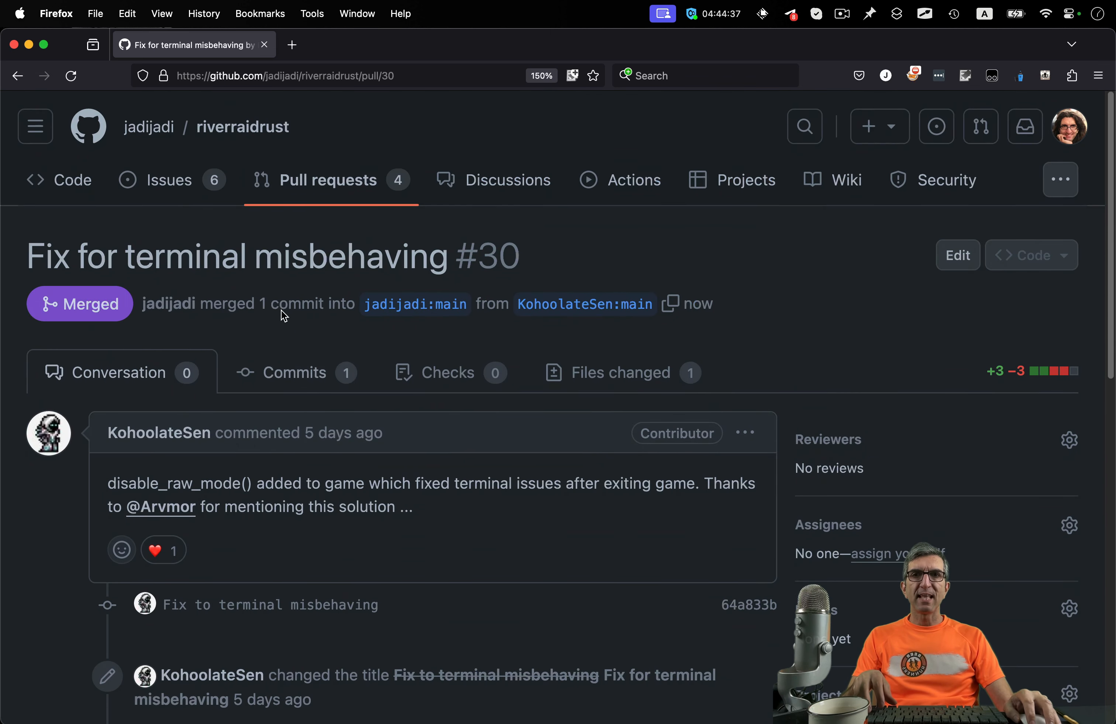
Step: Show the repository's list of four open pull requests
click(328, 179)
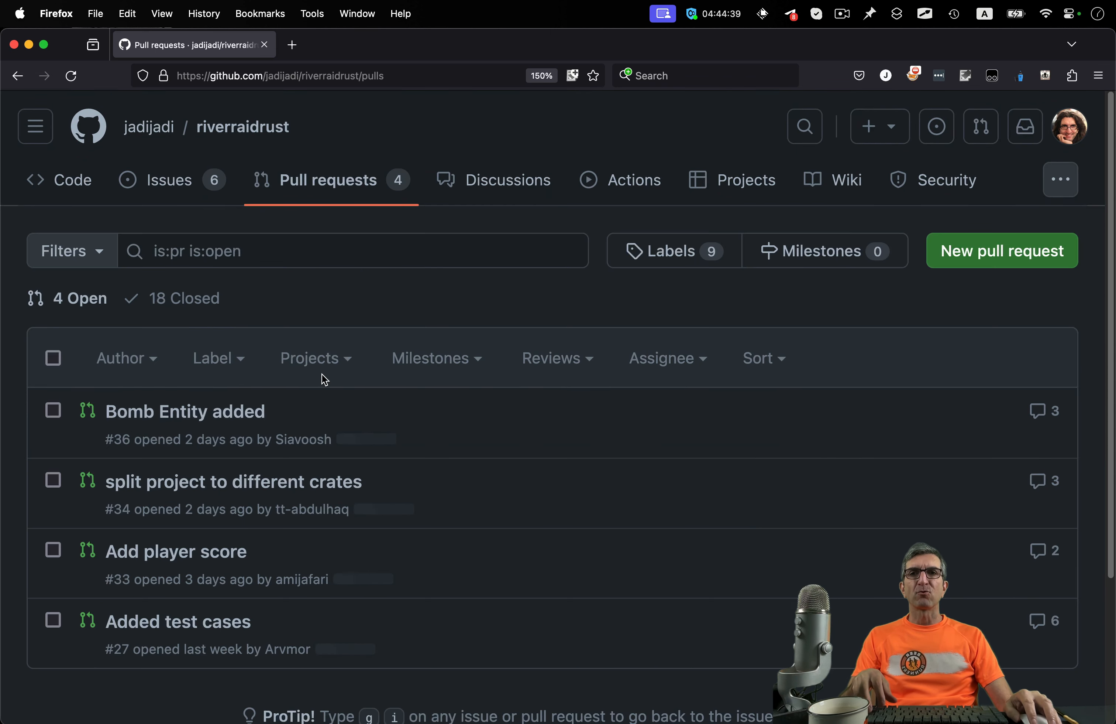
mouse_move(175, 550)
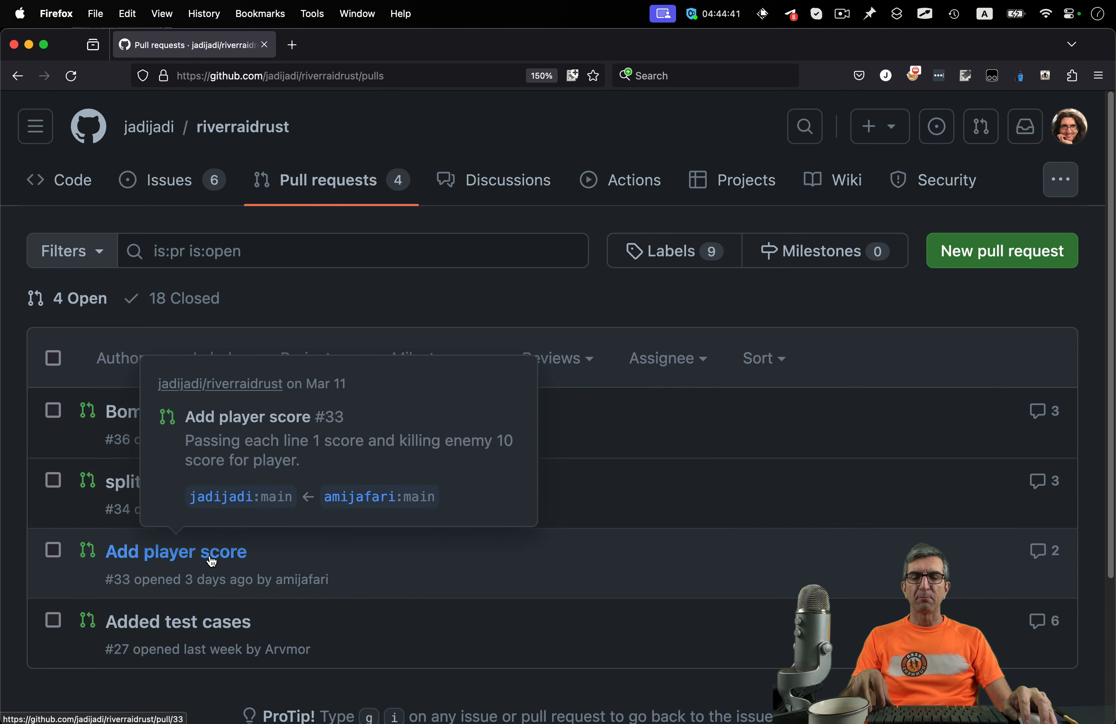
mouse_move(203, 561)
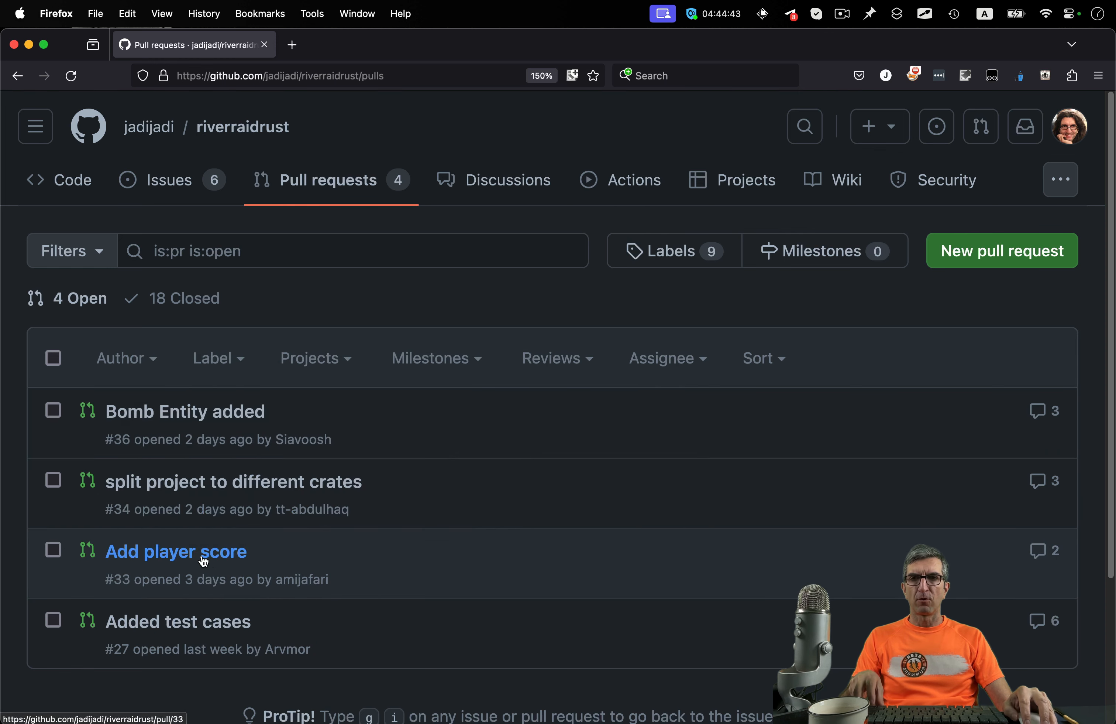
mouse_move(210, 629)
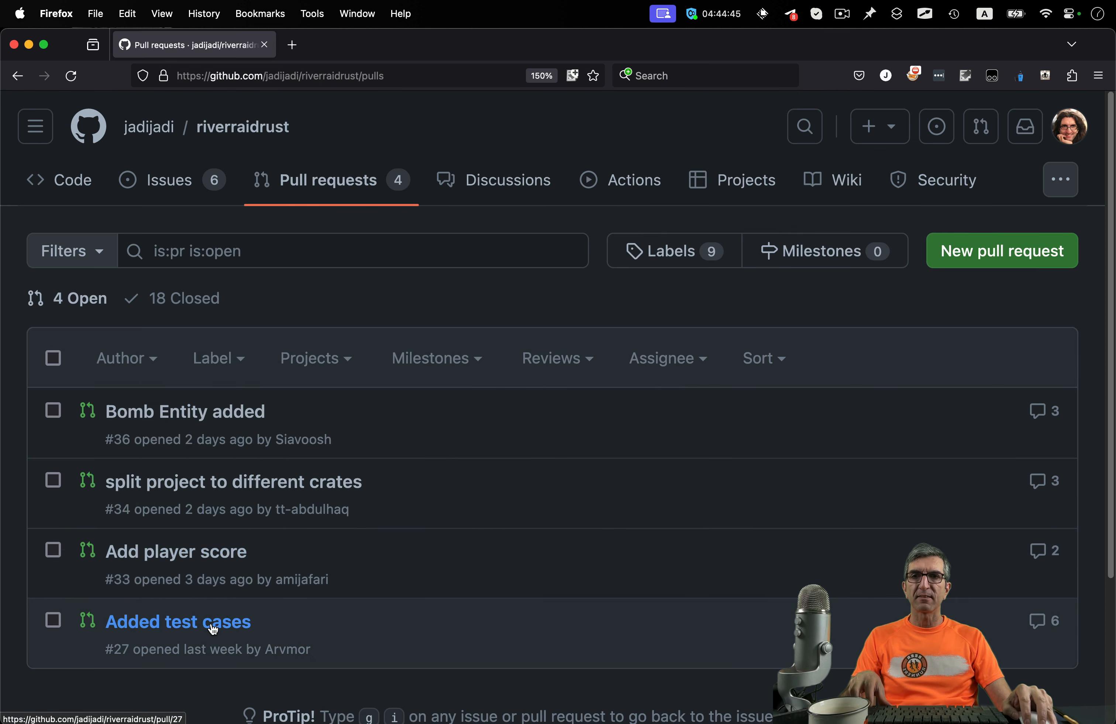
mouse_move(177, 621)
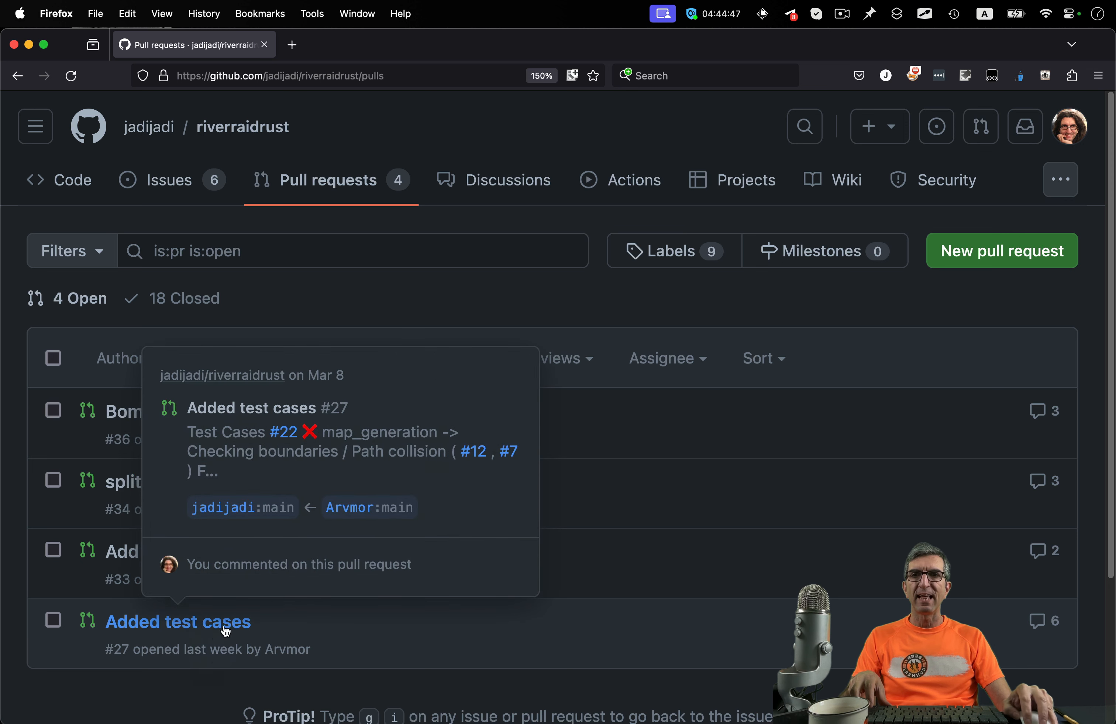
mouse_move(381, 496)
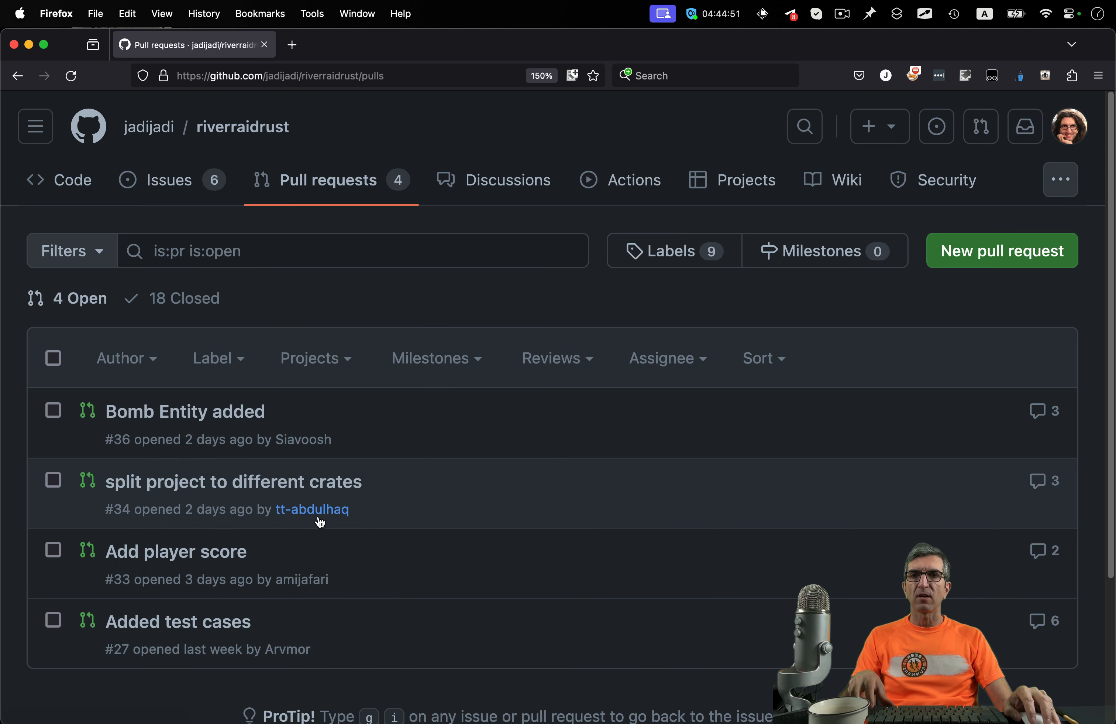
mouse_move(319, 526)
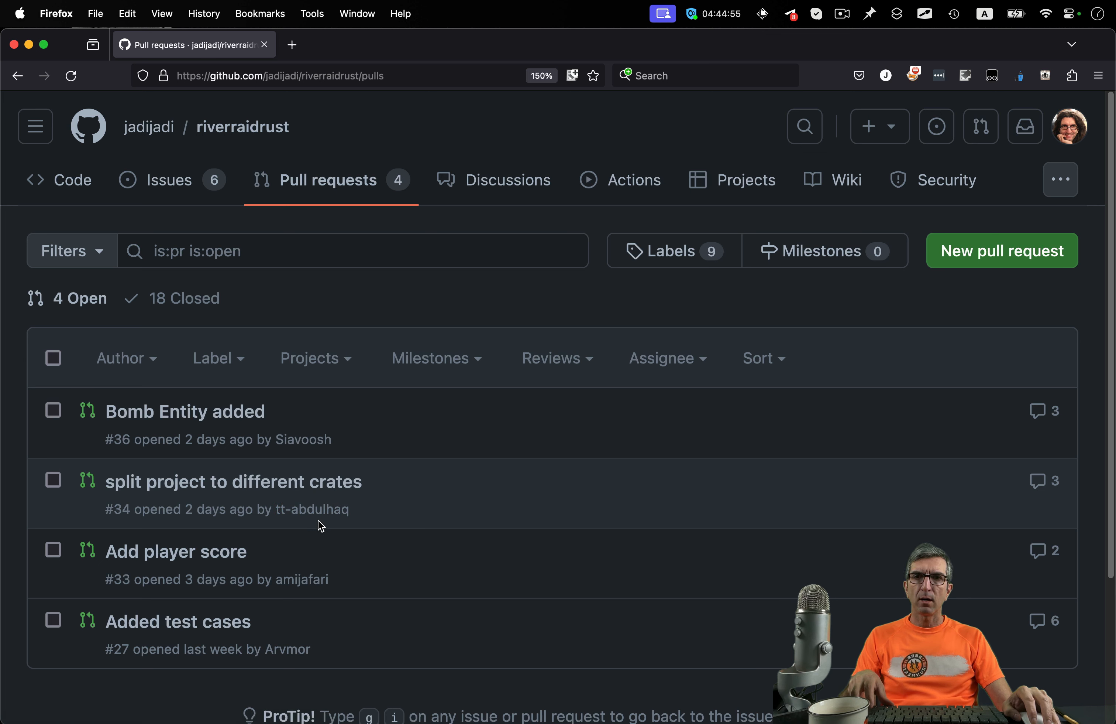
mouse_move(330, 525)
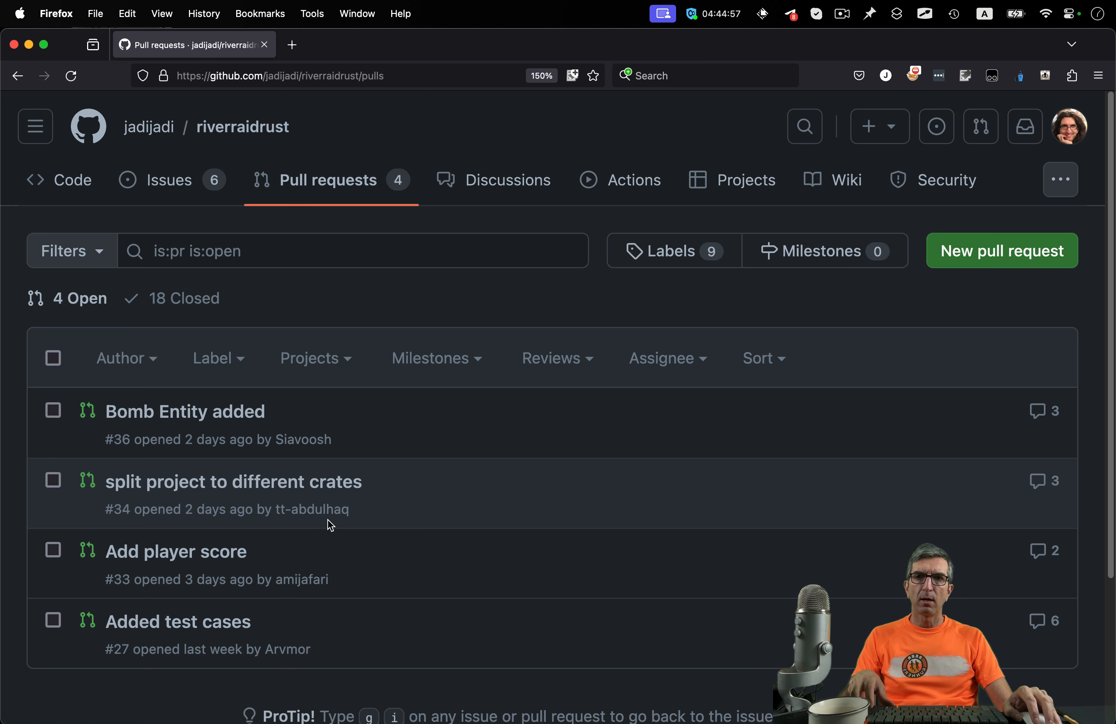
mouse_move(344, 523)
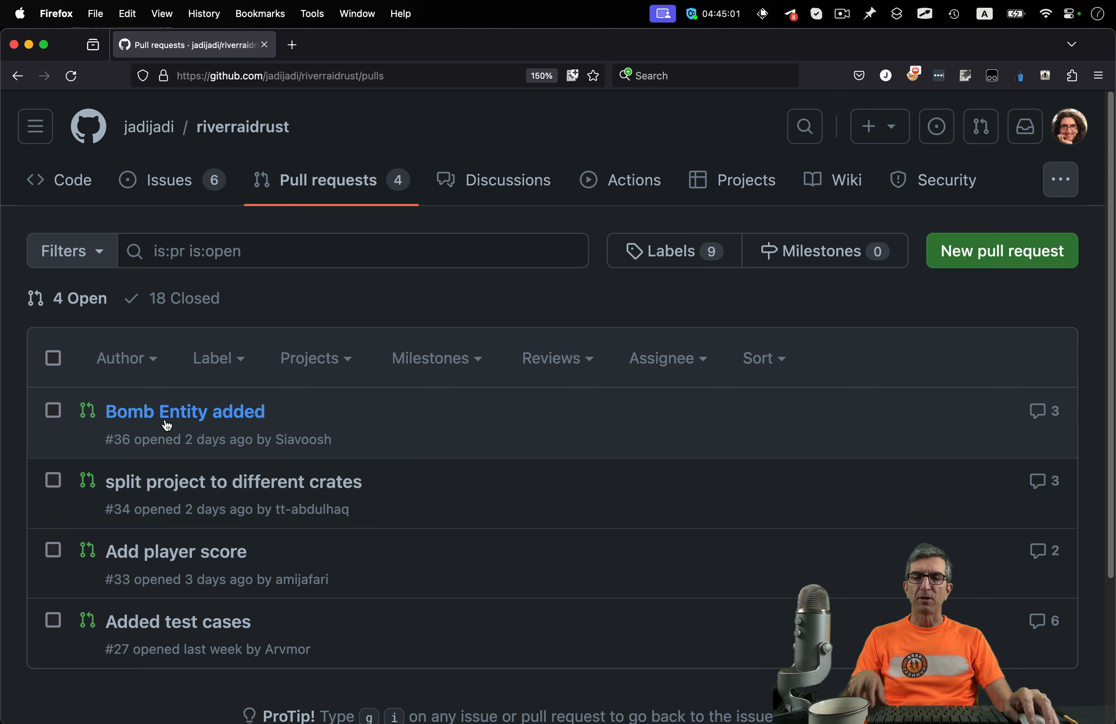
mouse_move(129, 426)
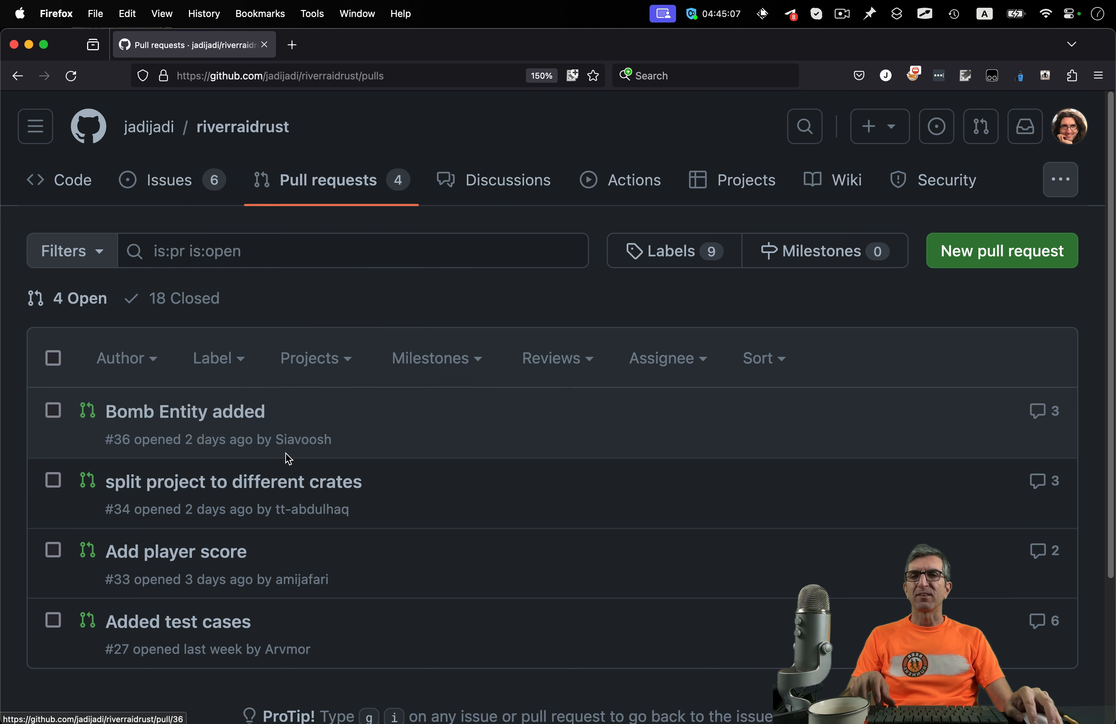
mouse_move(305, 453)
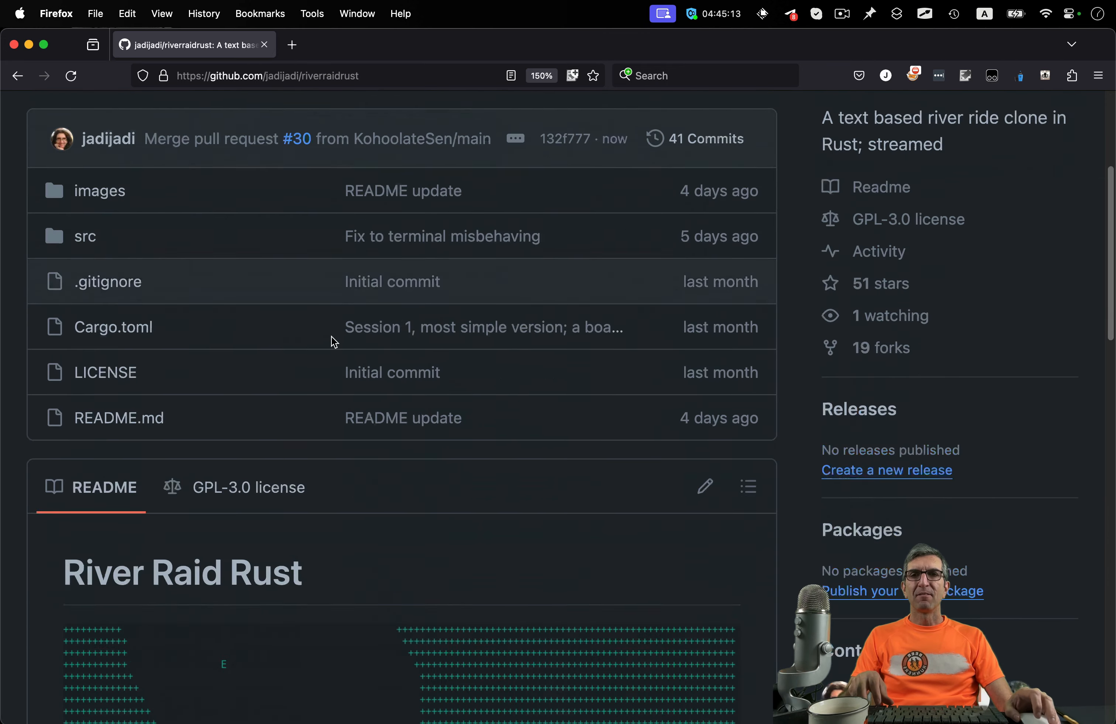
Step: Run the game with `cargo run` and get past the title screen into gameplay
scroll(down, 3)
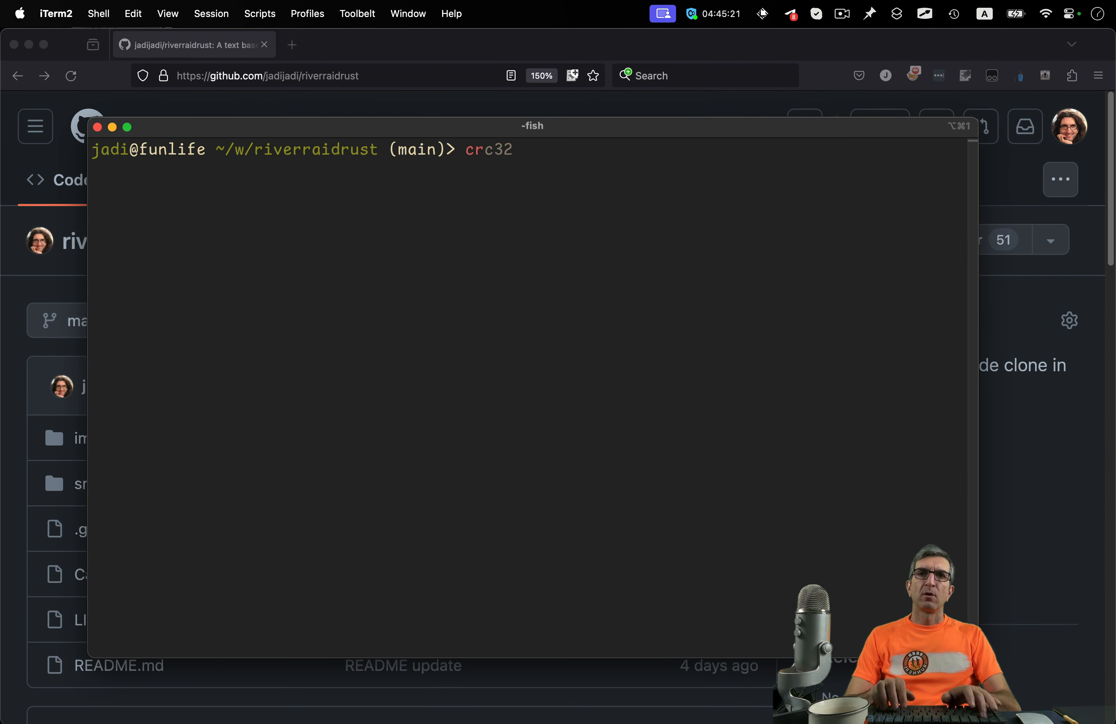
text(cargo run)
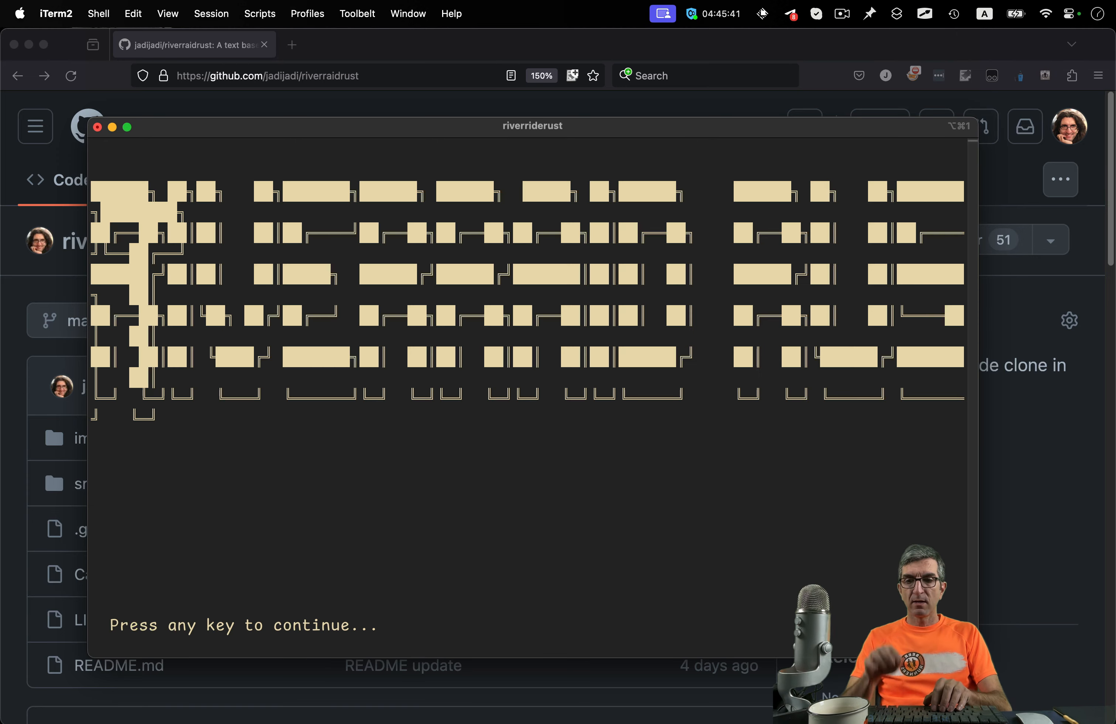
key(space)
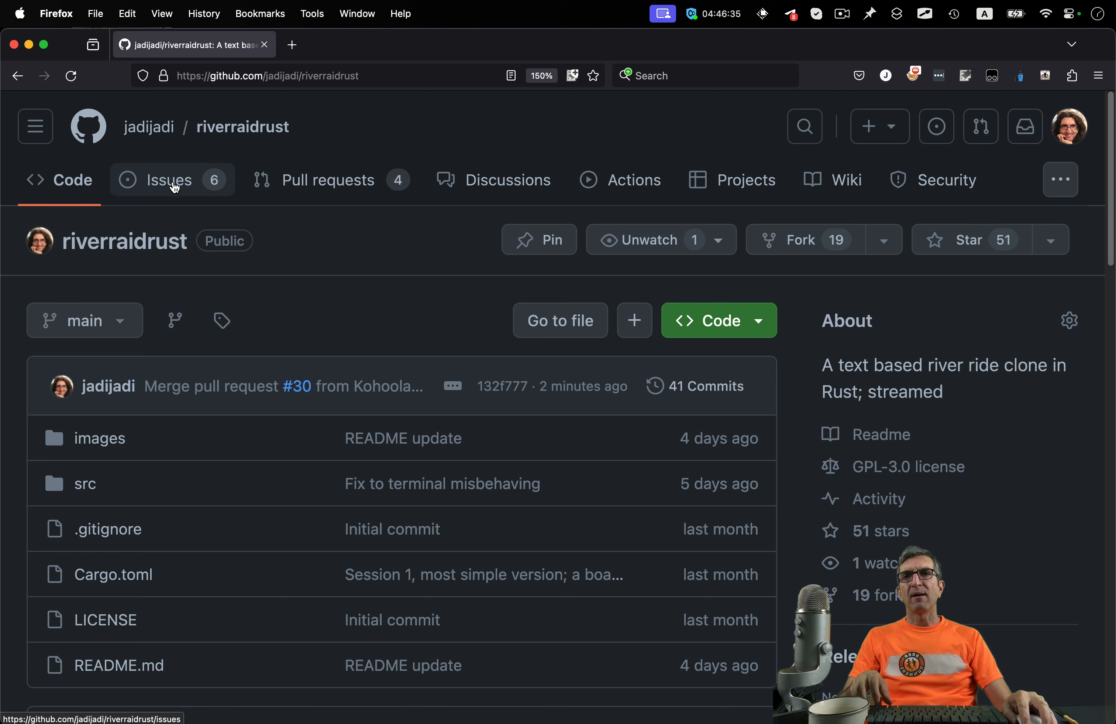
Step: Submit a new issue 'do not show ascii art if screen is not large enough' with a description to check the screen size
click(169, 180)
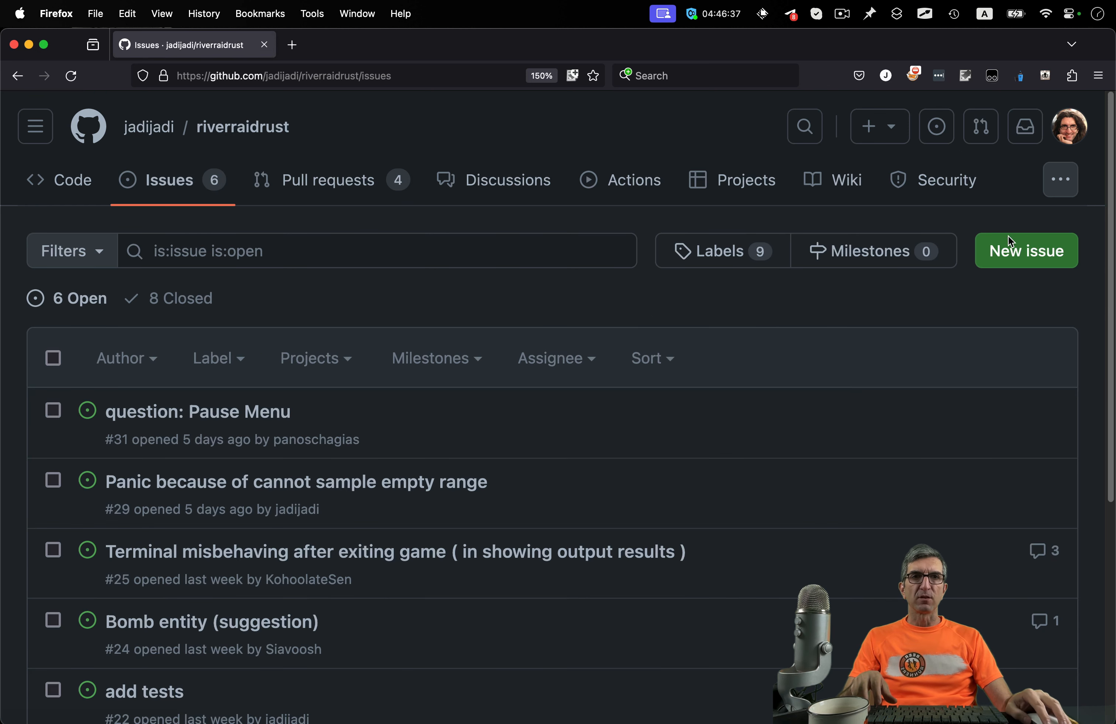
click(1026, 251)
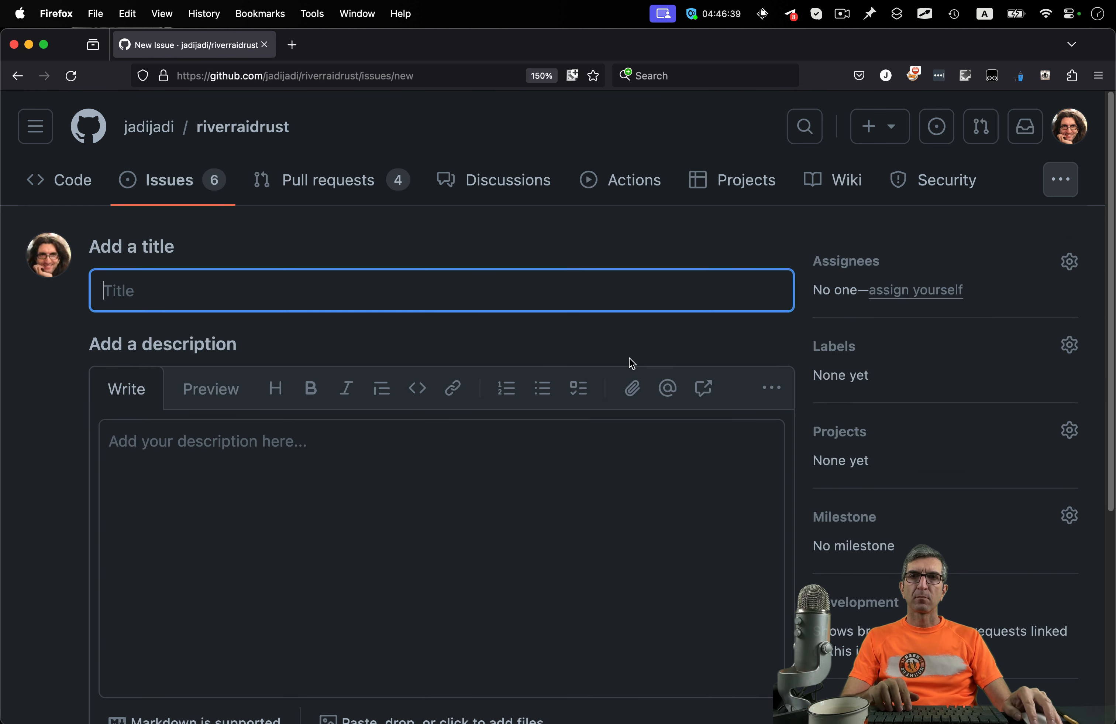
mouse_move(328, 296)
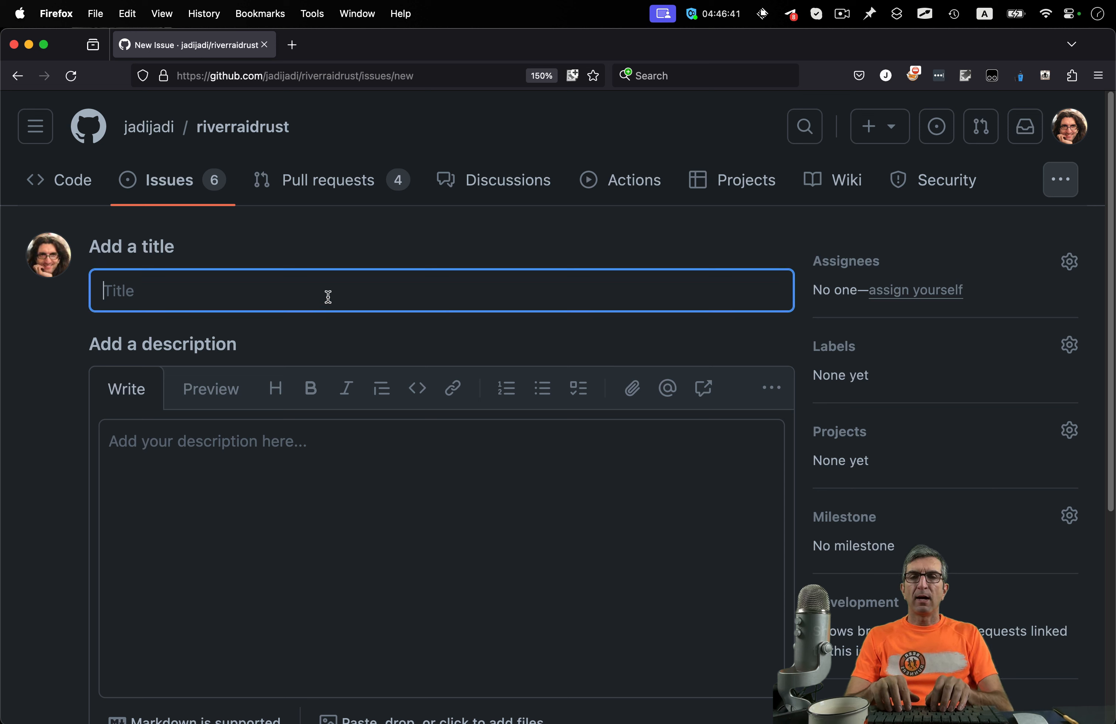
text(do not show ascii art if screen is not large enough)
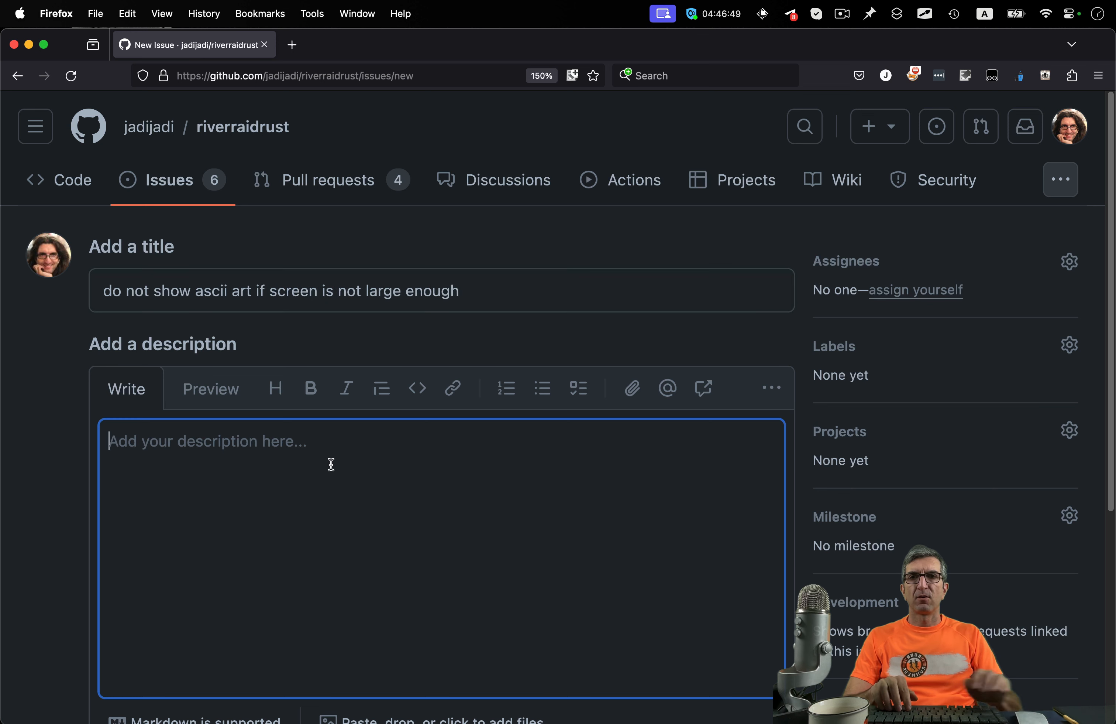
text(check for the screen size and do not show the start / end ascii arts of)
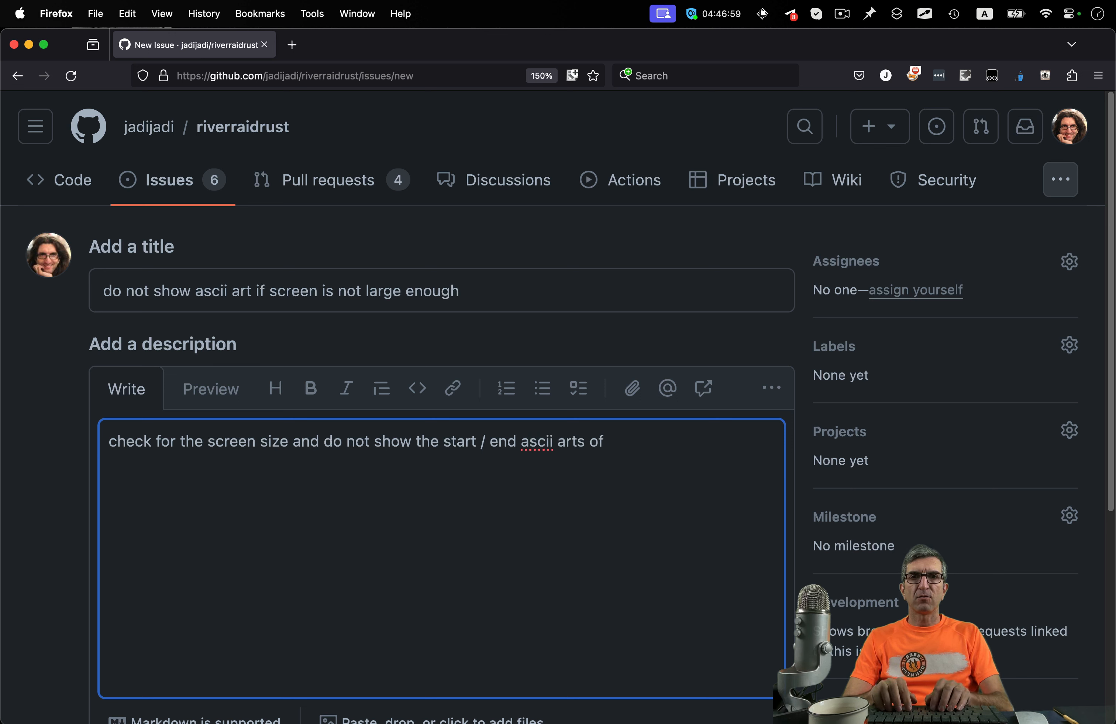
text(the page is not)
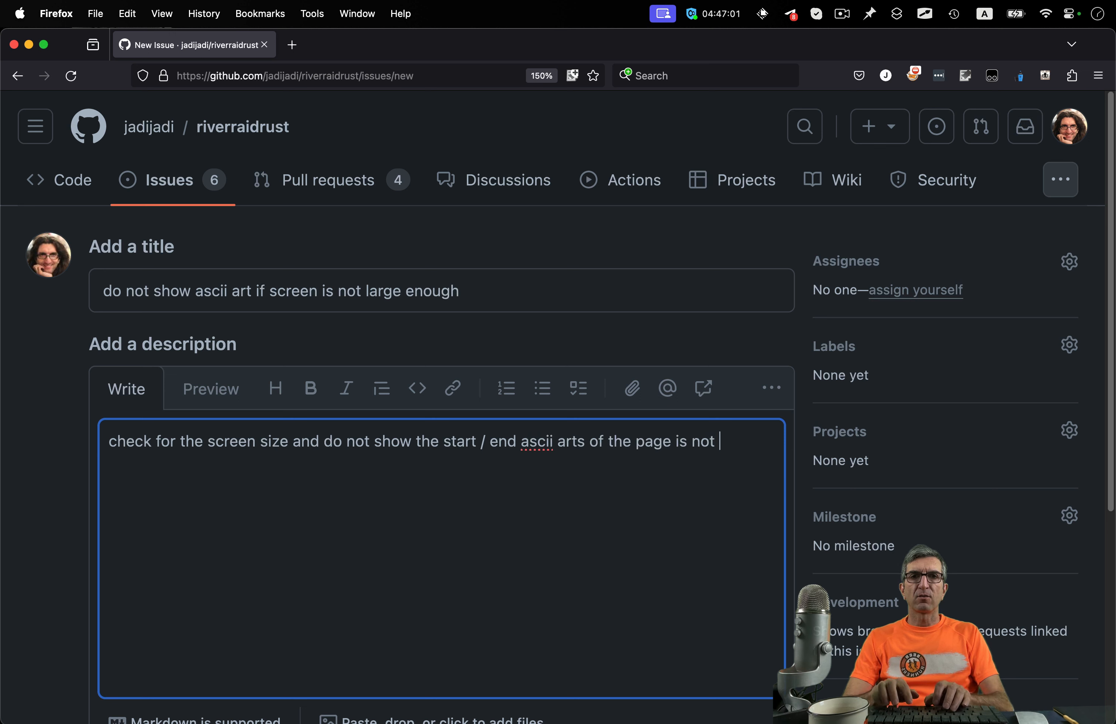
text(large enough)
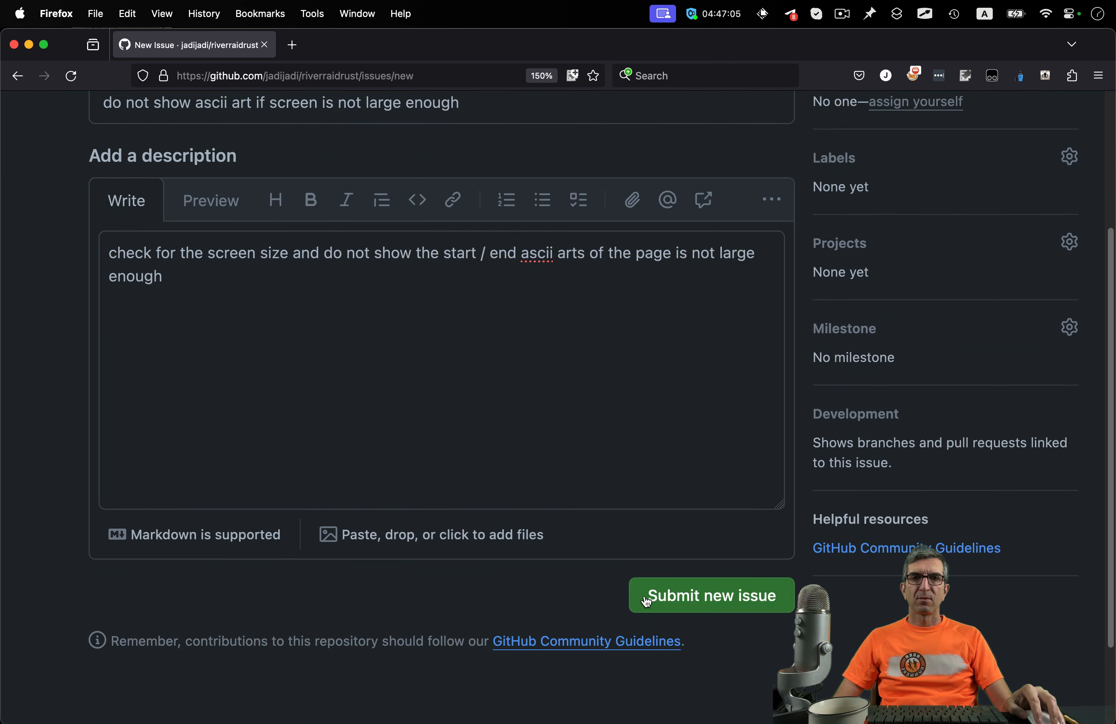
click(711, 594)
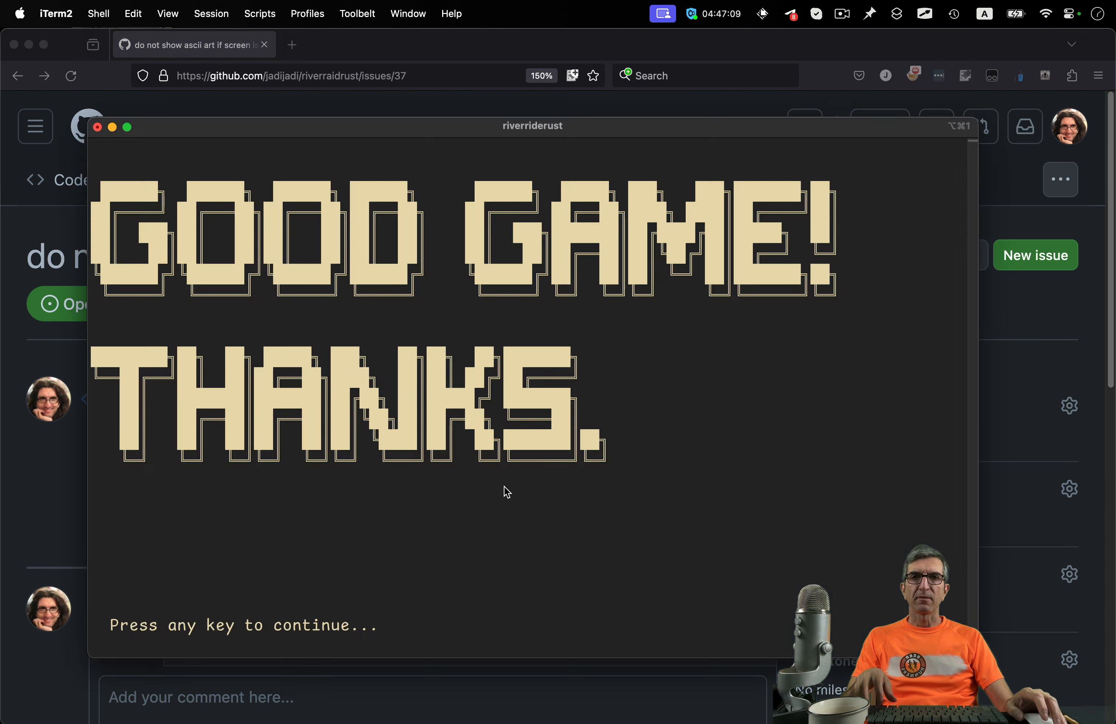
Step: Dismiss the goodbye screen, run `code .` in riverraidrust, and make the terminal full screen
key(enter)
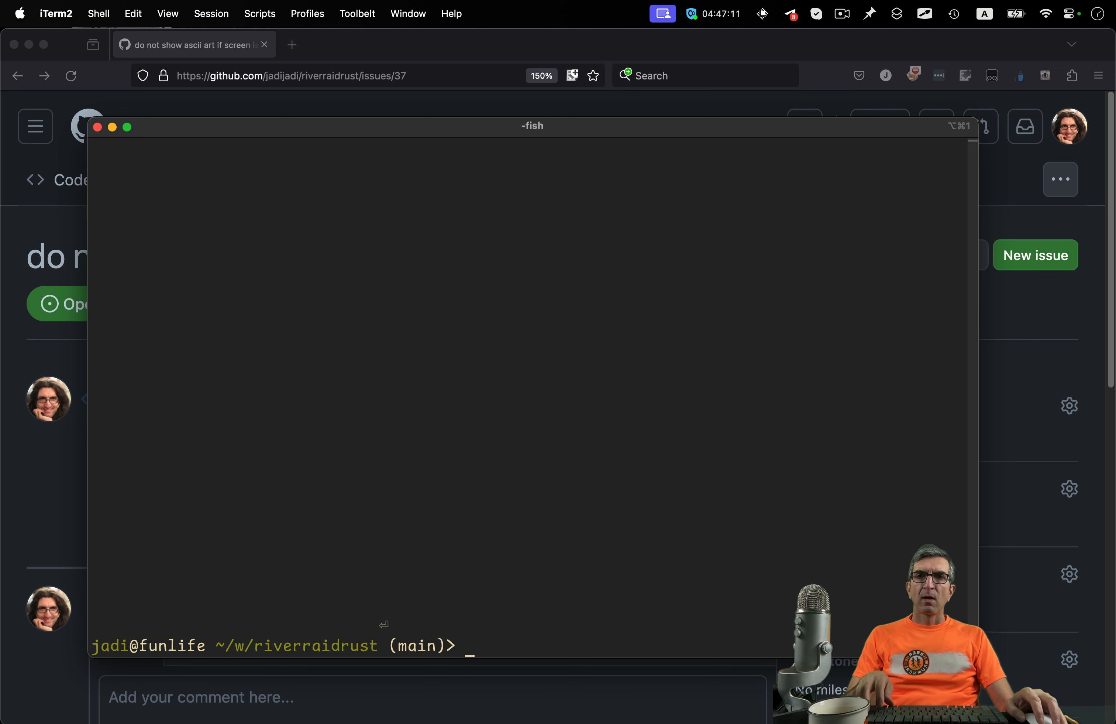
text(code .)
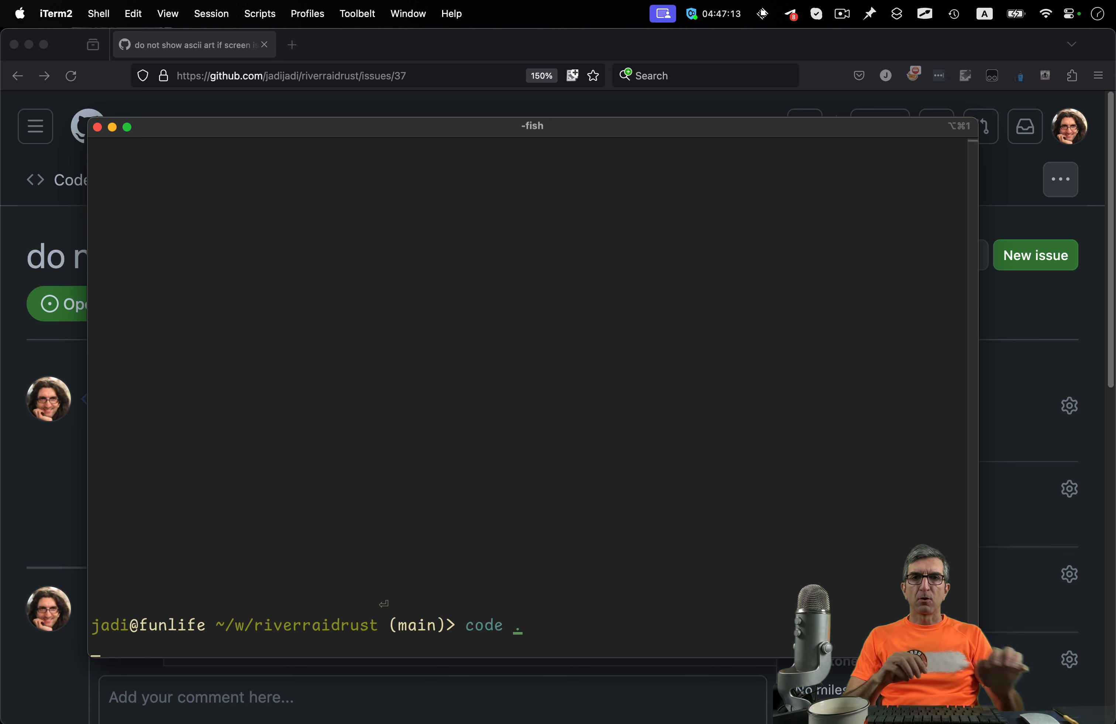
key(enter)
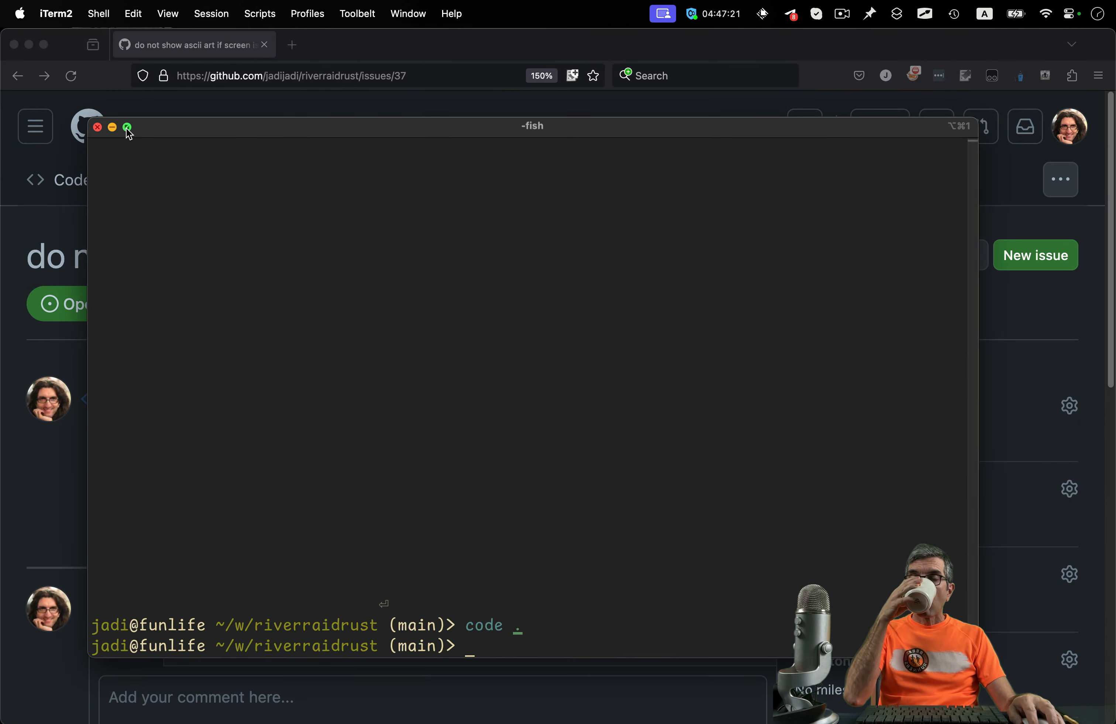
click(128, 127)
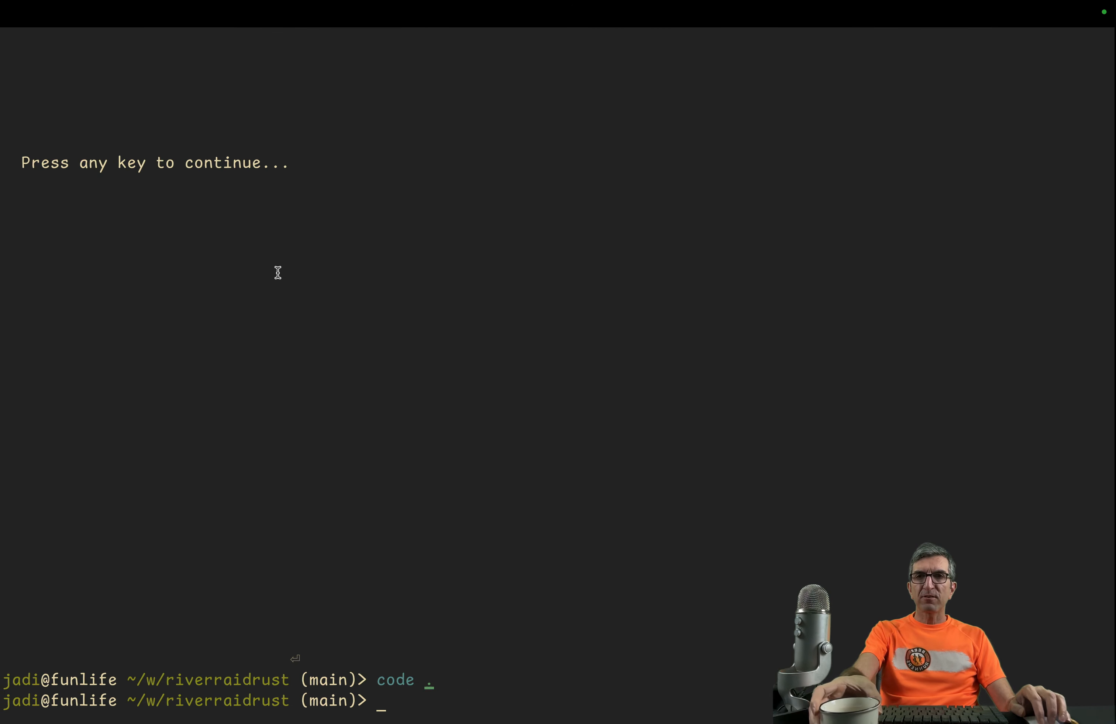
Step: In main.rs, add `gas: u16` (first typed as fuel) and `score: u16` fields to the World struct
key(enter)
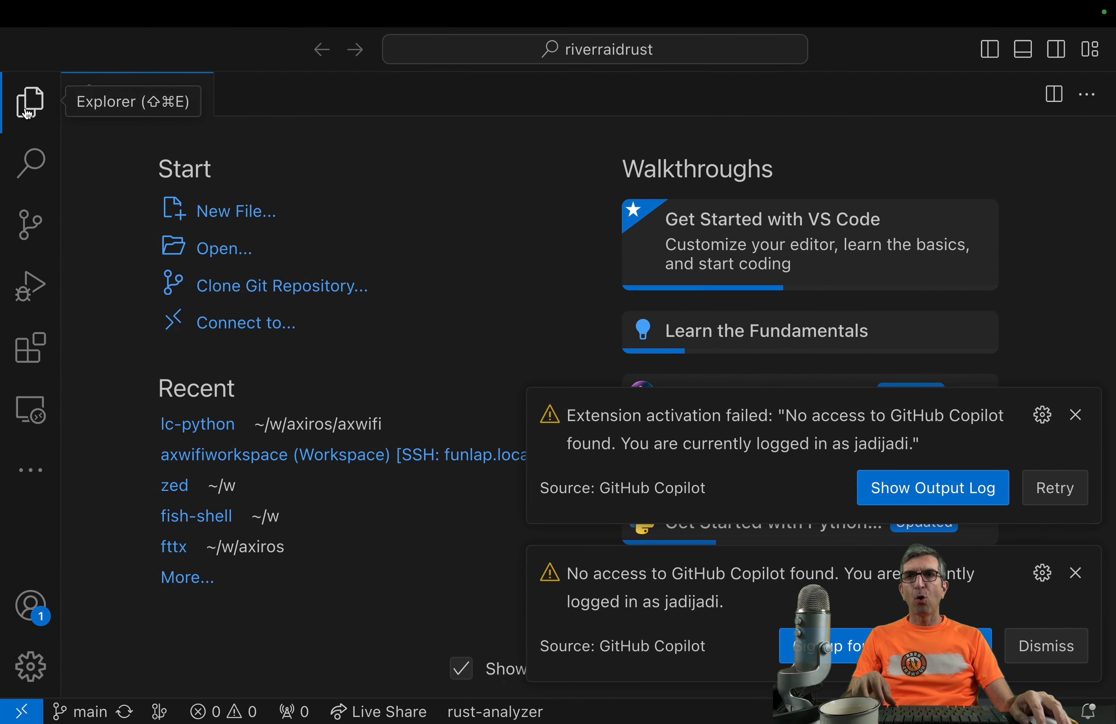
click(30, 101)
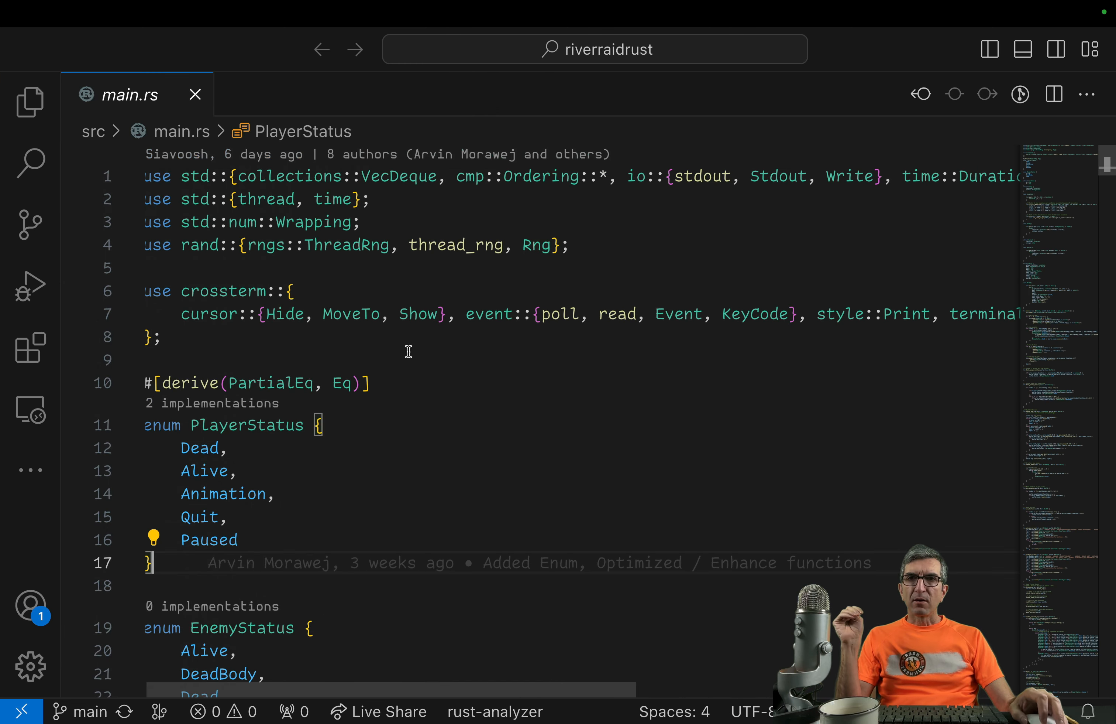
scroll(down, 3)
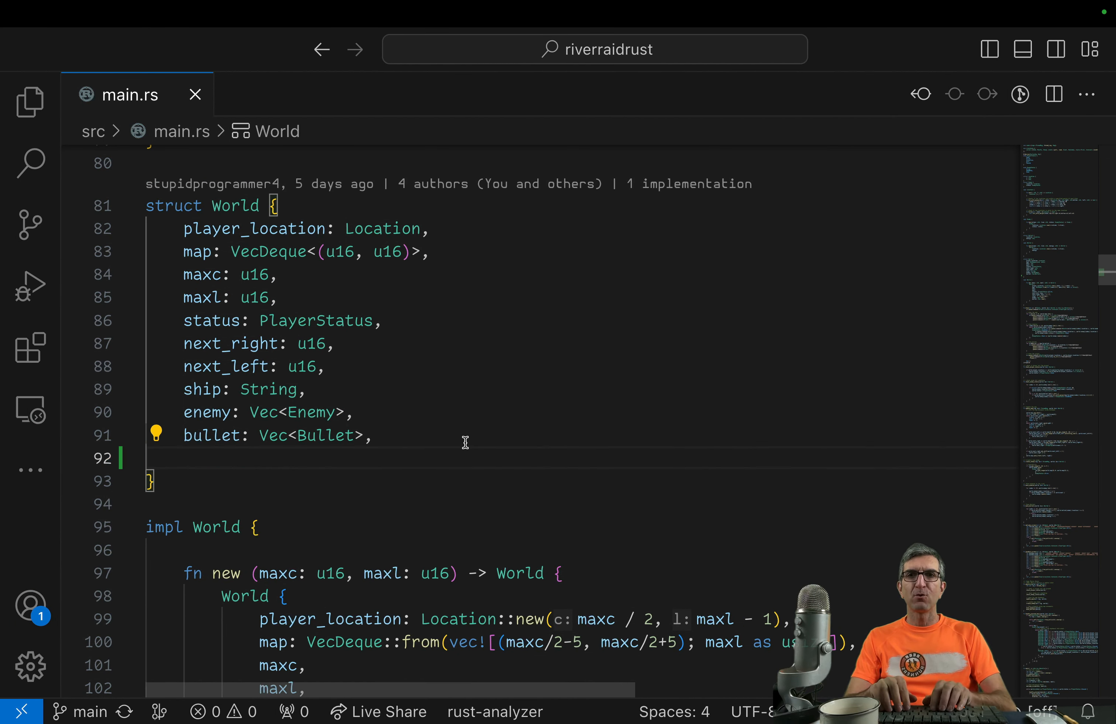
text(fuel:)
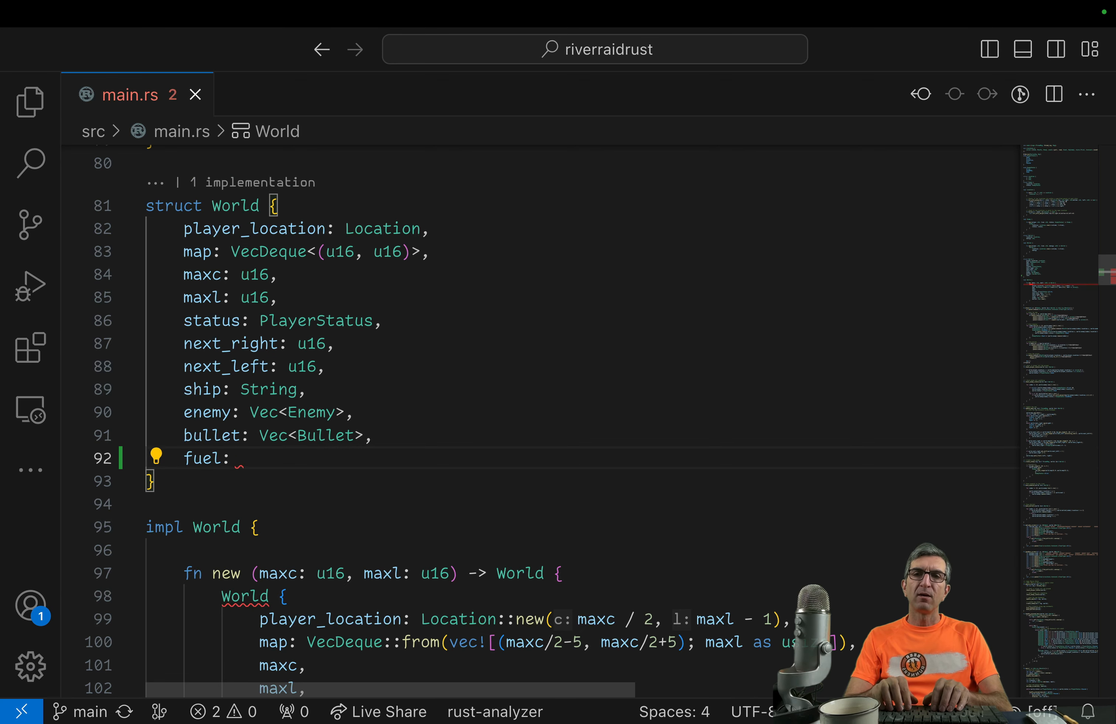
text(u16,)
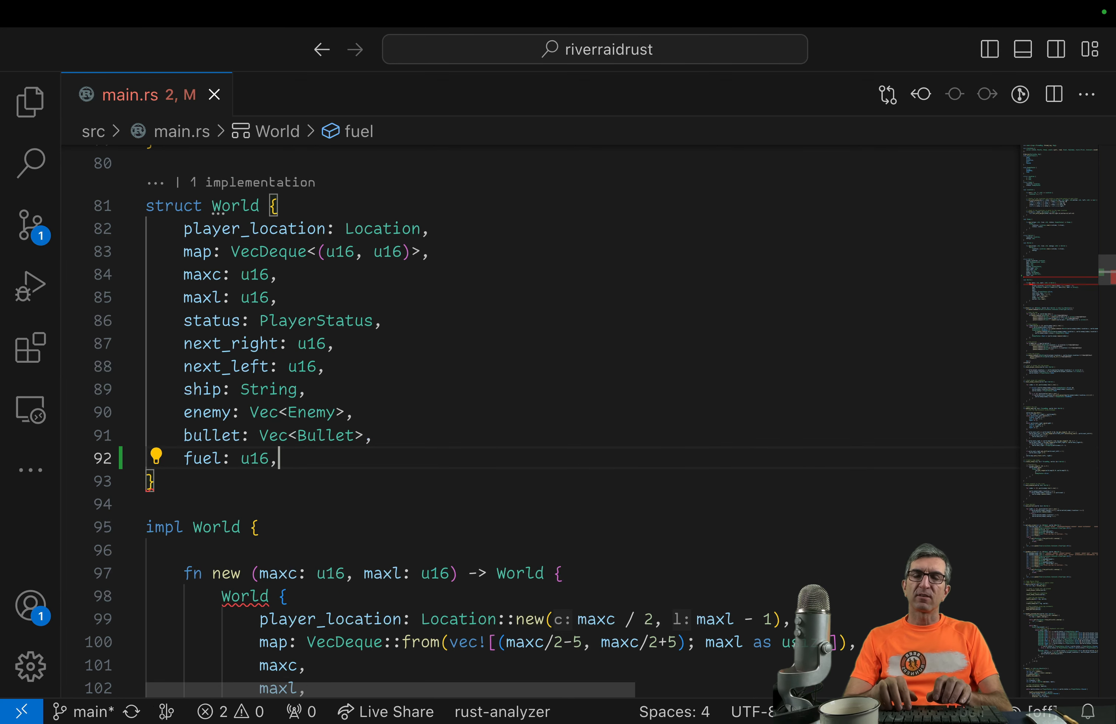
key(Enter)
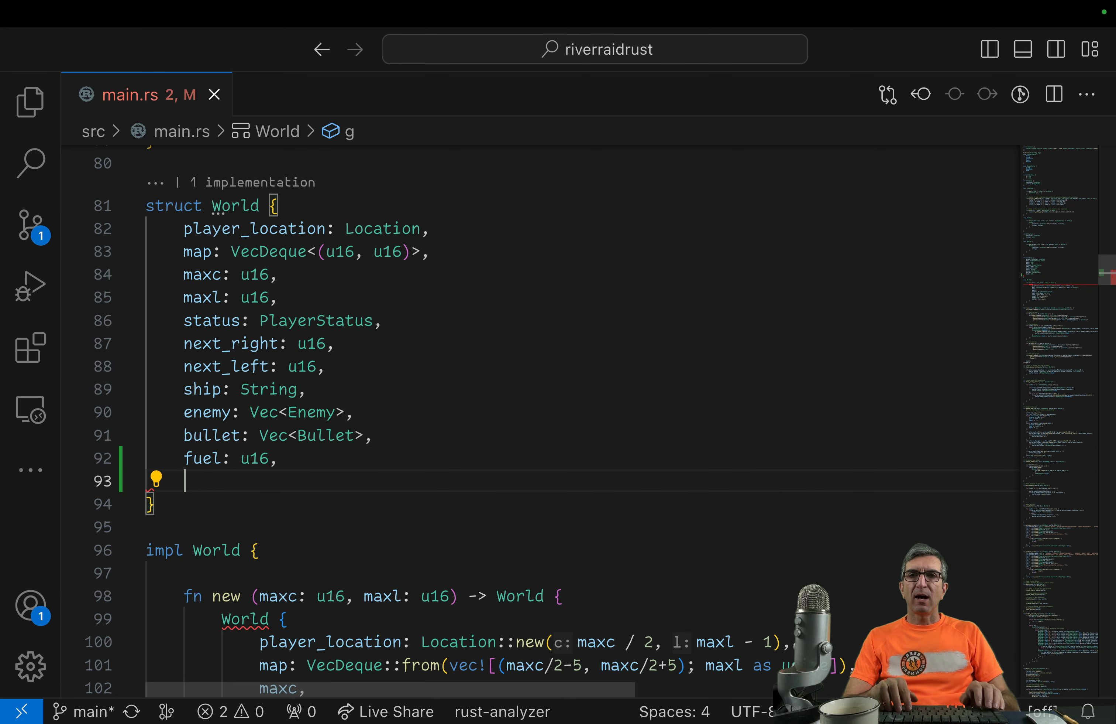
text(gas)
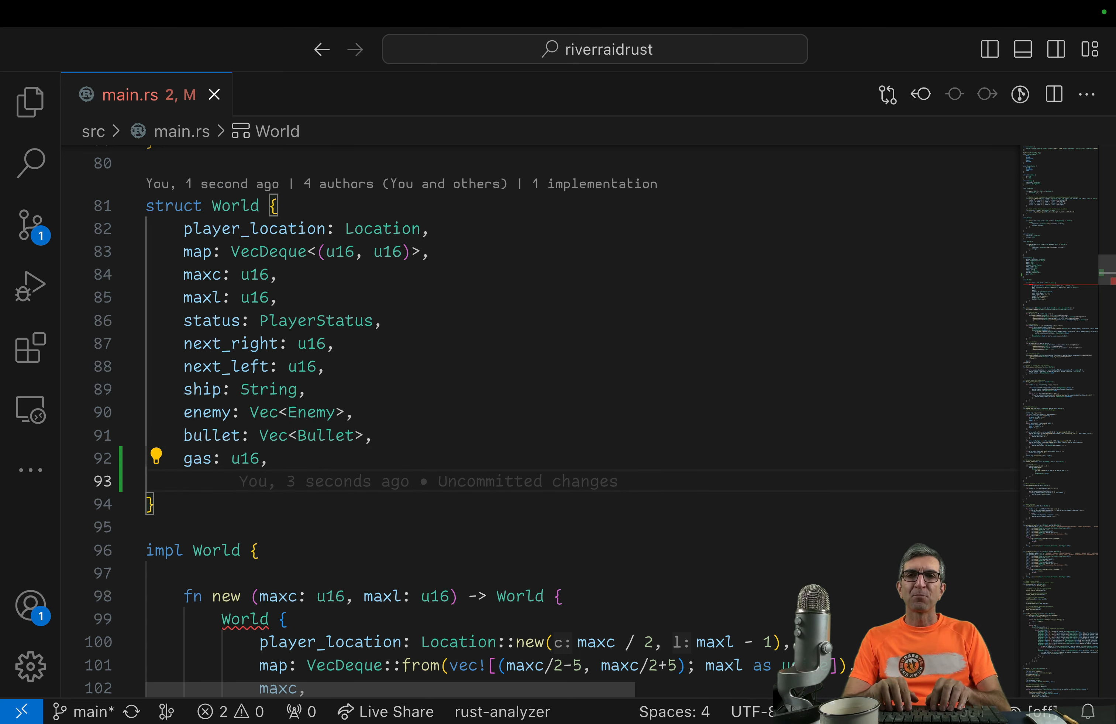
text(score: u16,)
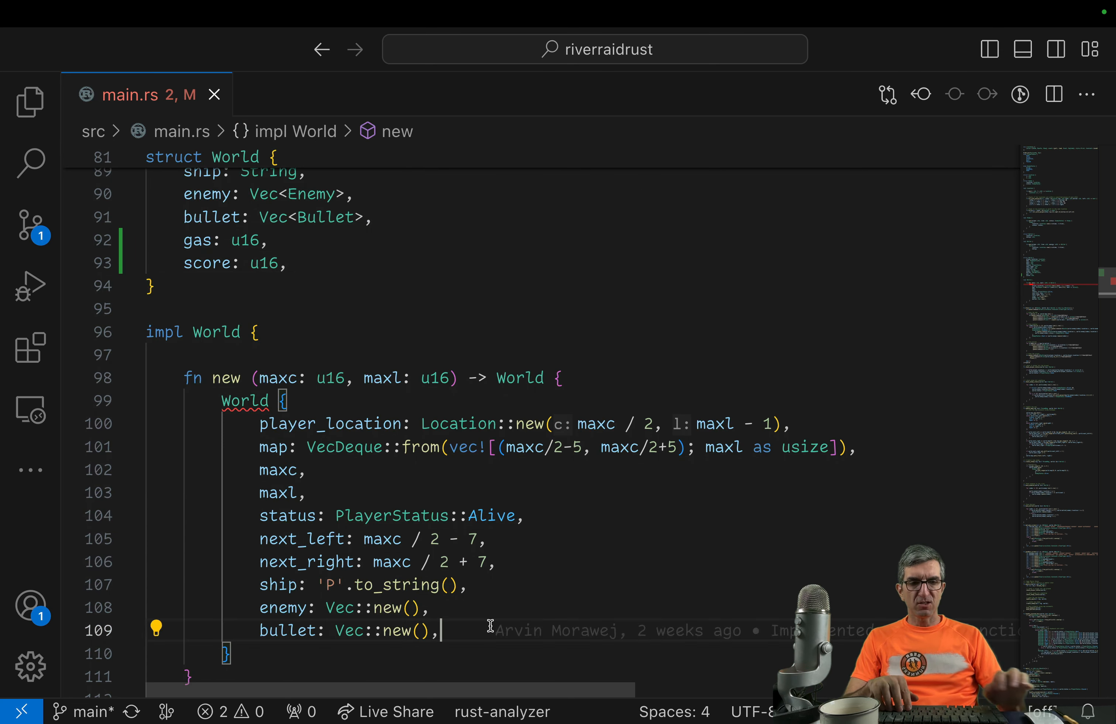
Step: Initialize score to 0 and gas to 16000 in World::new, then move down to the draw function
text(score:)
text(fuel:)
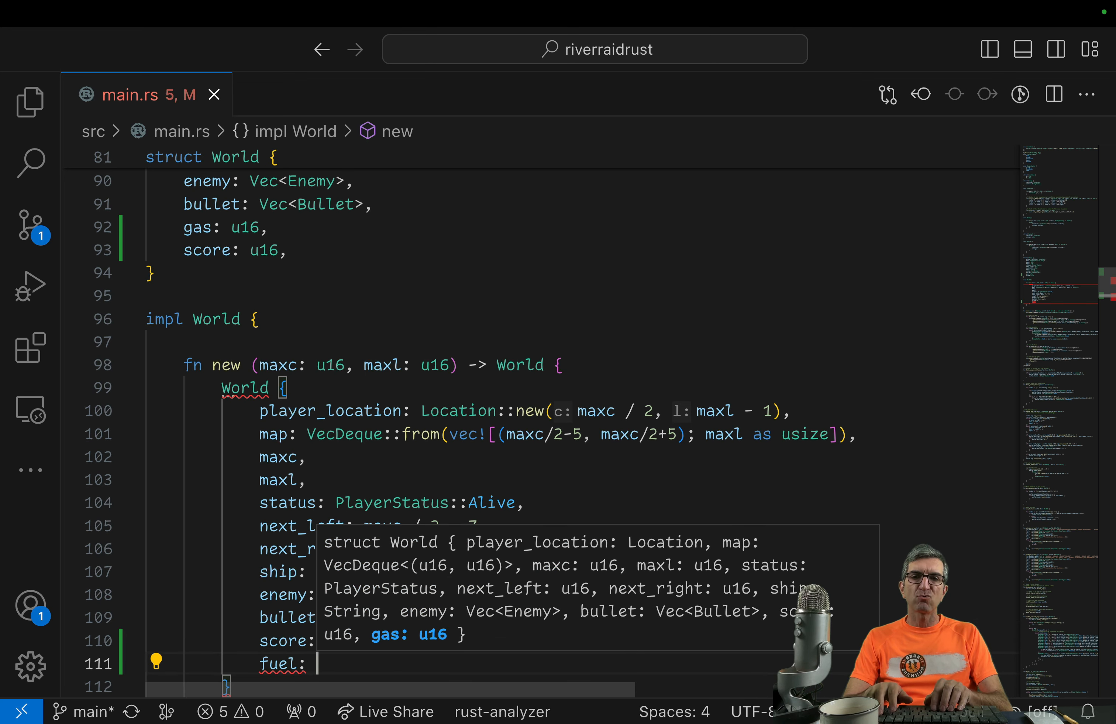
text(16000,)
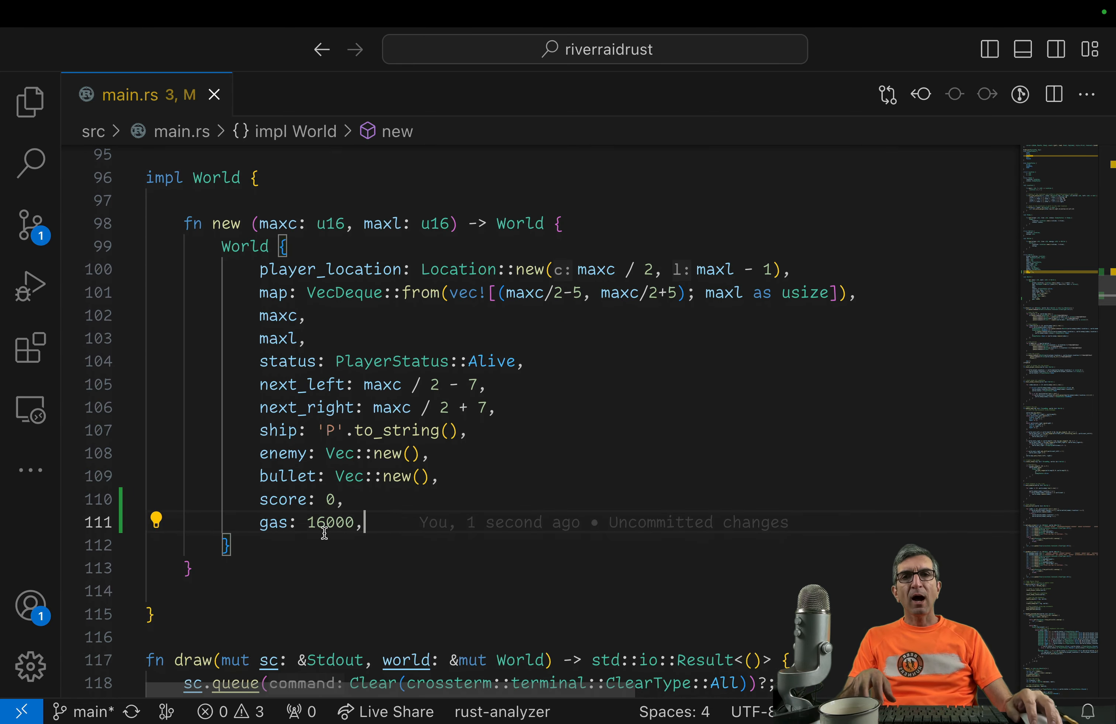
double_click(330, 522)
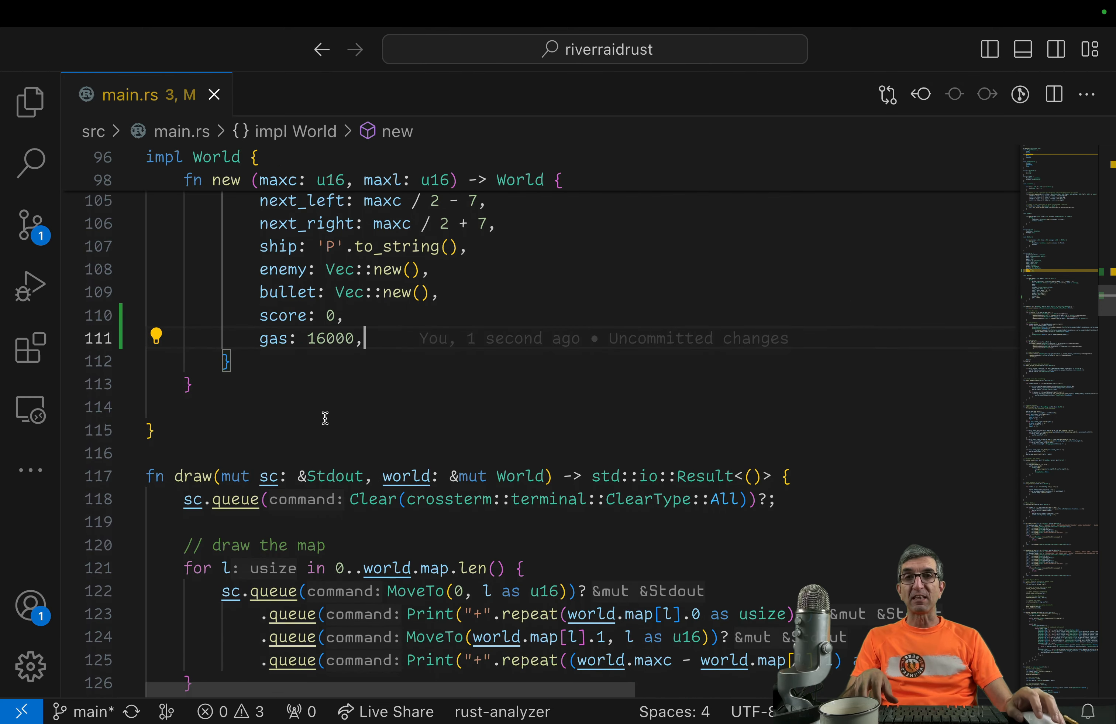
scroll(down, 3)
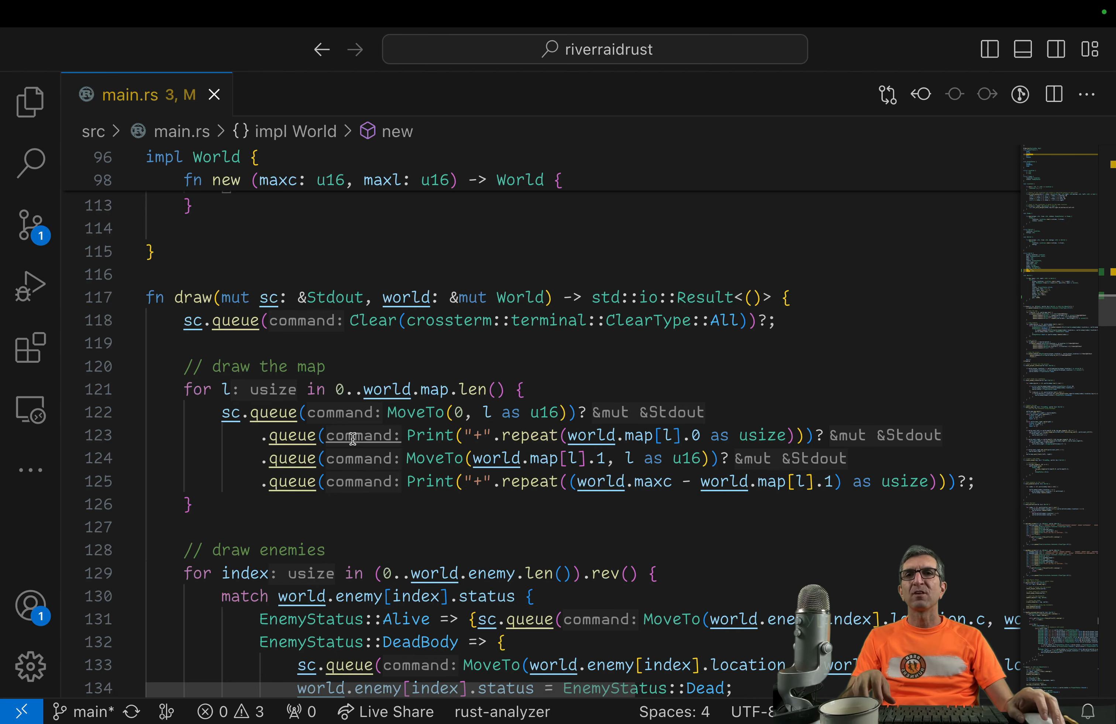
scroll(down, 3)
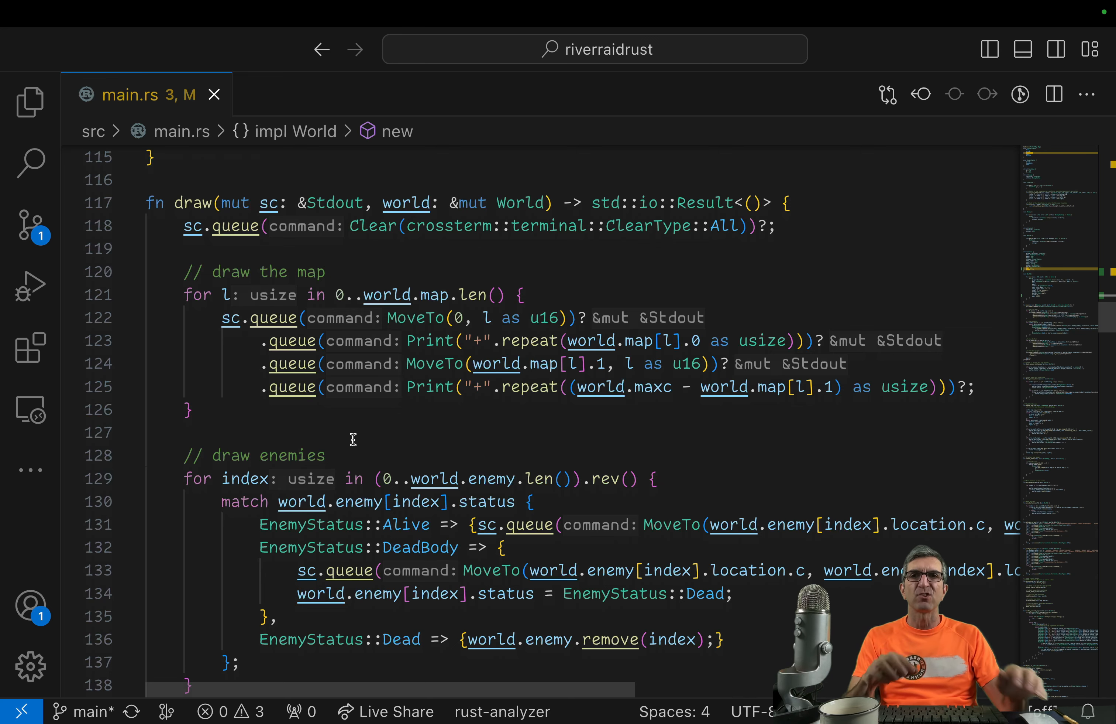
Step: In draw(), queue MoveTo(2, 2) and Print(" Score: {}", ...) for the score readout
scroll(down, 3)
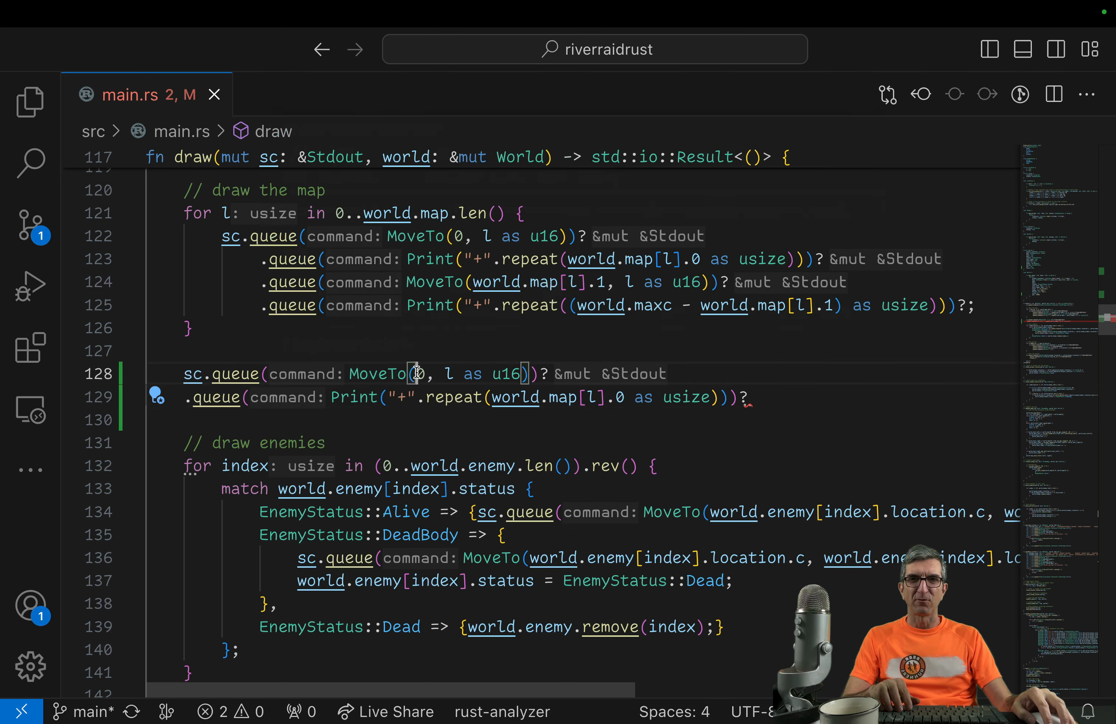
text(2)
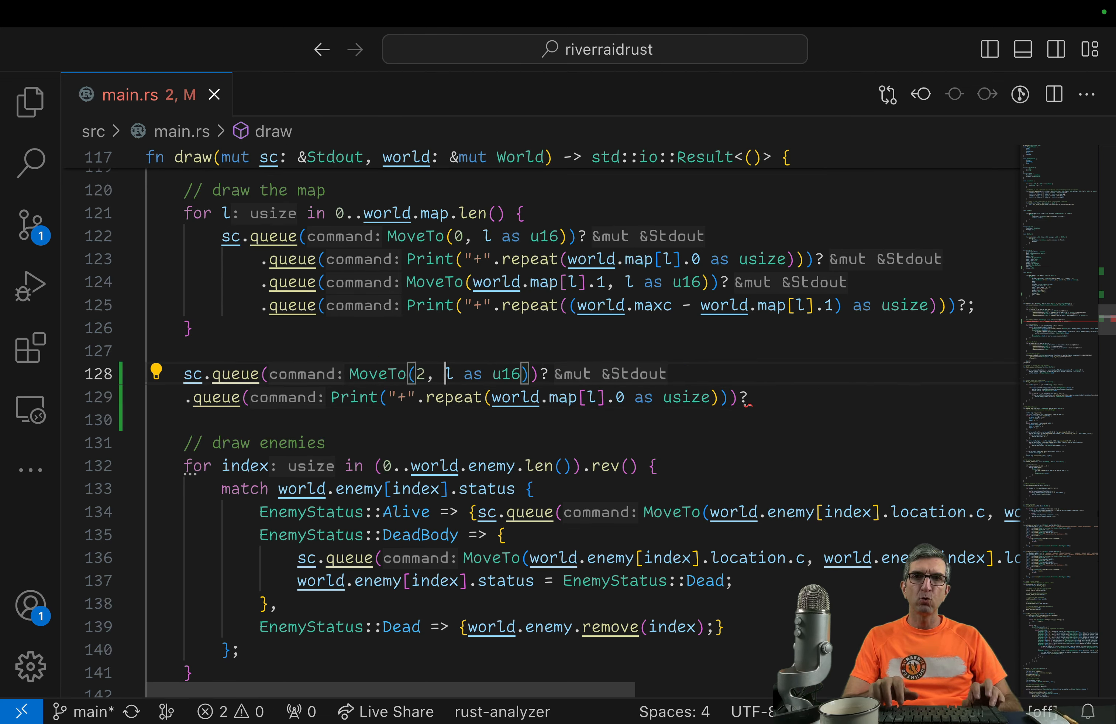
text(2)
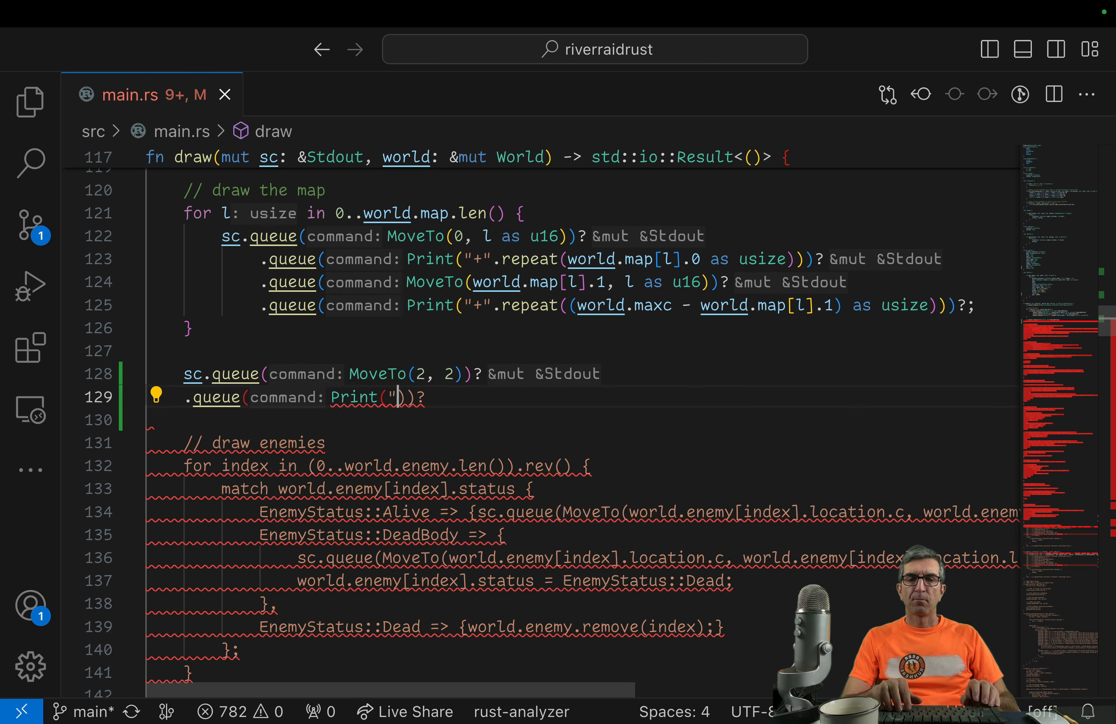
text(")
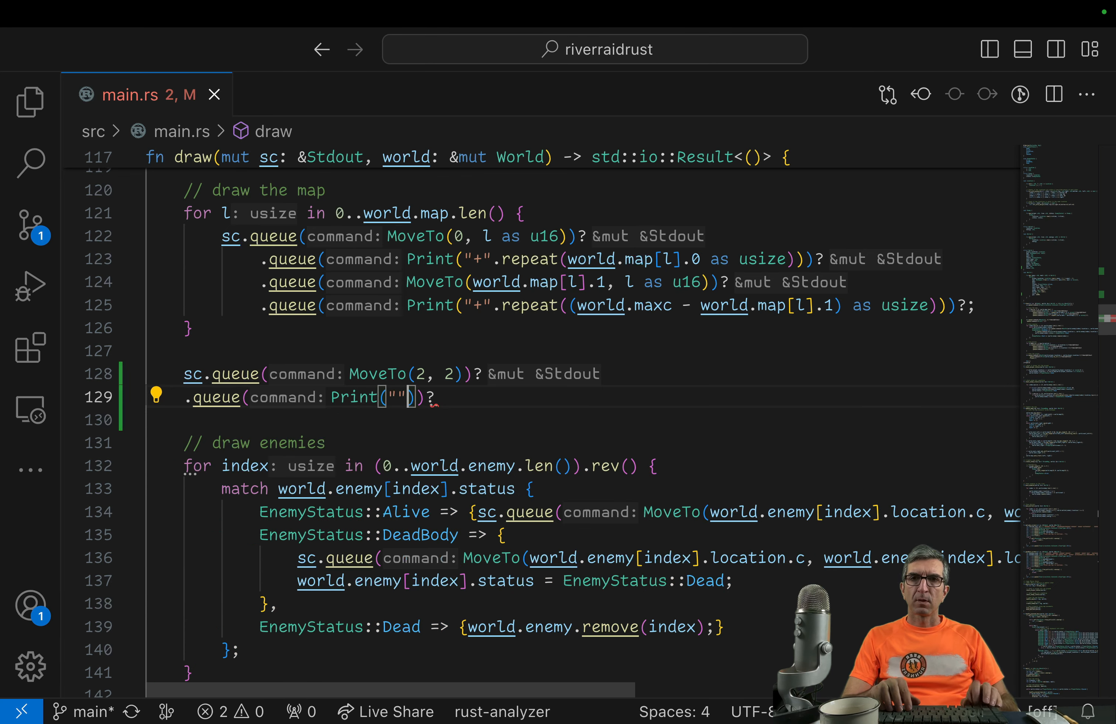
text(" ")
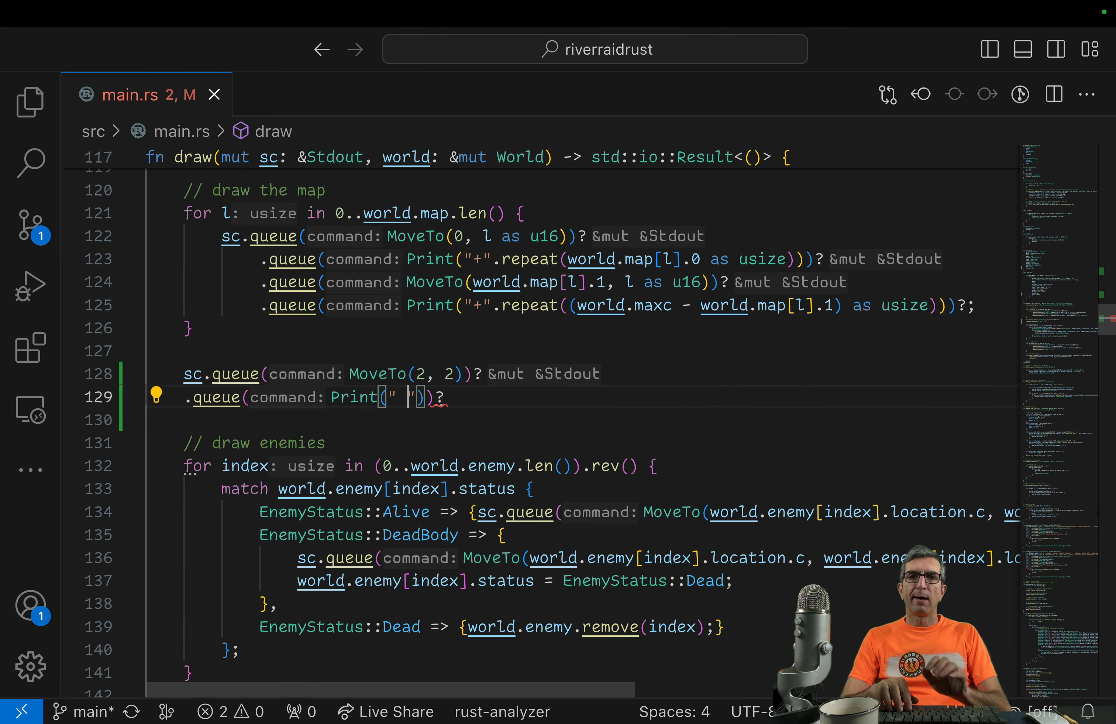
text(Score:)
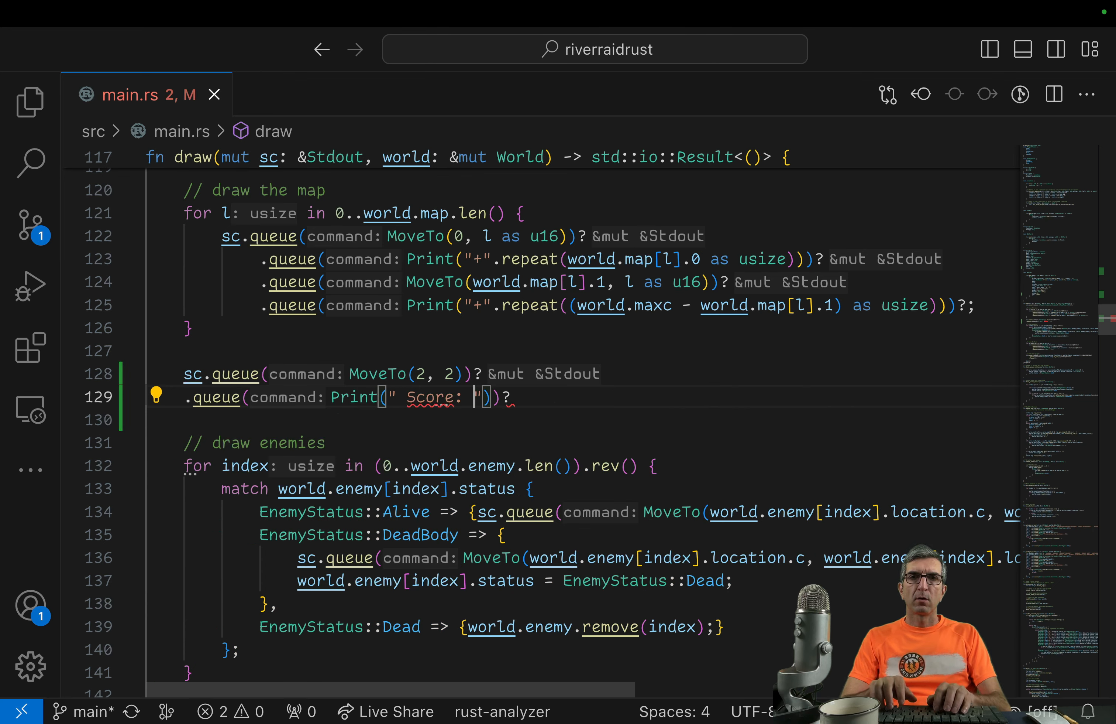
text({}", score)
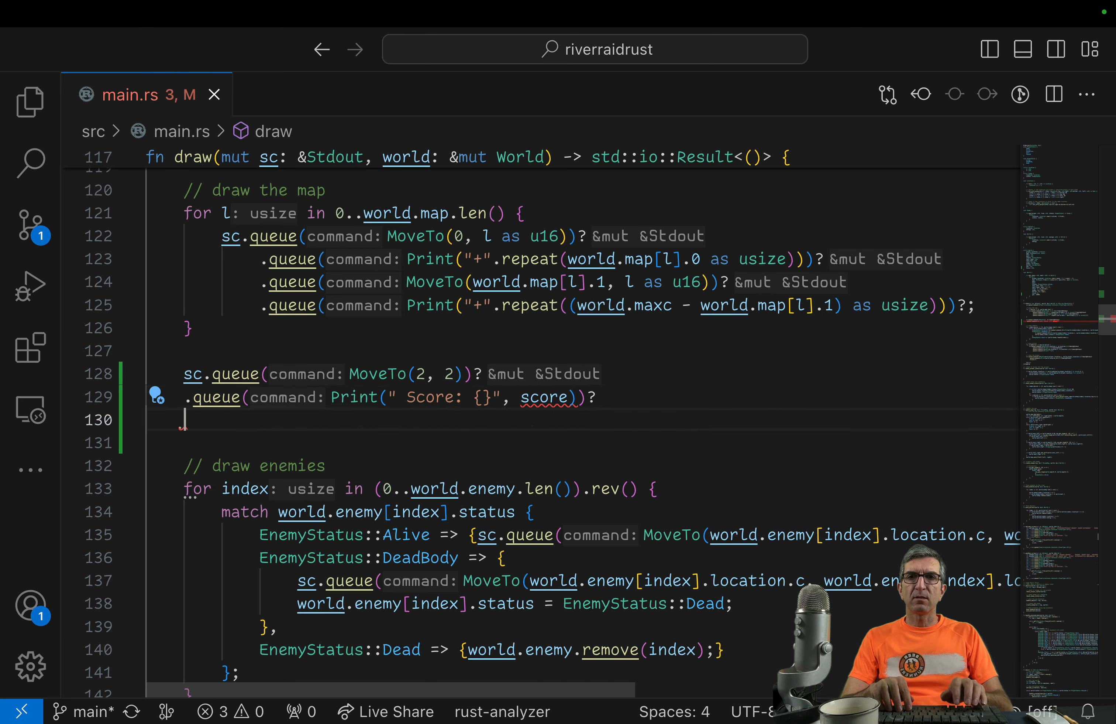
text(.queue(command)
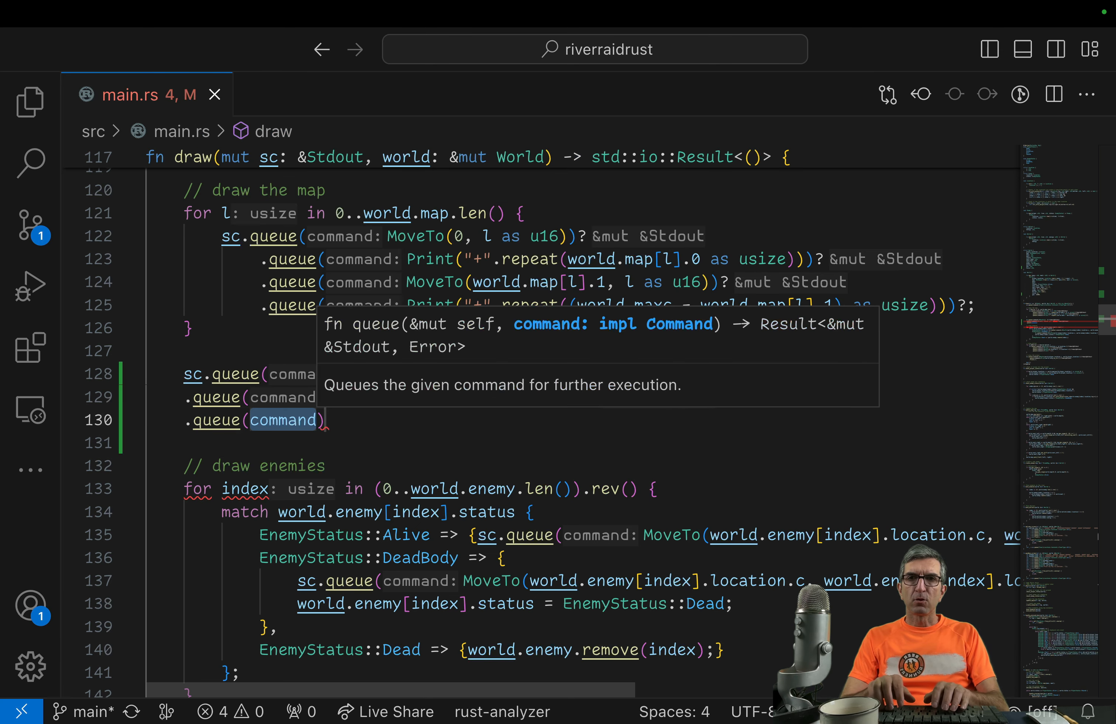
Step: Queue MoveTo(2, 3) and Print(" Fuel: {}", world.gas) for the fuel readout on the next row
text(Mov)
text(.queue()
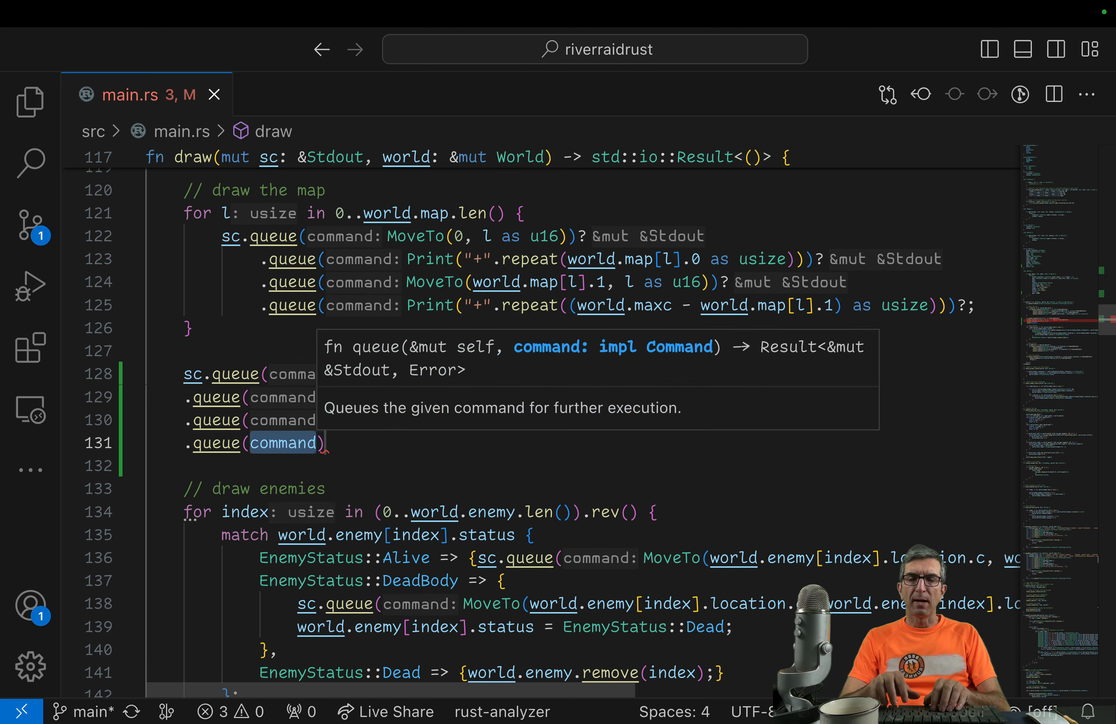
text(Print())
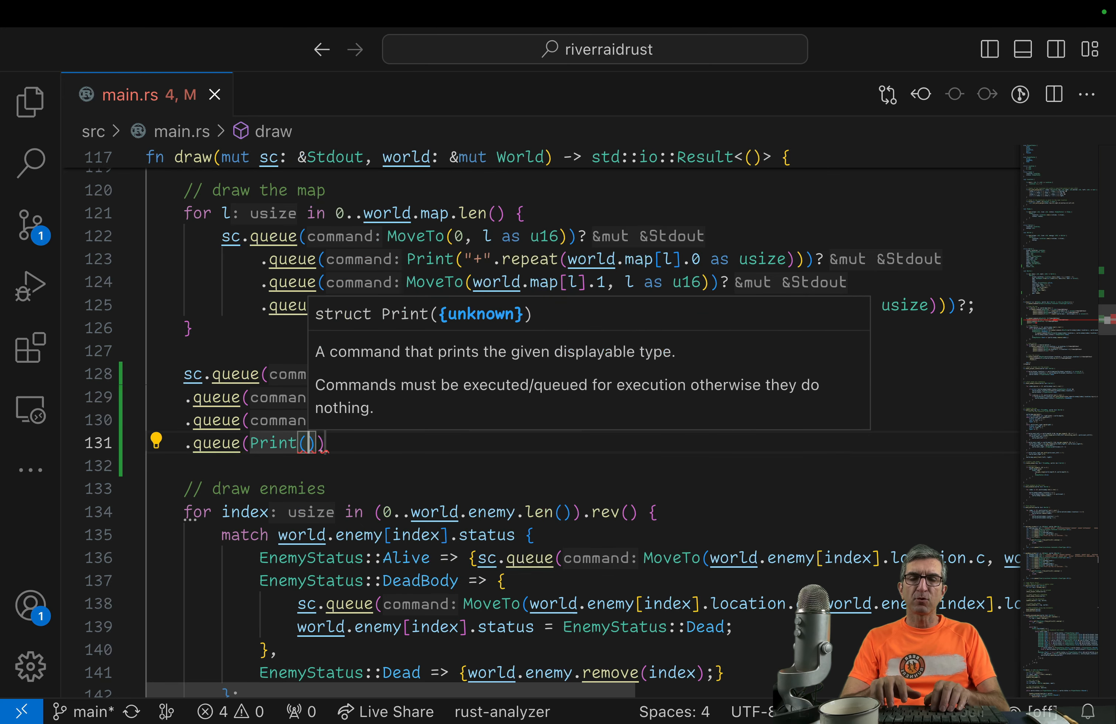
text("")
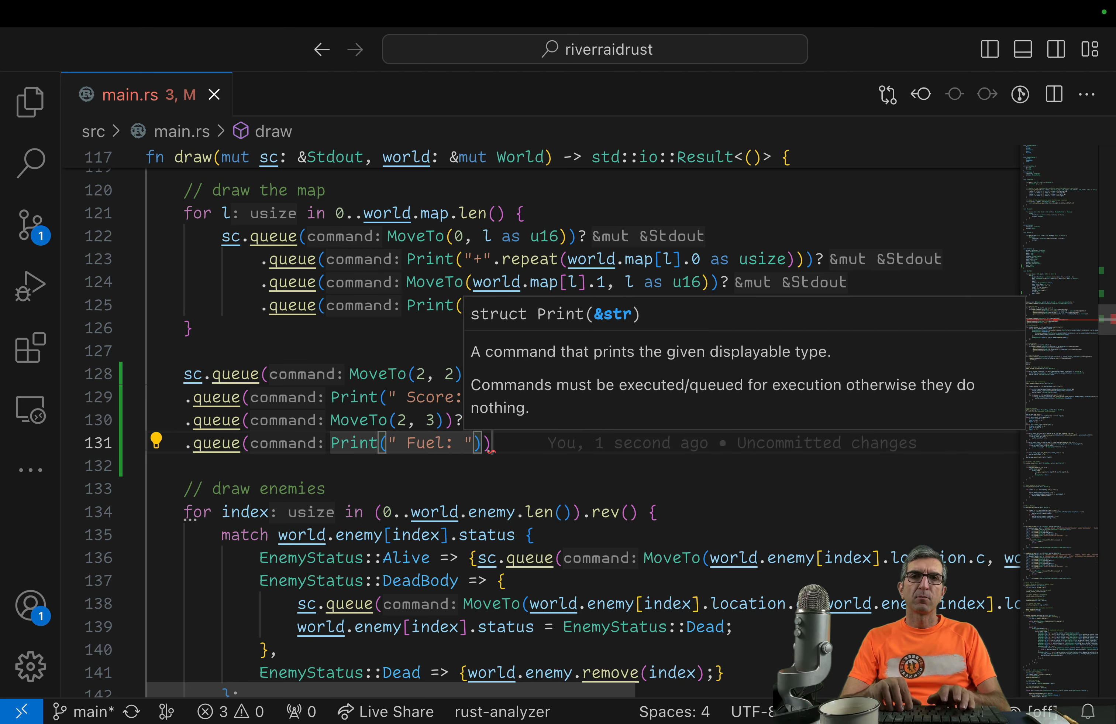
text({})
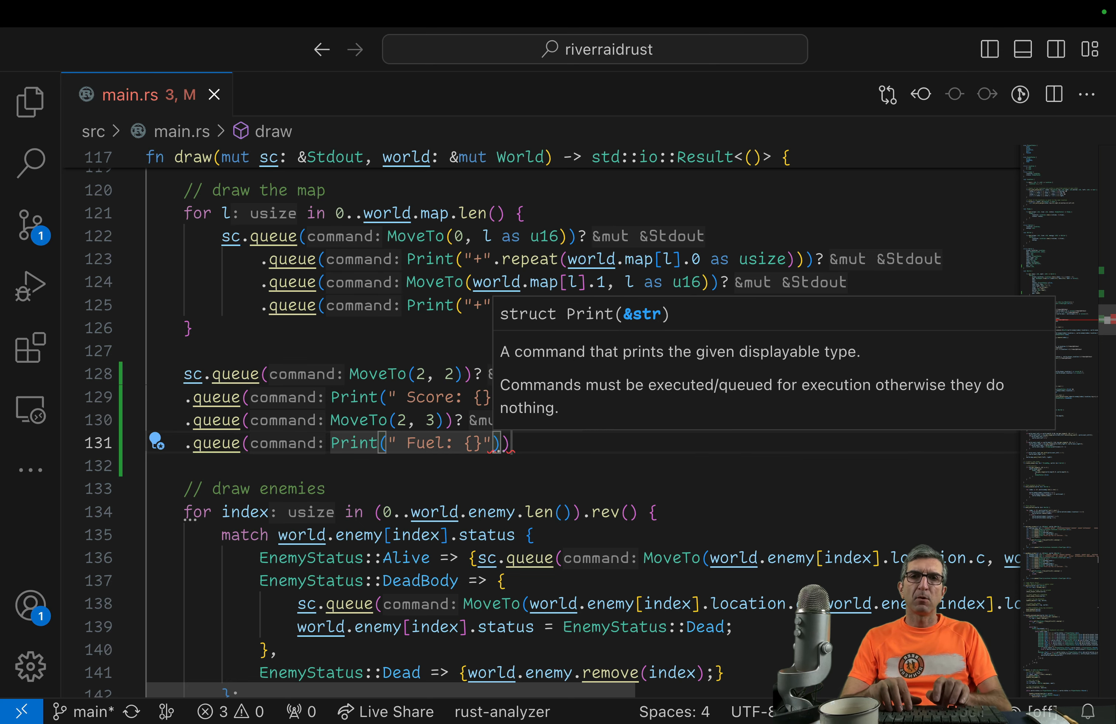
text(, gas)
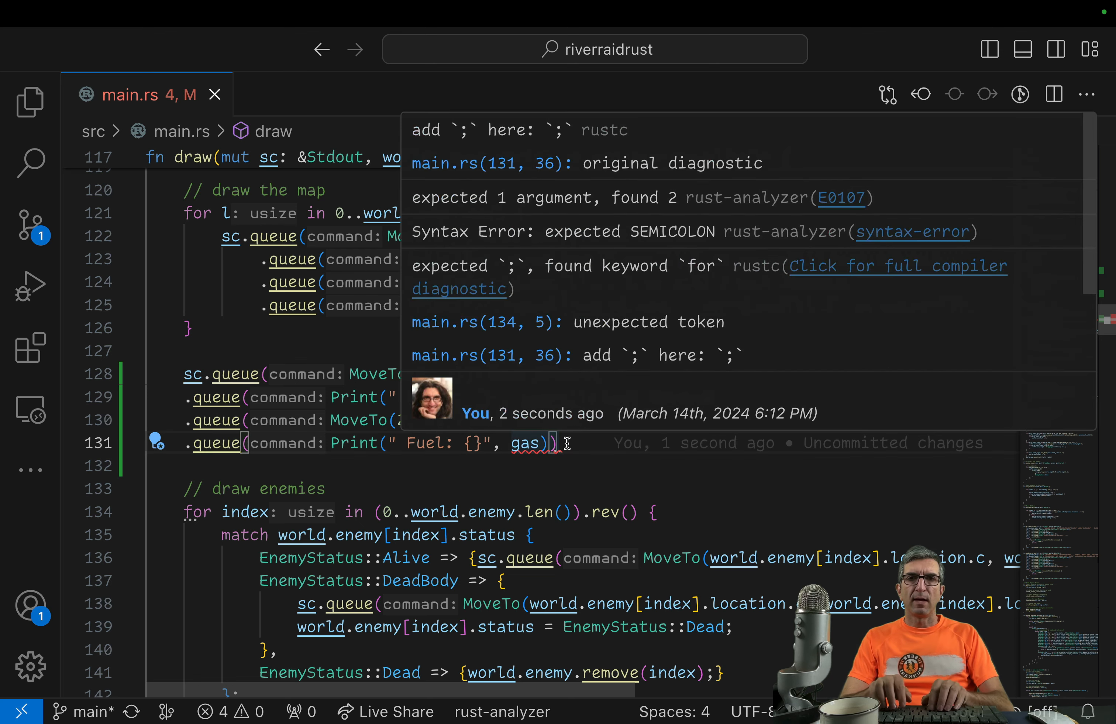
text(;)
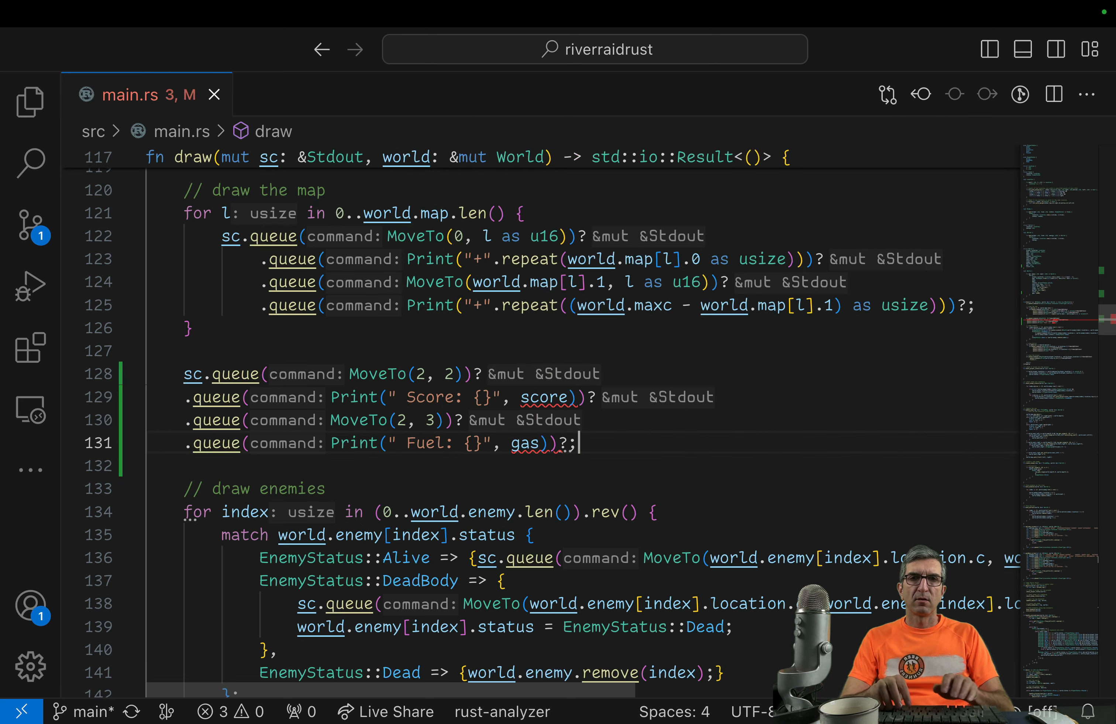
text(world.)
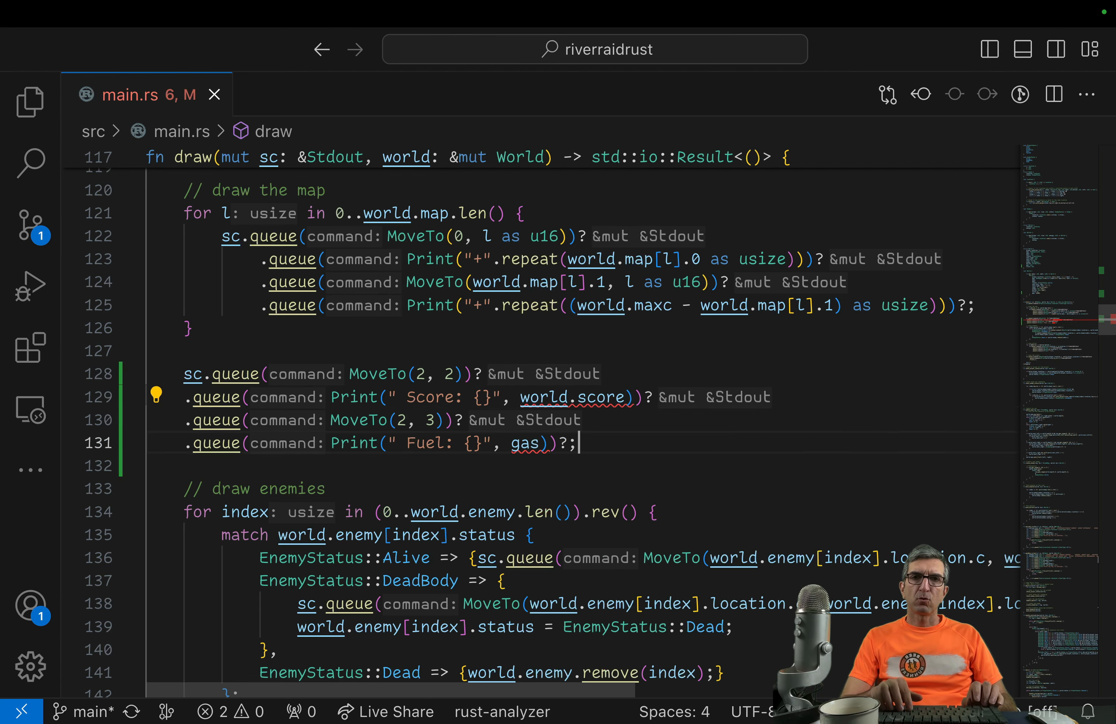
text(world.)
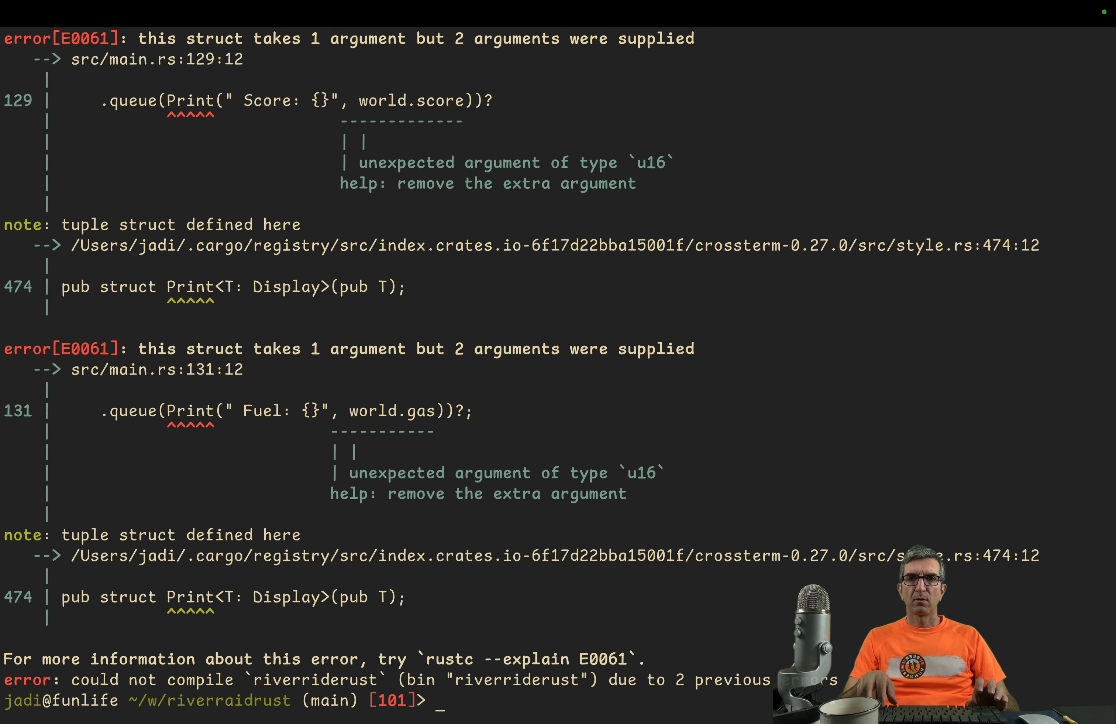
mouse_move(447, 473)
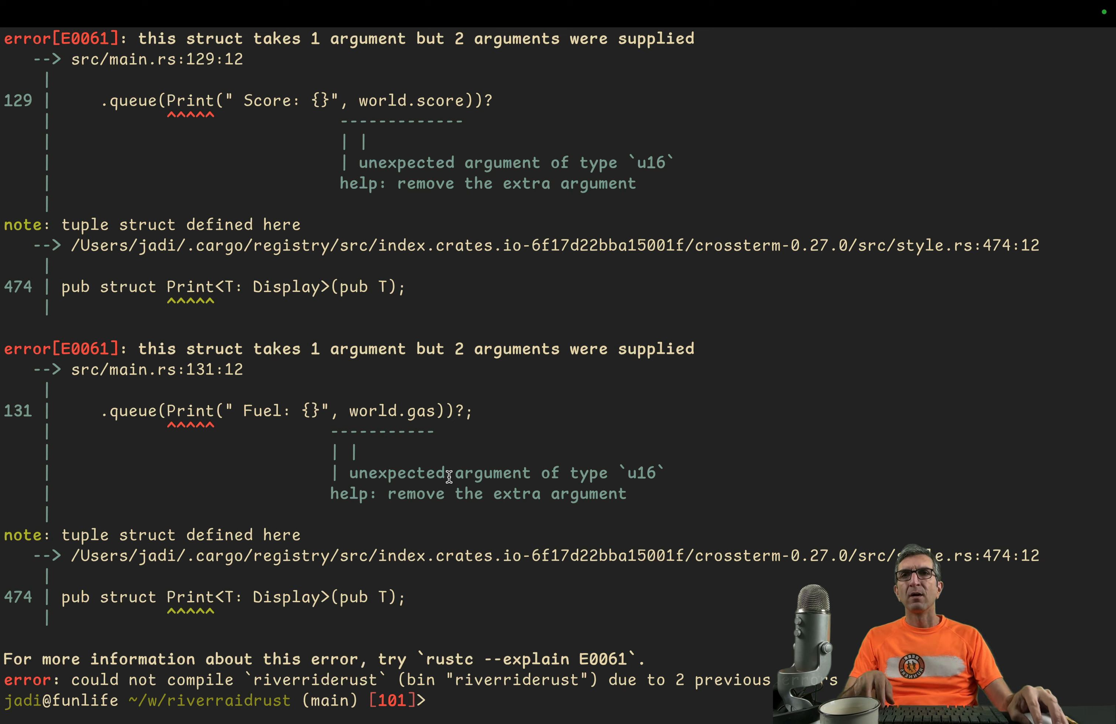
Step: Select the Print name in the E0061 'takes one argument' build error
double_click(190, 99)
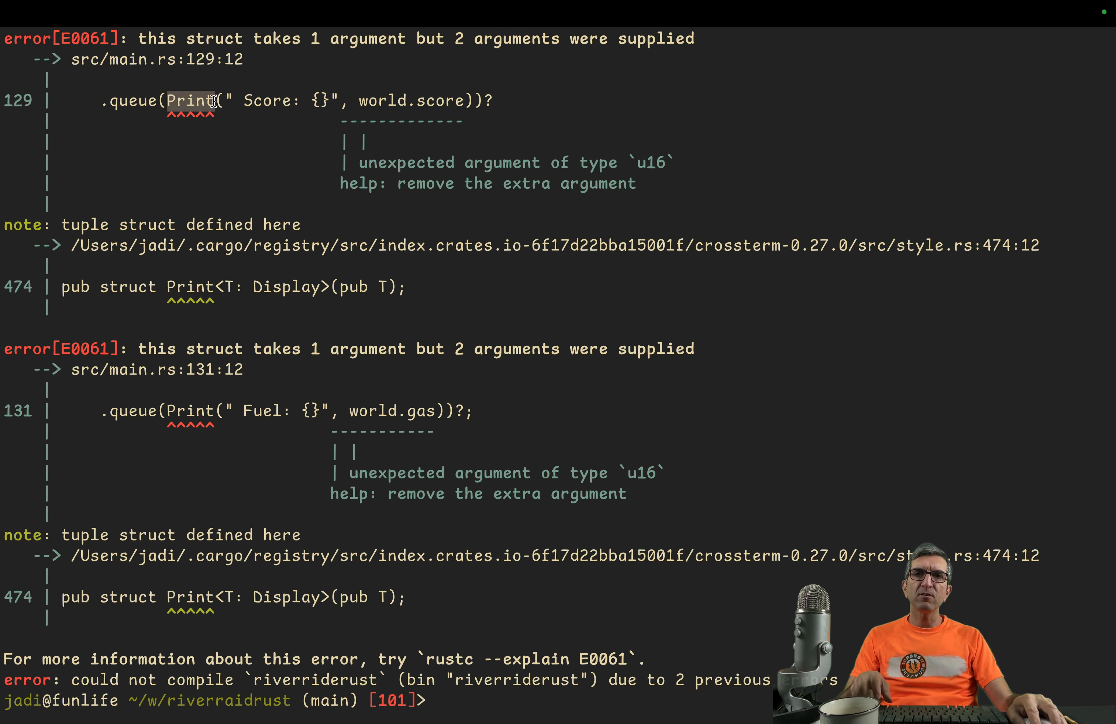
mouse_move(319, 151)
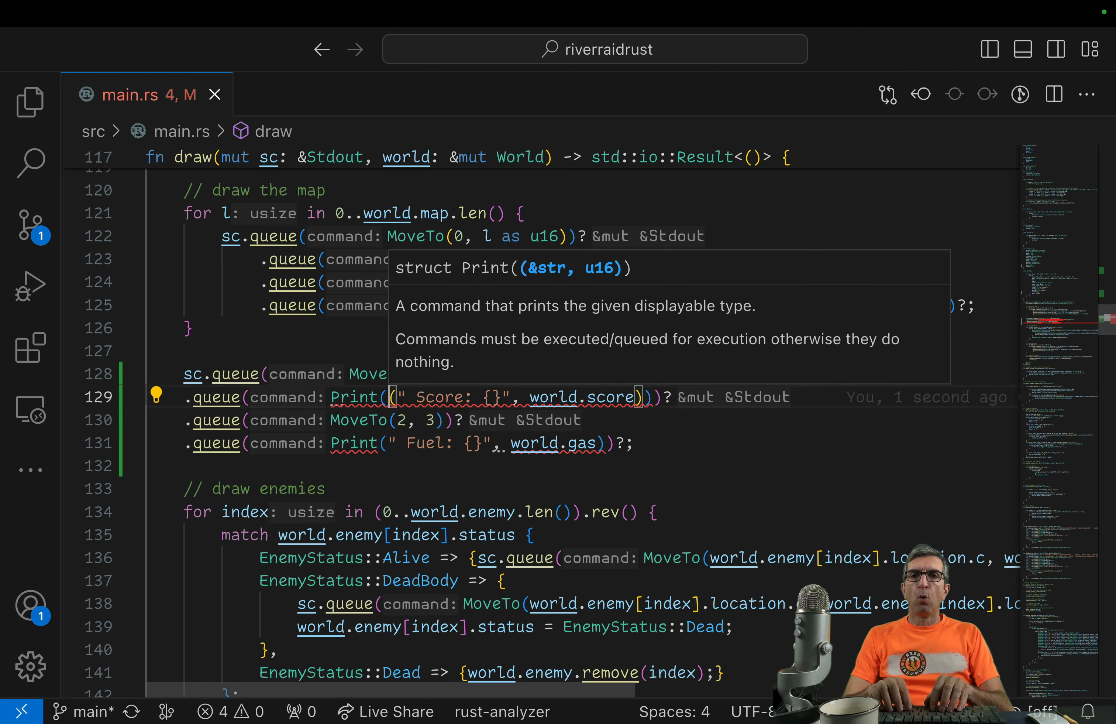
Step: Wrap the Score and Fuel Print arguments in format! so each passes a single string
text(format!)
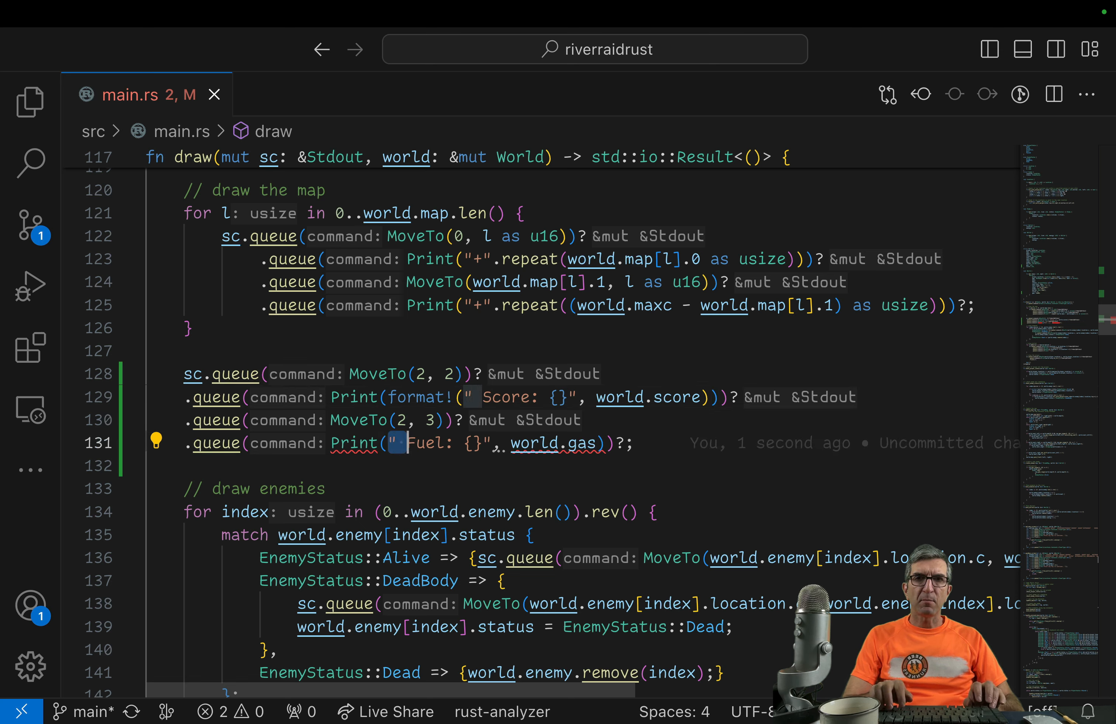
drag(399, 442, 598, 443)
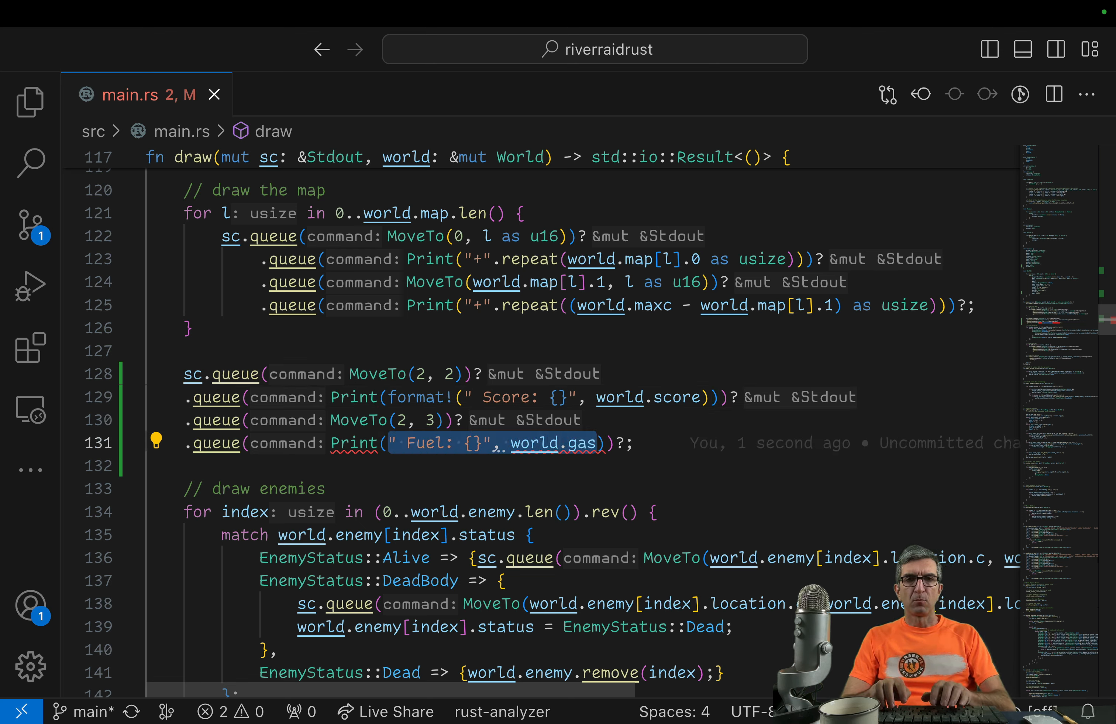
text(for)
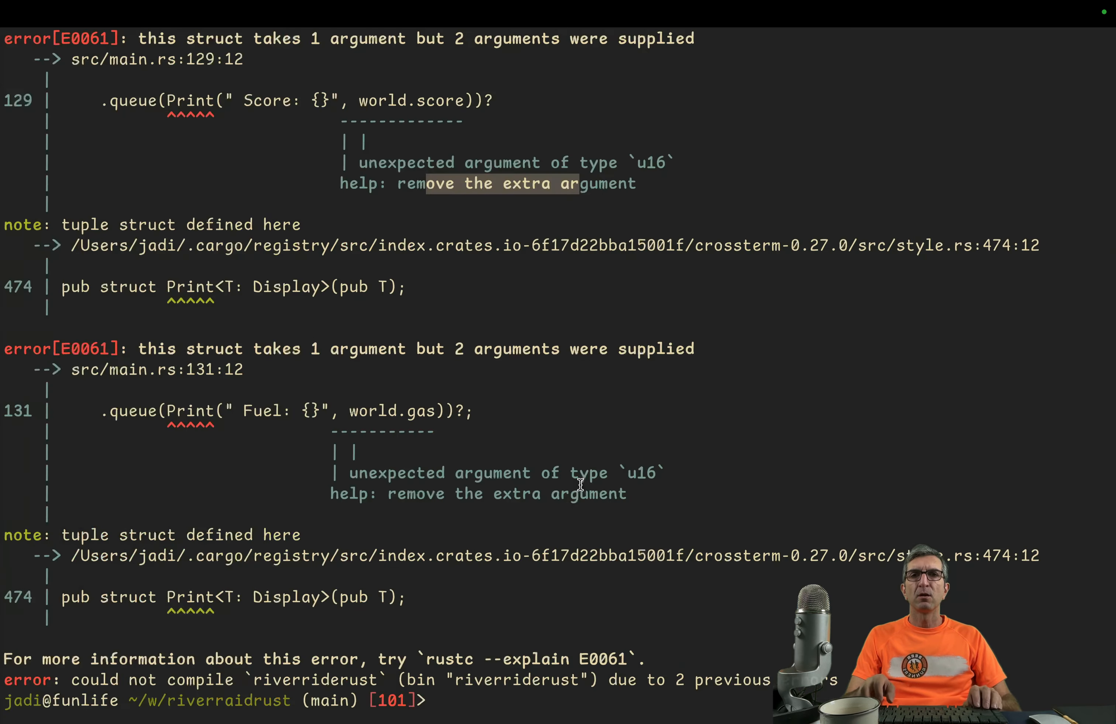
Step: Rebuild and launch the game with cargo run, now compiling with only a dead-code warning
text(cargo run)
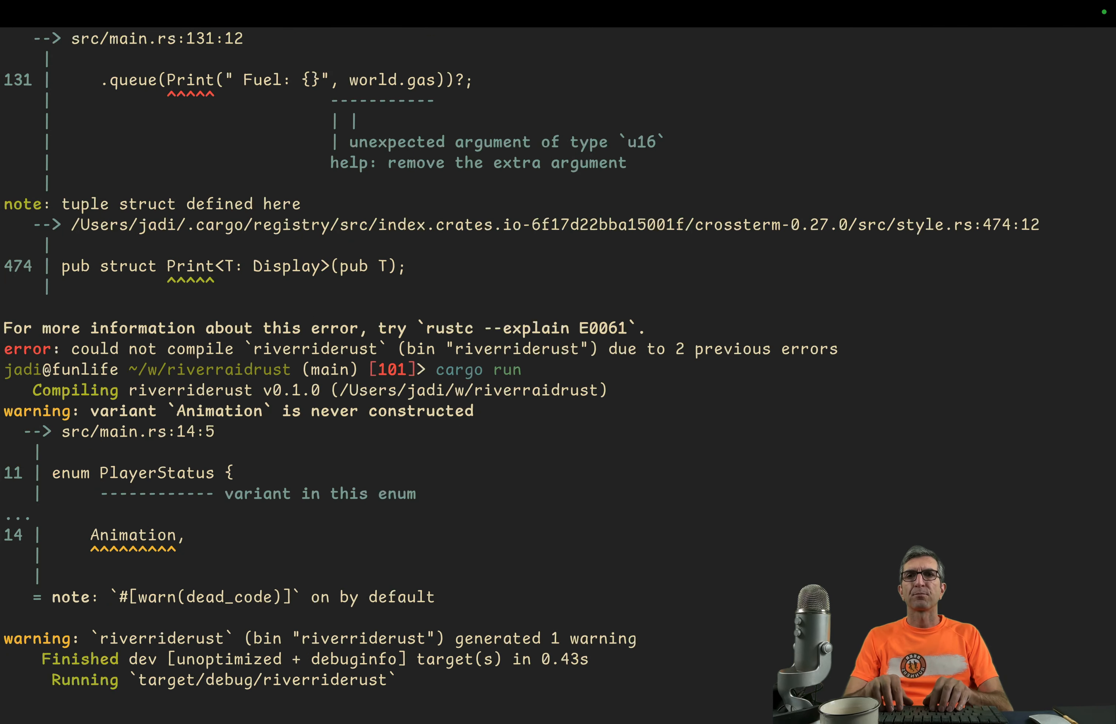
key(Return)
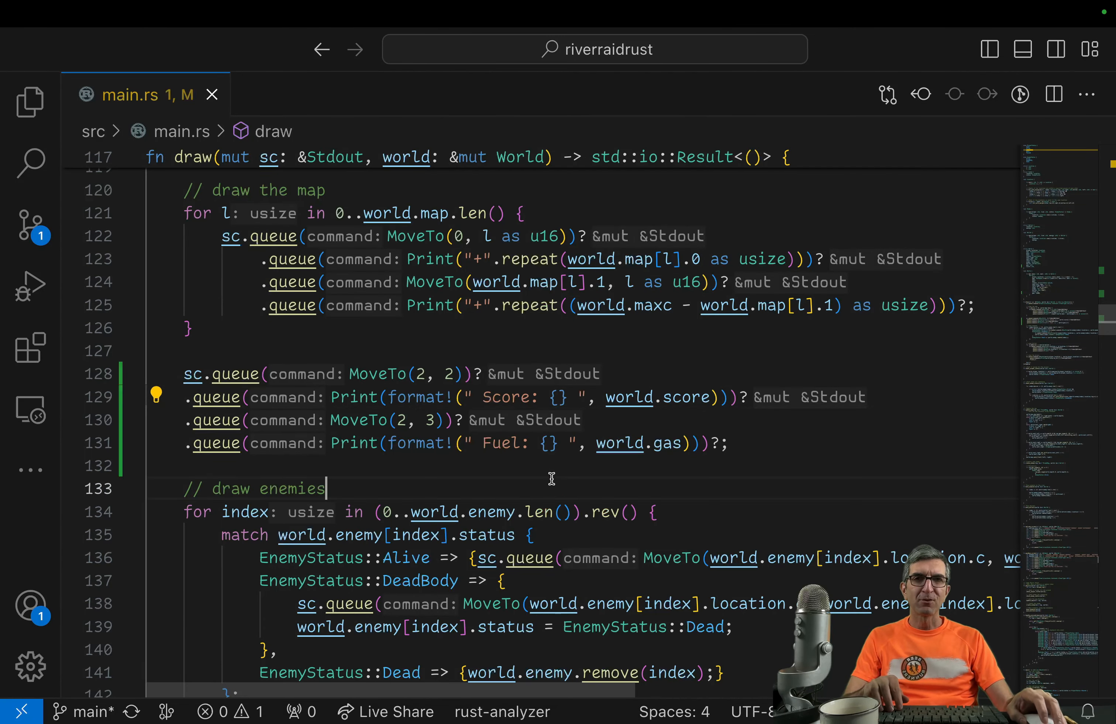
Step: Step through the 'enemy' matches to reach the bullet-kills-enemy check in check_enemy_status
click(919, 165)
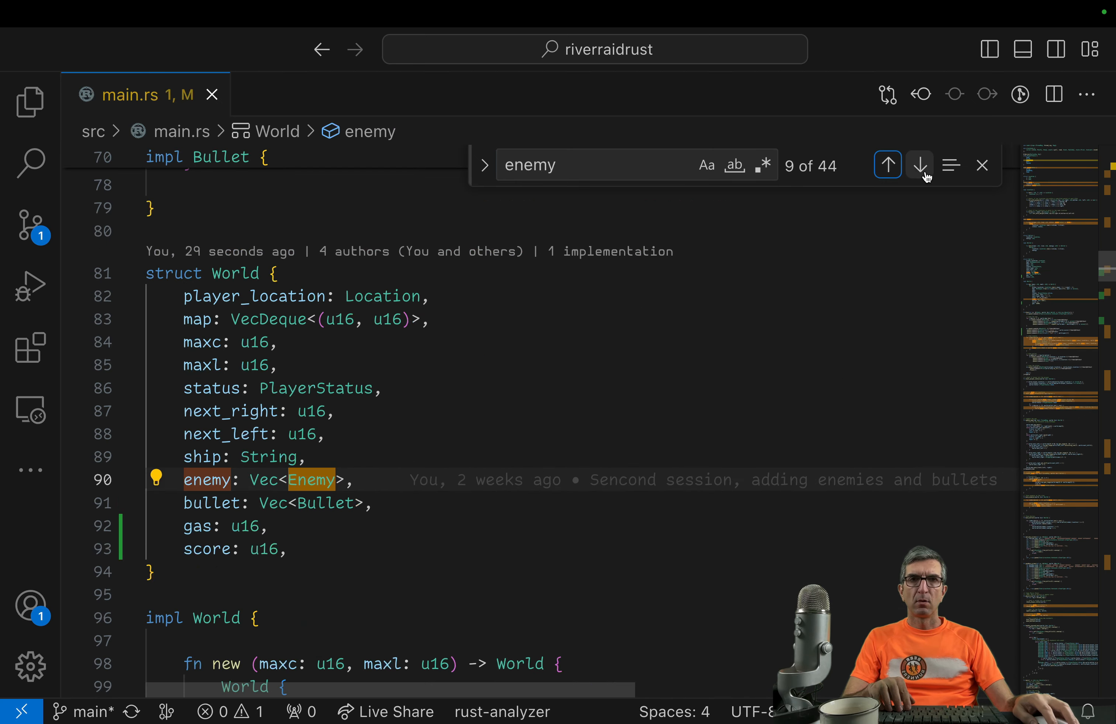
click(919, 164)
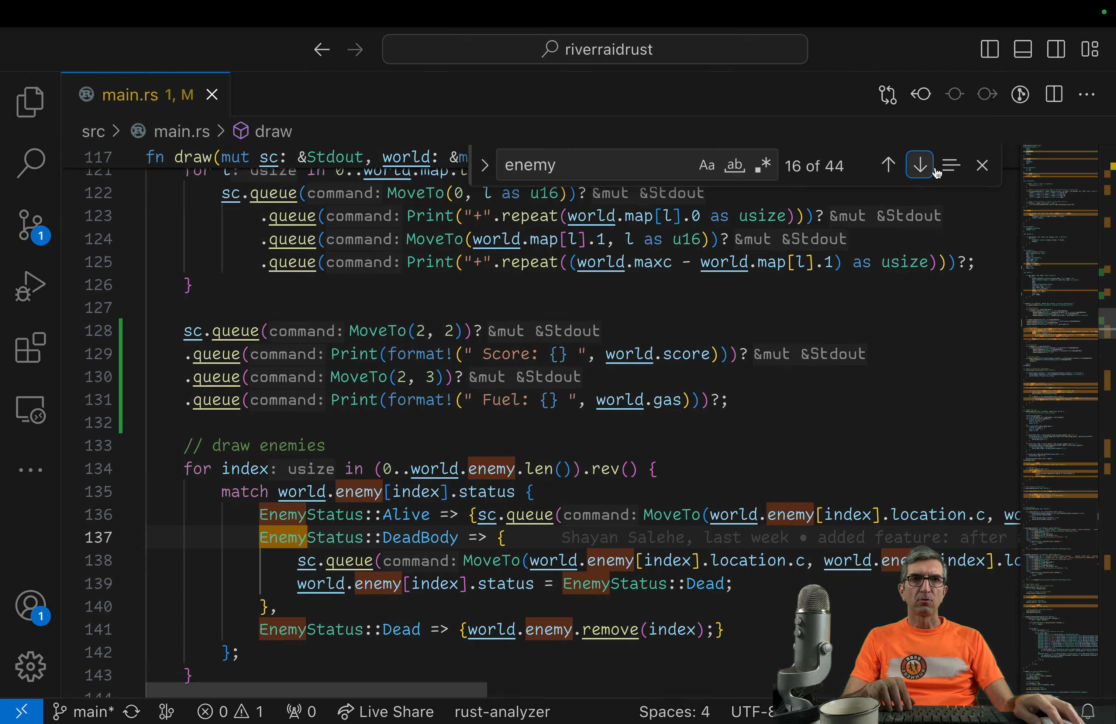
click(919, 165)
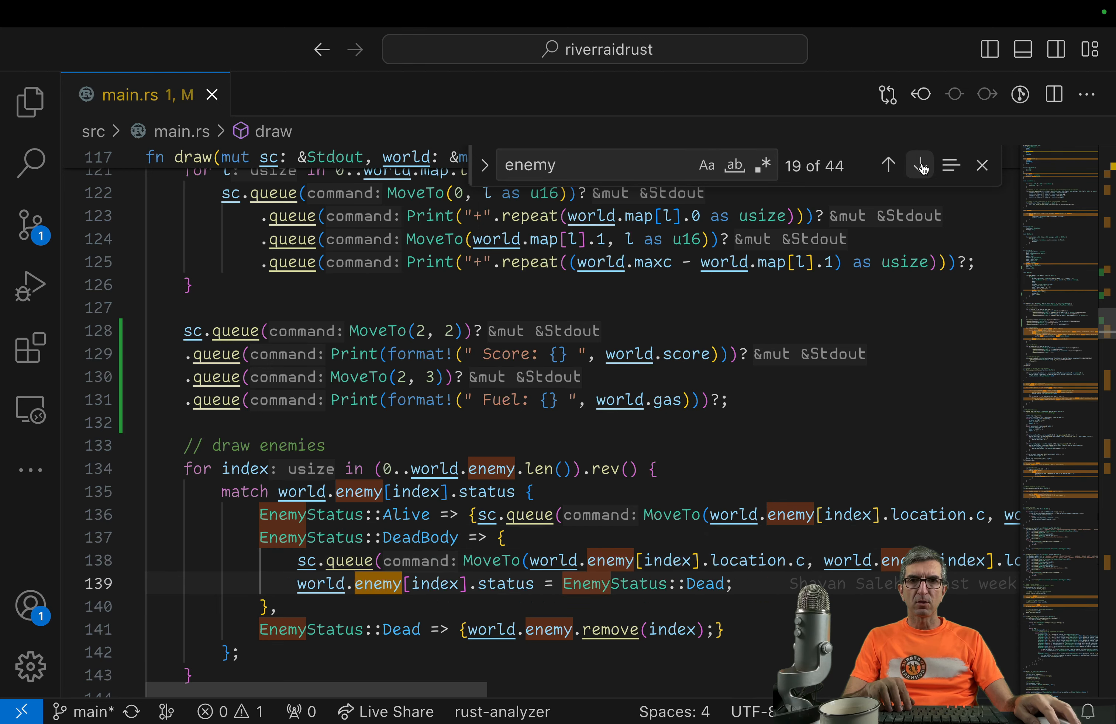
click(919, 165)
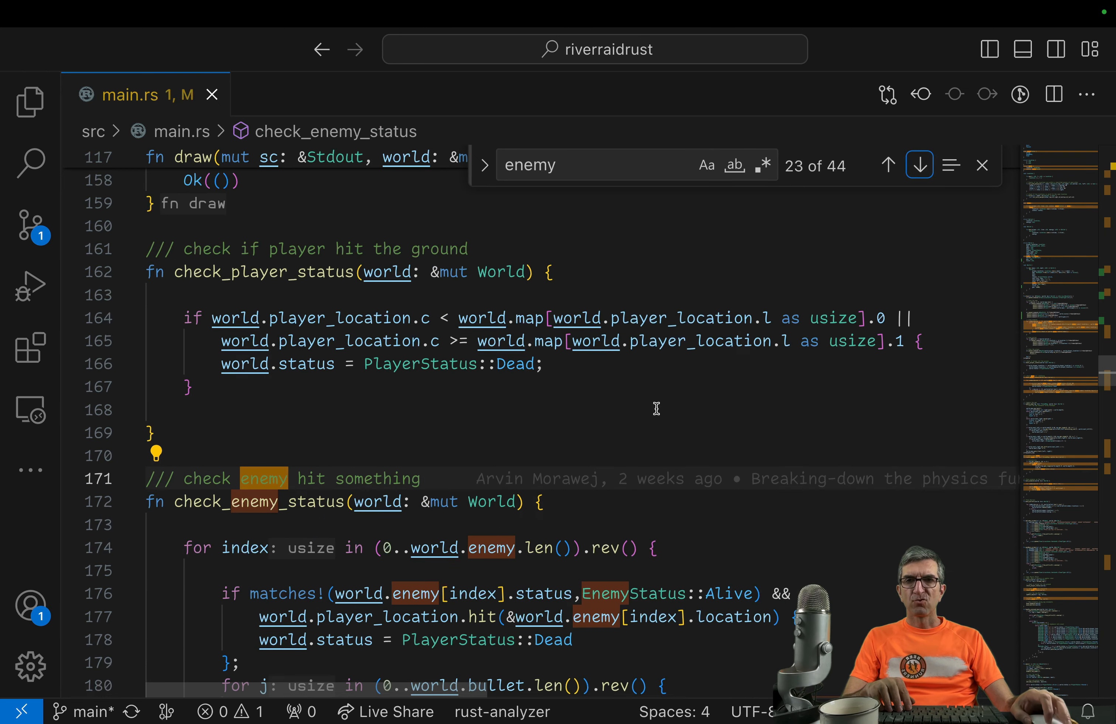
scroll(down, 3)
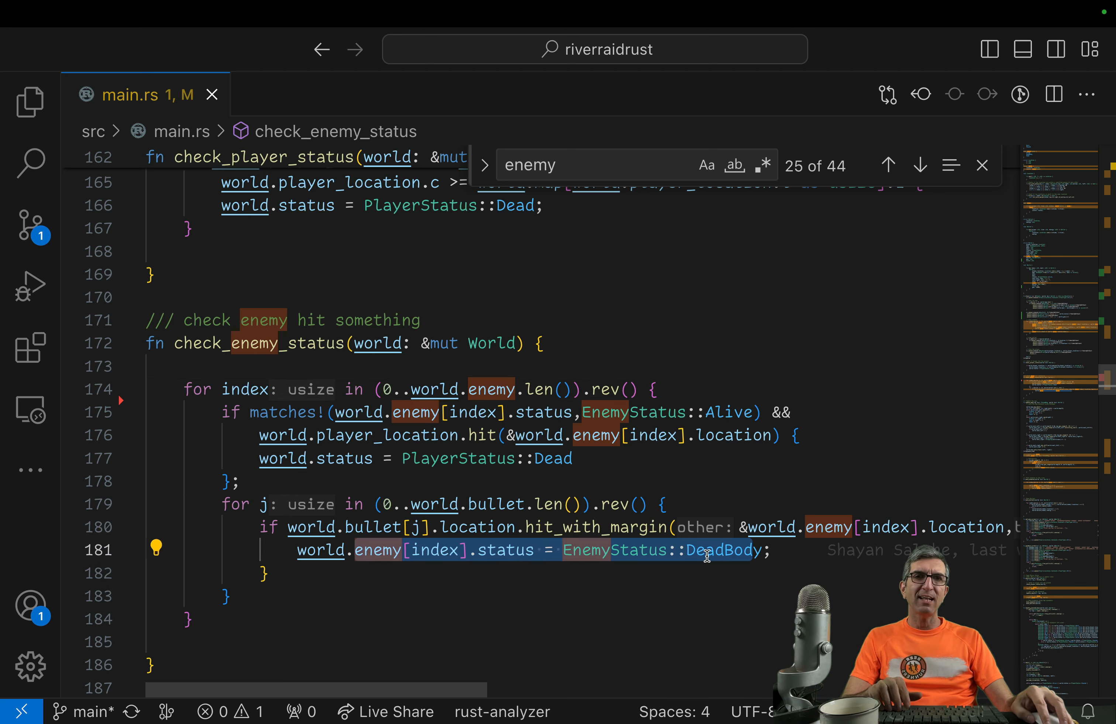
Step: Add world.score += 10; after the DeadBody assignment so kills award 10 points
text(world.)
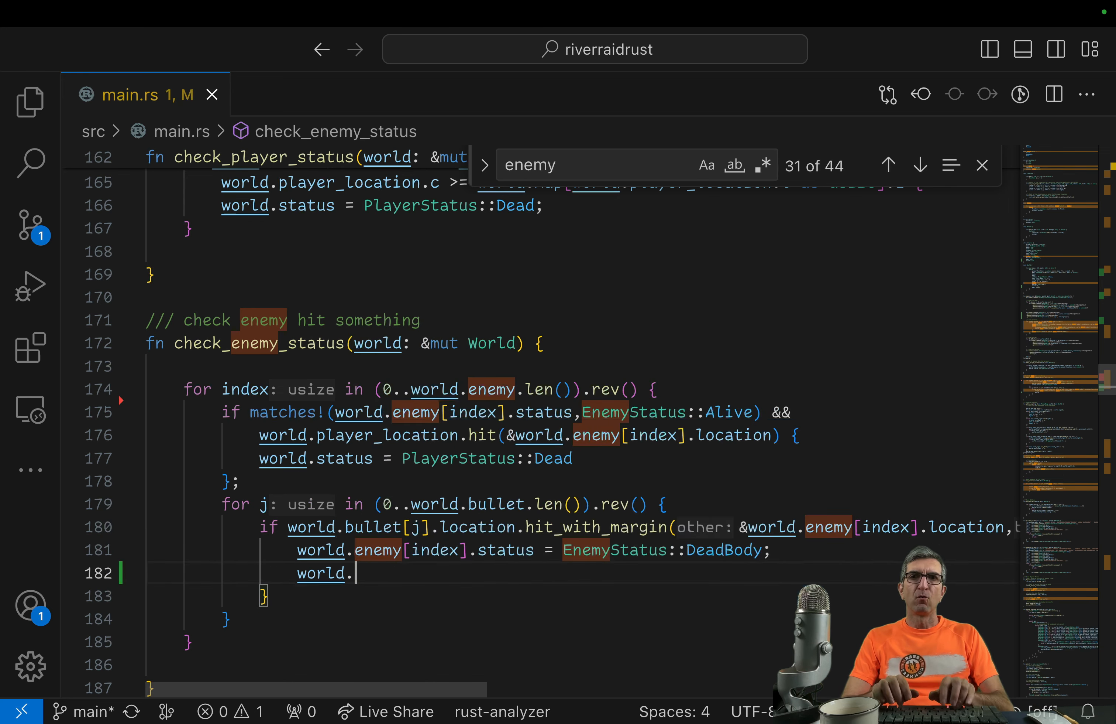
text(score)
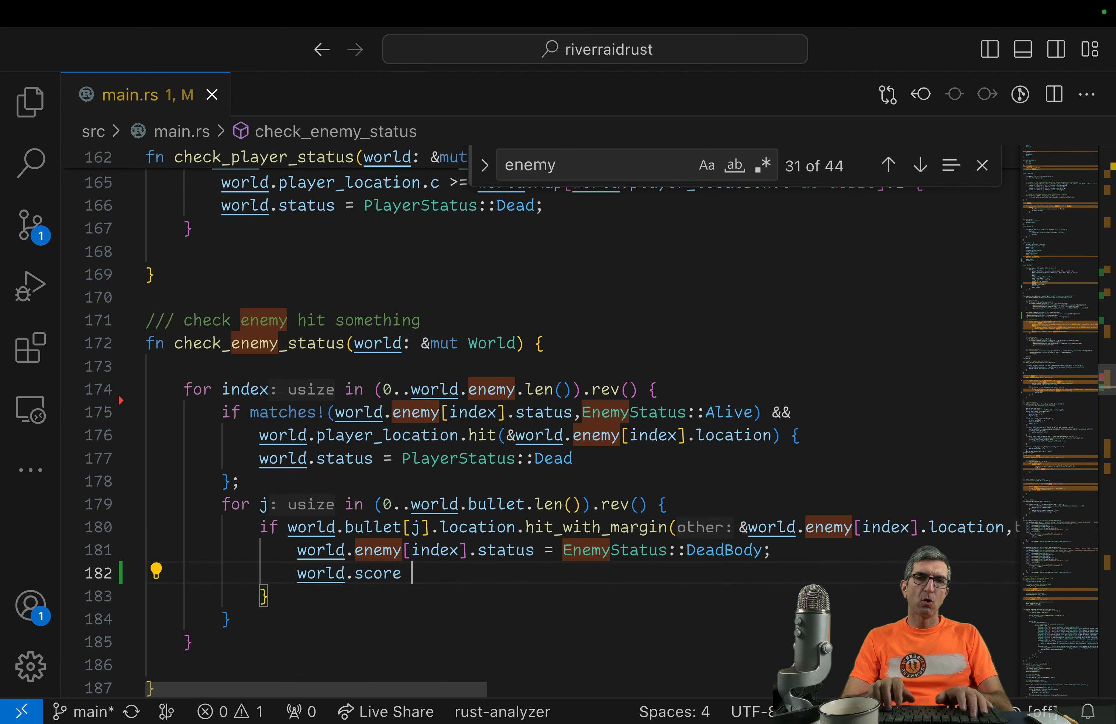
text(+= 10;)
click(636, 164)
text(physi)
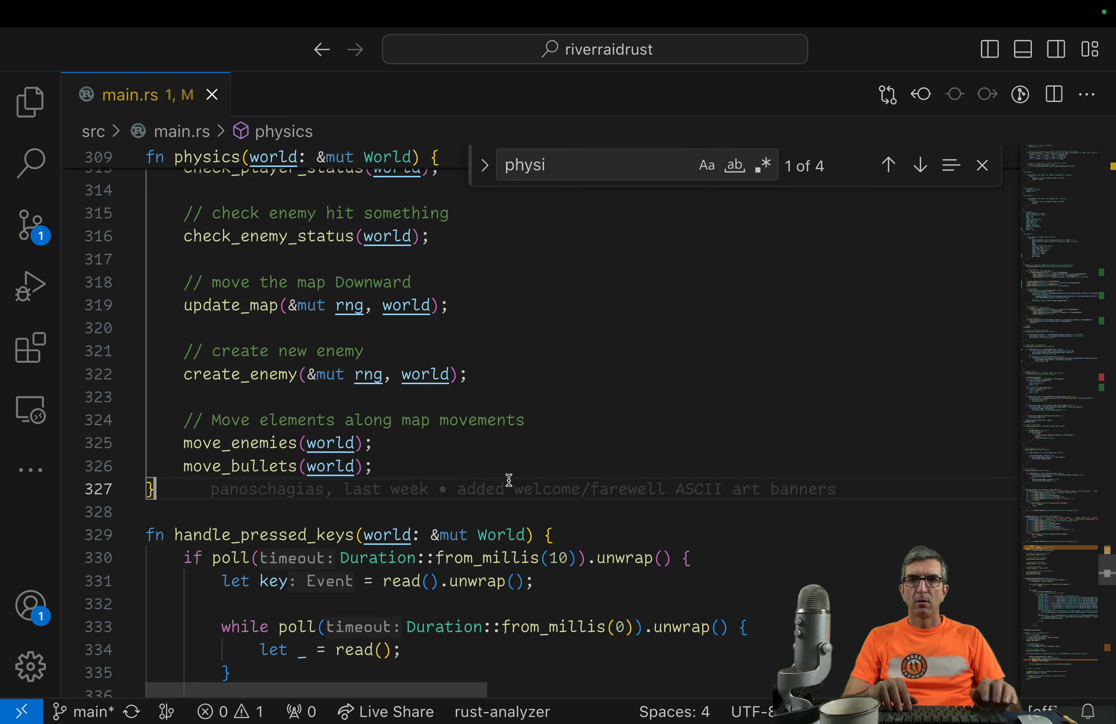
Step: Add world.gas -= 1; at the end of physics() so fuel drops each update
click(919, 165)
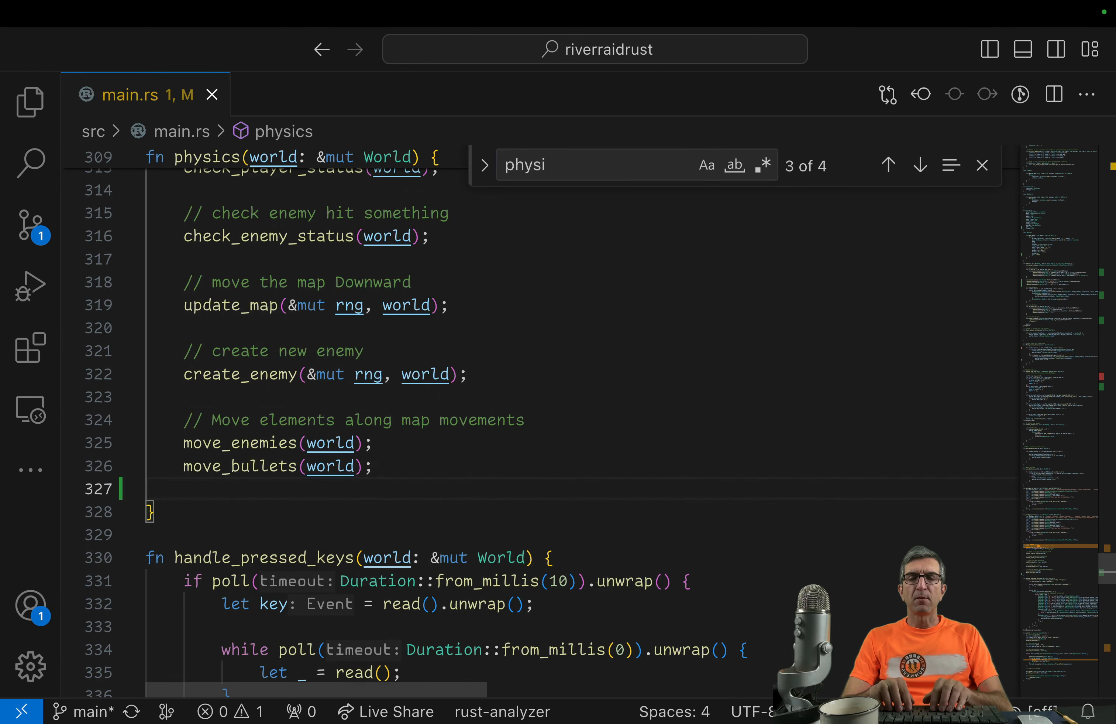
text(world.gas -= 1)
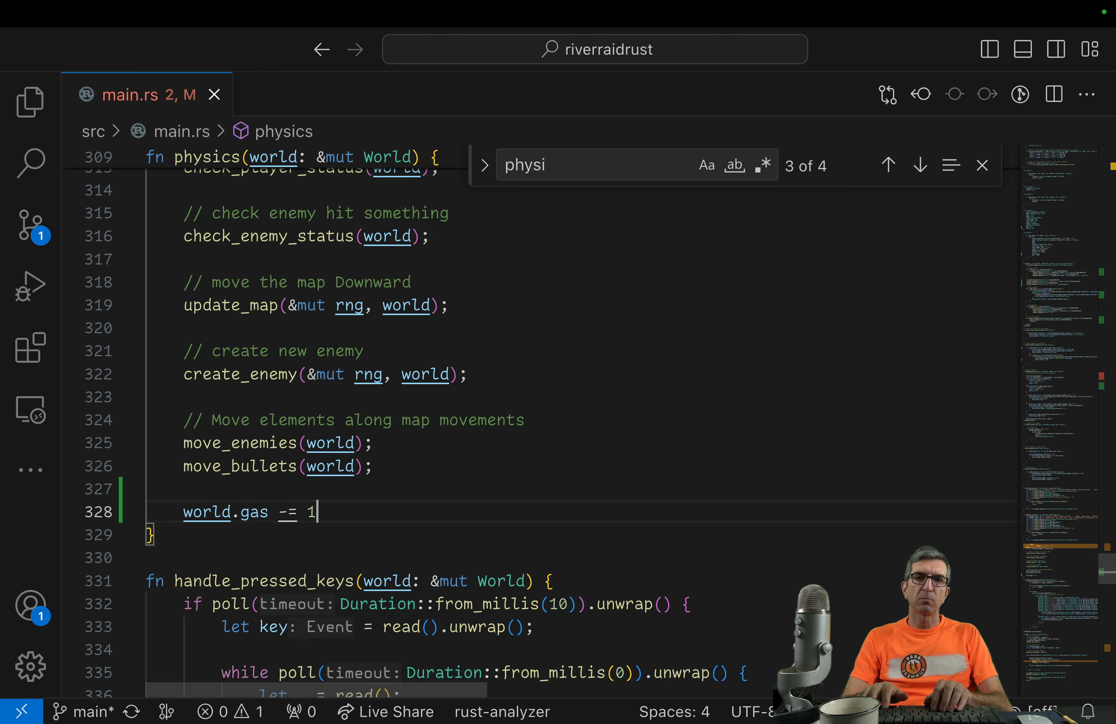
text(;)
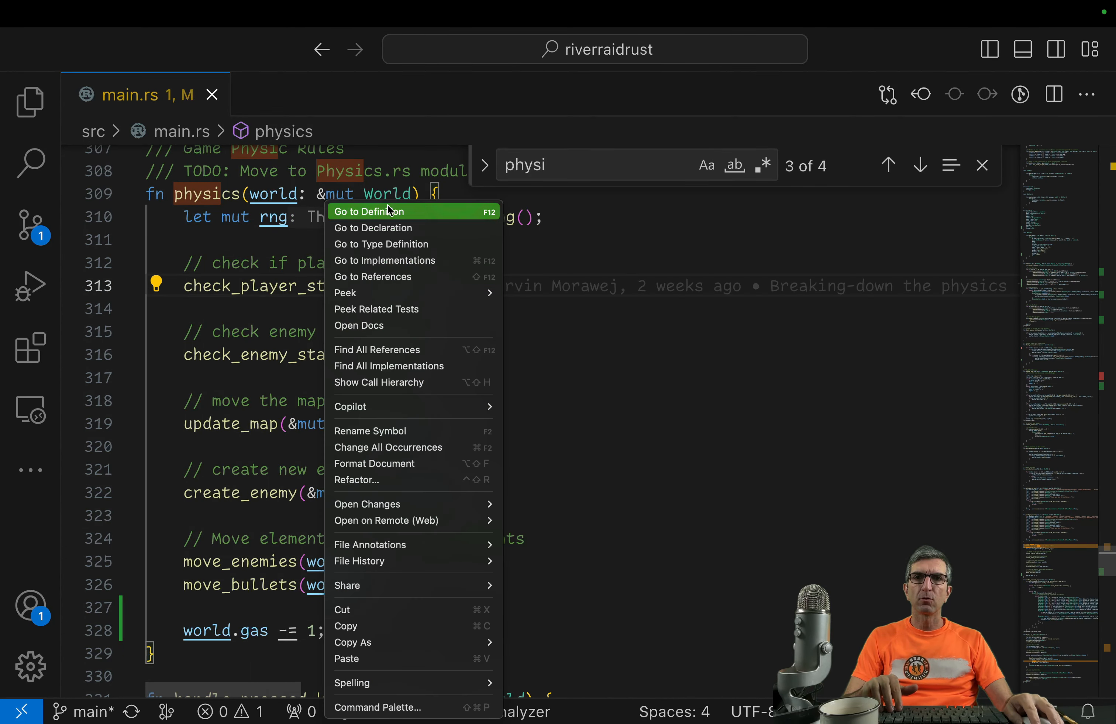
Step: In check_player_status, add if world.gas == 0 { world.status = PlayerStatus::Dead; }
click(369, 212)
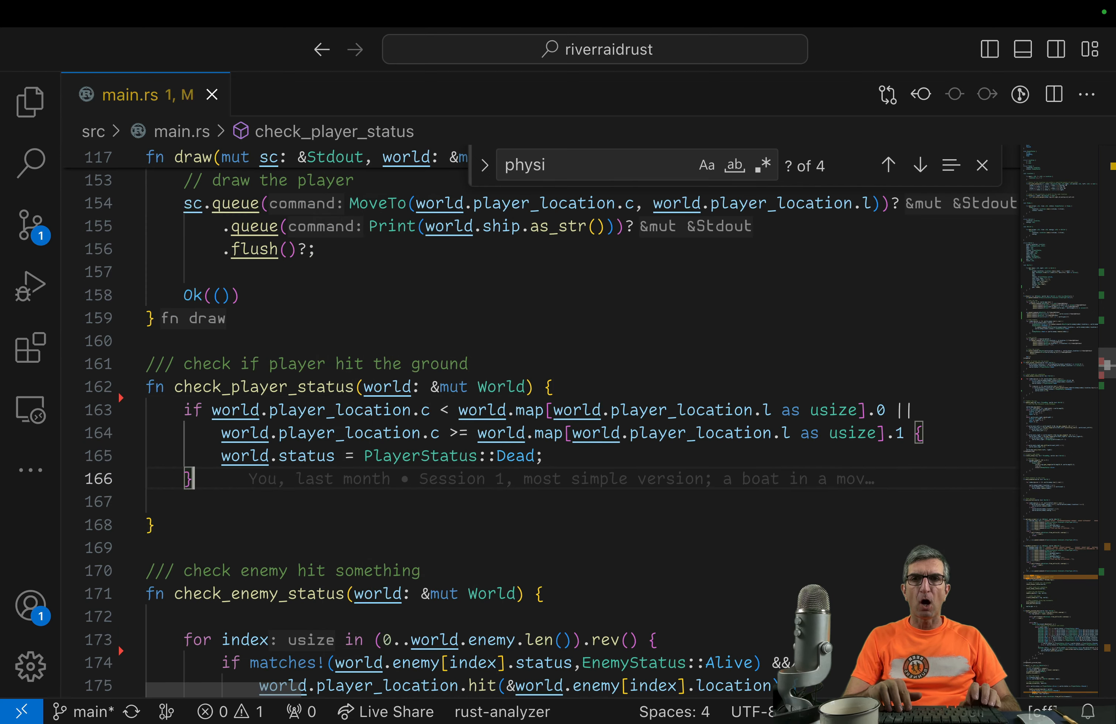
text(if world)
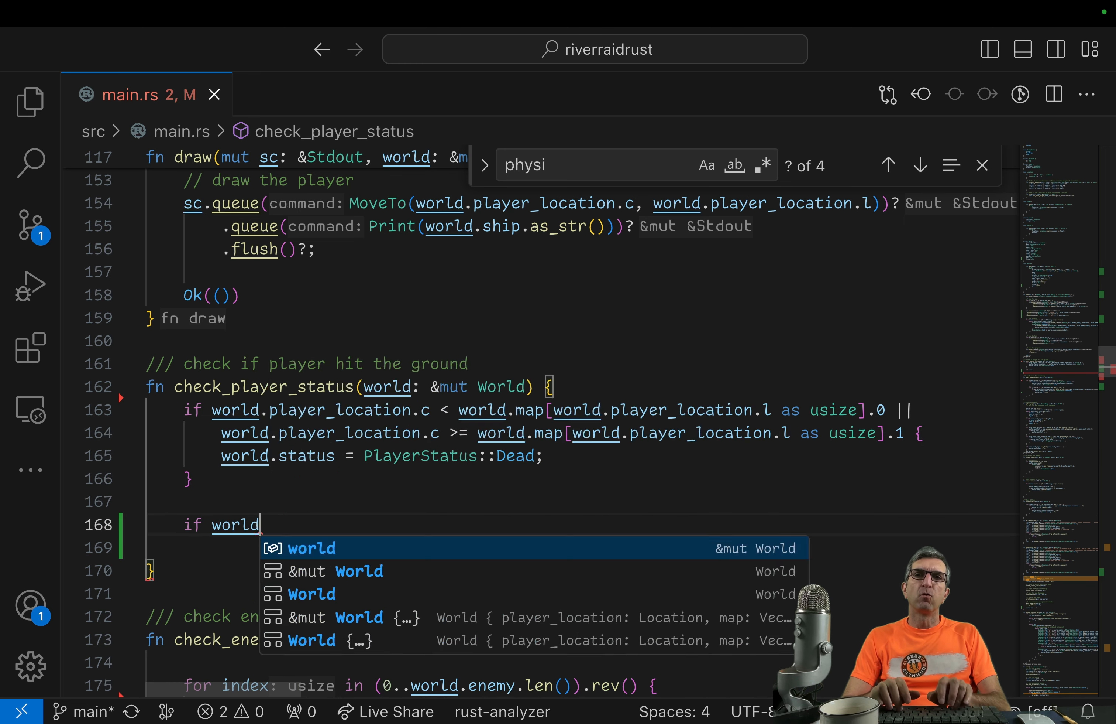
text(.gas <)
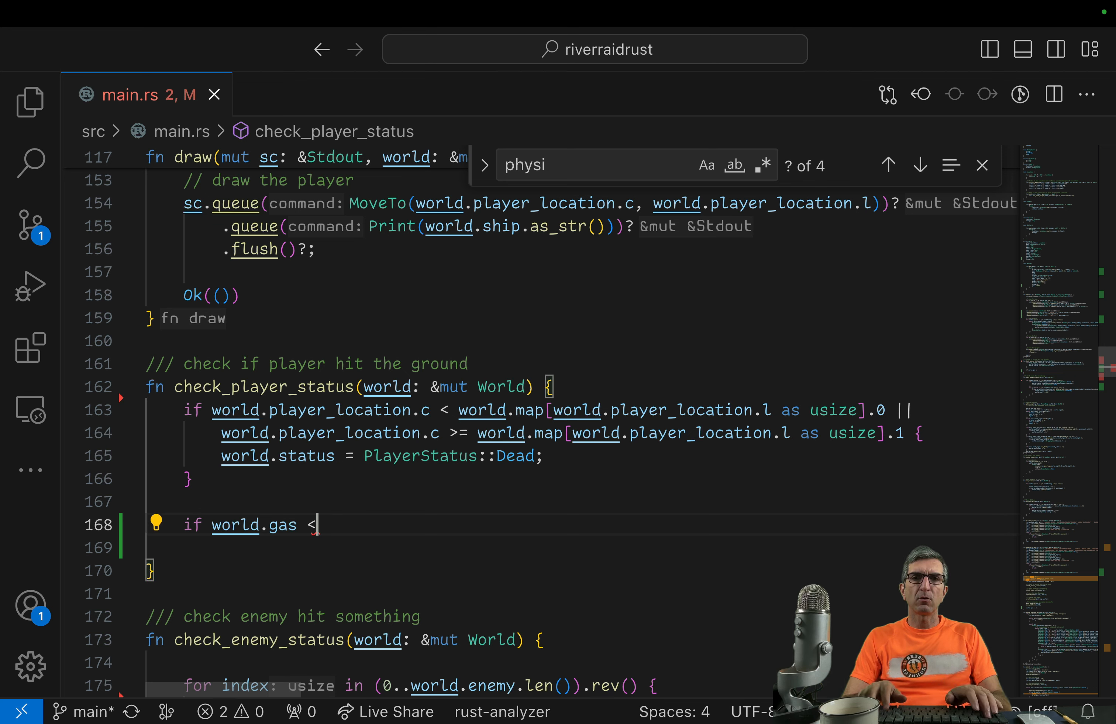
text(== 0)
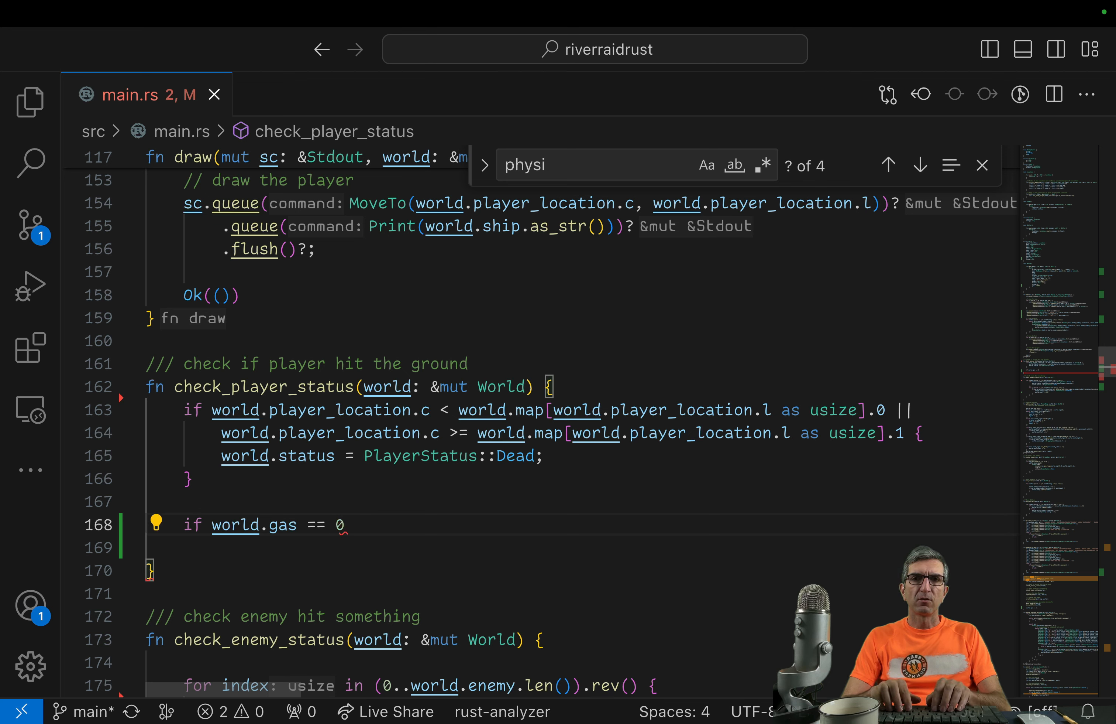
text({)
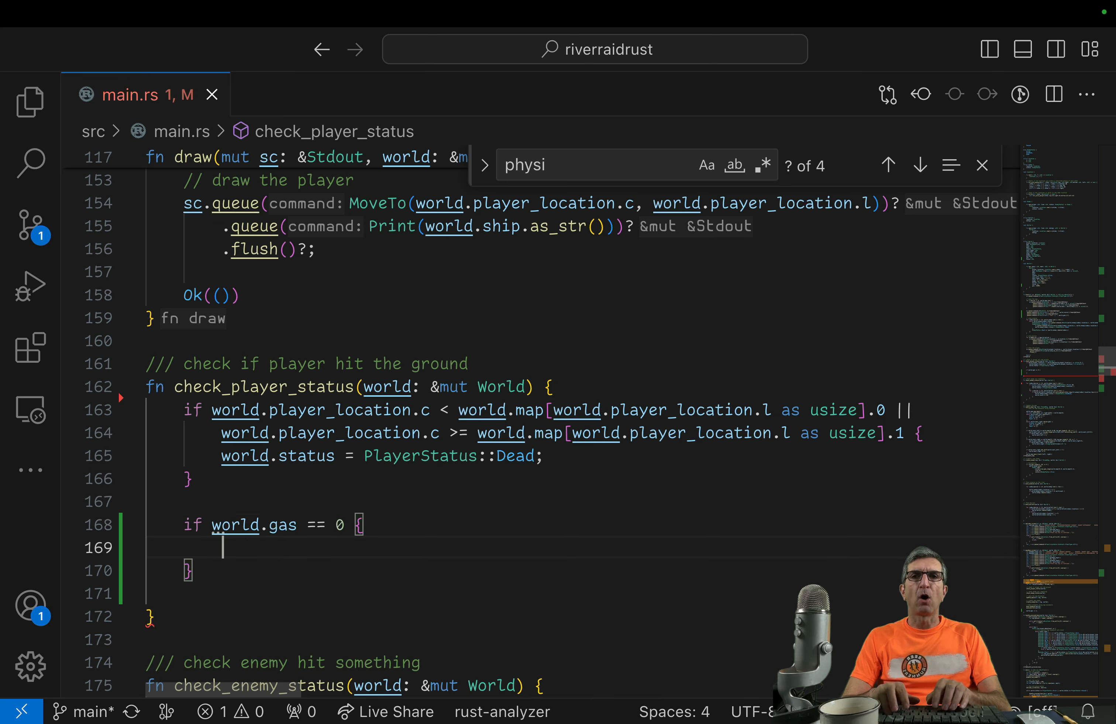
text(world.stat)
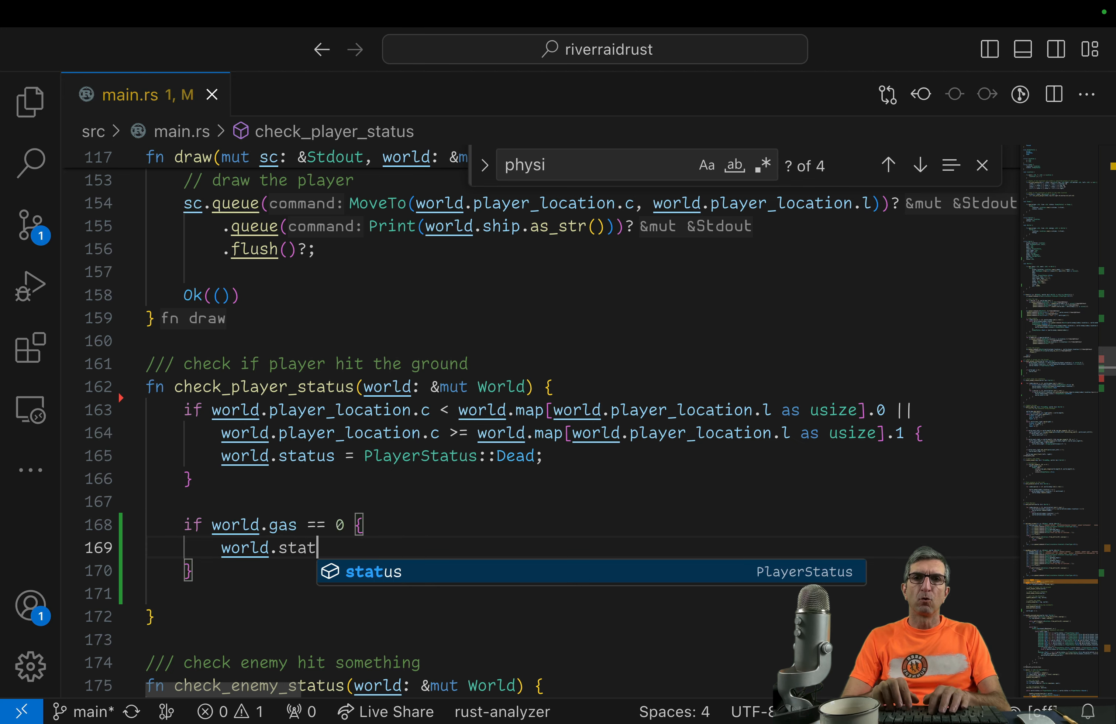
text(us = PlayerStatus)
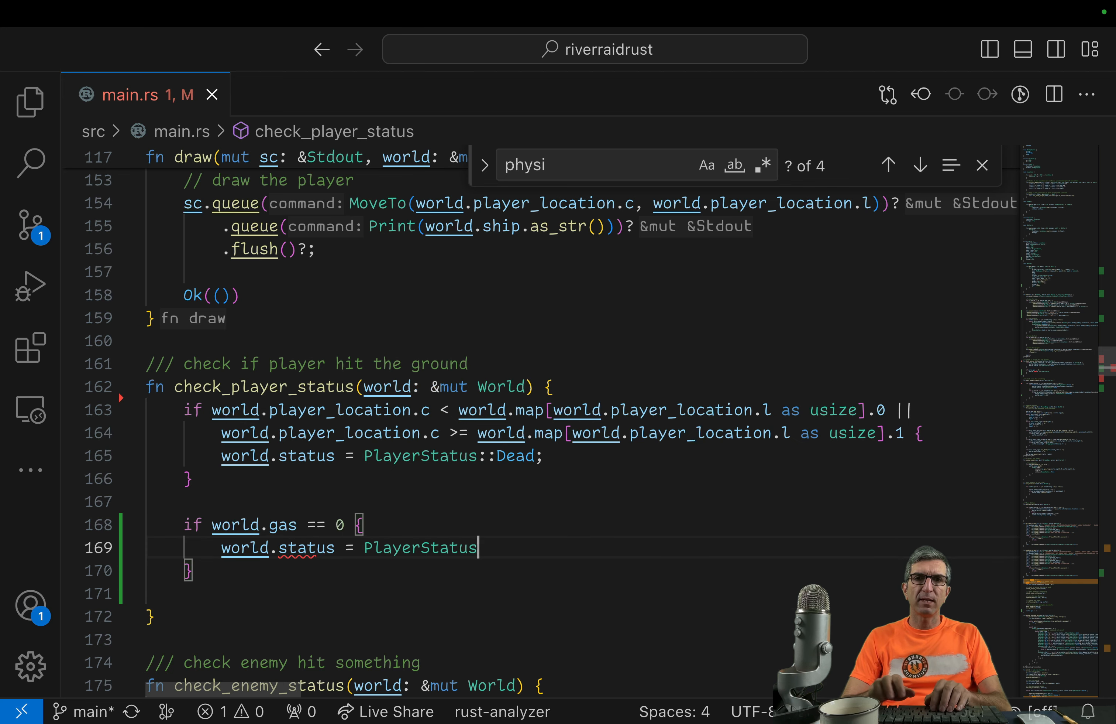
text(::d)
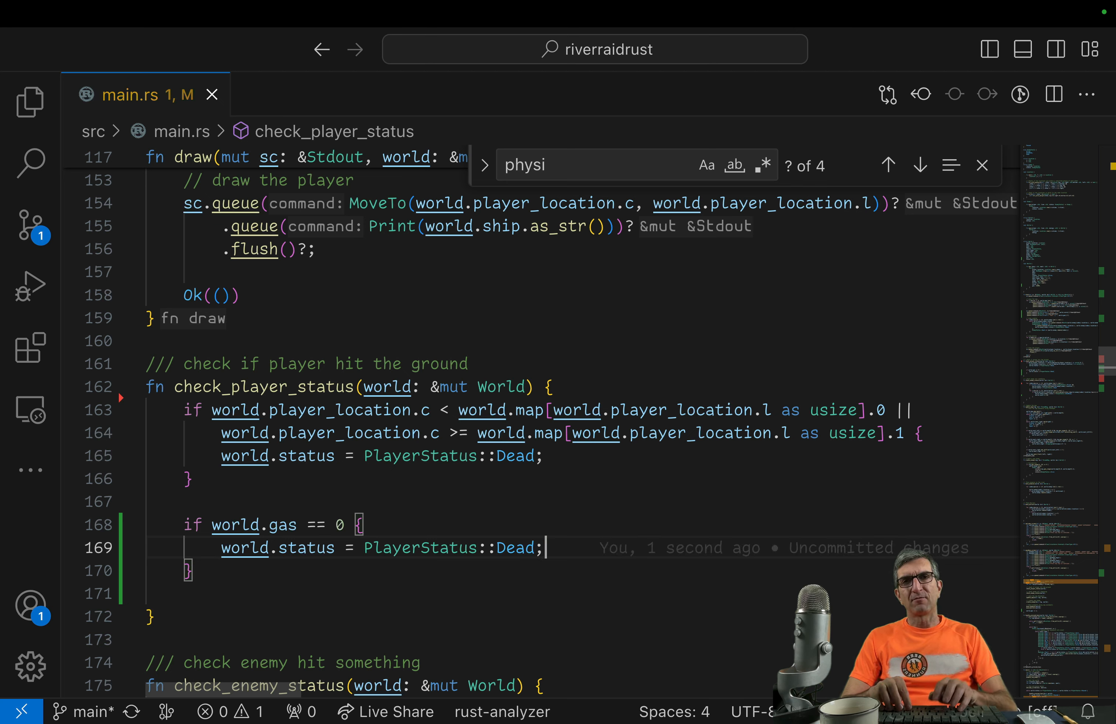
double_click(425, 456)
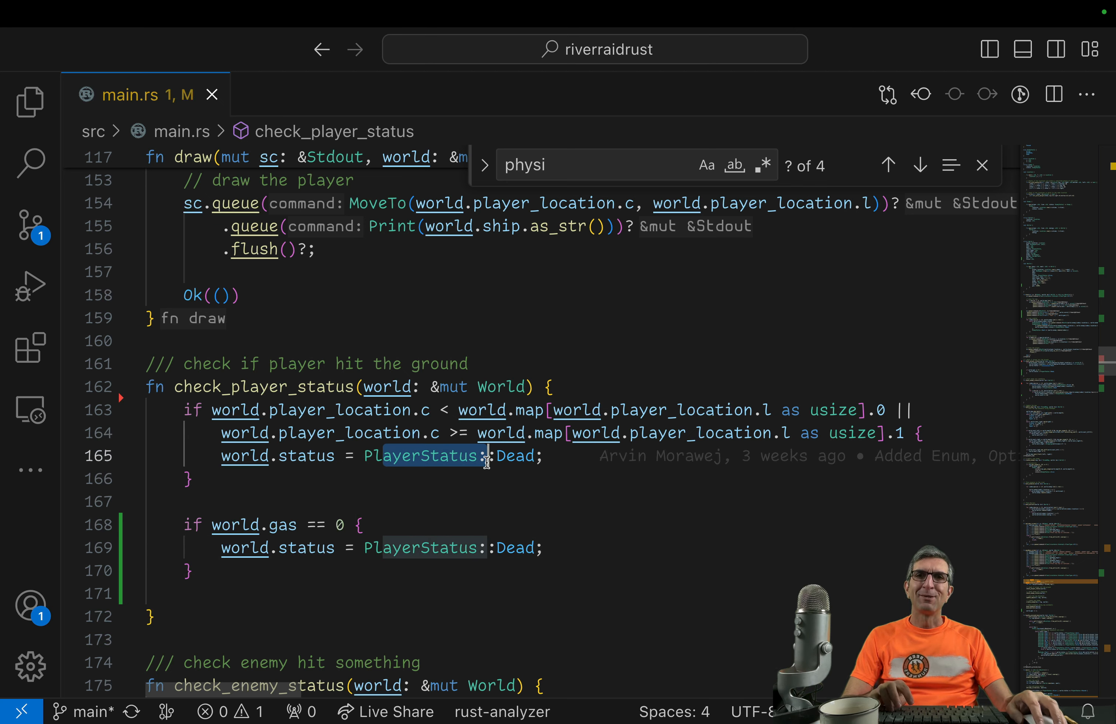
mouse_move(493, 511)
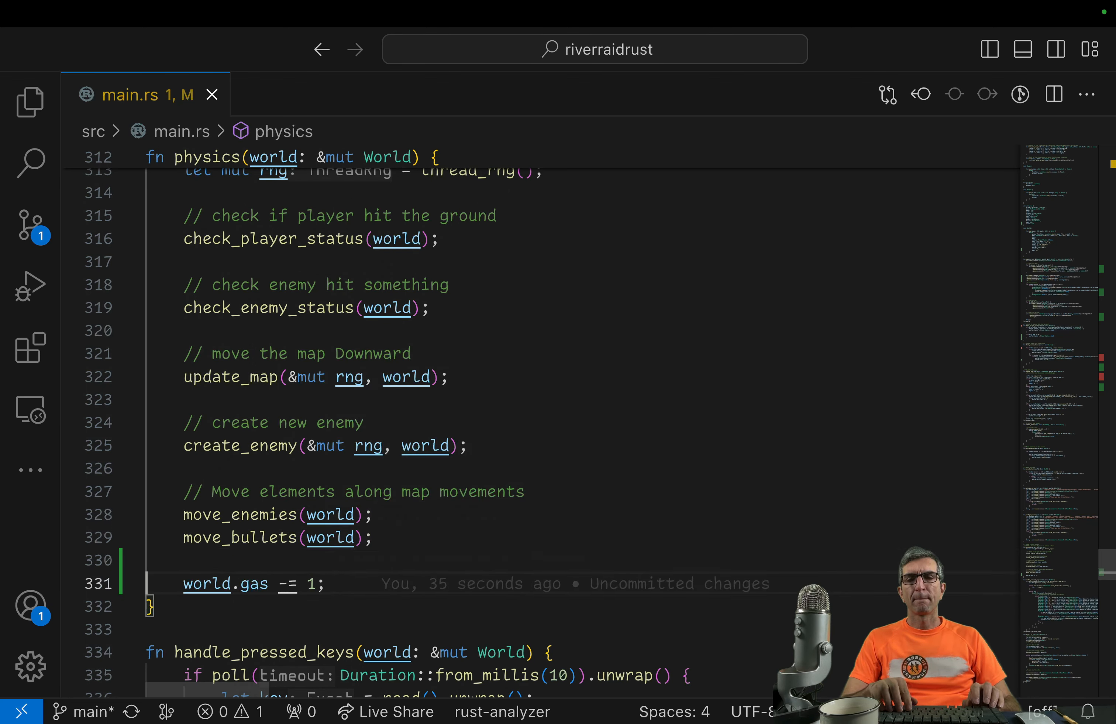
Step: Guard the fuel decrement in physics() with if world.gas >= 1 so it cannot go negative
text(if world.gas > 1)
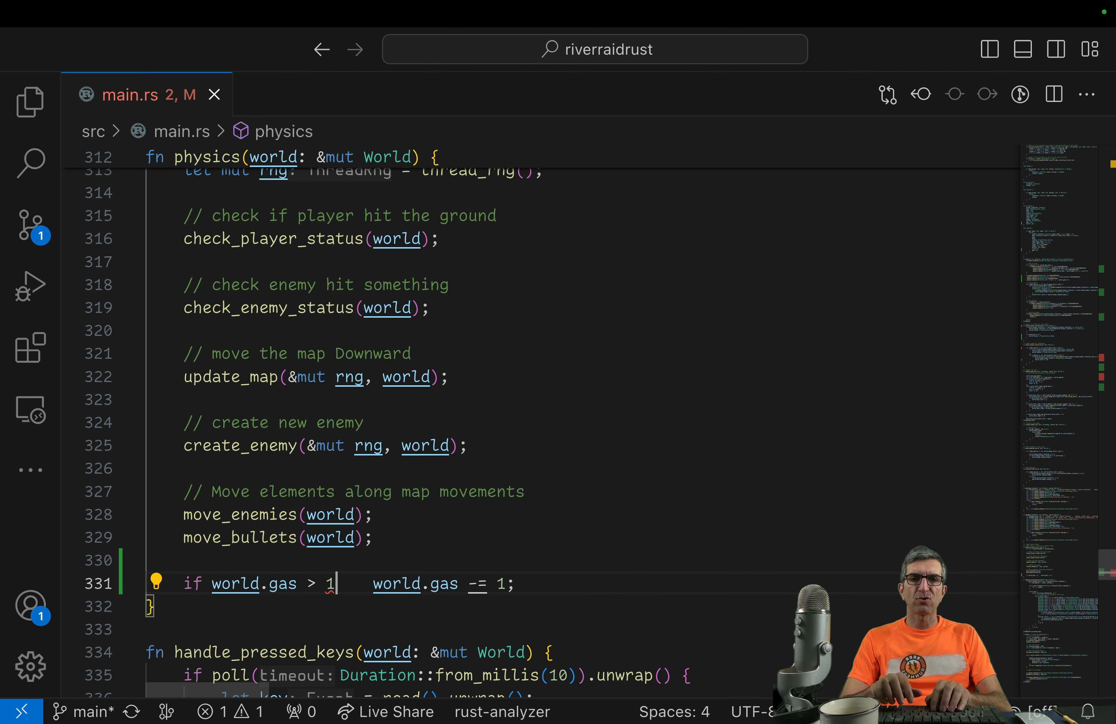
text(=)
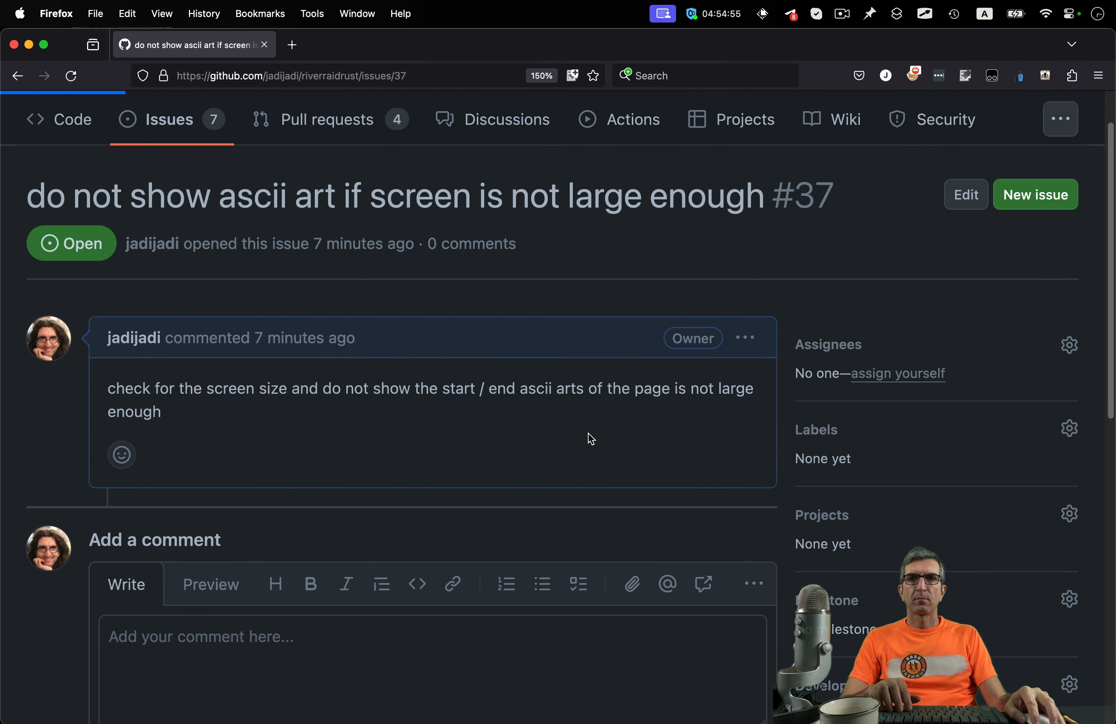
Step: Start a new GitHub issue titled 'add description to the end screen'
click(1036, 193)
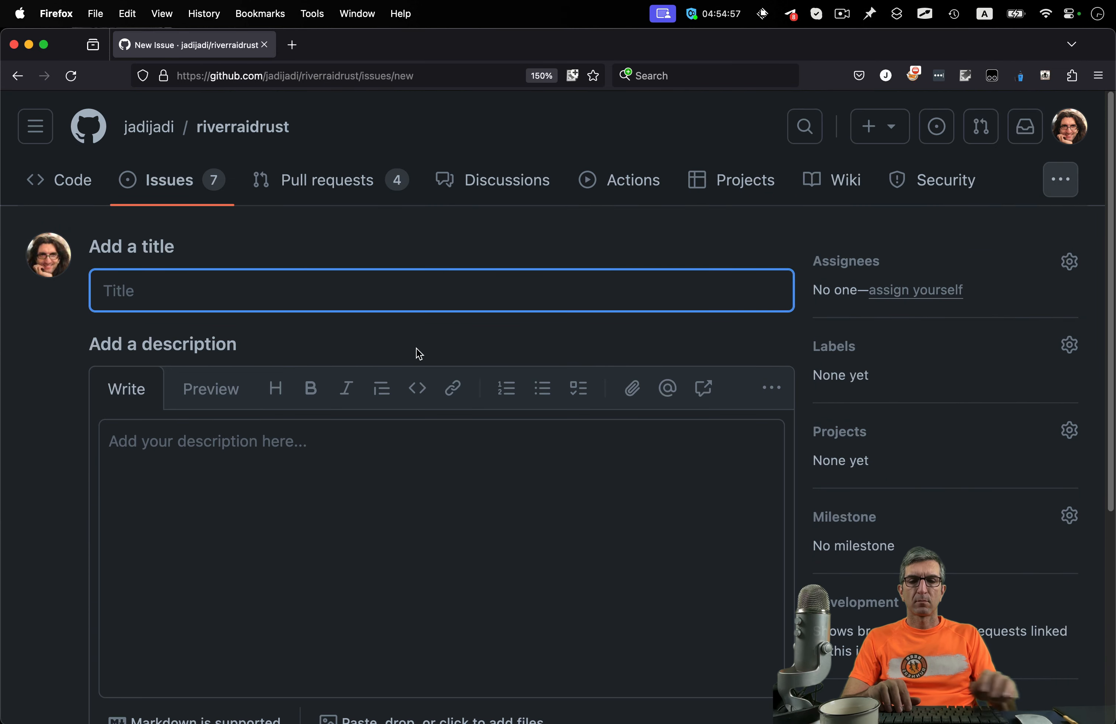
text(show)
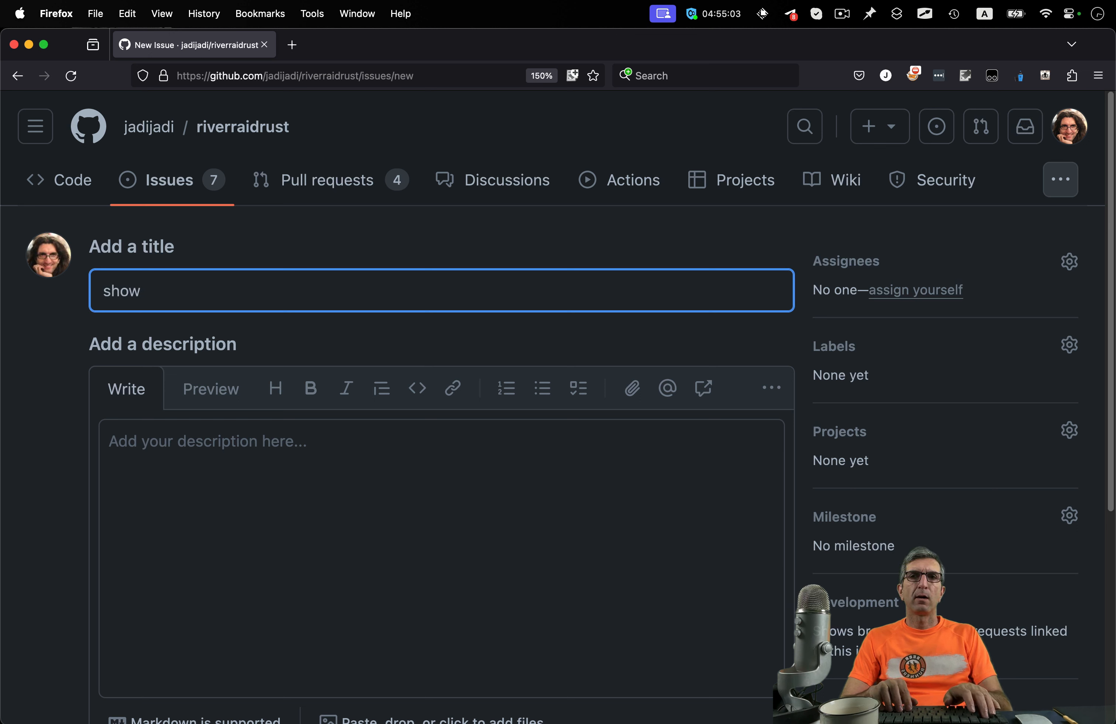
text(add)
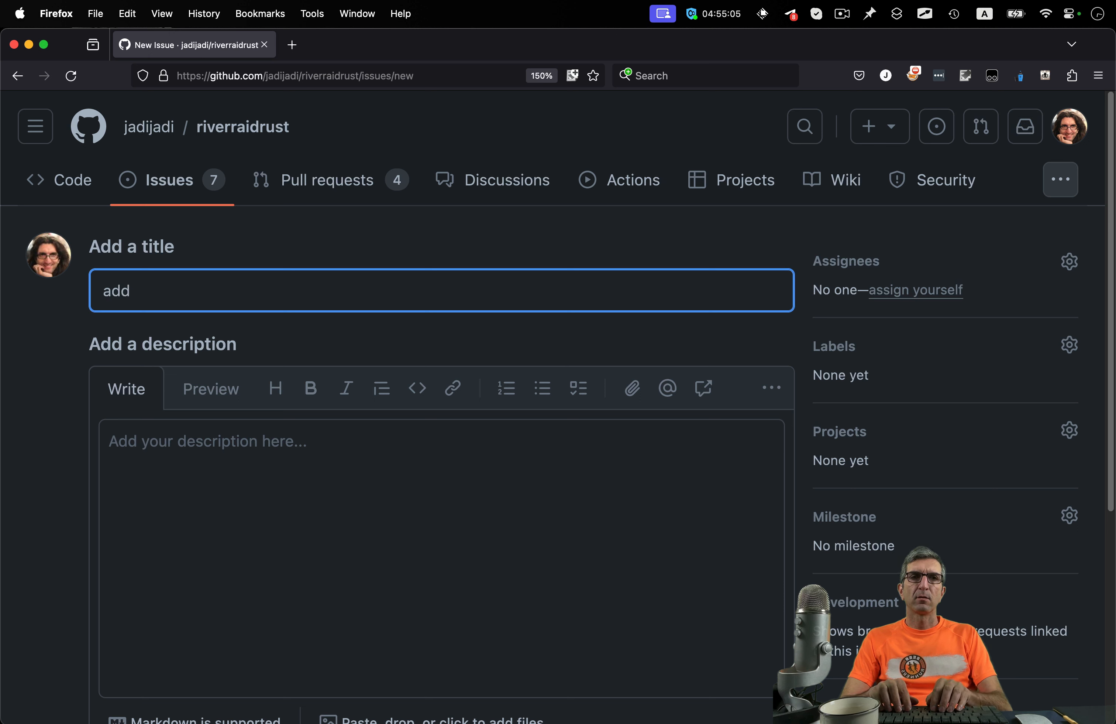
text(description to the end screen)
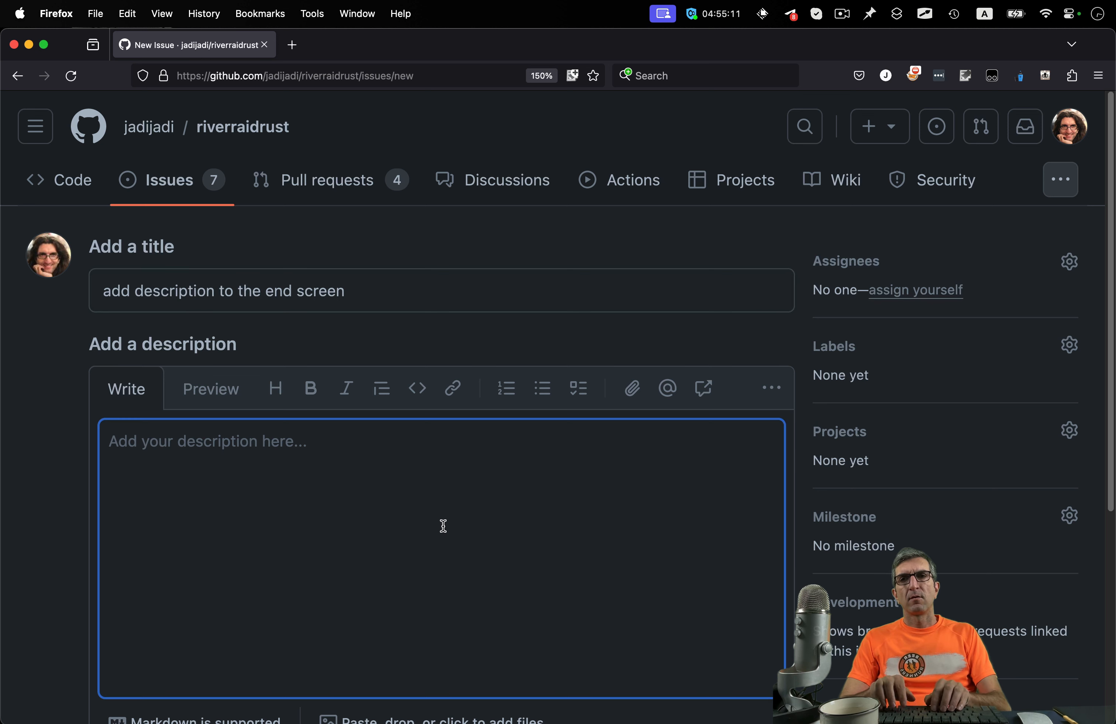
Step: Describe that the end screen should receive a description of the player's cause of death
text(We have to inform the player why she is a)
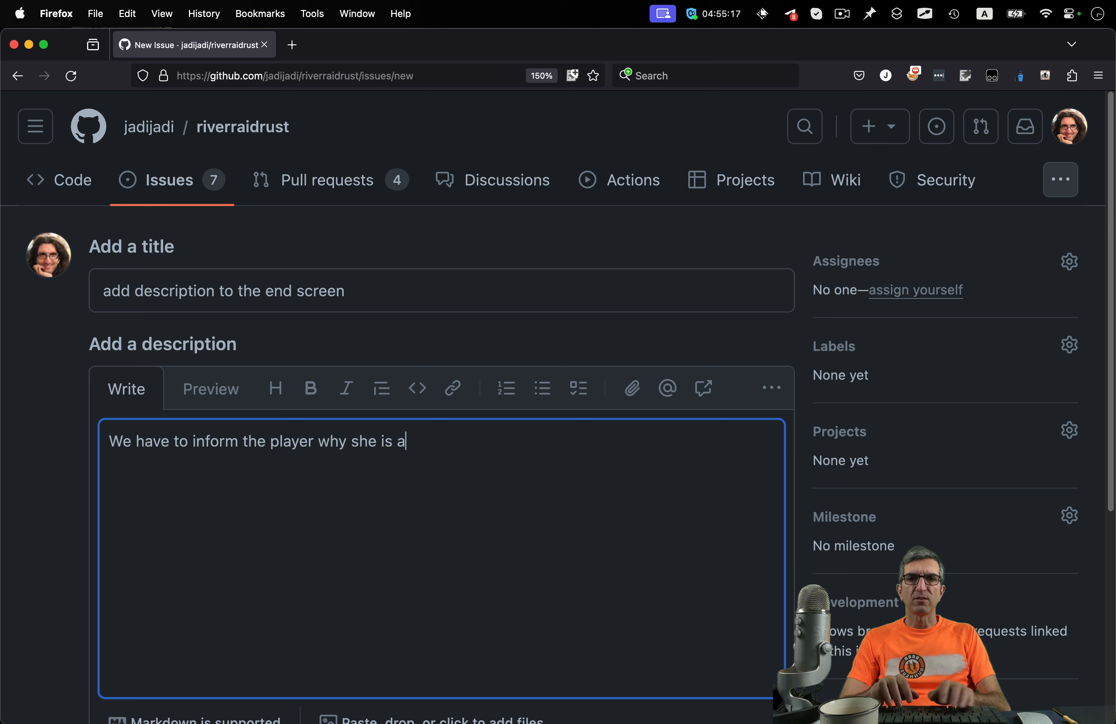
text(dead.)
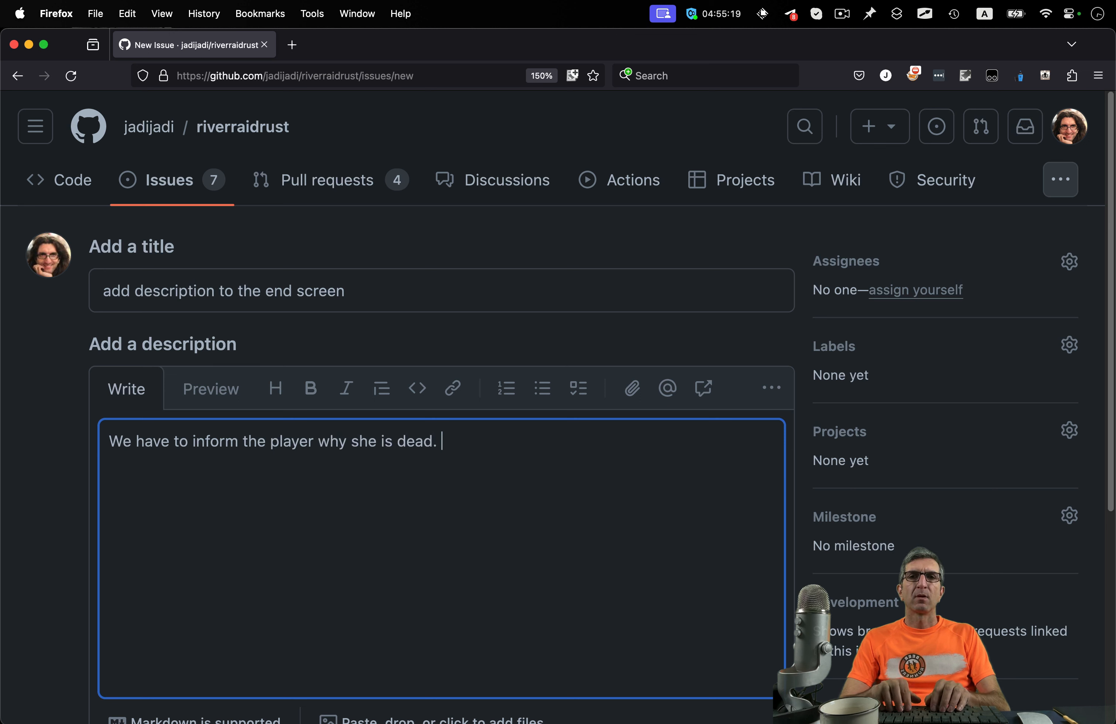
text(A descri)
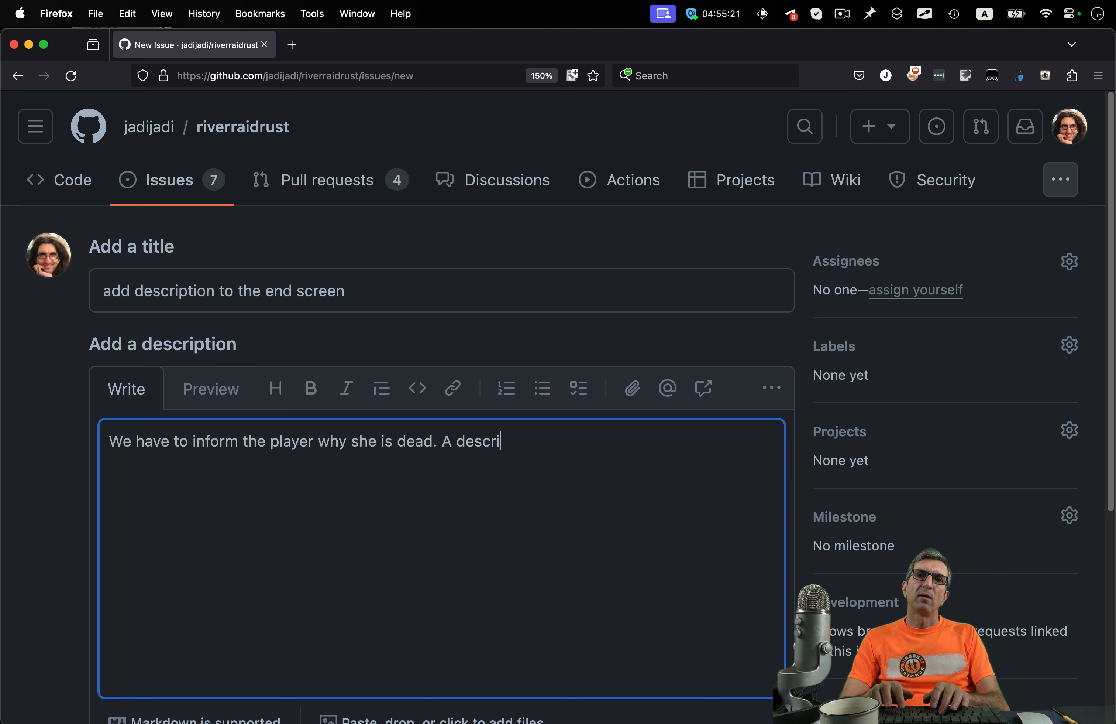
text(ption should)
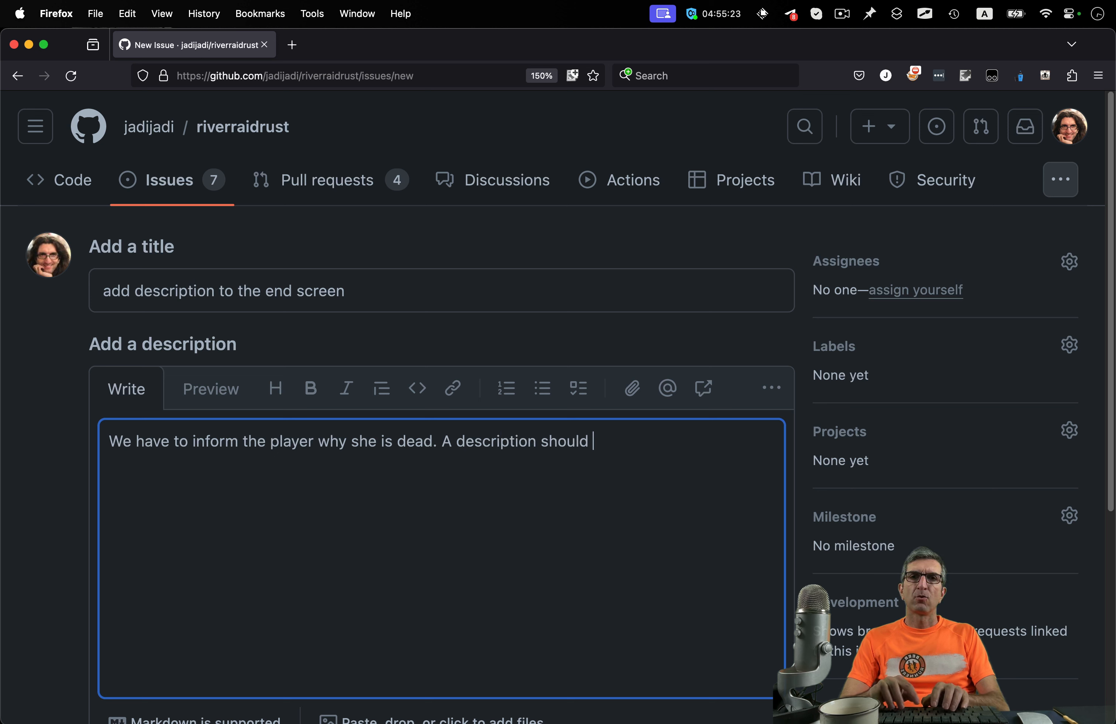
text(be passed to the)
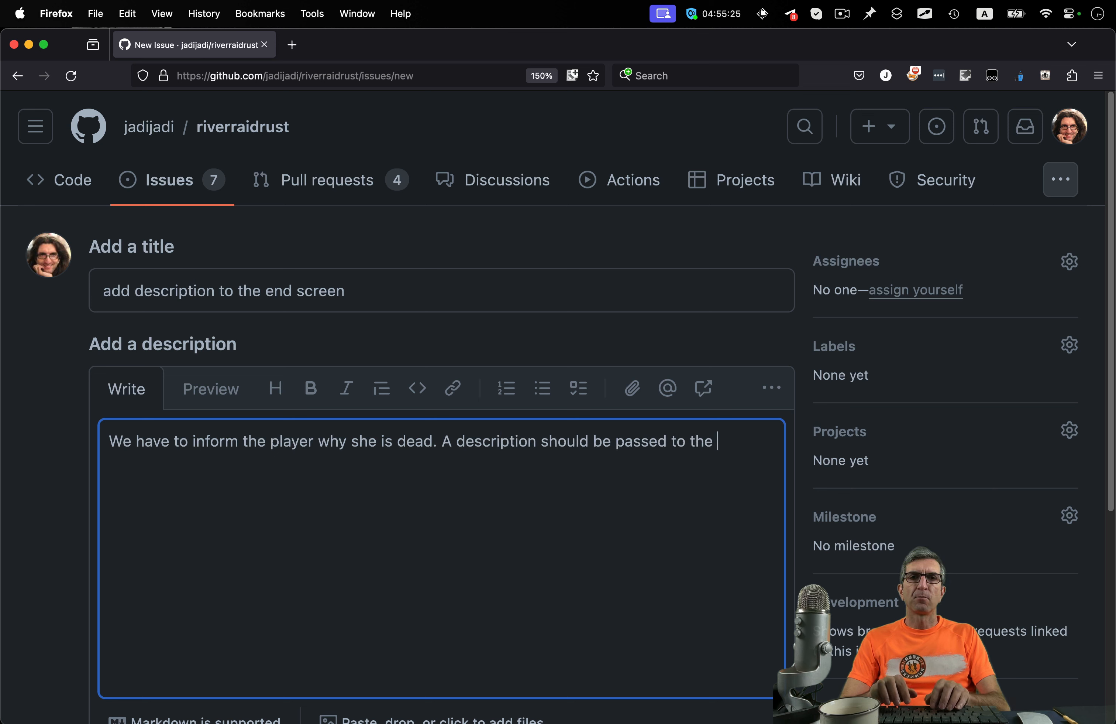
text(end screen.)
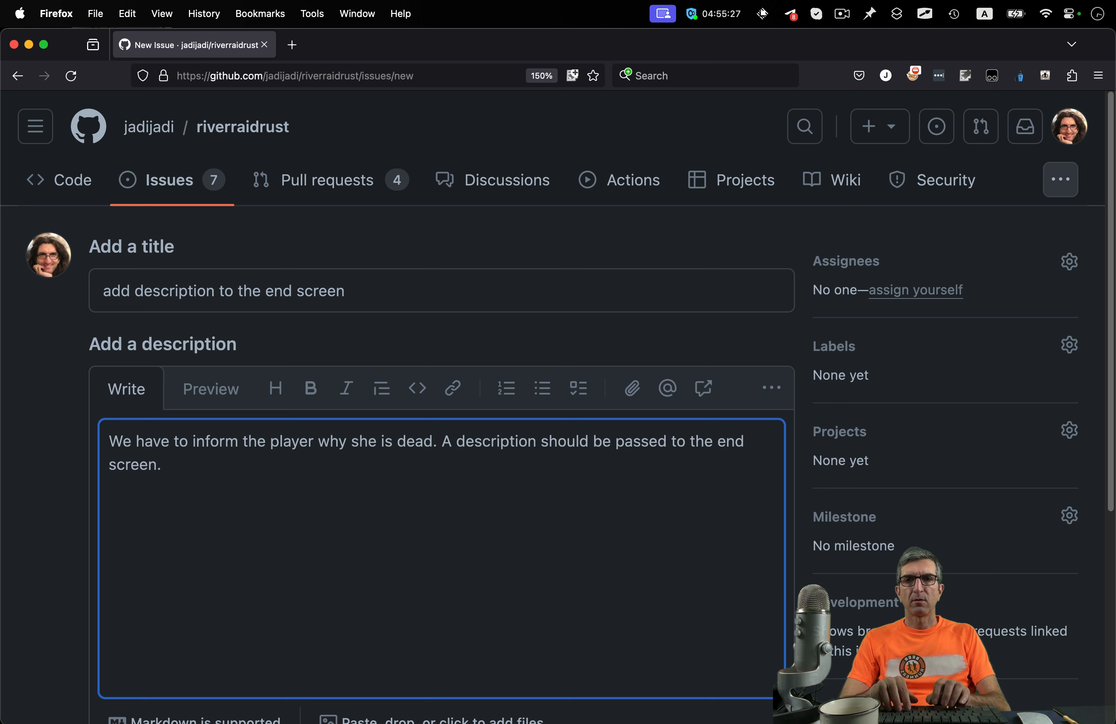
text(sometih)
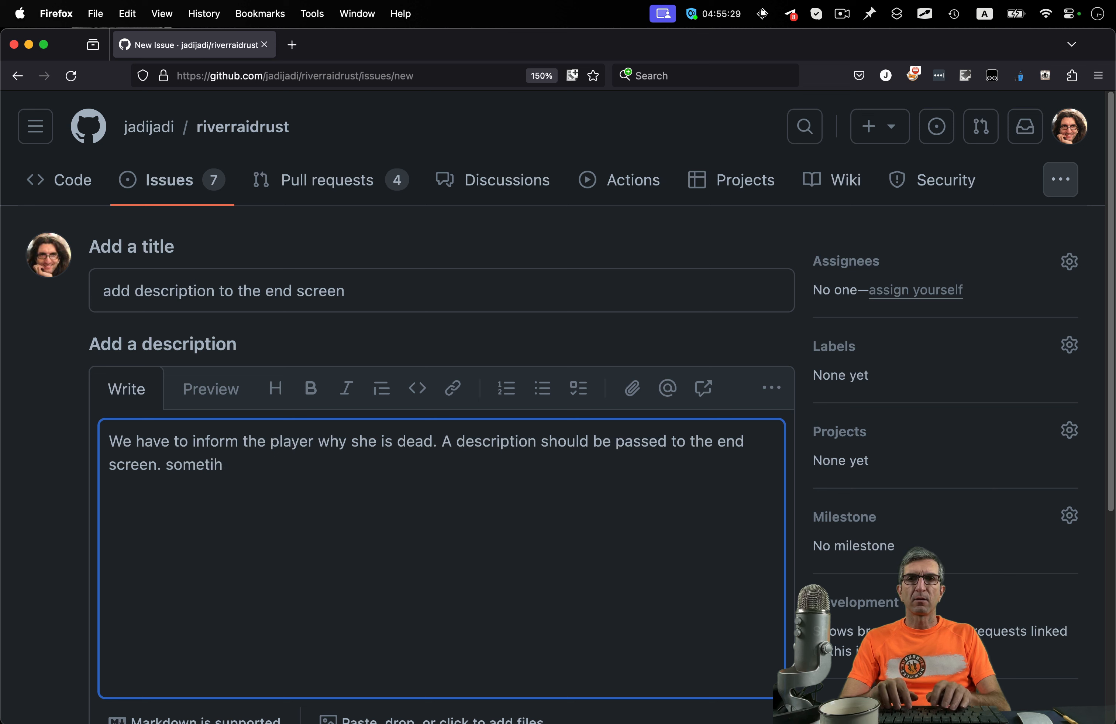
text(describing the cause)
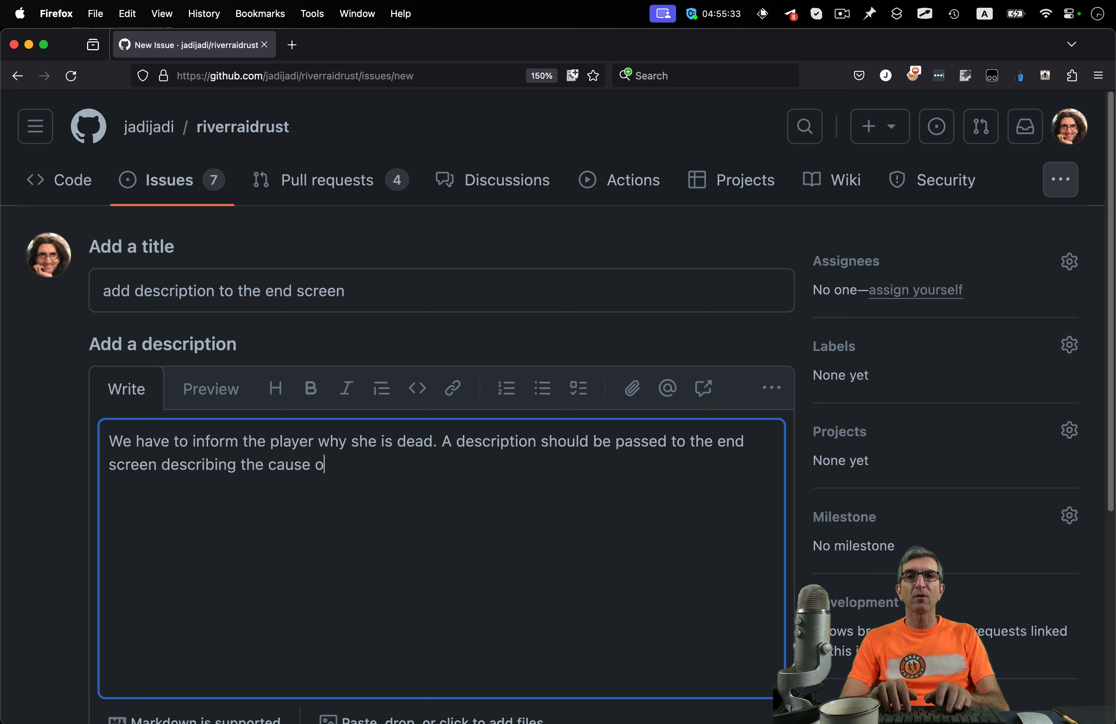
text(f death.)
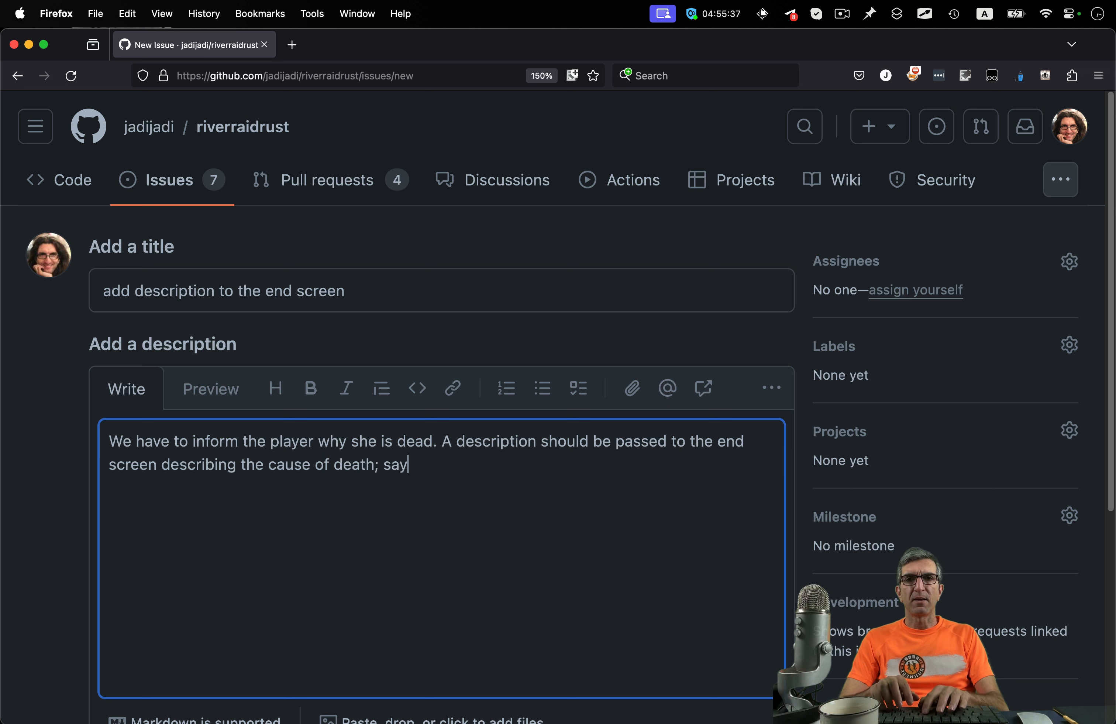
Step: List example causes like "fuel", "hit enemy", ask to make it cute and fun, and submit issue #38
text("fuel finished", ")
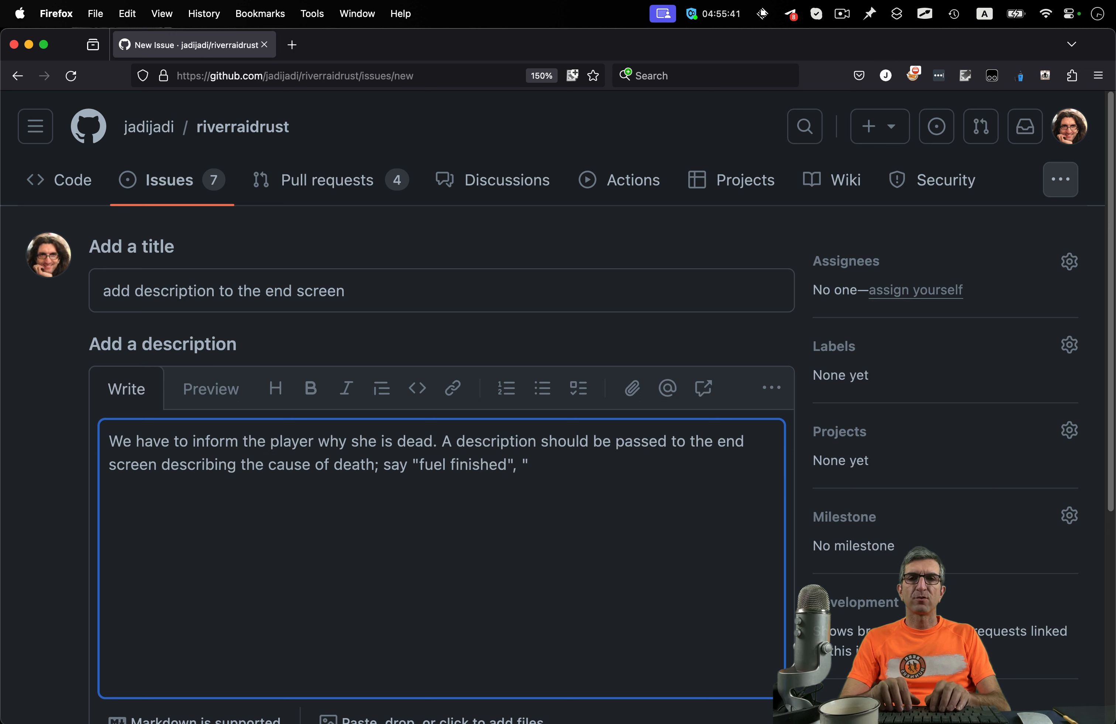
text(hi)
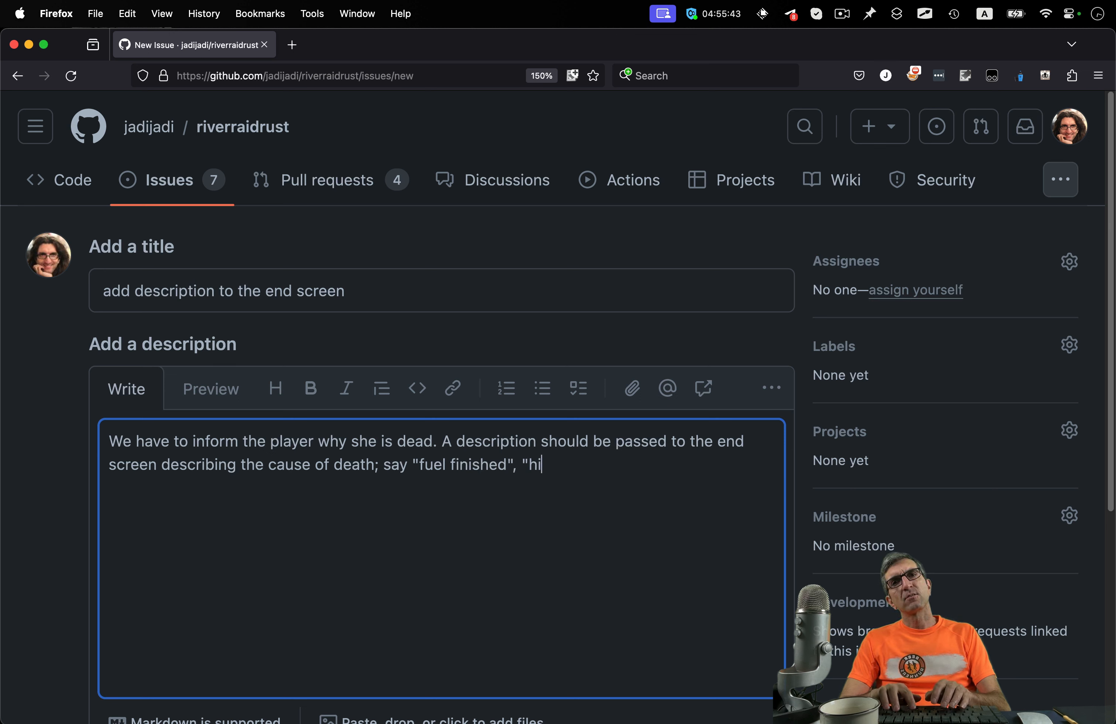
text(t enemy",)
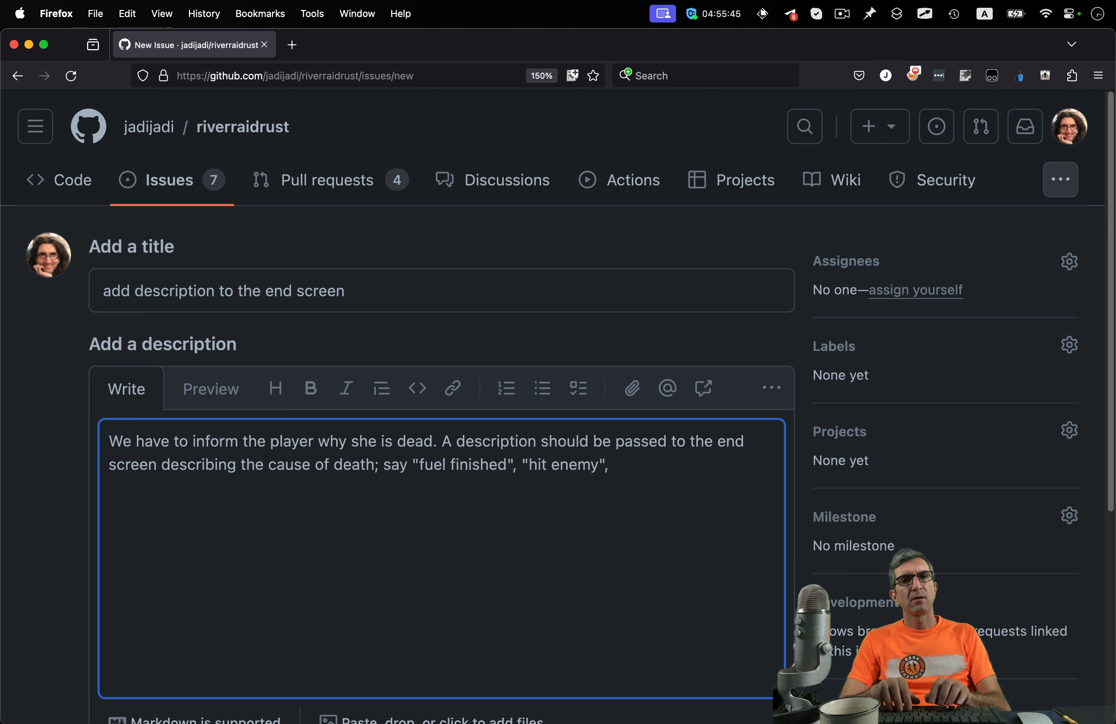
text(p)
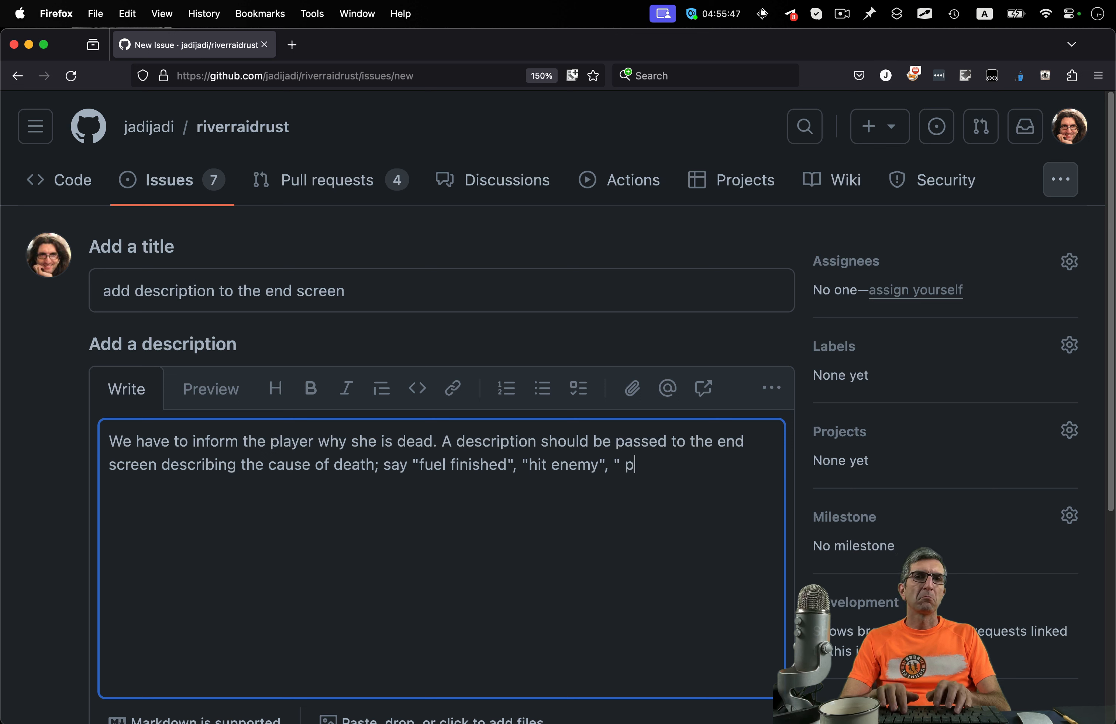
key(Backspace)
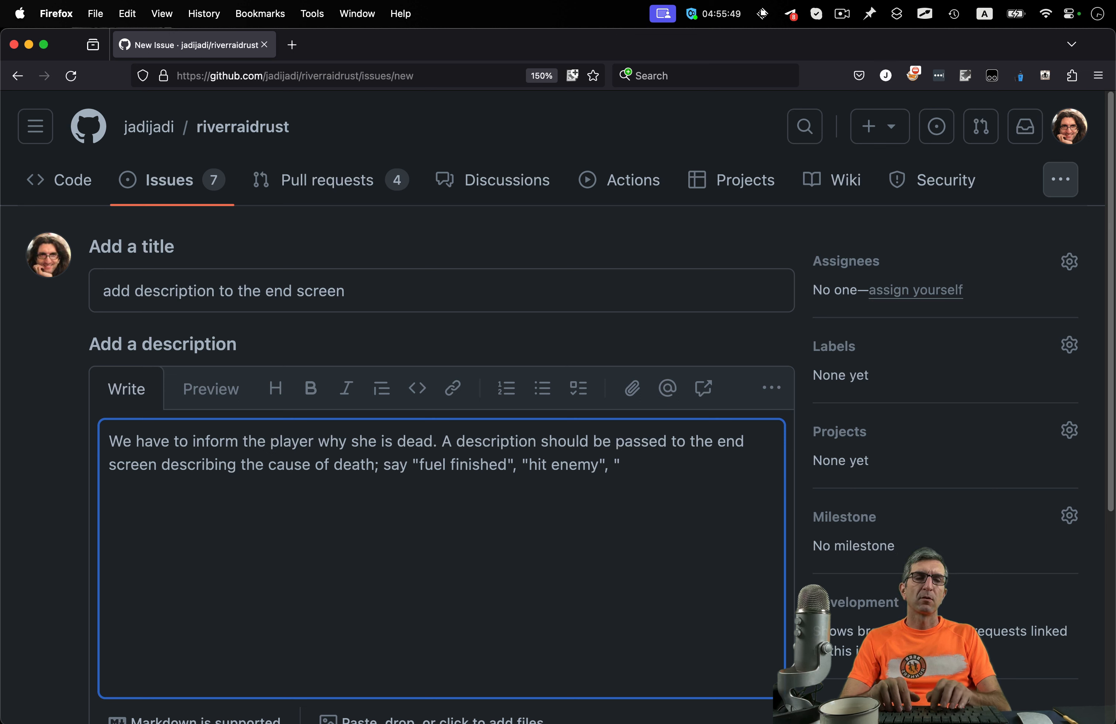
text(Players choice" or)
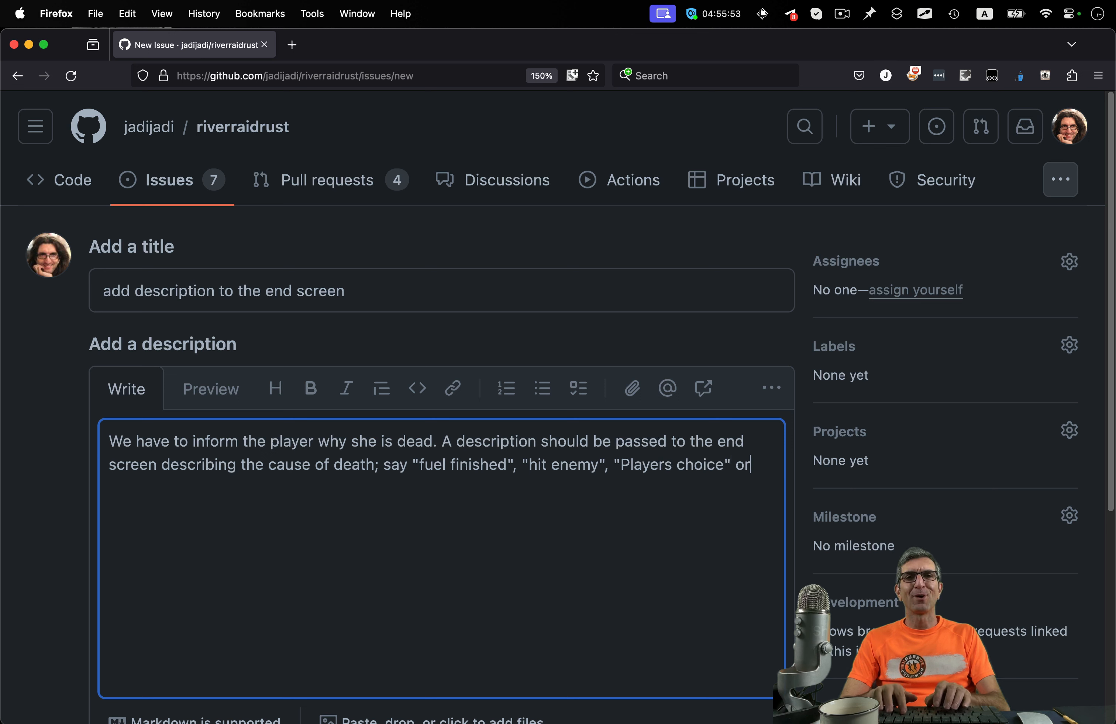
text(whatever. make)
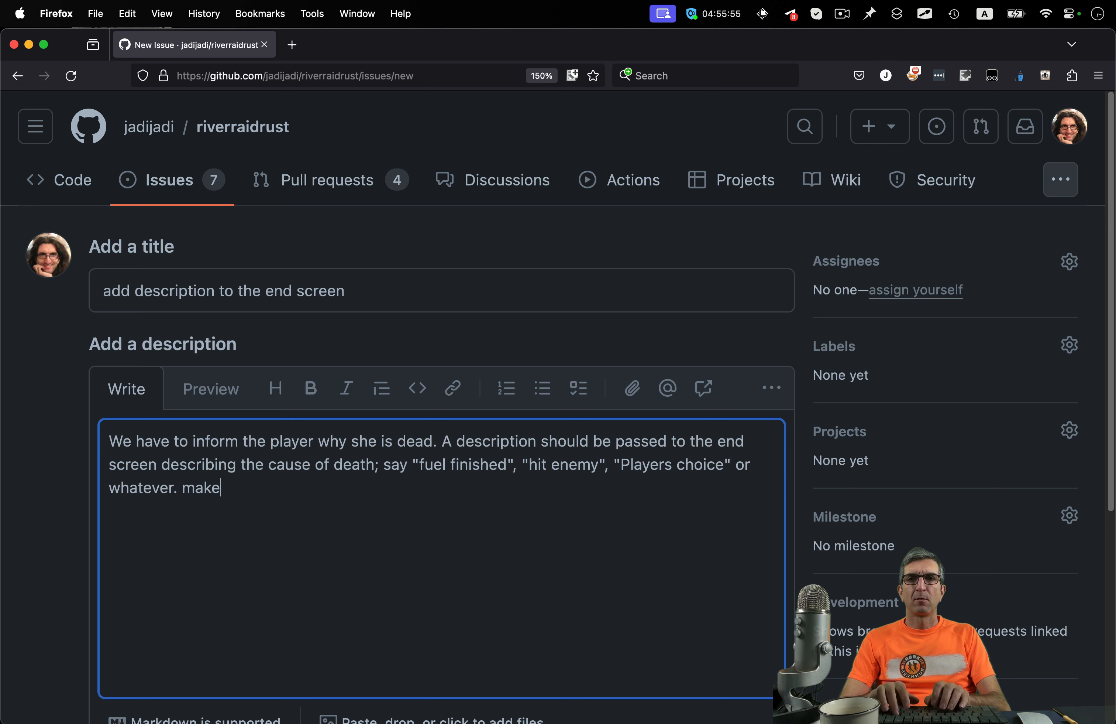
text(it cute and fun.)
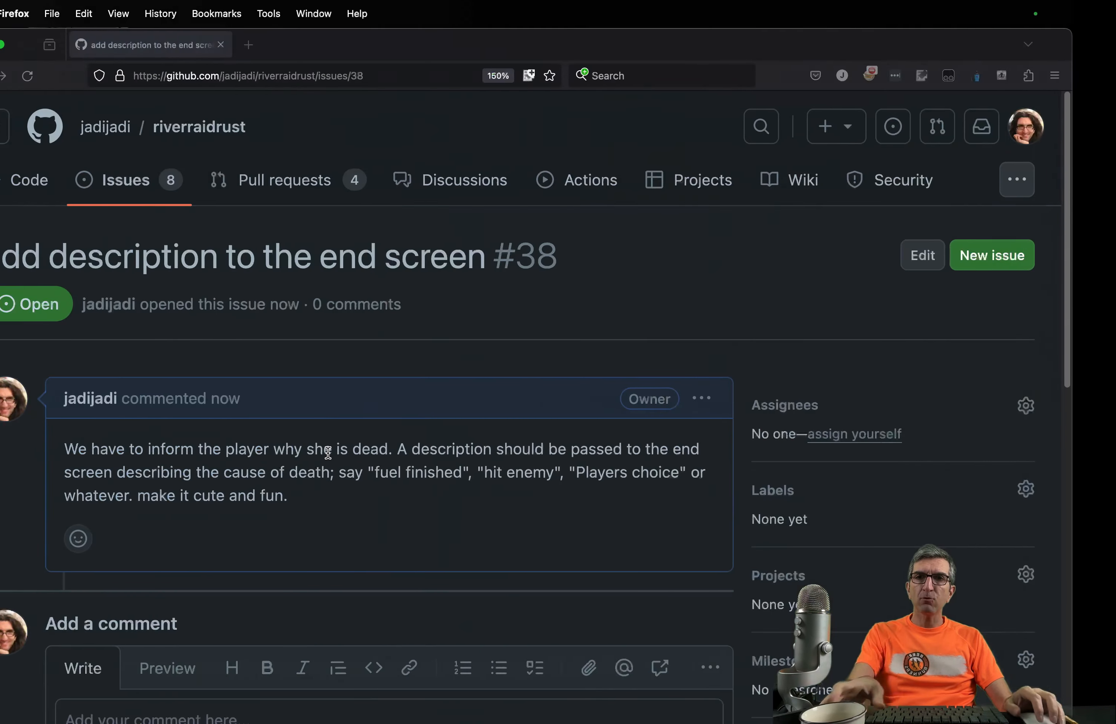
scroll(down, 3)
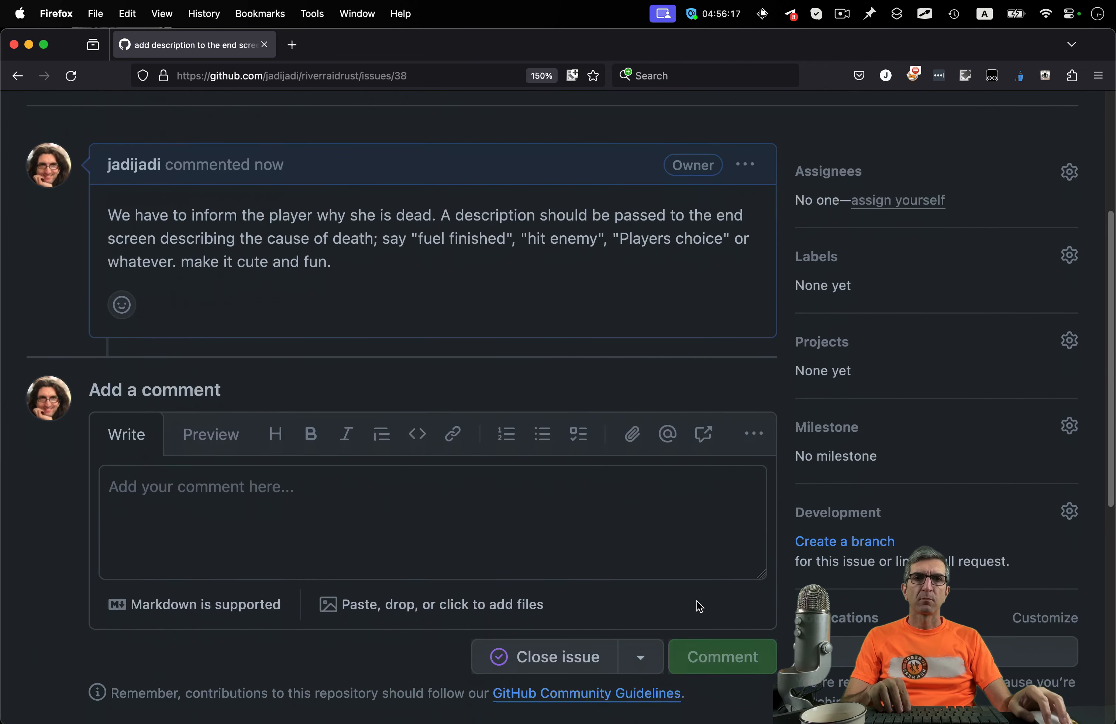
scroll(up, 3)
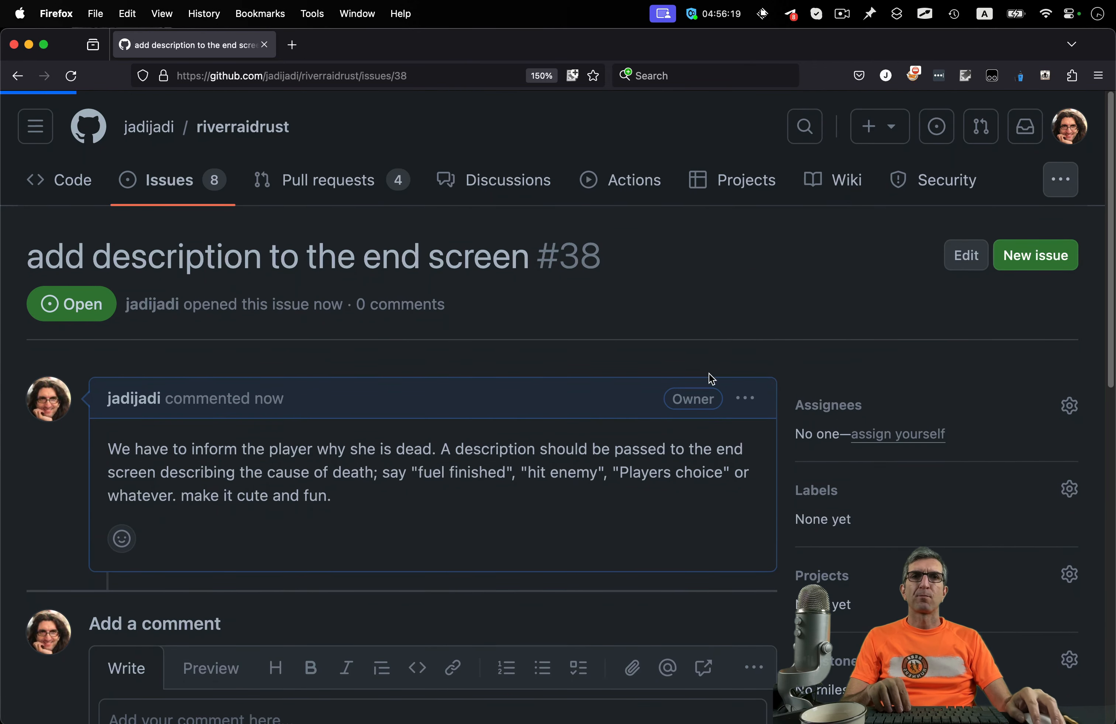
Step: Draft a new issue 'show Pause when the game is paused' explaining the player should see a paused box
click(1035, 254)
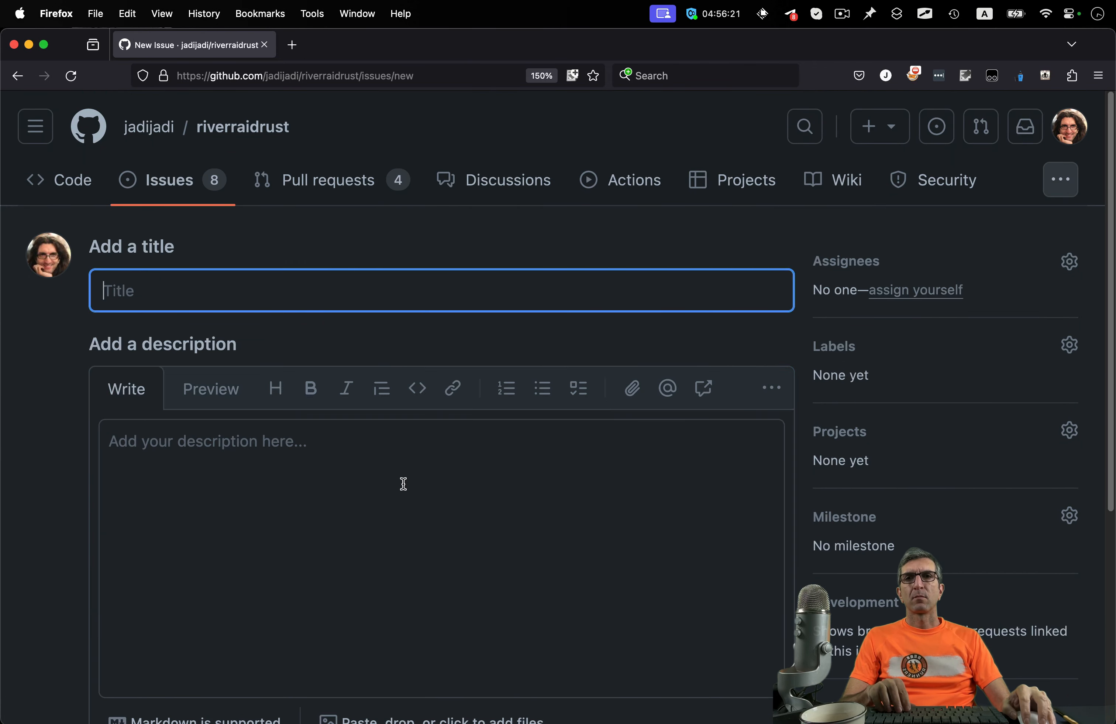
text(show Pu)
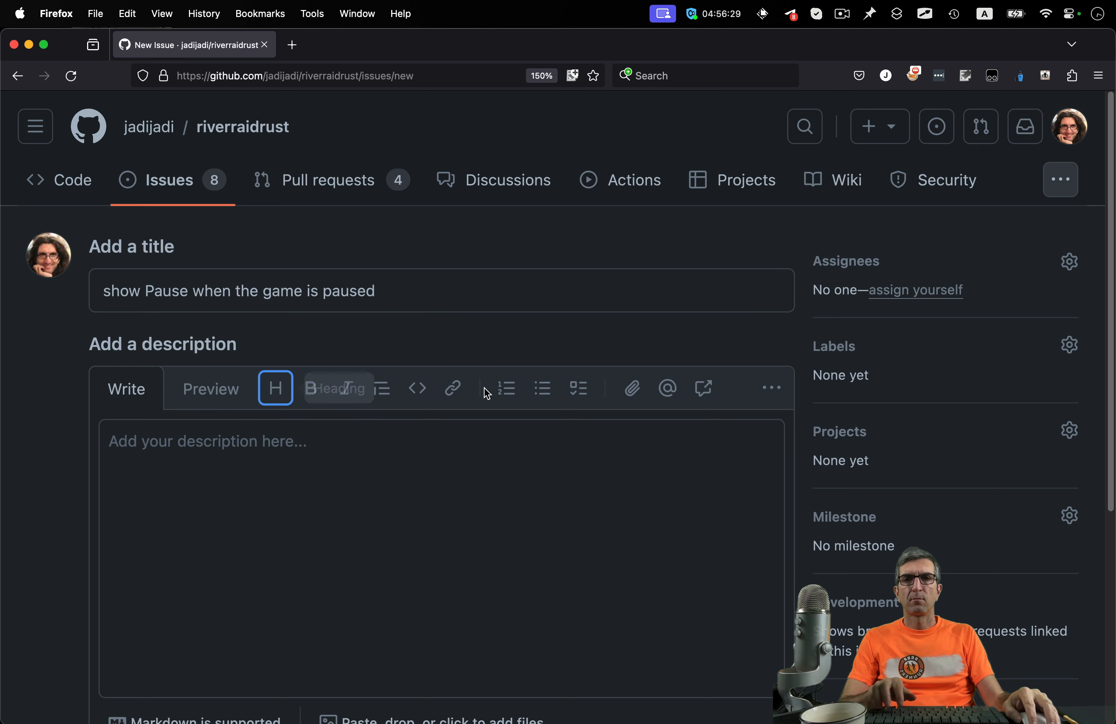
text(we should)
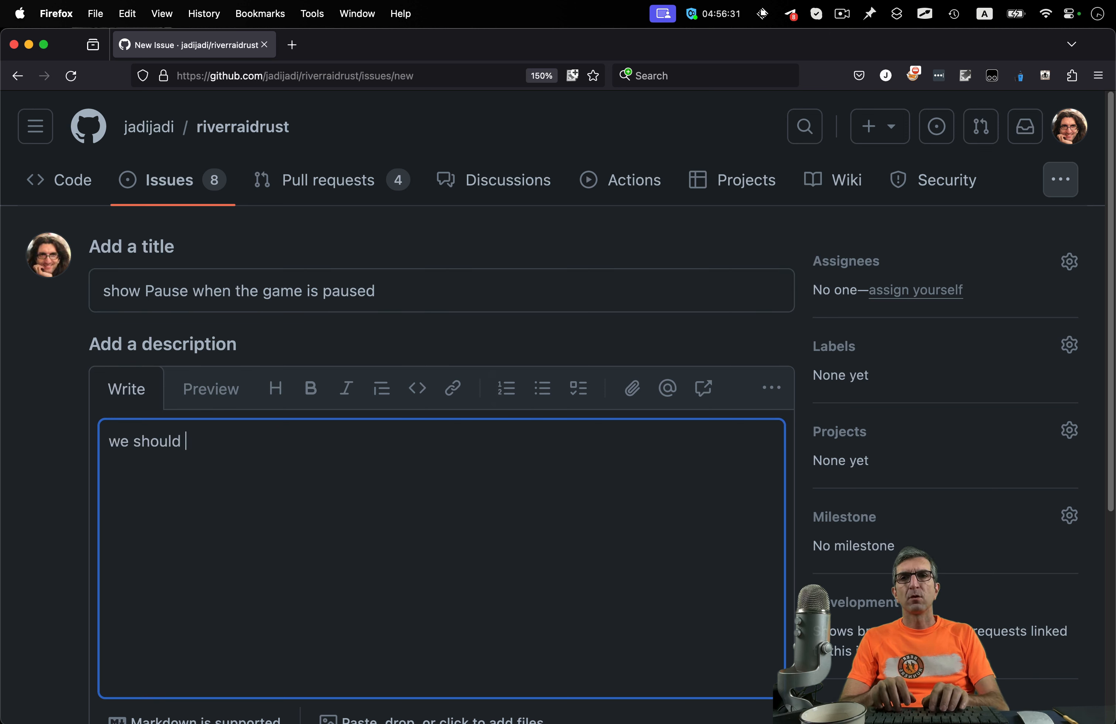
text(inform / show the player that the)
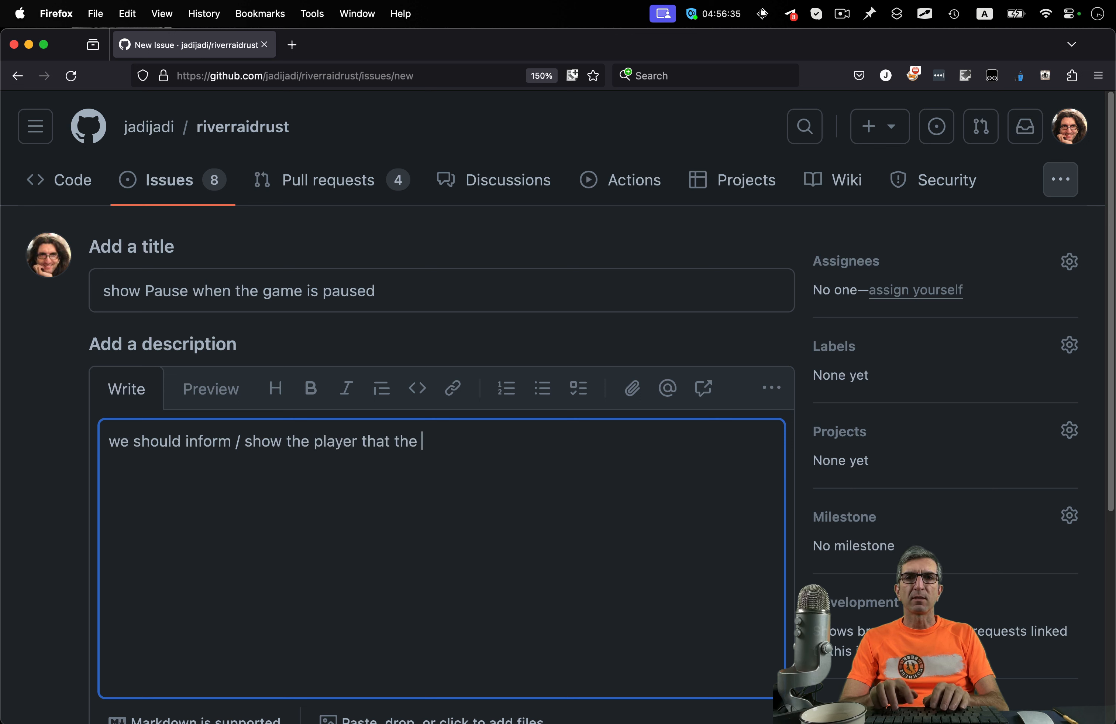
text(game is paused.)
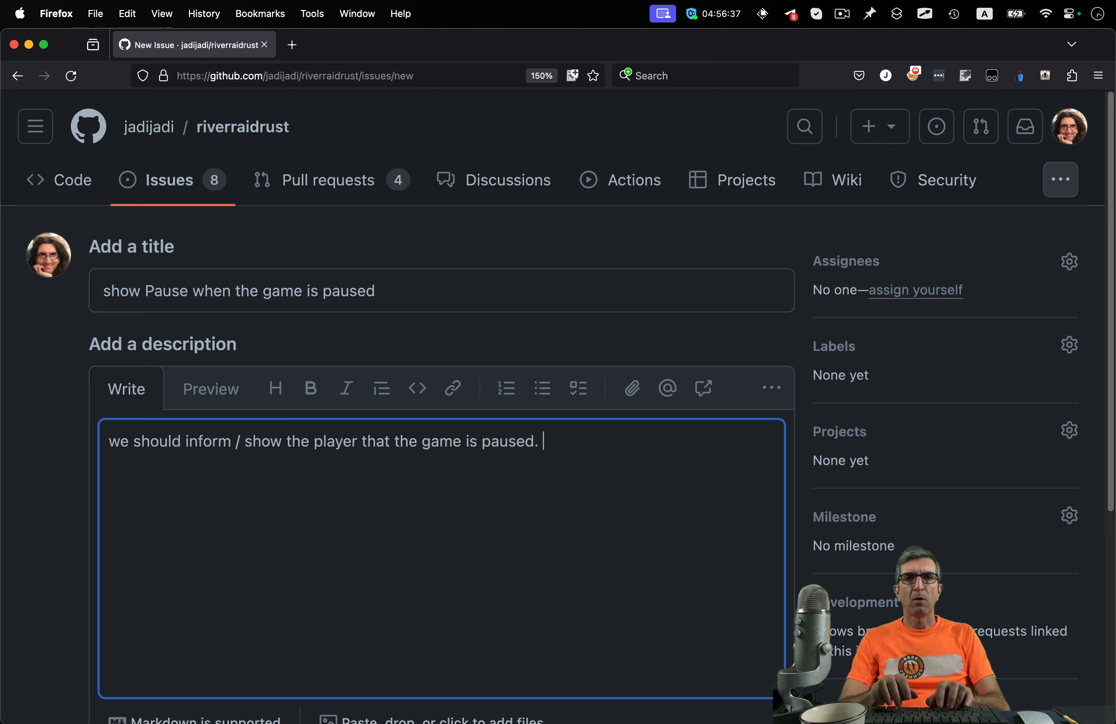
text(Say a box or)
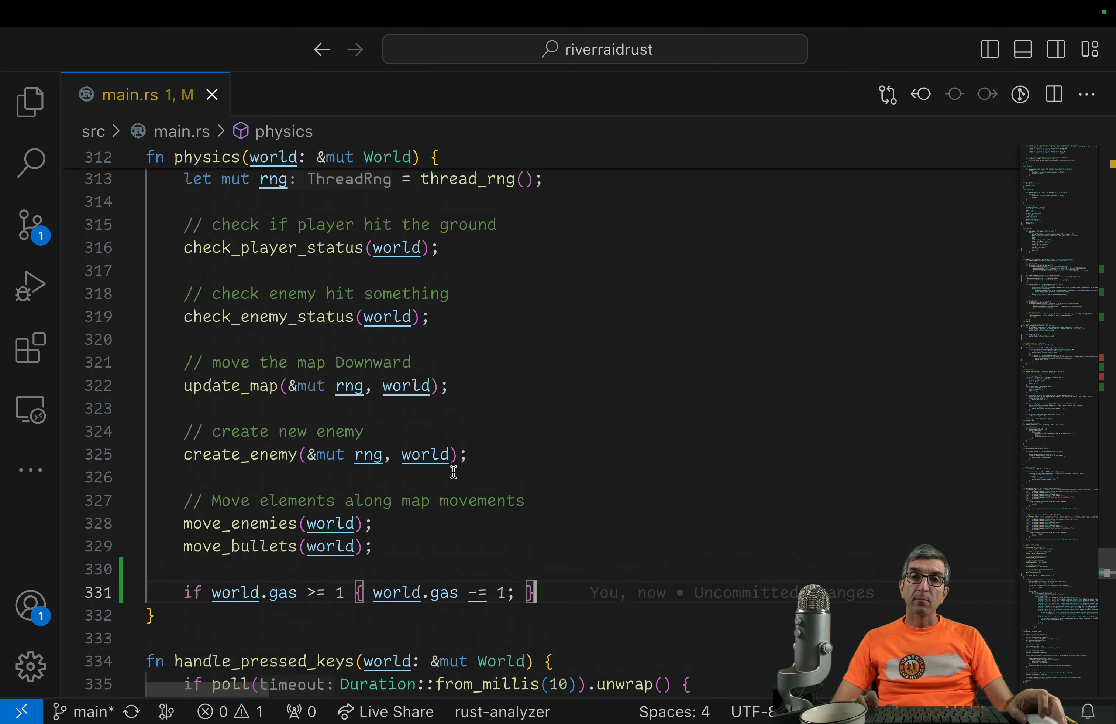
Step: Scroll through the fuel decrement in physics() of main.rs
scroll(down, 3)
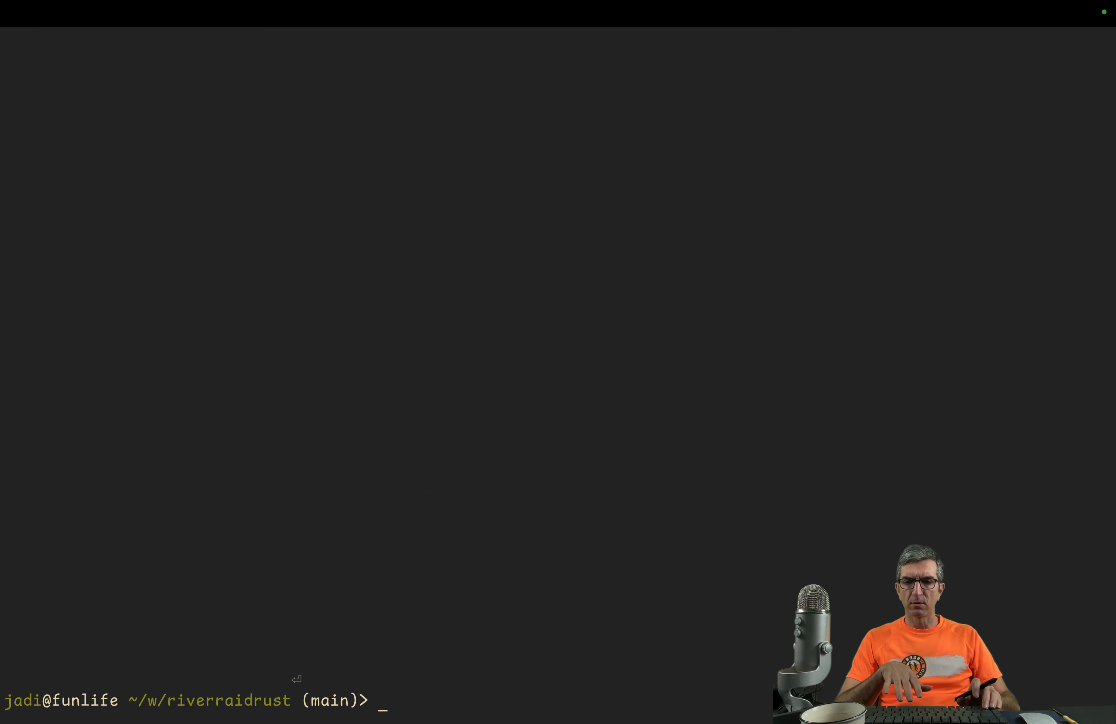
Step: Leave the idle shell prompt and return to the World struct with gas and score
key(enter)
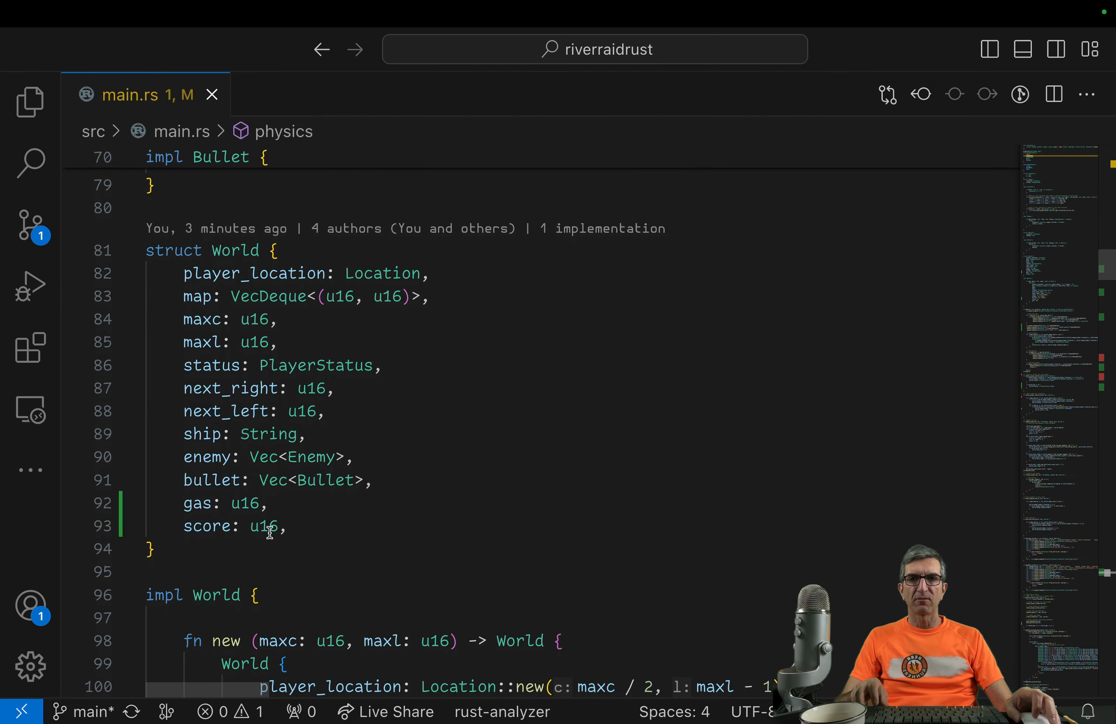
scroll(down, 3)
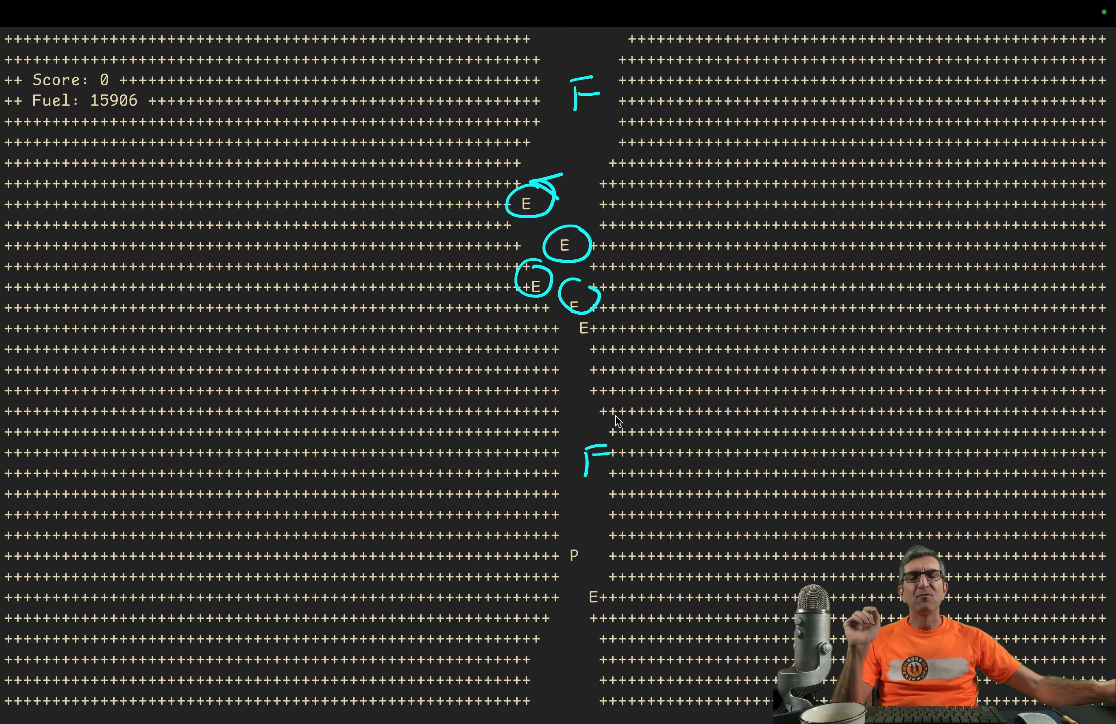
mouse_move(555, 191)
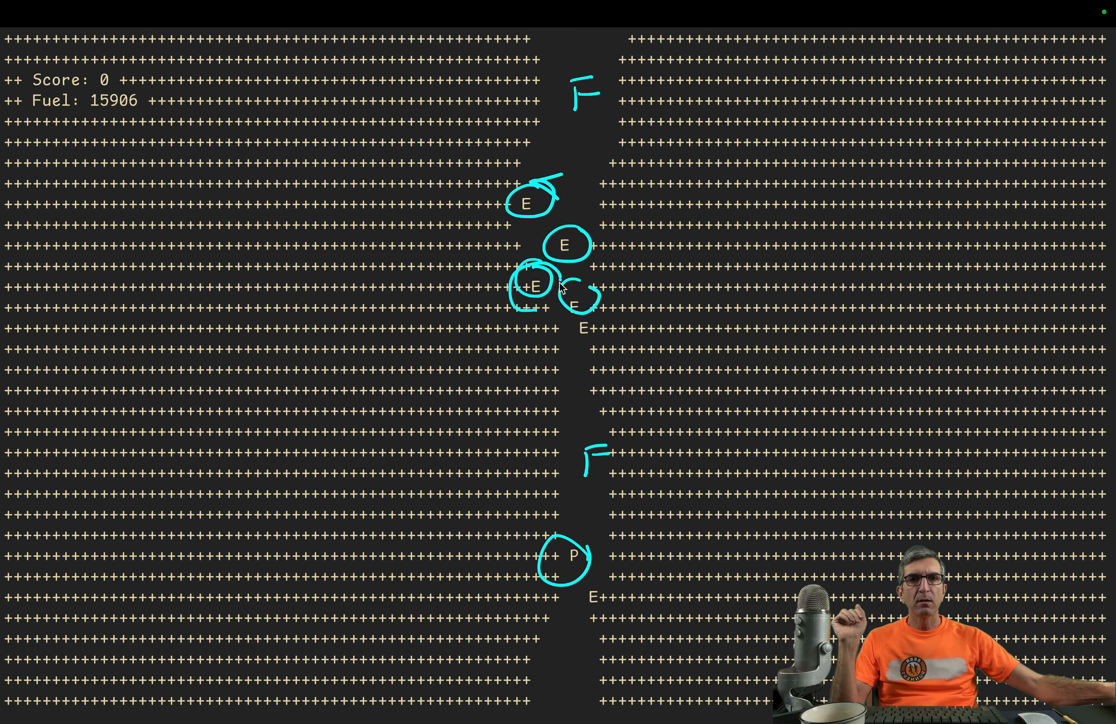
mouse_move(584, 467)
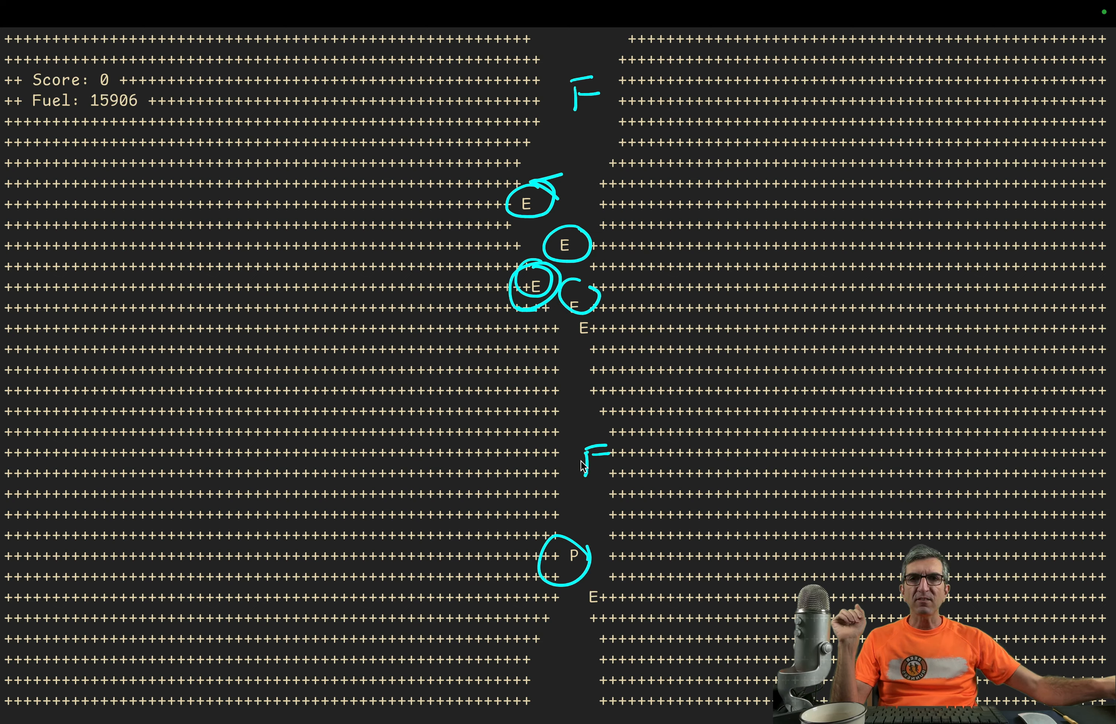
mouse_move(59, 120)
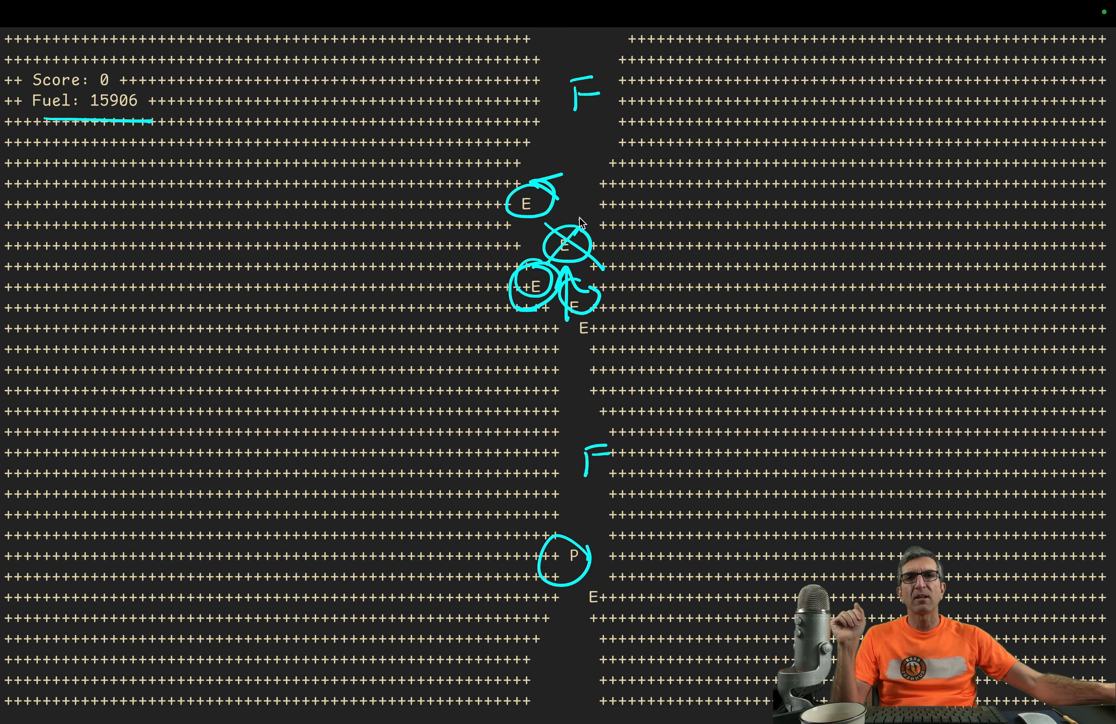
drag(584, 224, 153, 86)
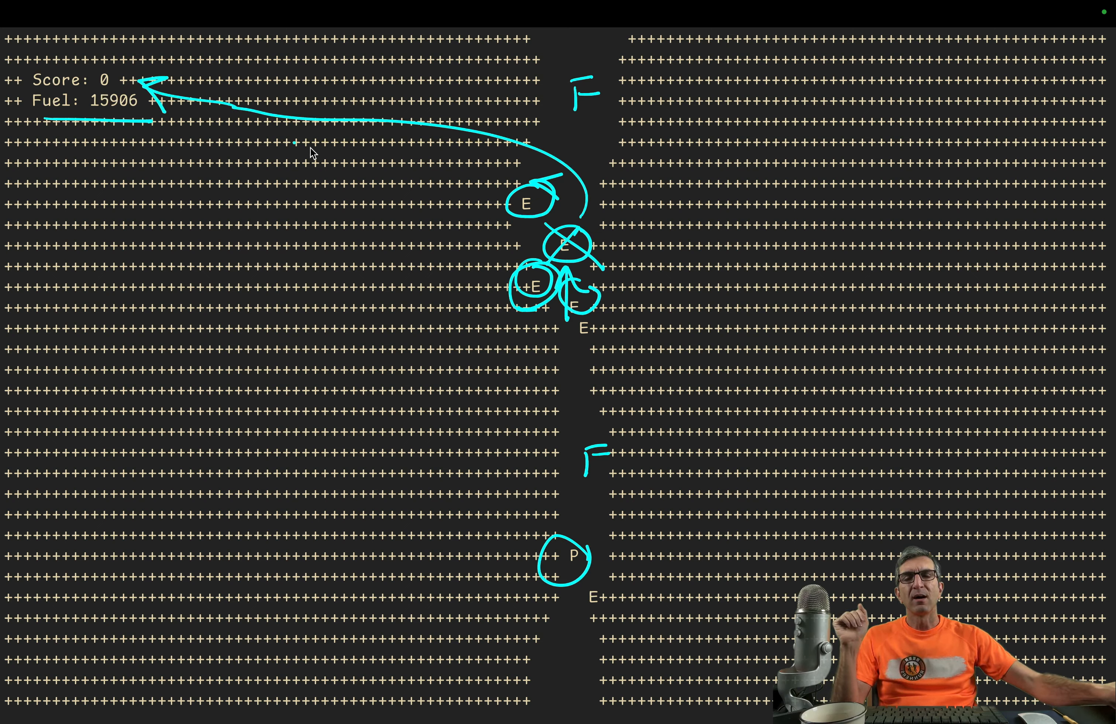
mouse_move(589, 226)
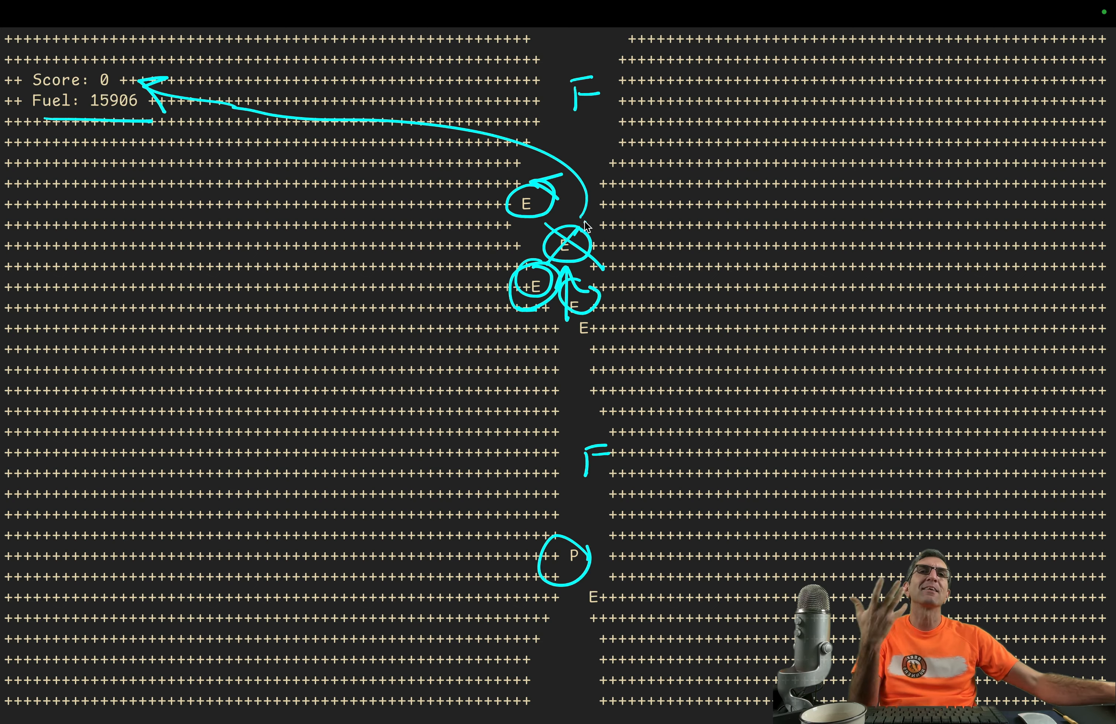
mouse_move(508, 221)
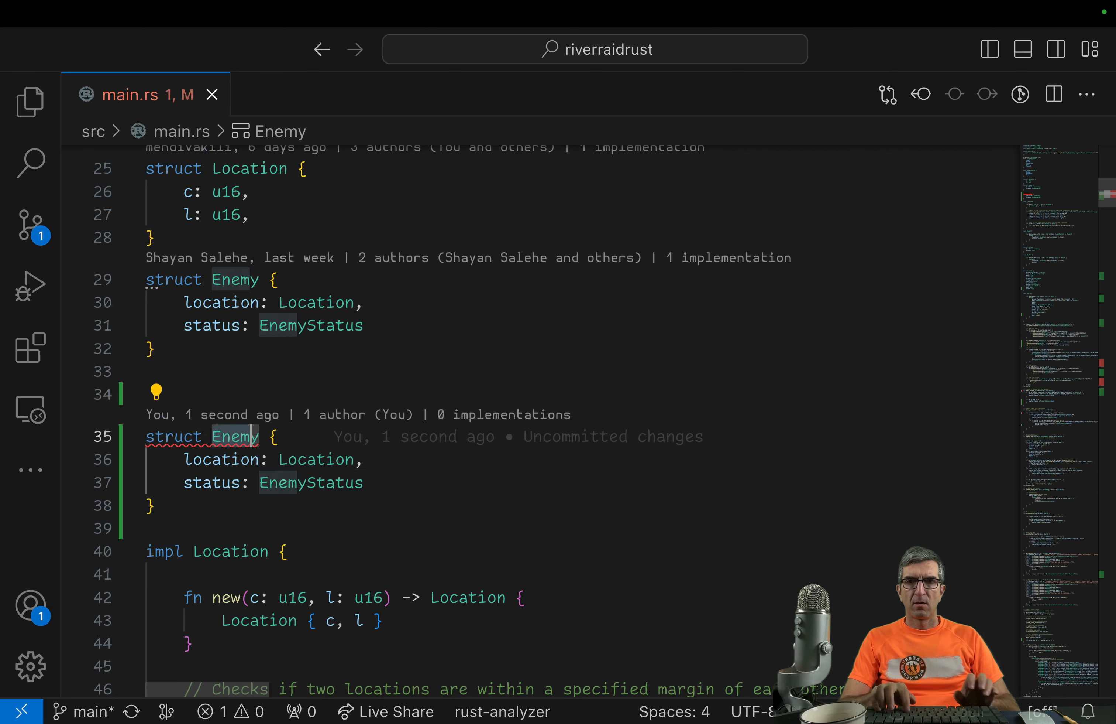
Step: Rename the copied struct and constructor to Fuel so Fuel::new returns a Fuel
text(Fuel)
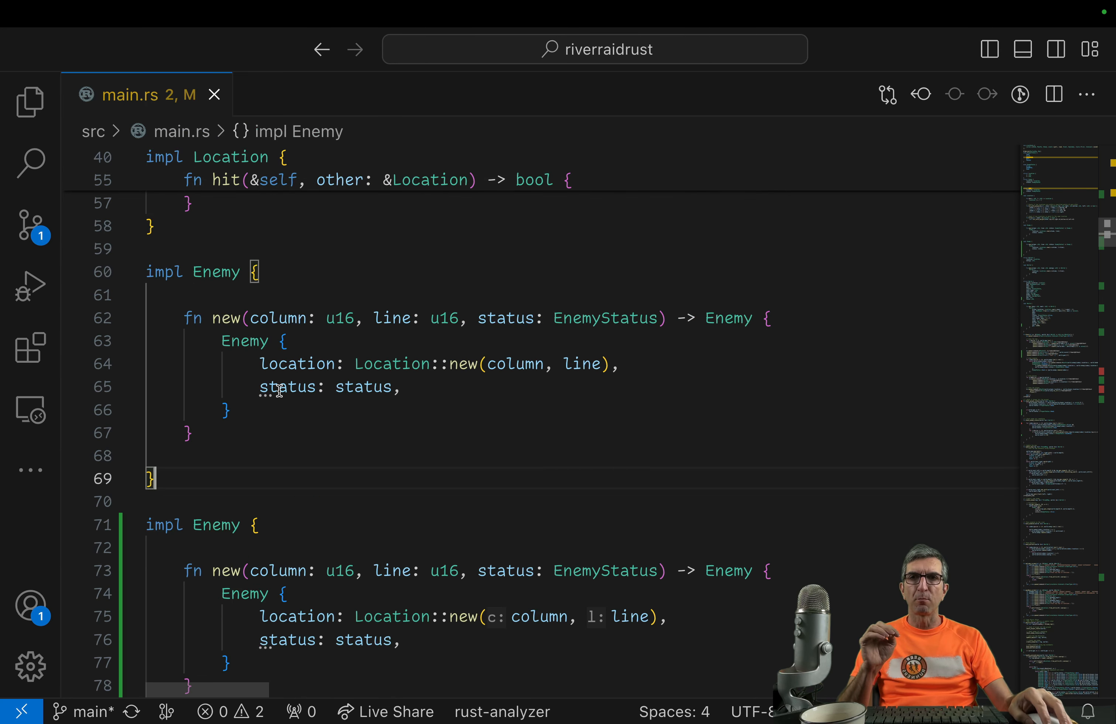
text(Fuel)
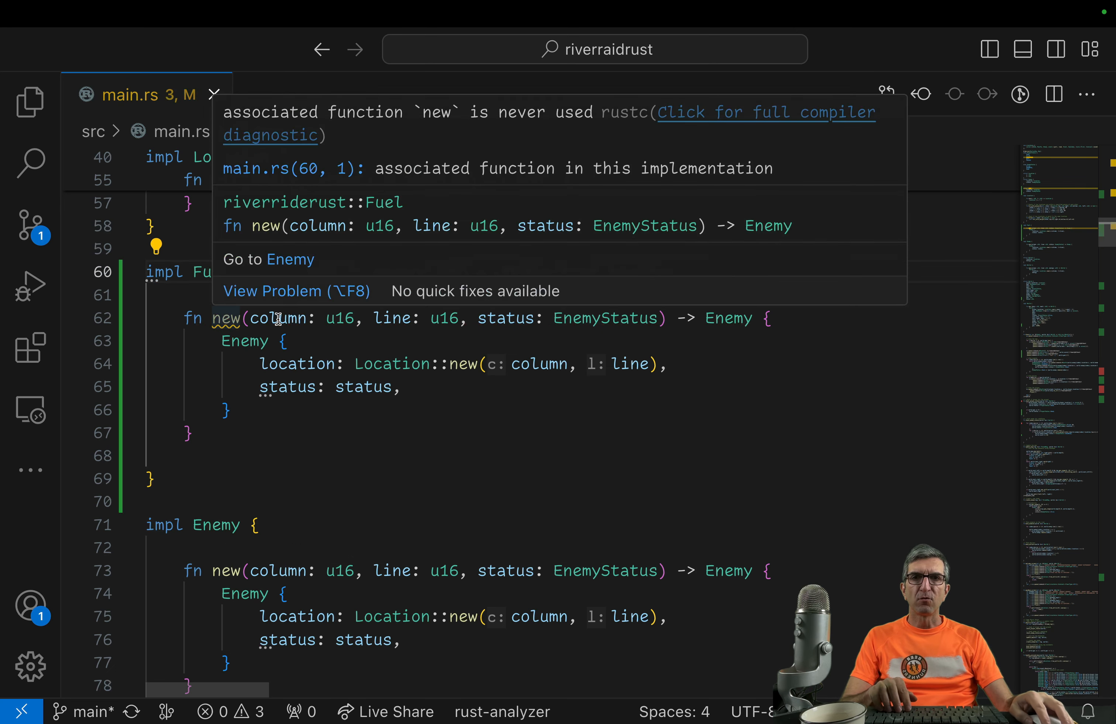
double_click(728, 317)
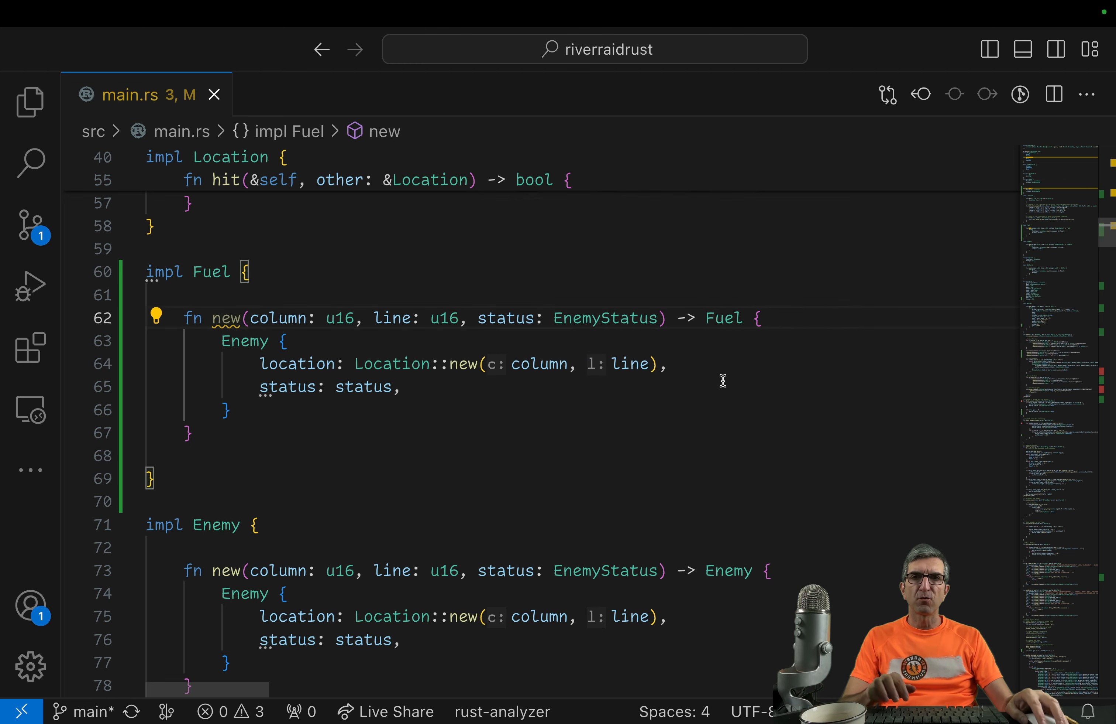
text(Fuel {)
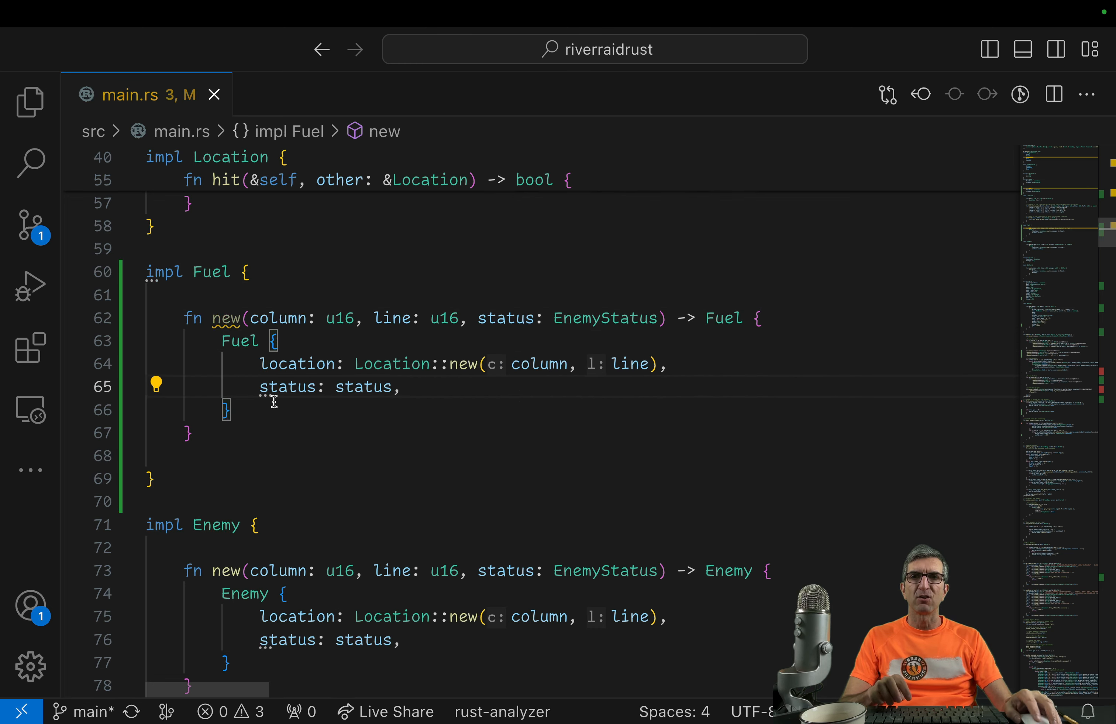
mouse_move(218, 317)
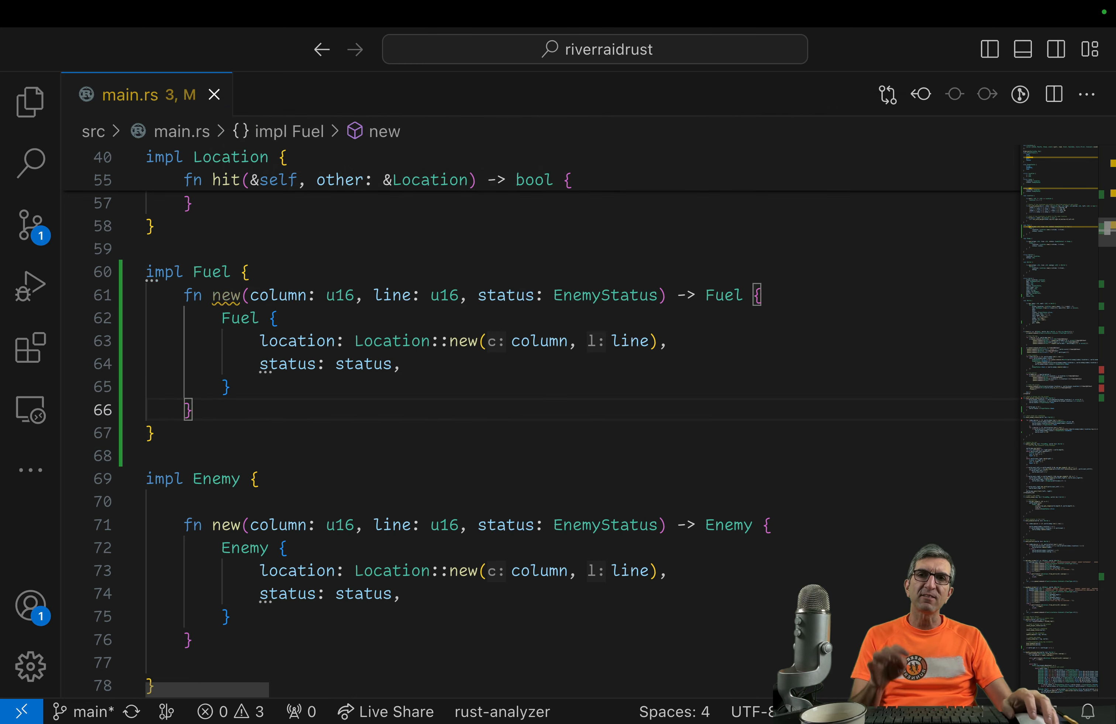
scroll(down, 3)
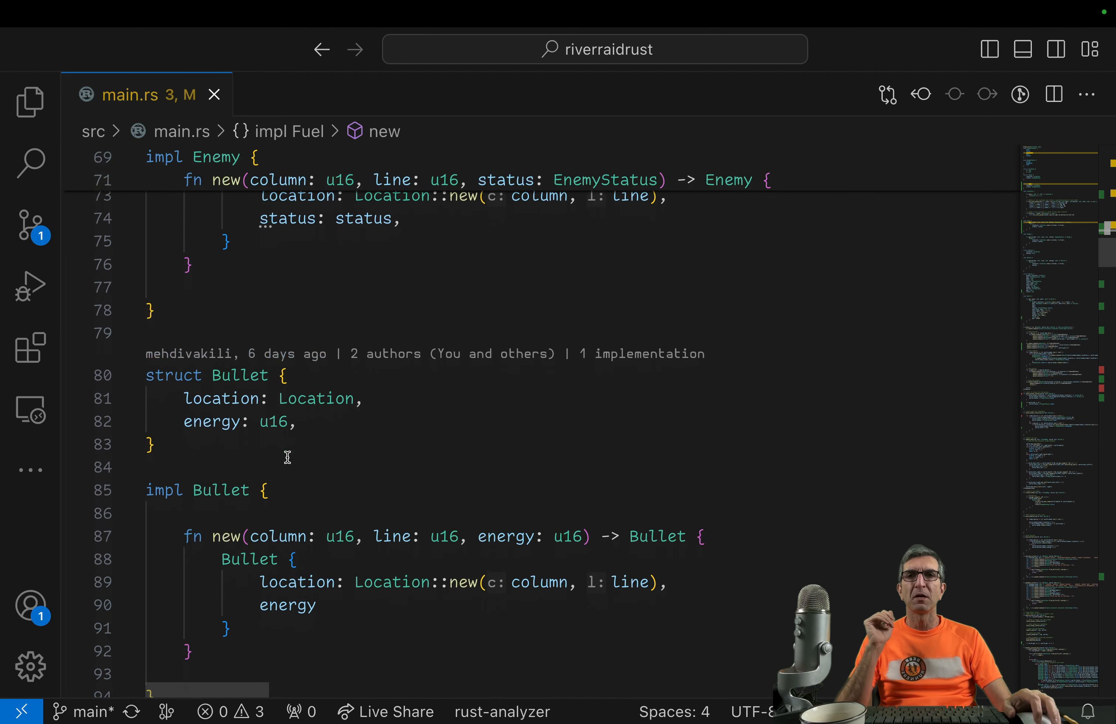
scroll(down, 3)
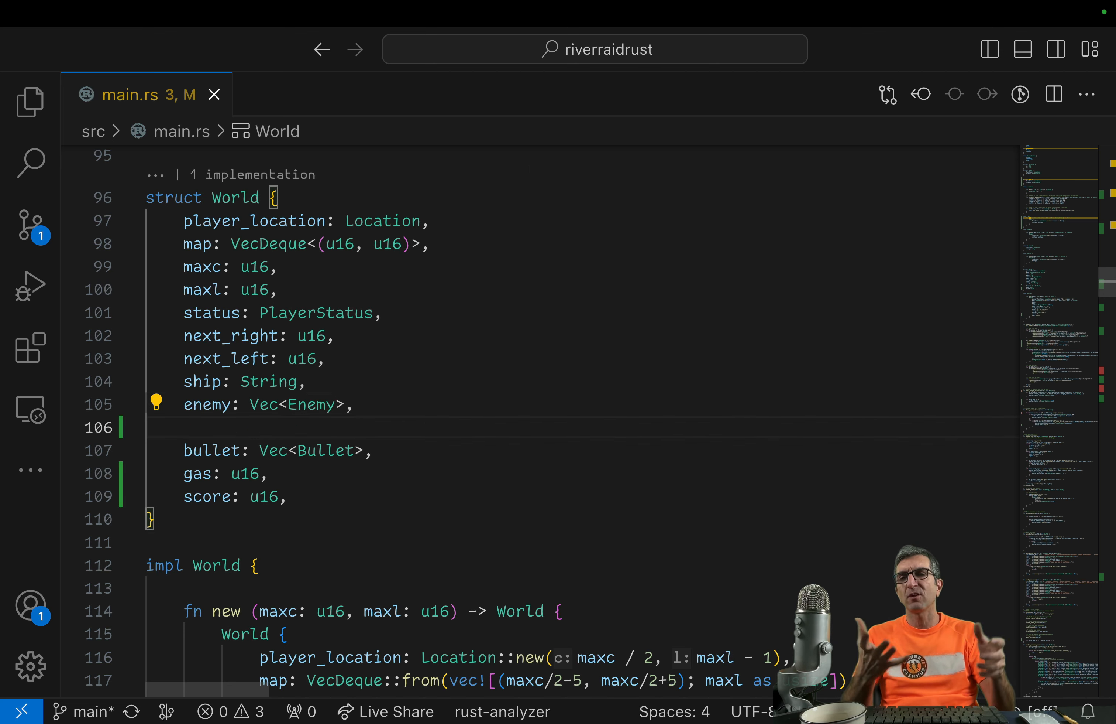
Step: Add fuel: Vec<Fuel> to World and initialise it with Vec::new() in World::new
text(fuel:)
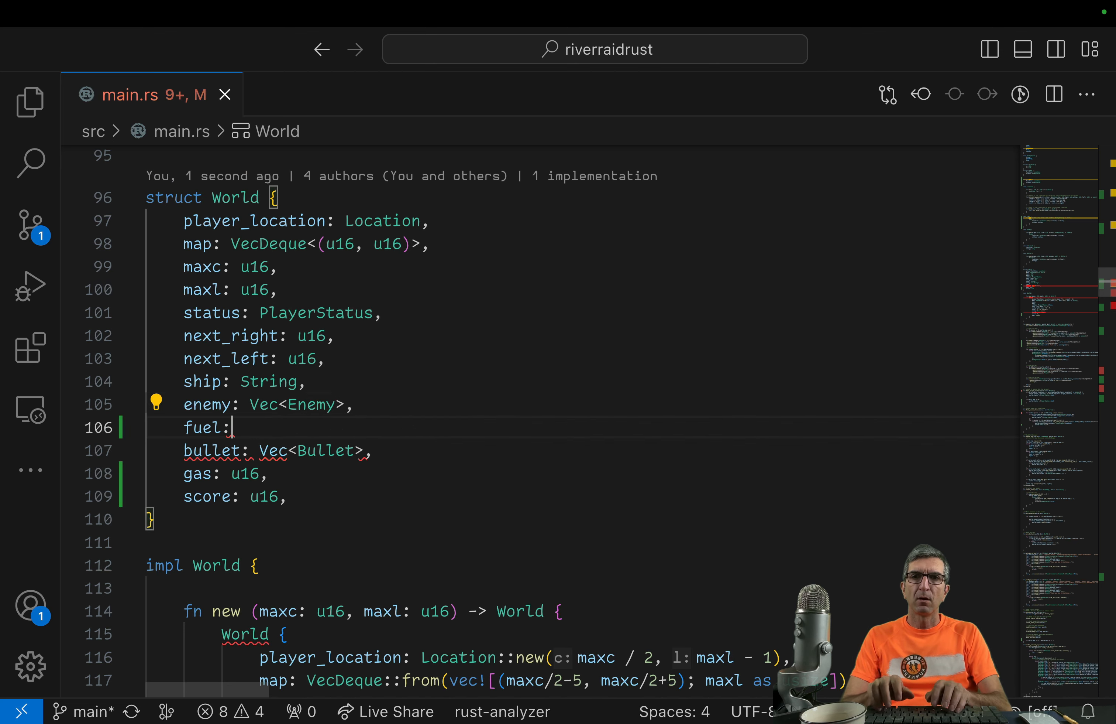
text(Vec<)
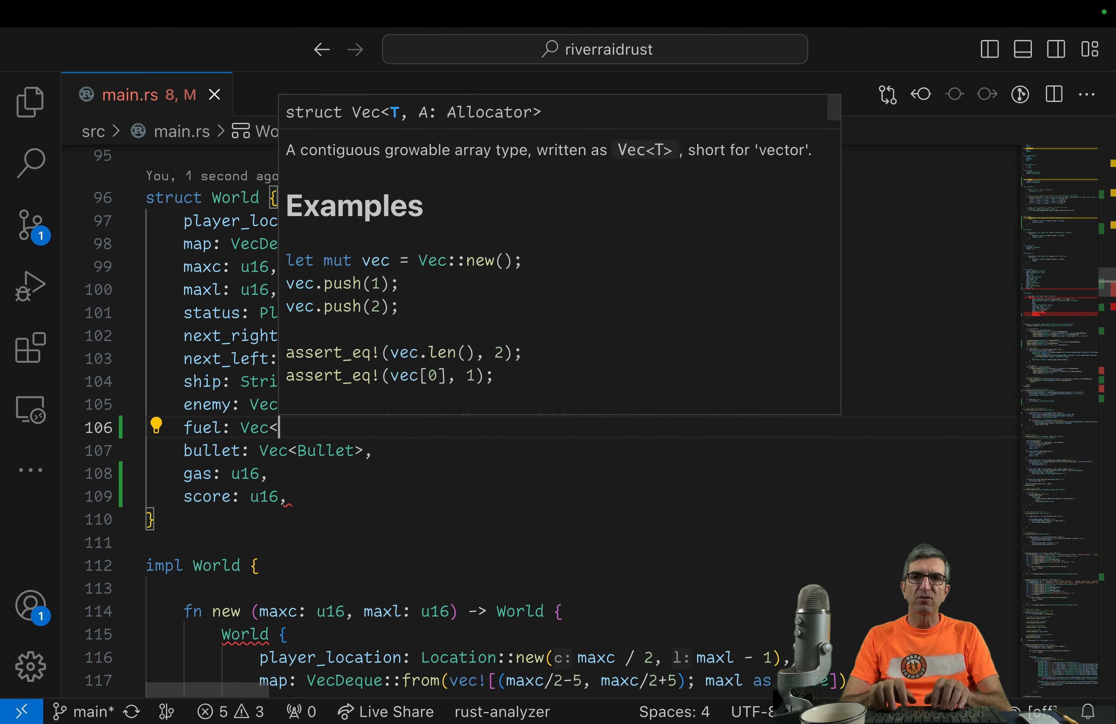
text(Fuel>,)
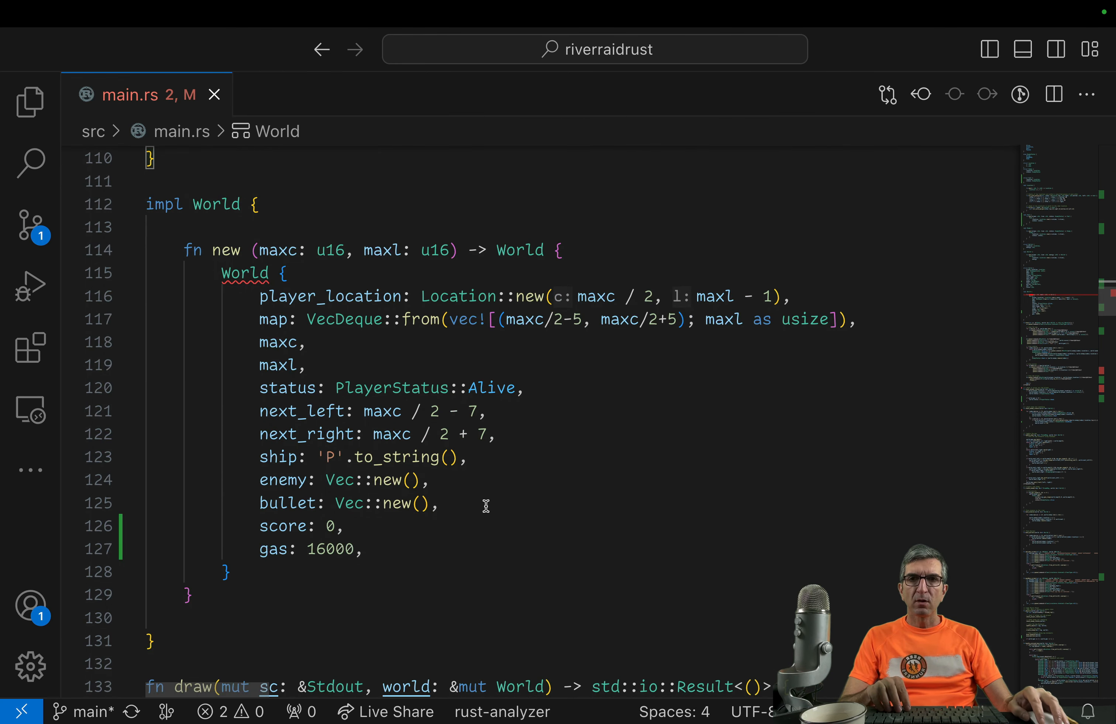
key(Enter)
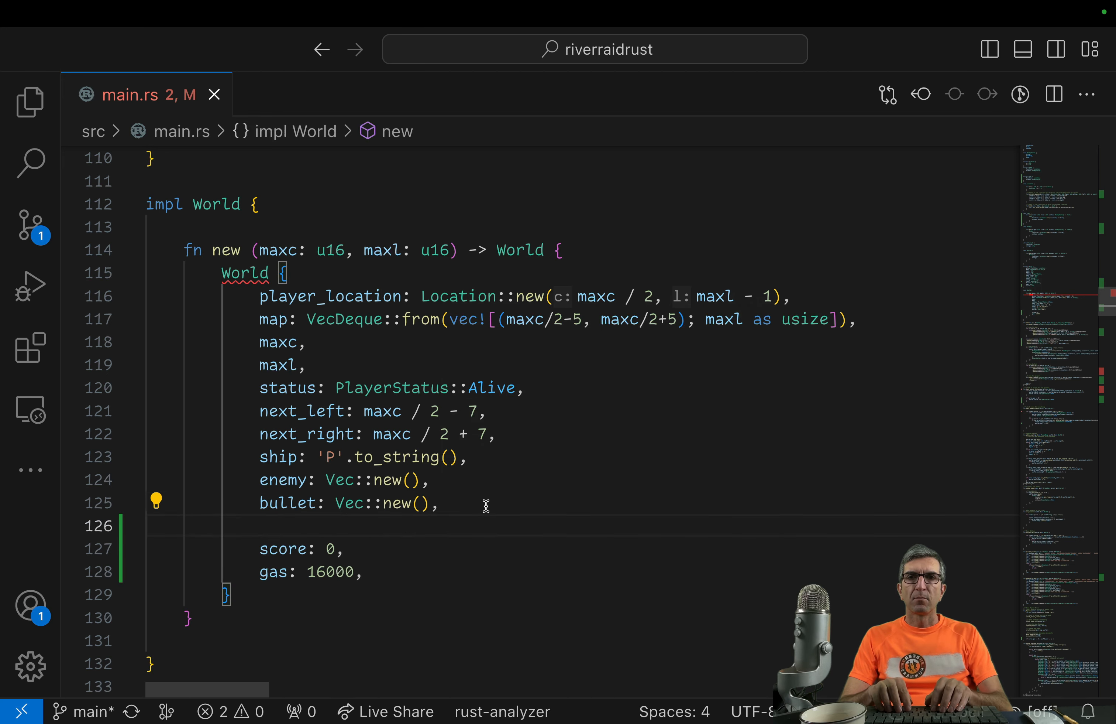
text(fuel:)
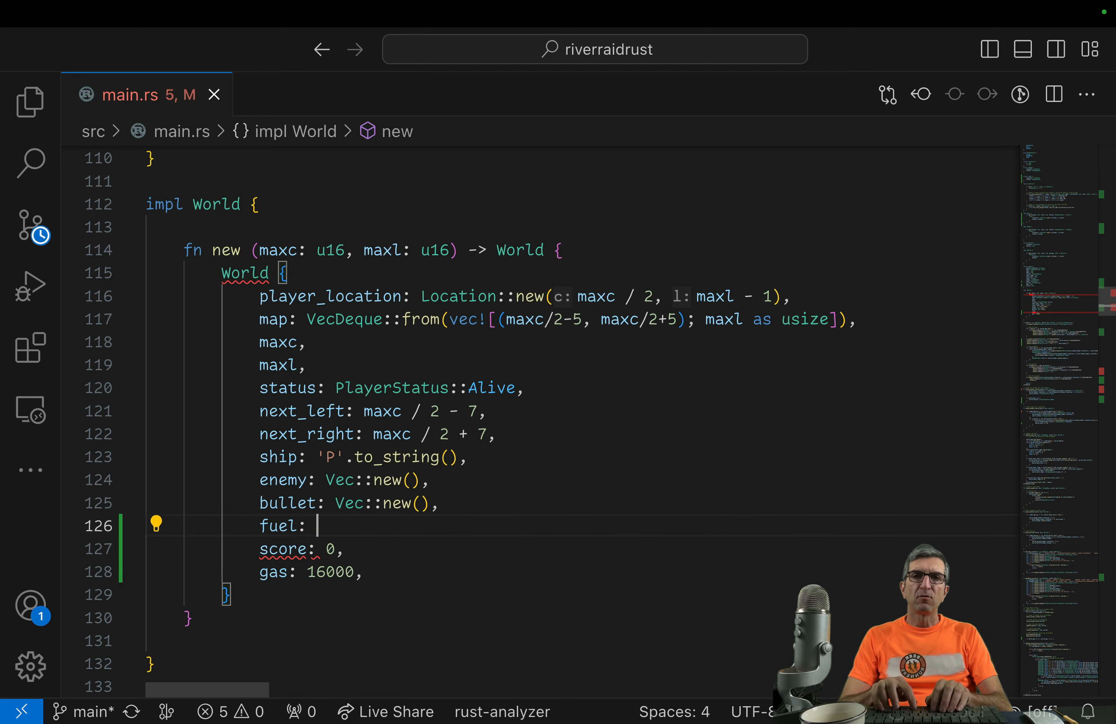
text(Vec::new)
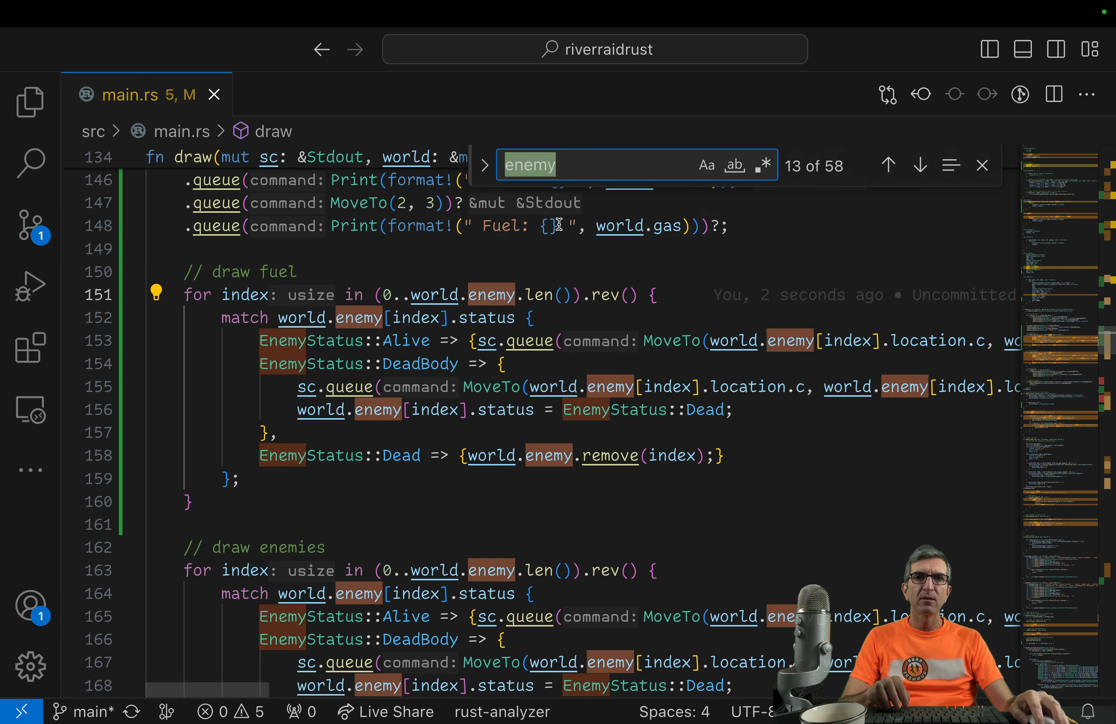
Step: Replace enemy with fuel in the draw loop, undoing the EnemyStatus rename via match-case
click(485, 164)
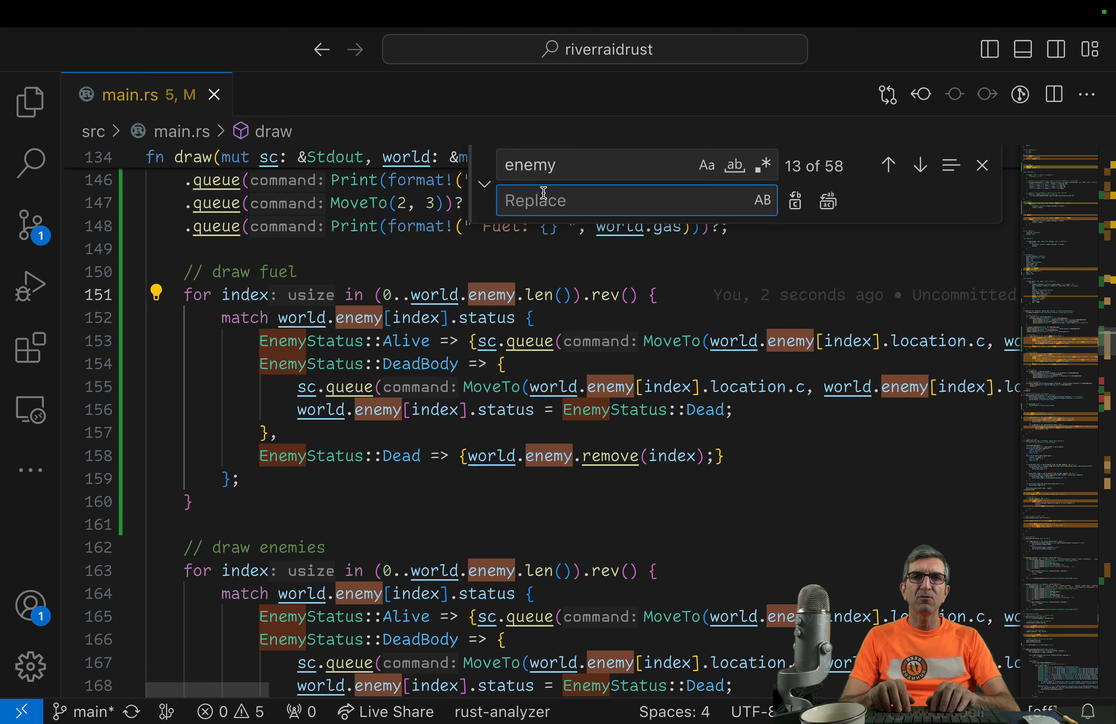
text(fuel)
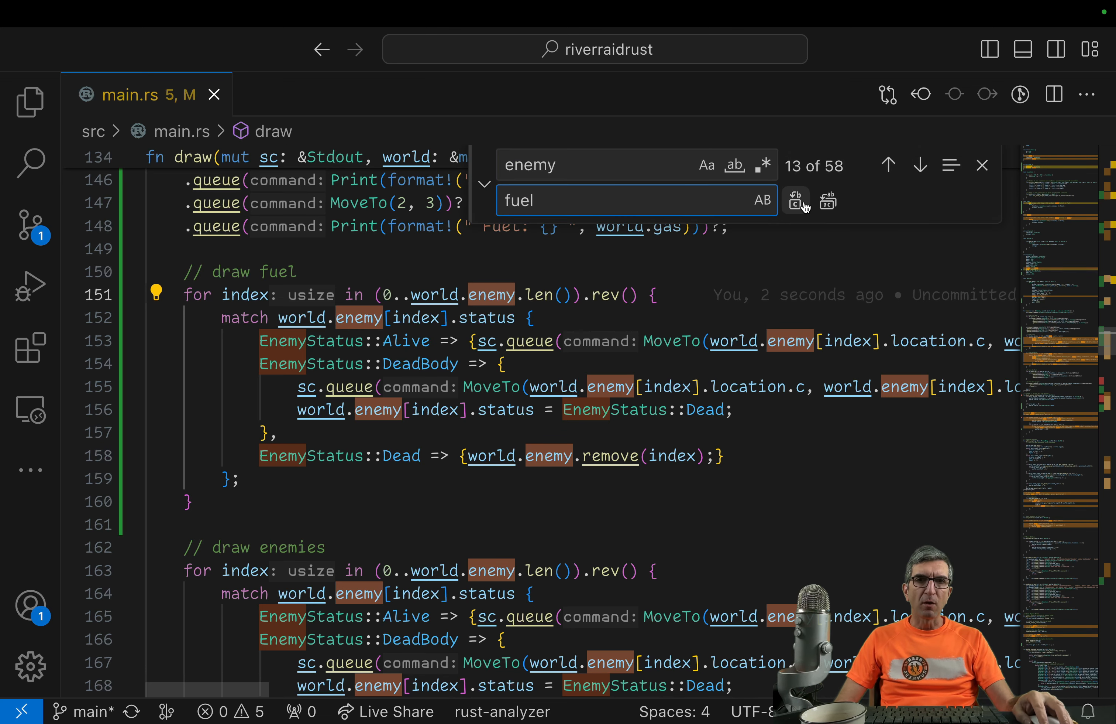
mouse_move(529, 398)
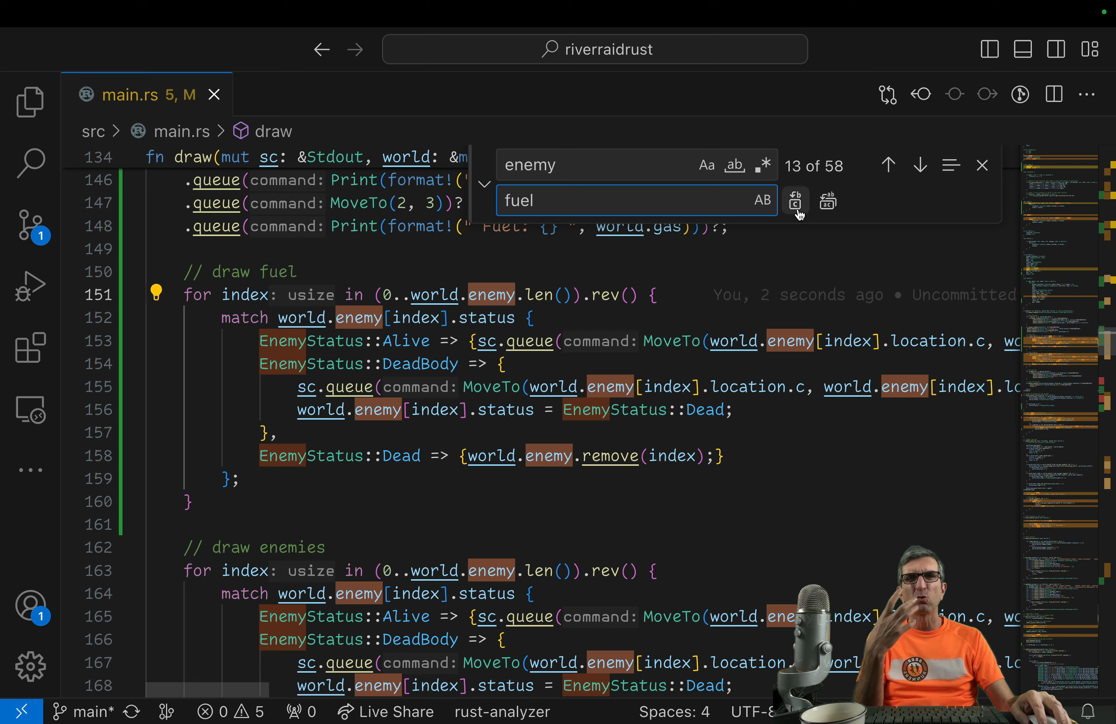
click(795, 201)
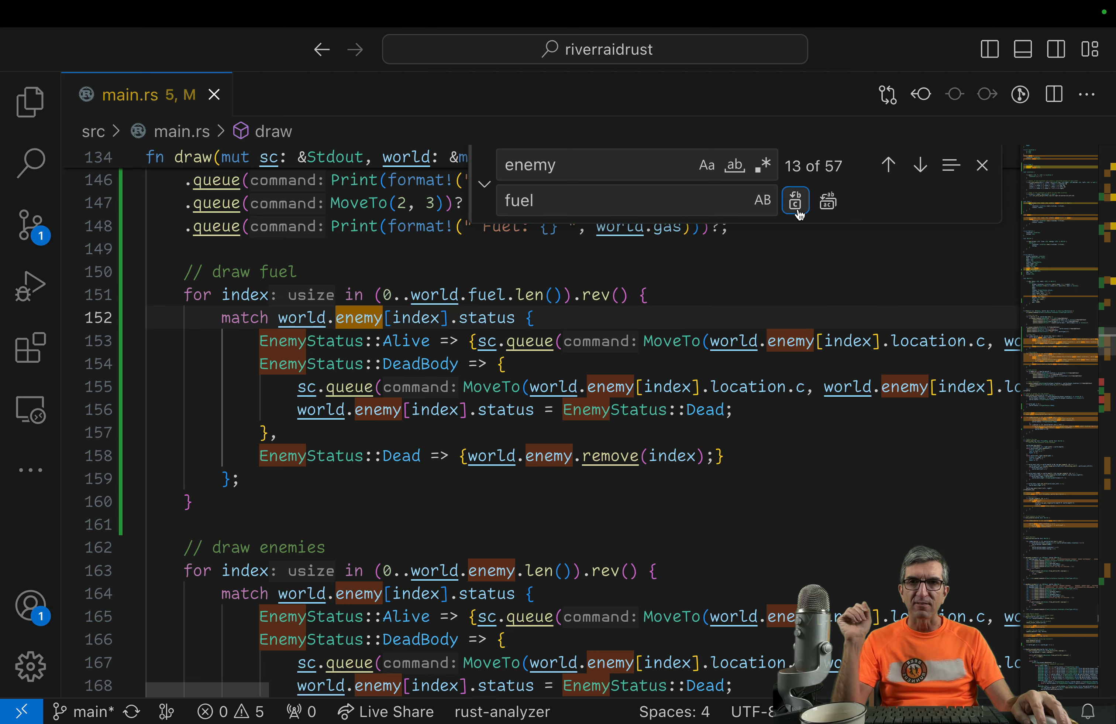
click(795, 200)
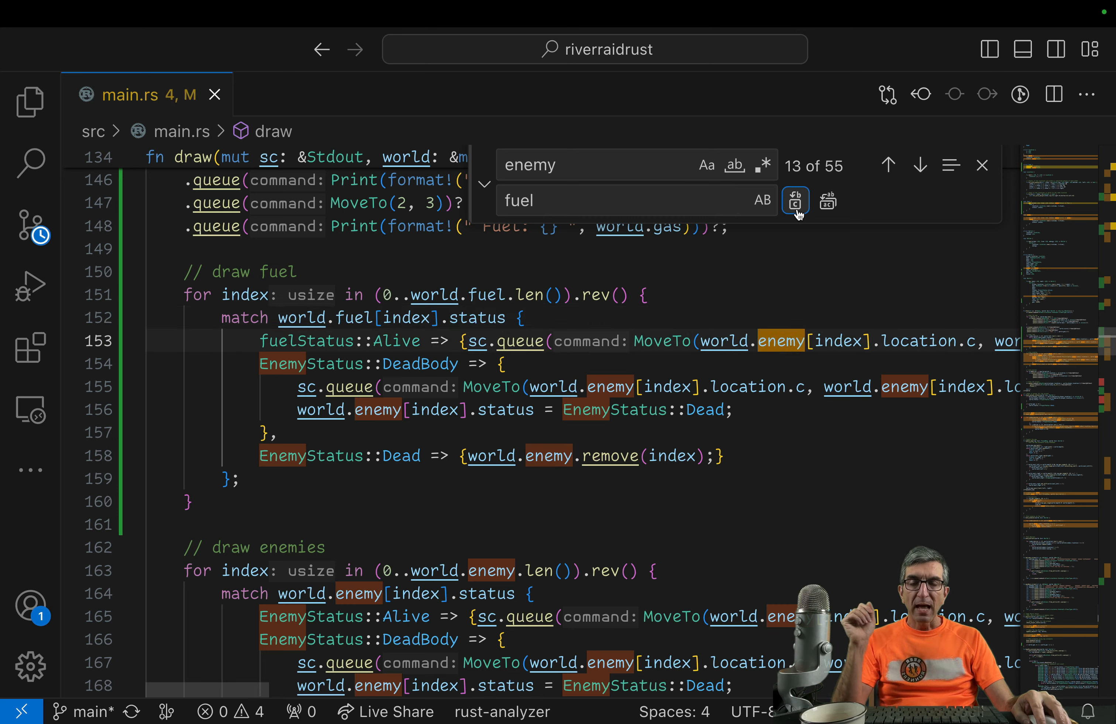
click(795, 200)
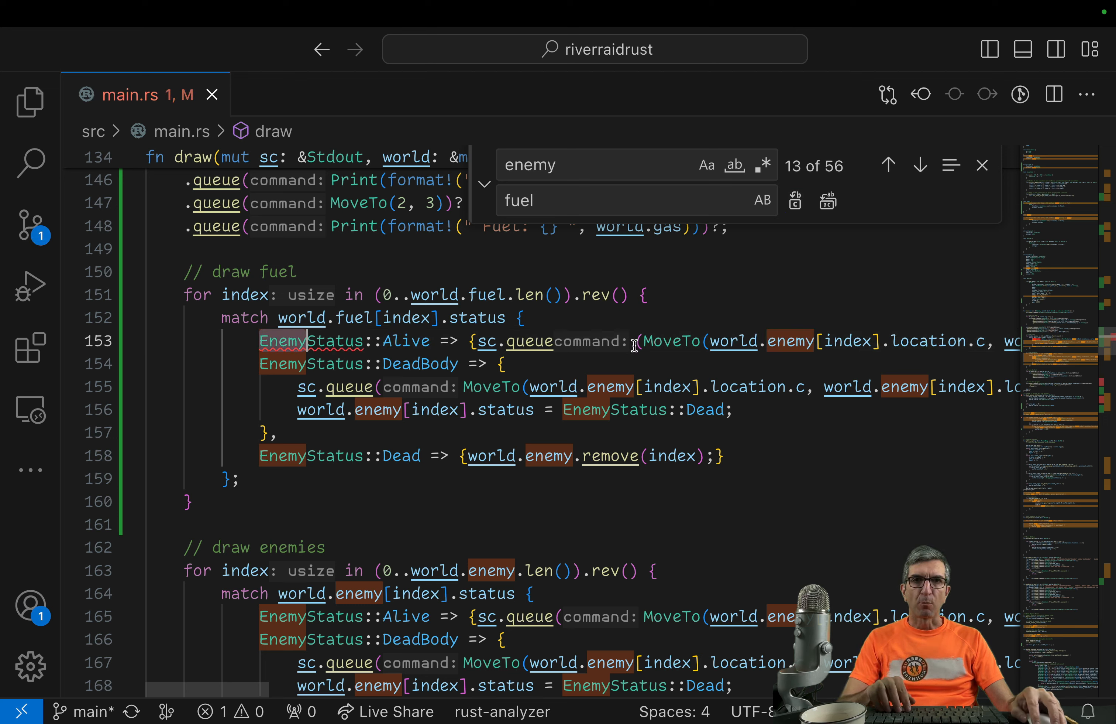
click(707, 165)
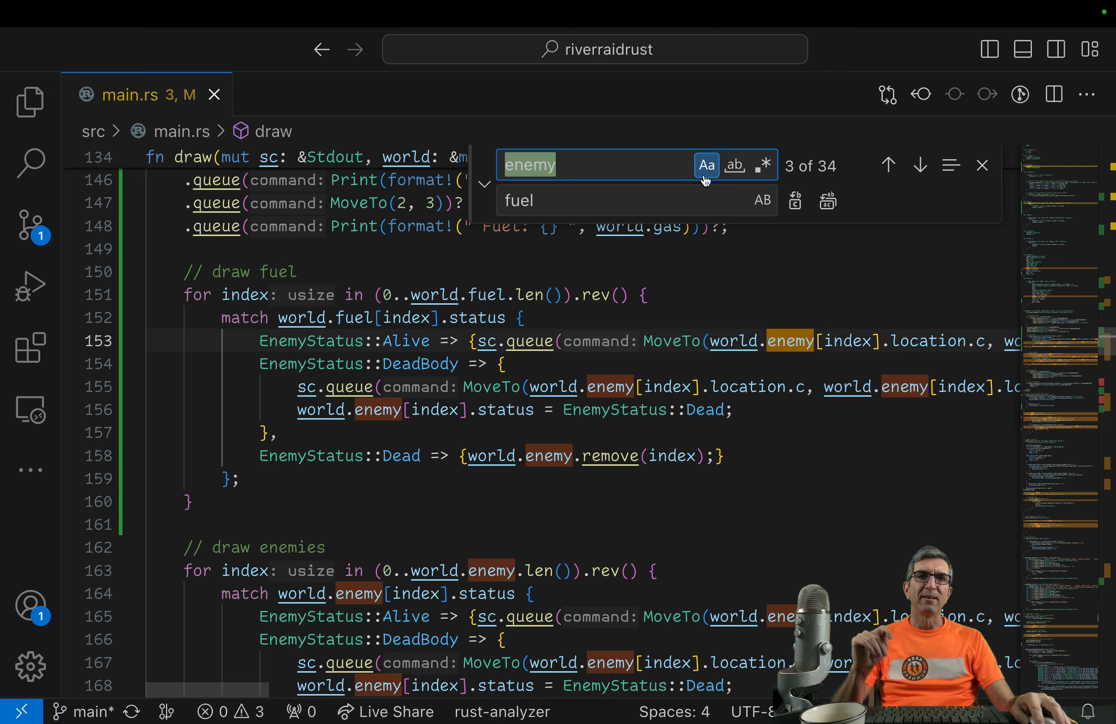
mouse_move(811, 341)
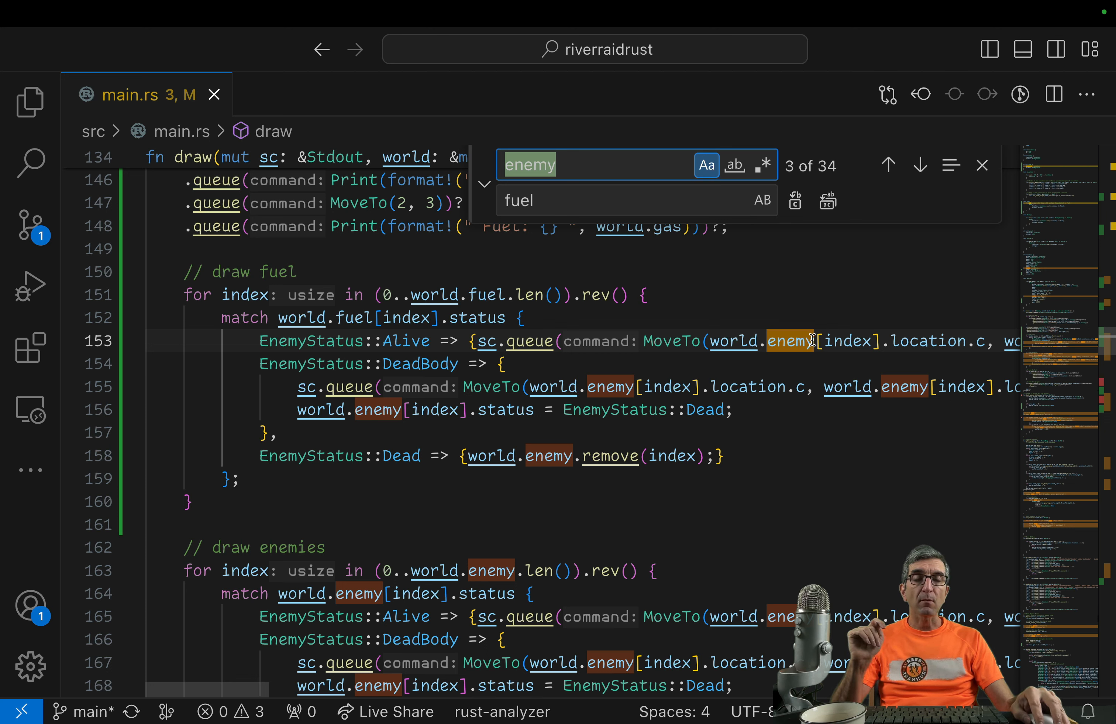
mouse_move(790, 356)
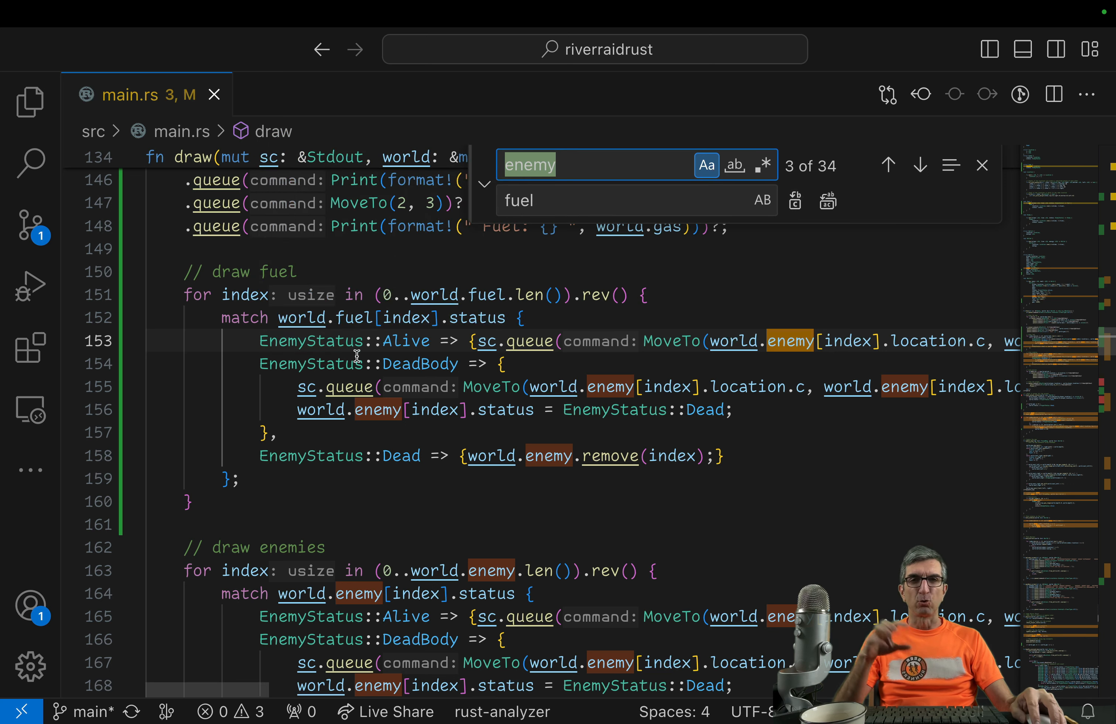
mouse_move(877, 211)
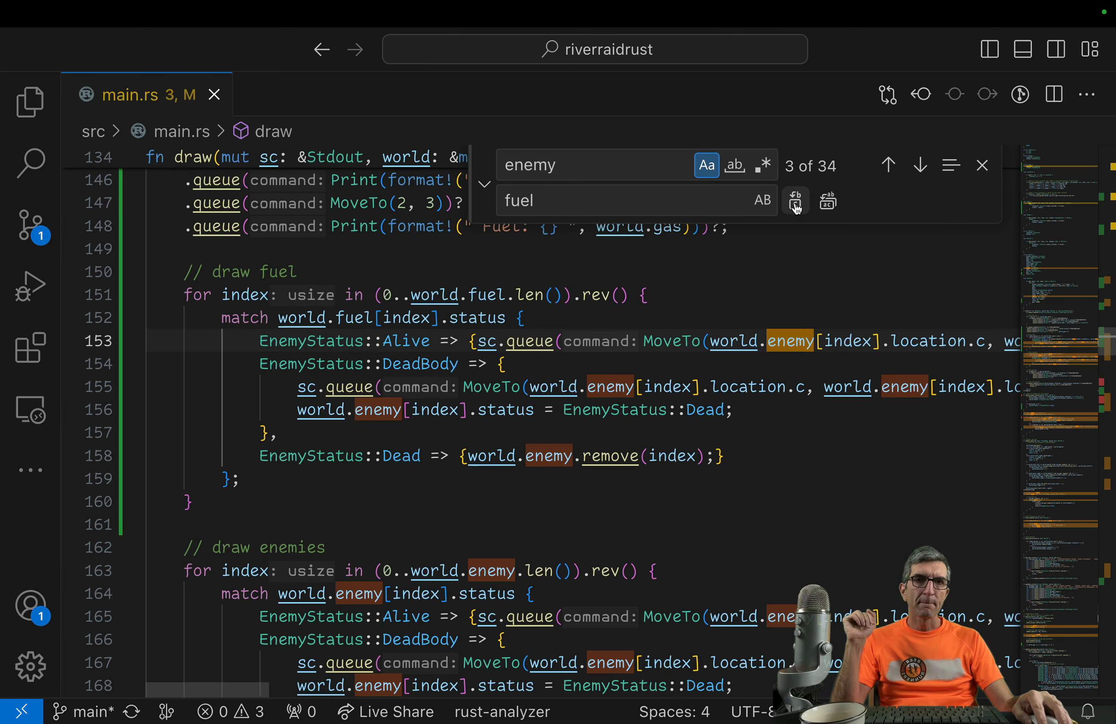
Step: Finish renaming the loop to world.fuel and print live fuel as F instead of E
click(795, 200)
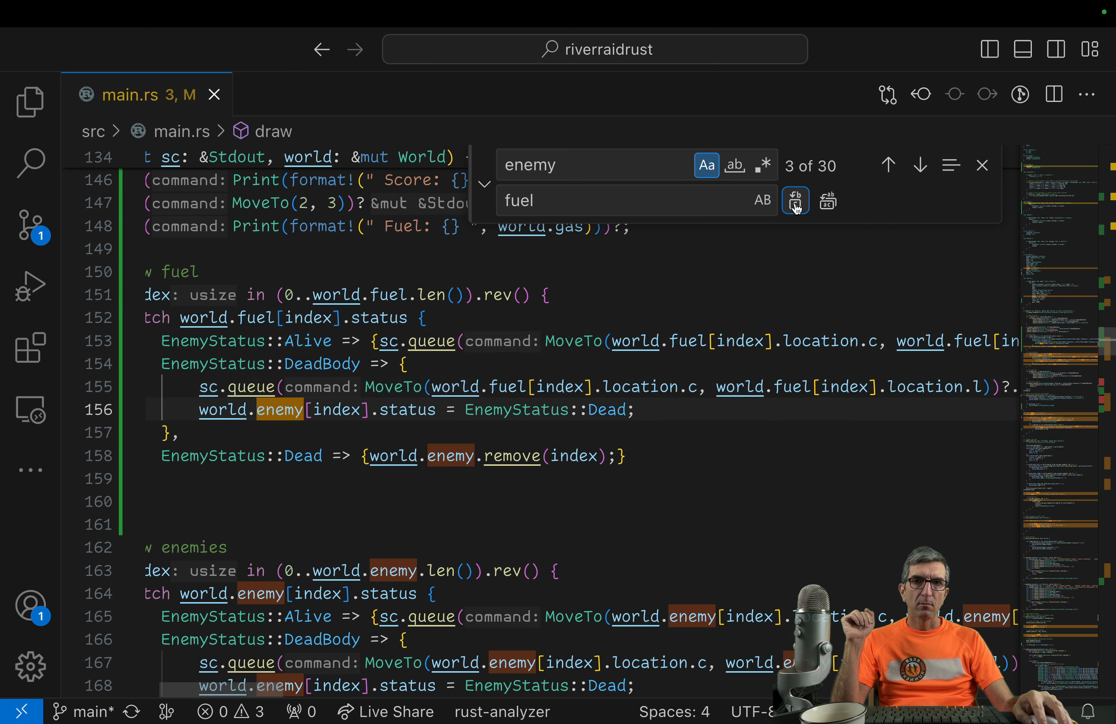
click(795, 200)
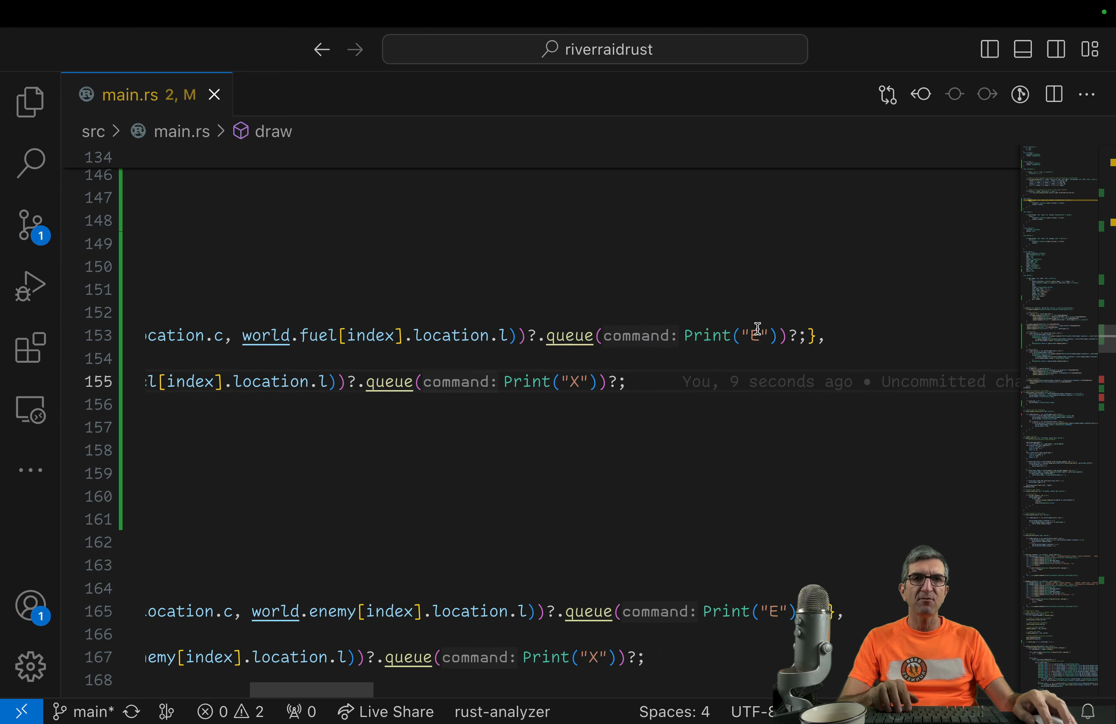
text(F)
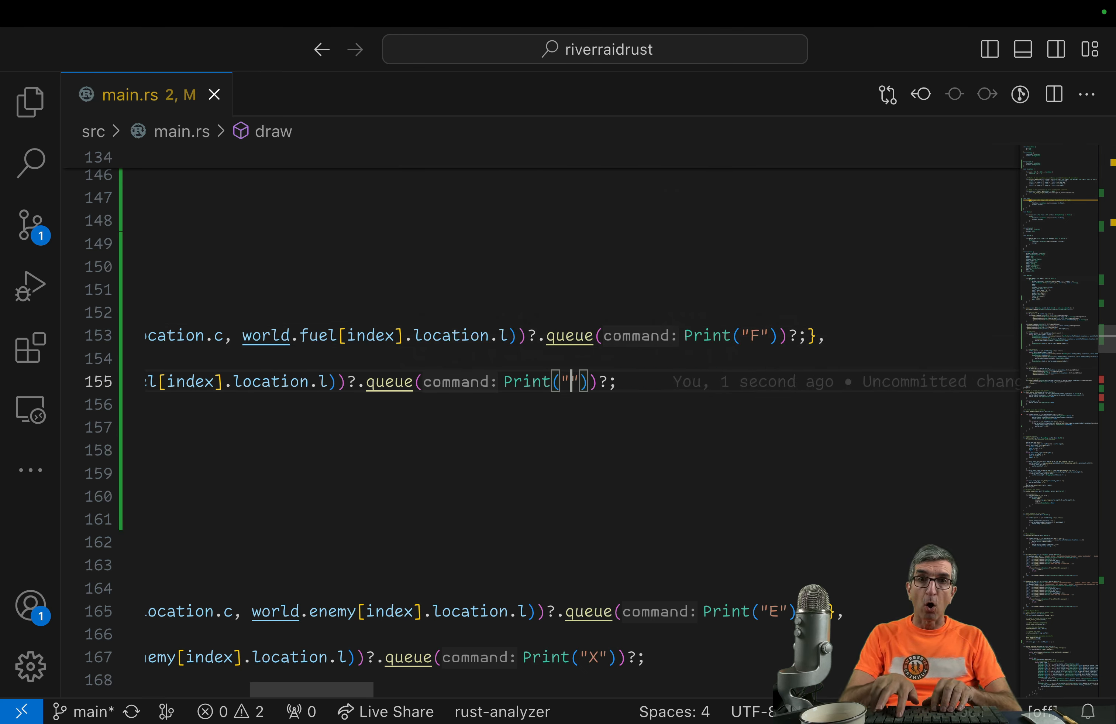
scroll(down, 3)
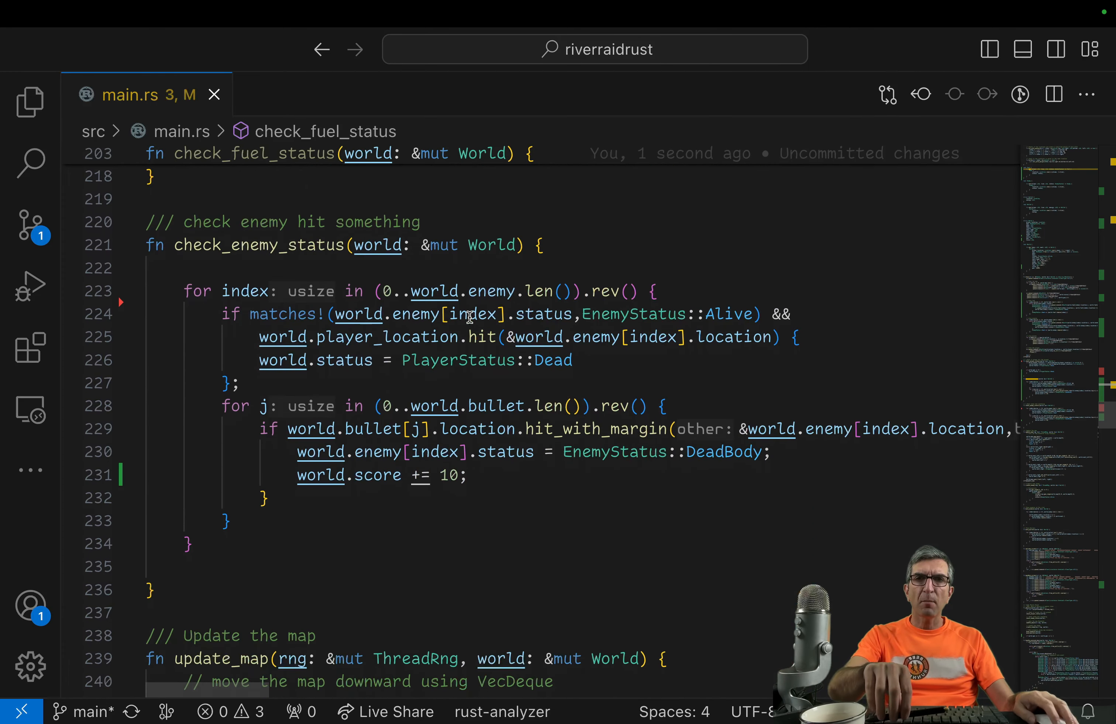
mouse_move(493, 332)
text(/// check if fuel)
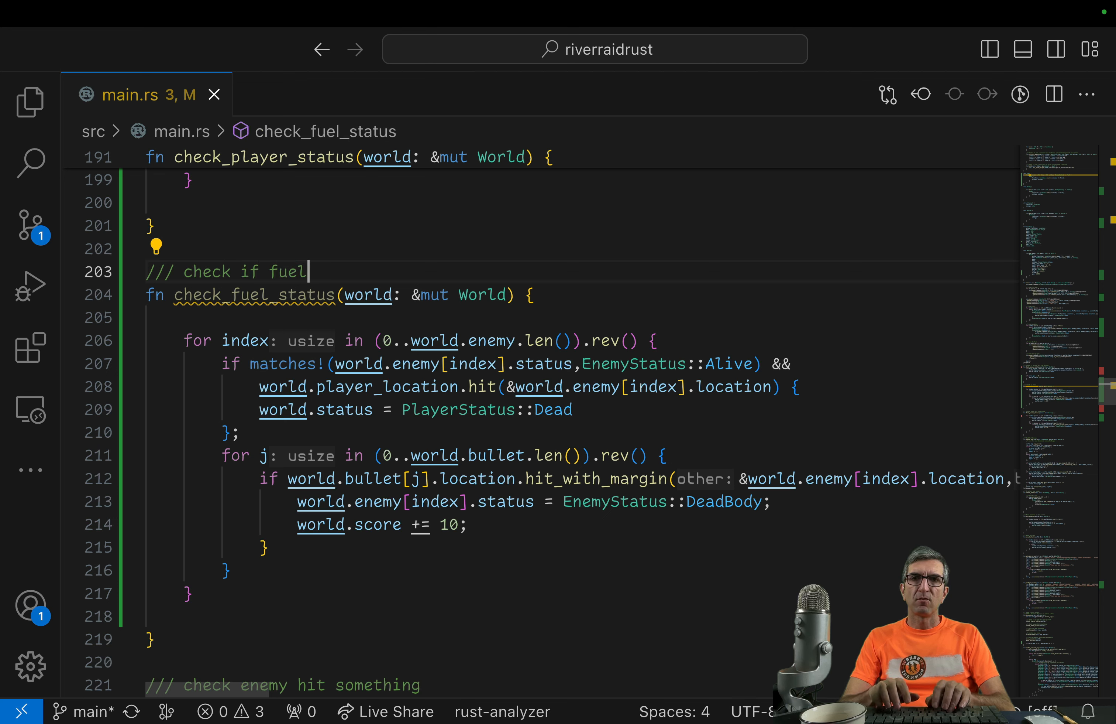
Step: Reword the doc comment and replace enemy with fuel throughout check_fuel_status
text(is ht)
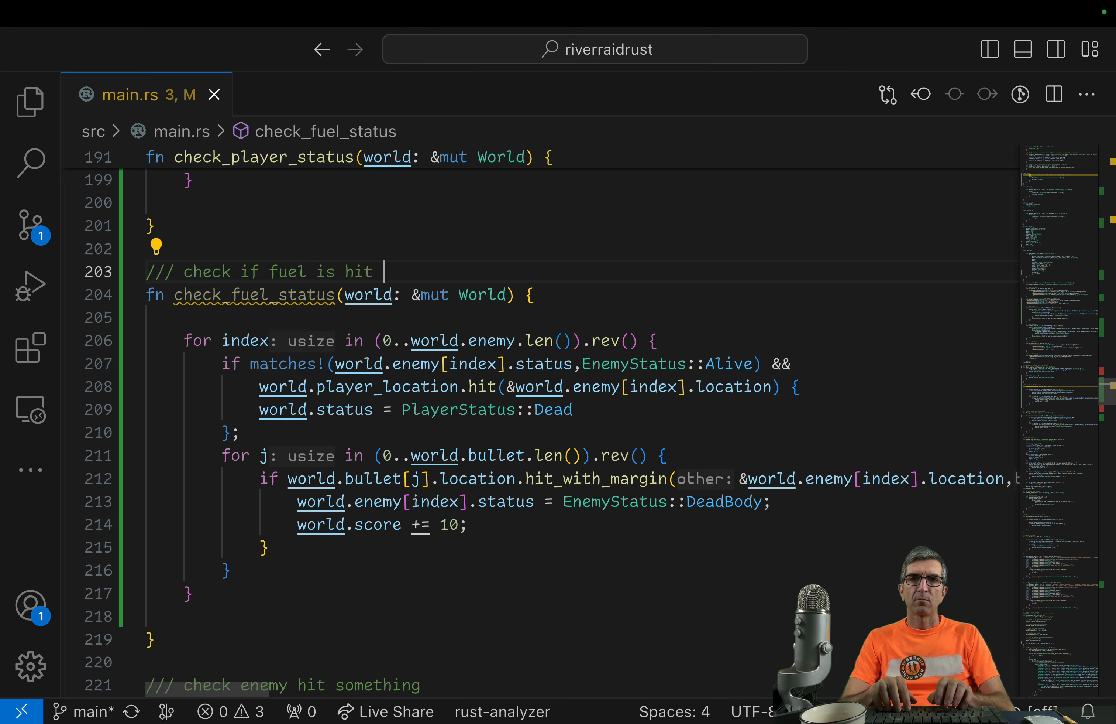
text(/ moved over)
text(fuel)
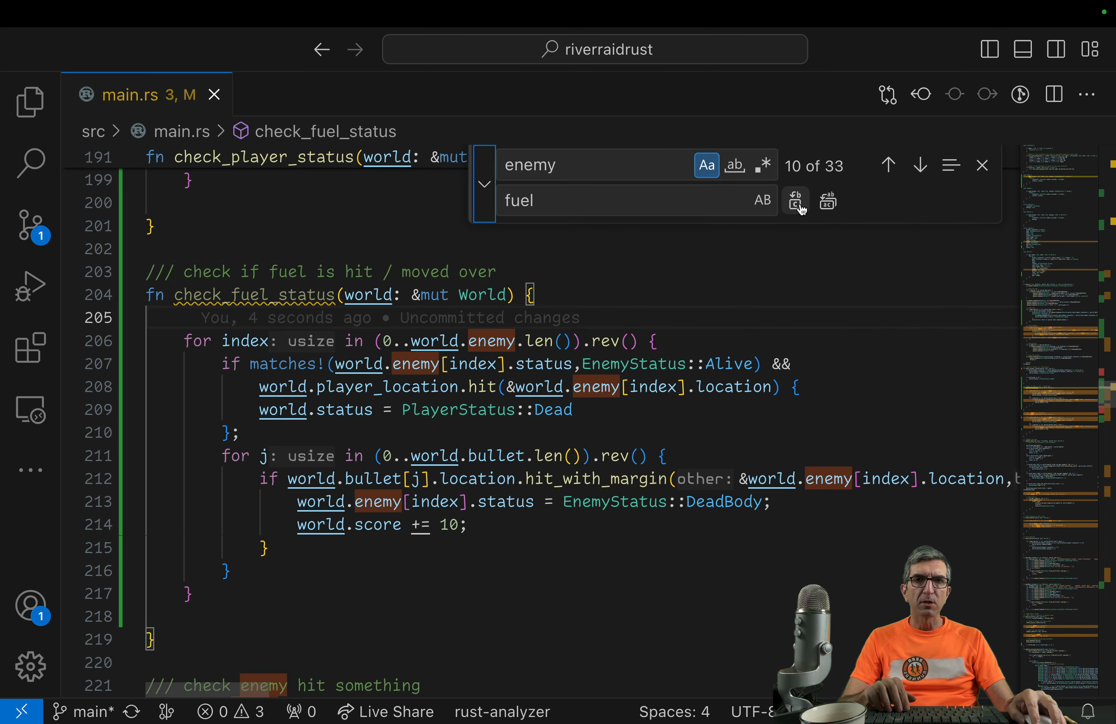
click(795, 200)
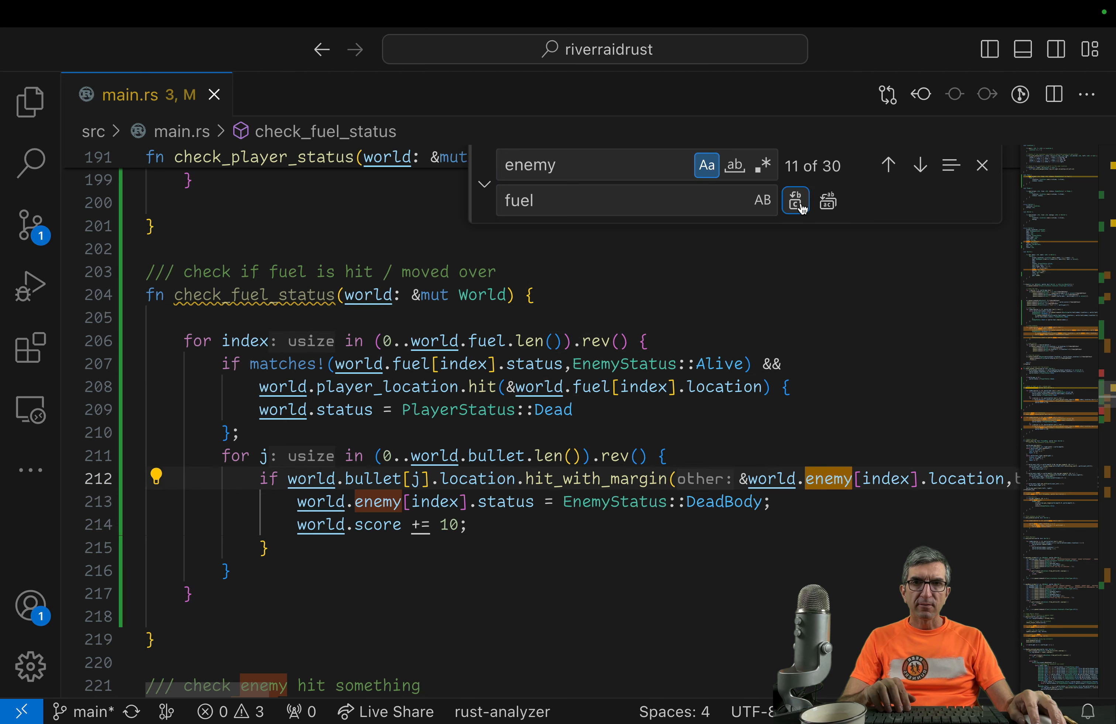
click(795, 200)
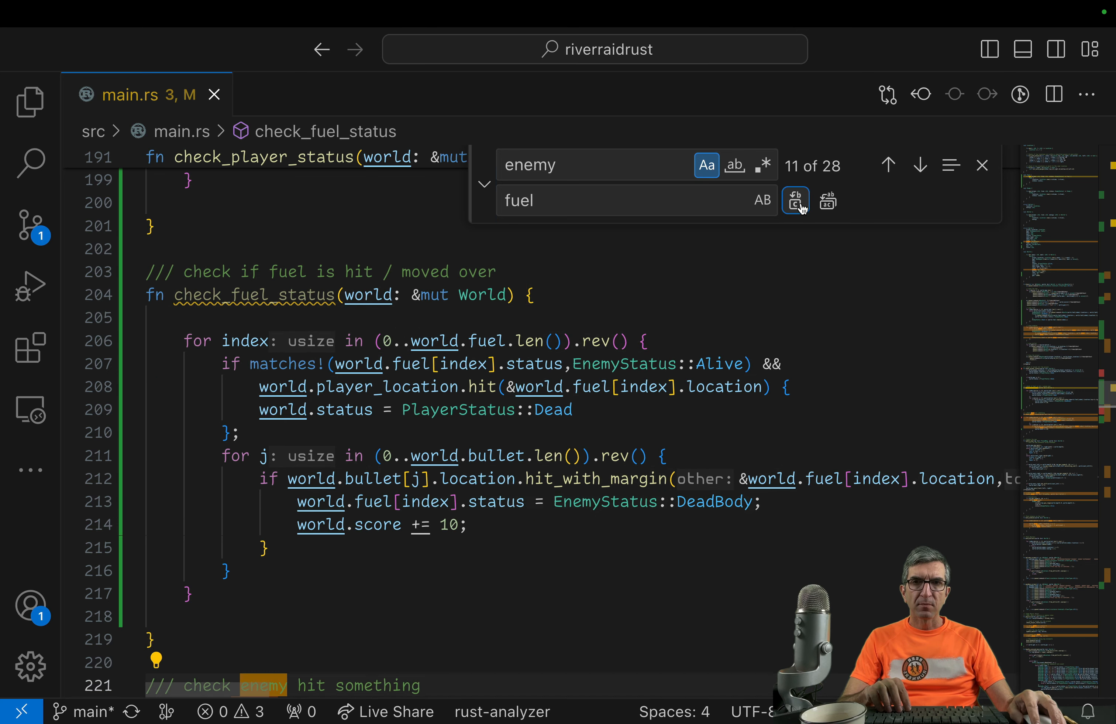
click(983, 165)
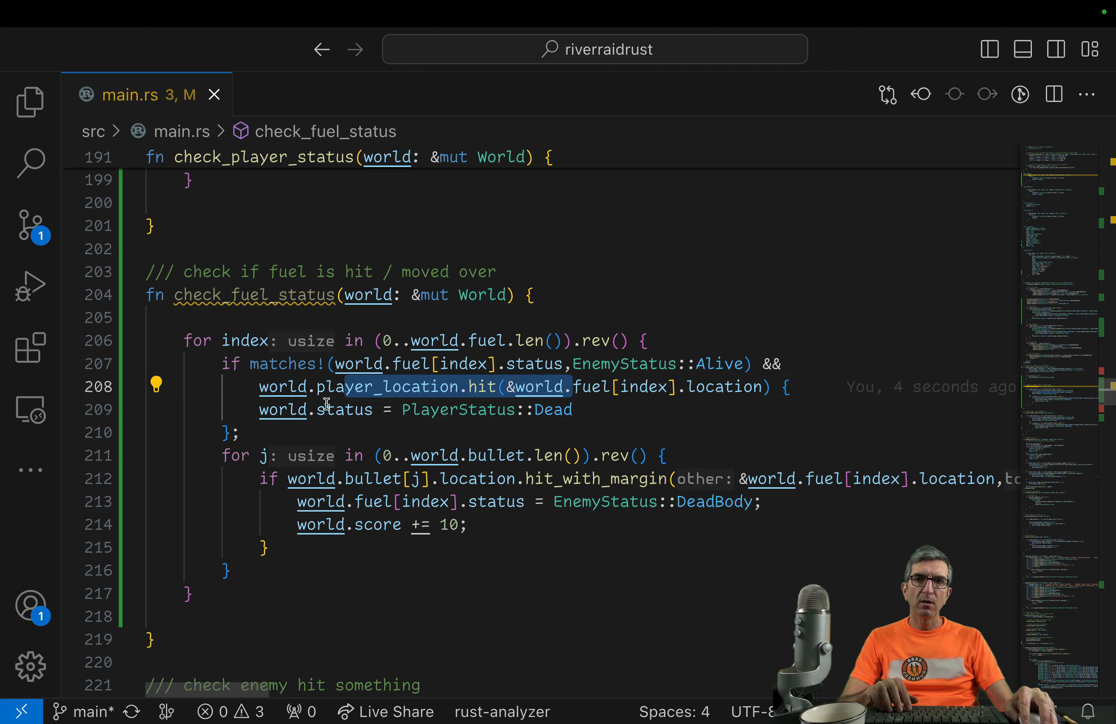
Step: Make touching fuel add world.gas += 2000 and shooting fuel score 20 points
double_click(343, 409)
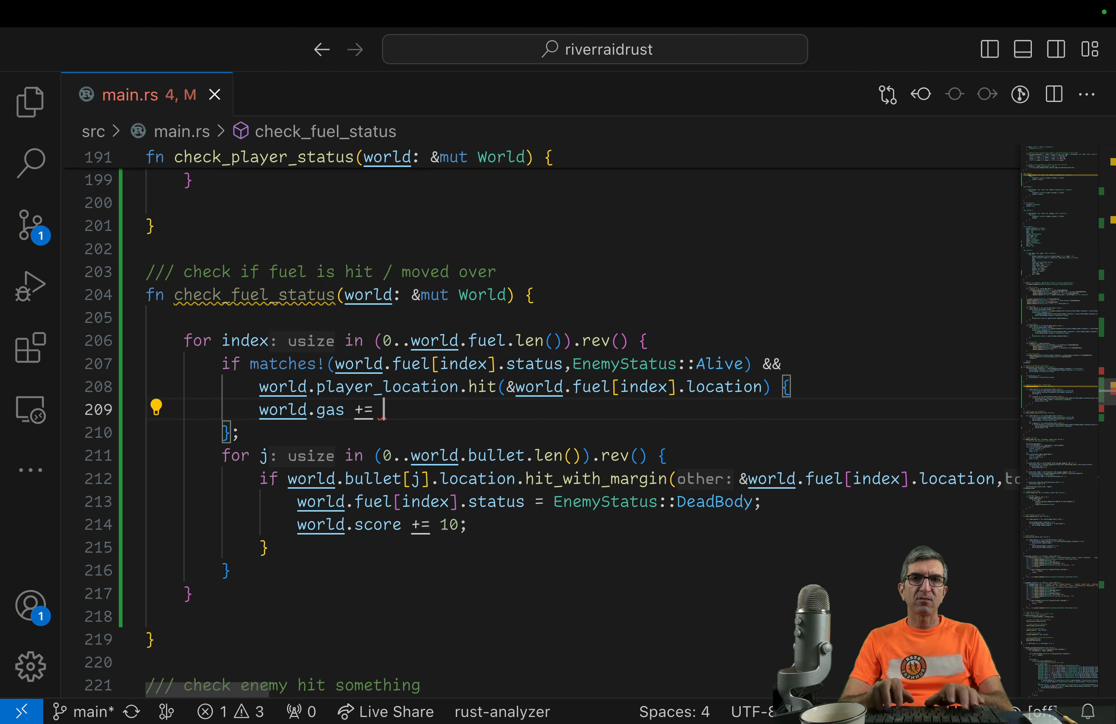
text(1000)
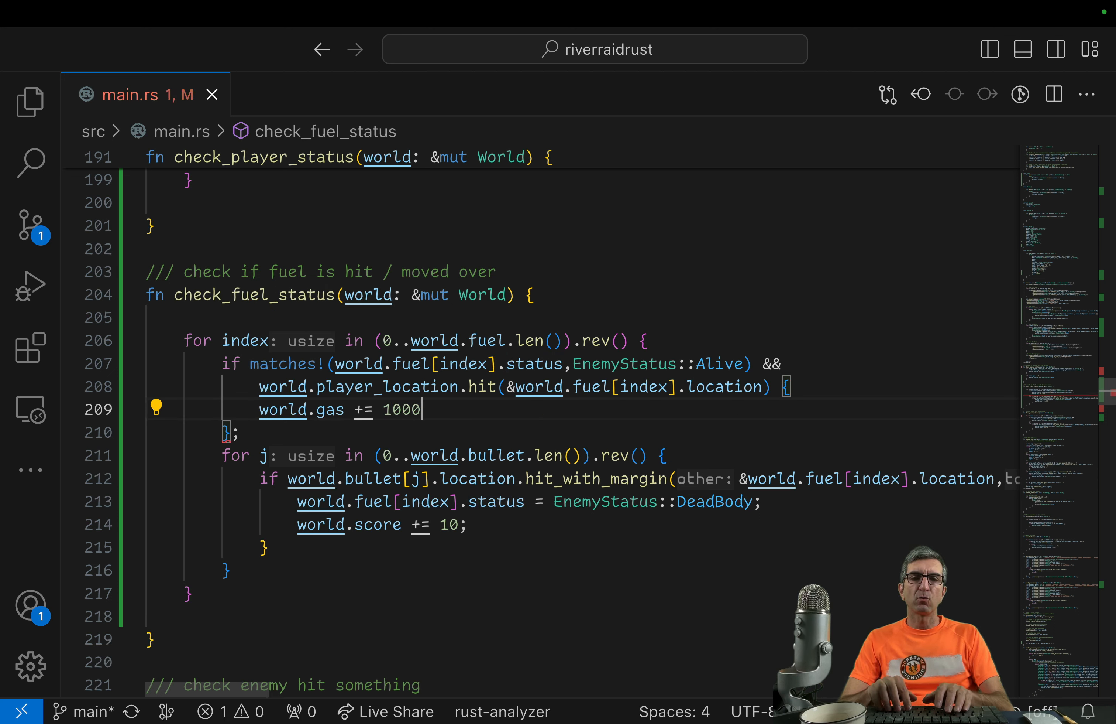
text(2000)
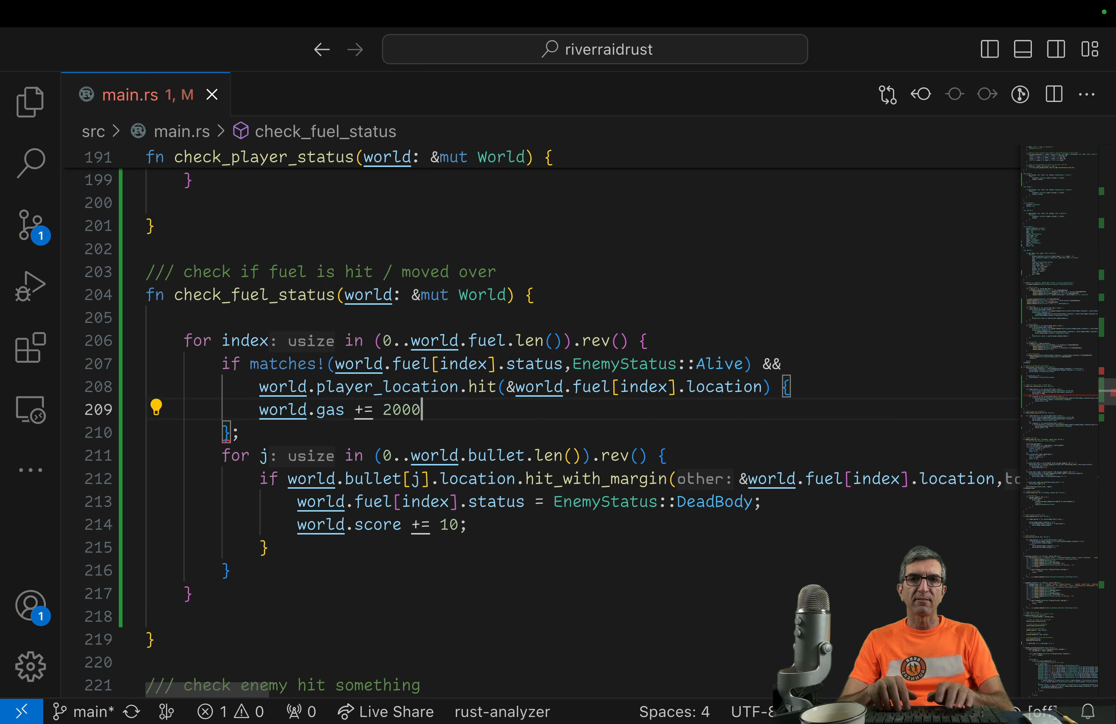
text(,)
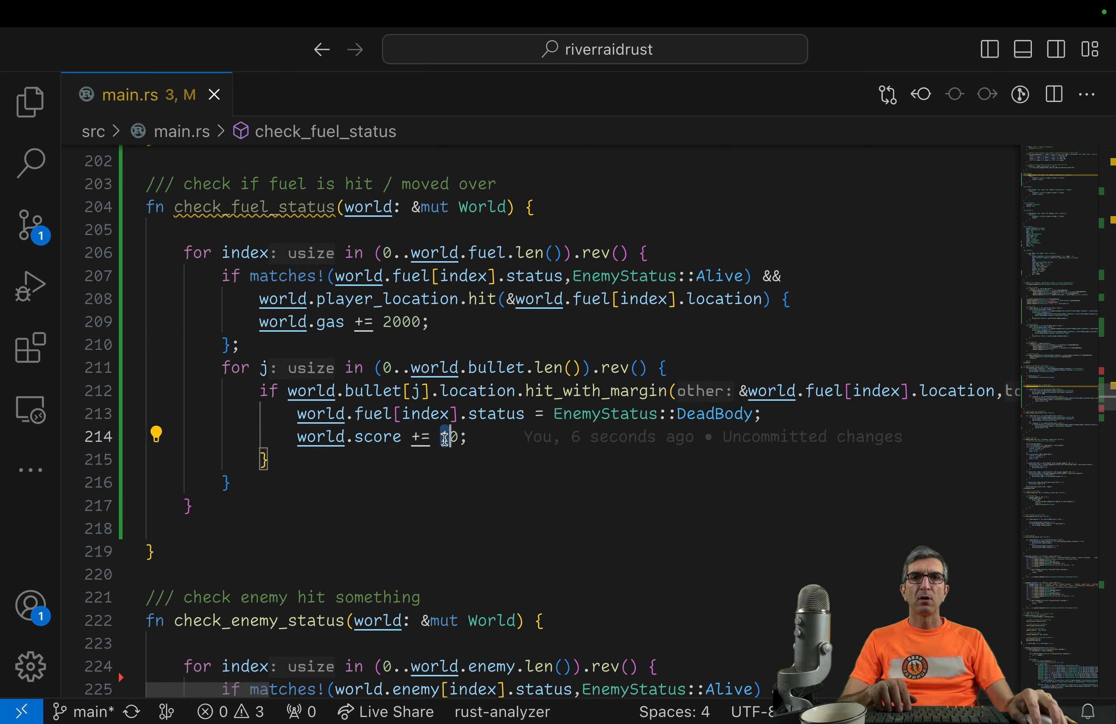
text(2)
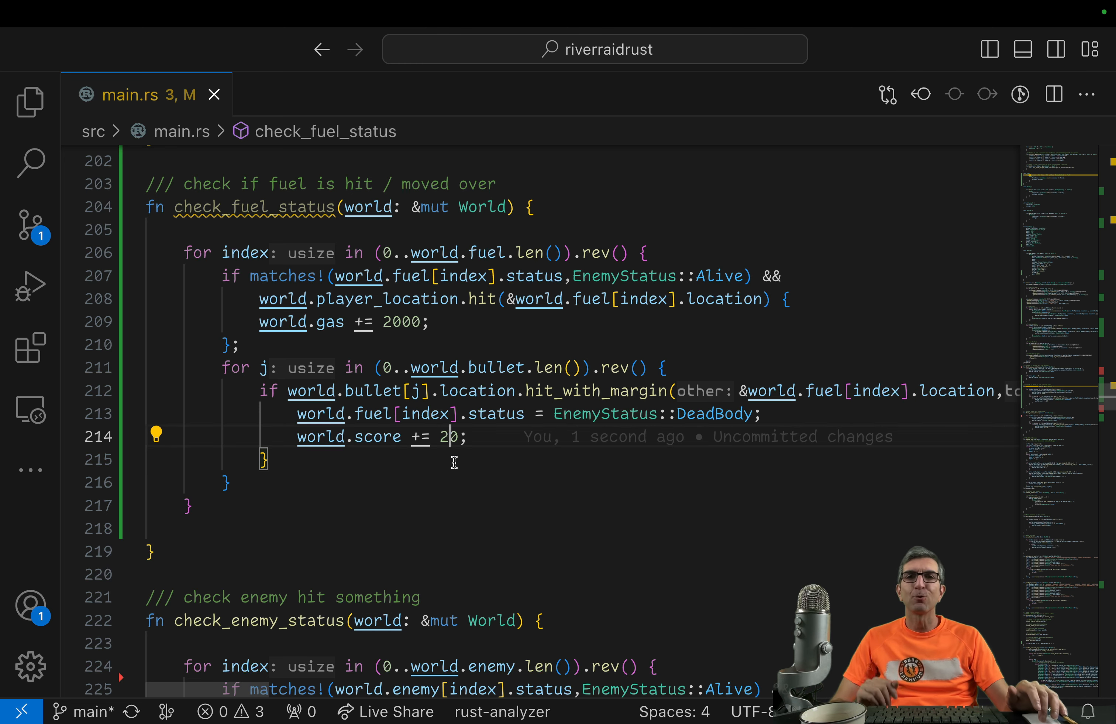
scroll(down, 3)
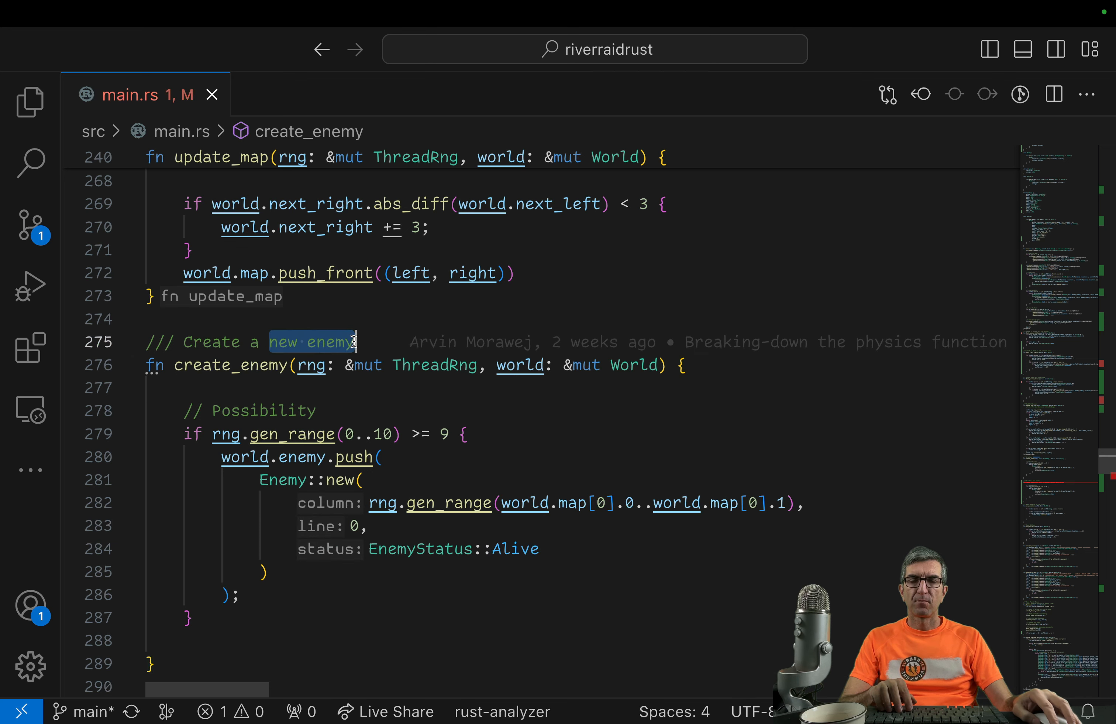
Step: Turn the copy into create_fuel with a roll threshold of 6, pushing onto world.fuel
text(fu)
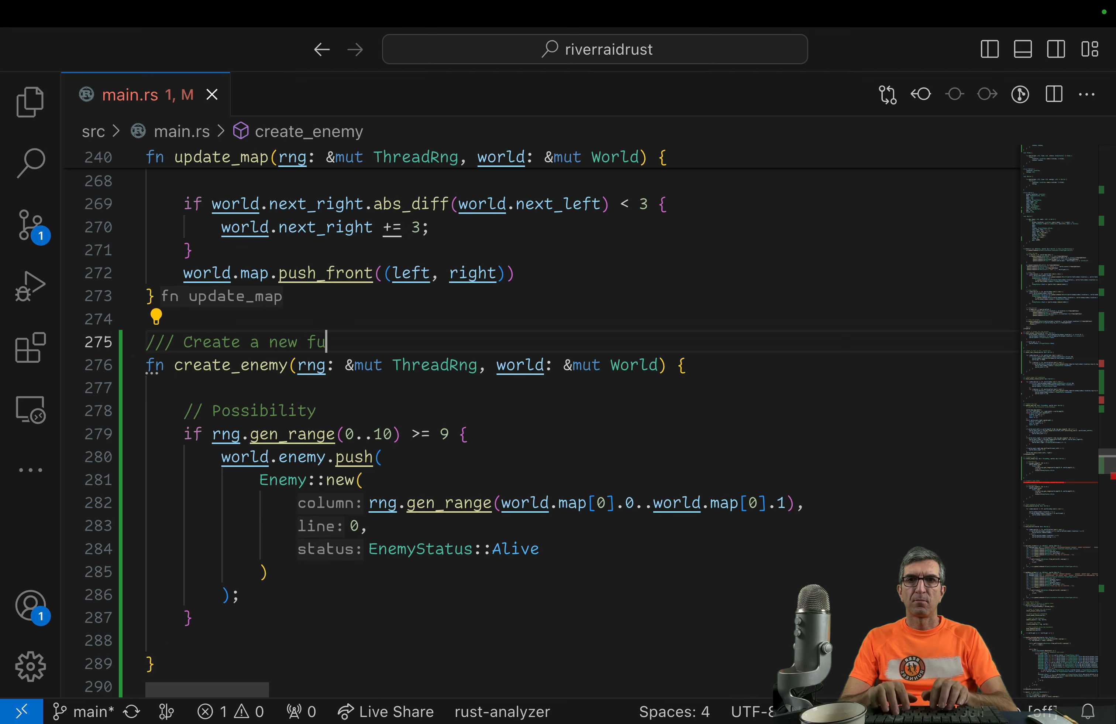
text(el; maybe)
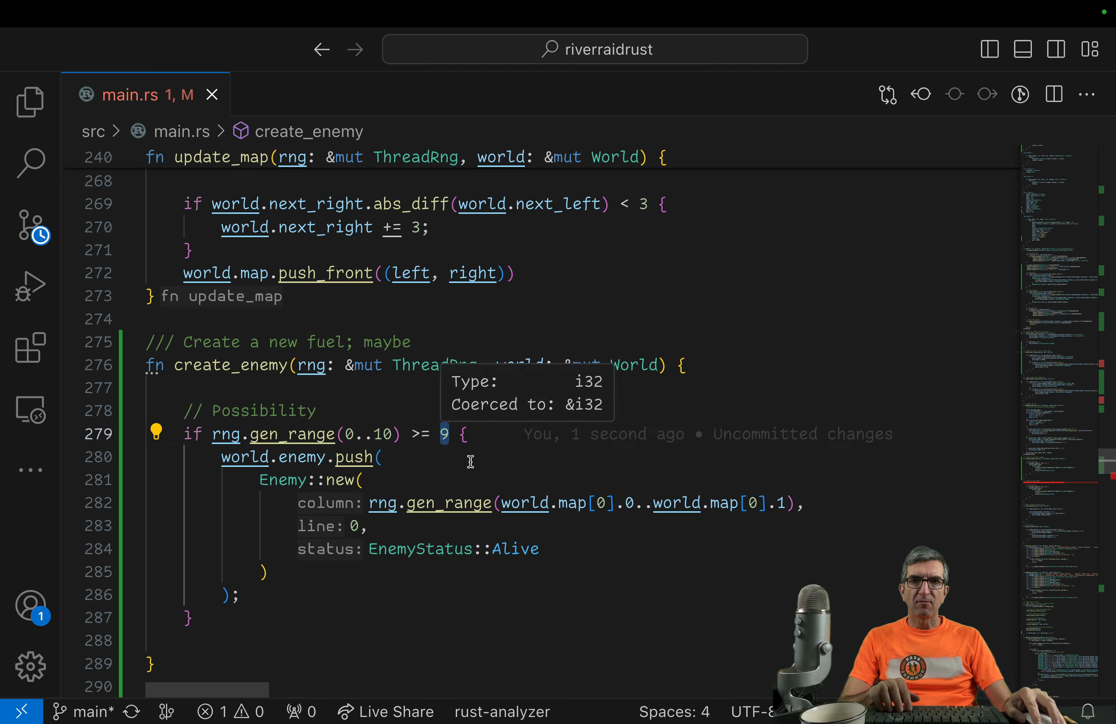
text(6)
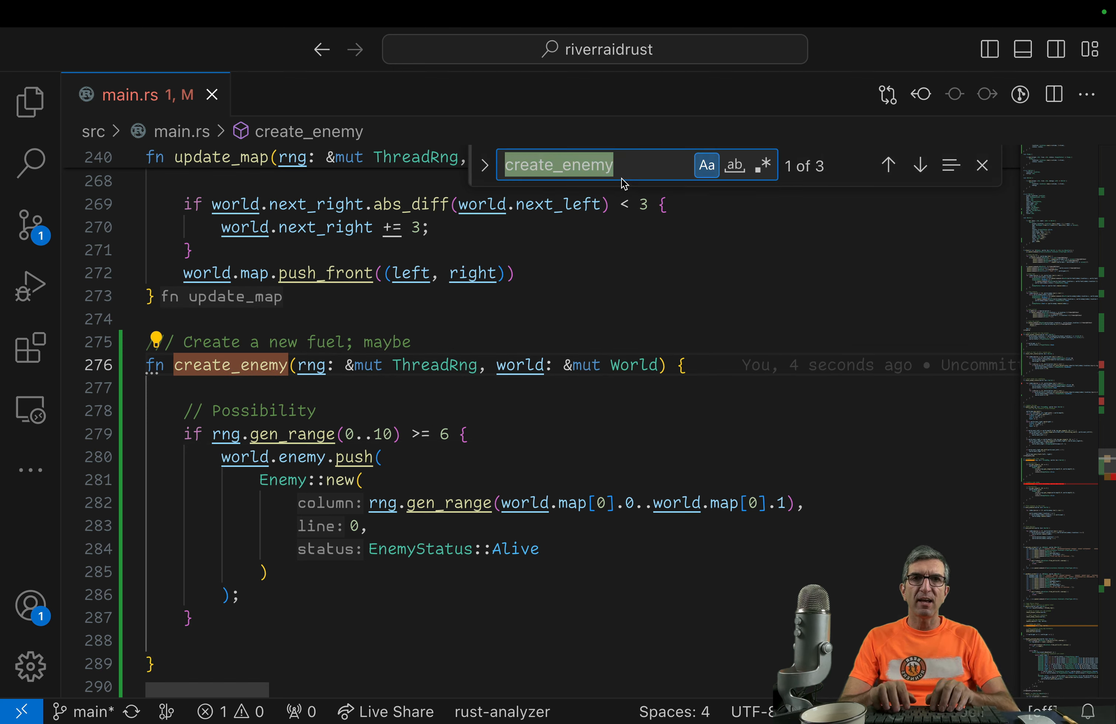
text(enemy)
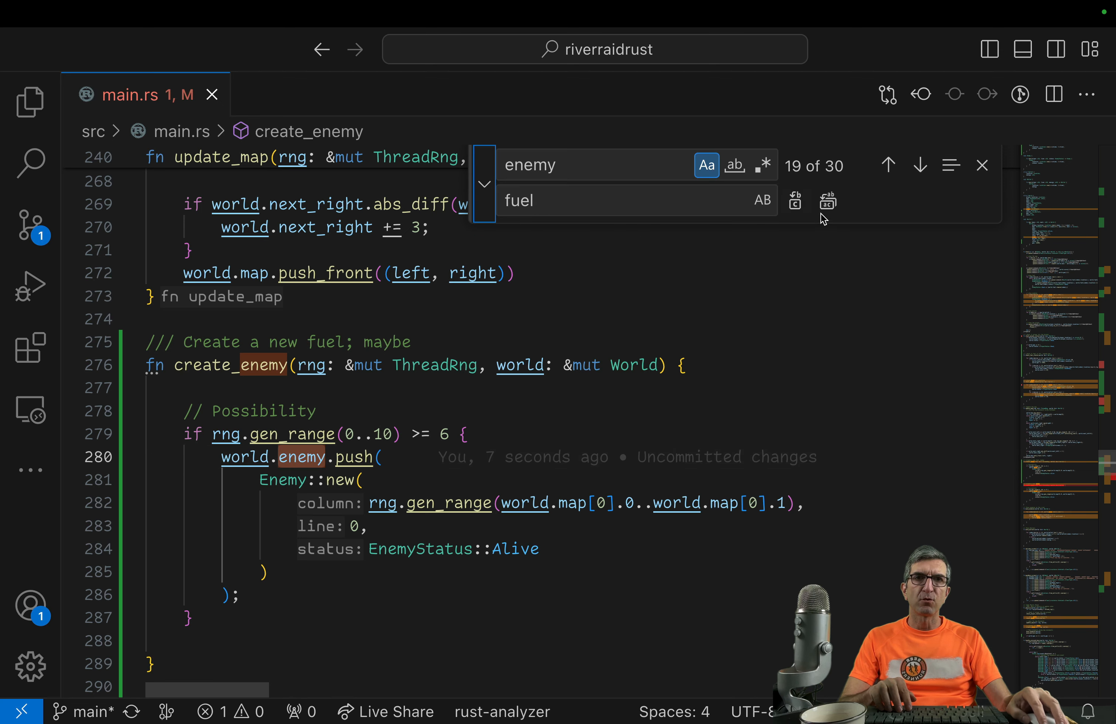
click(795, 200)
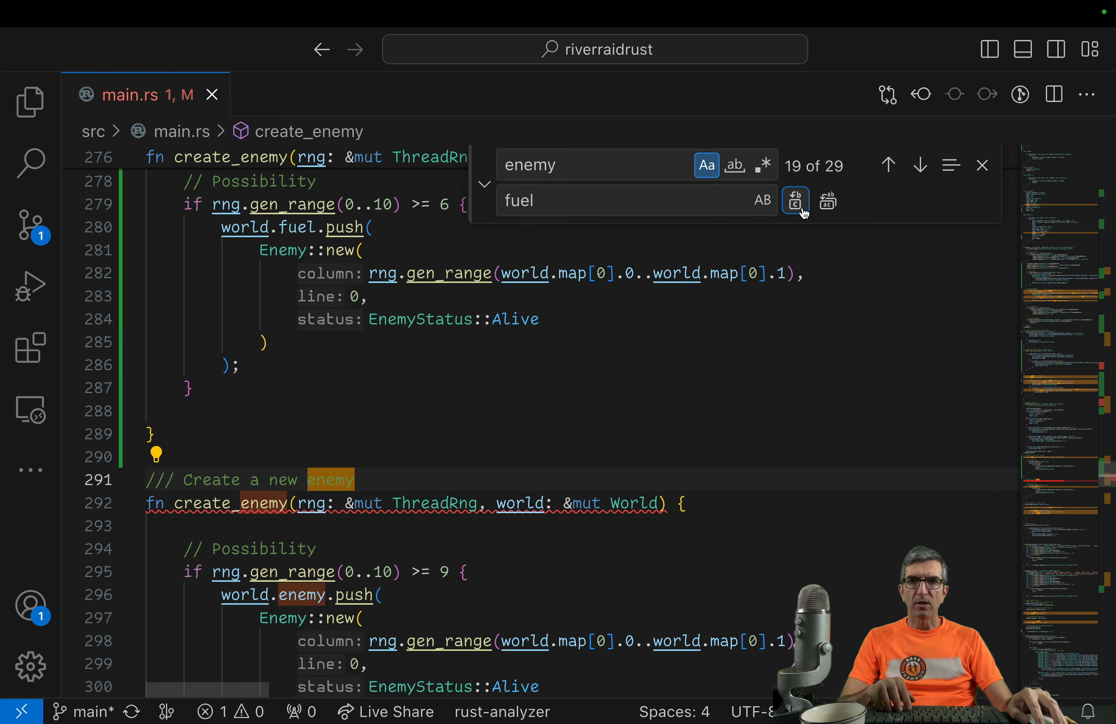
click(795, 200)
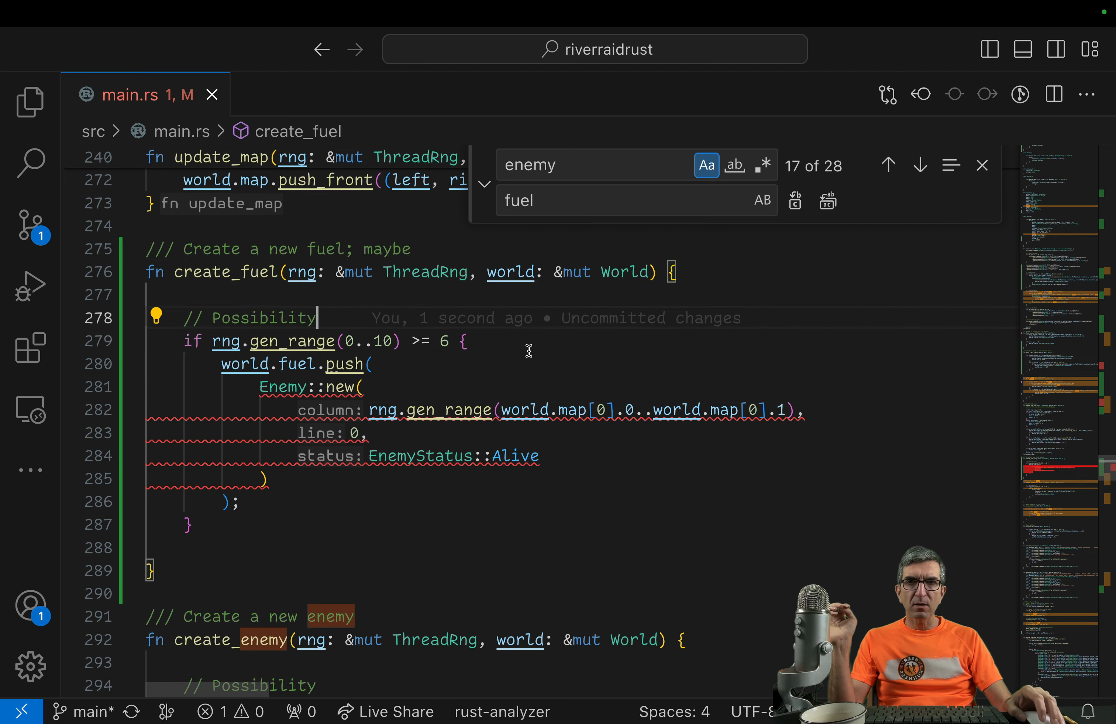
mouse_move(439, 372)
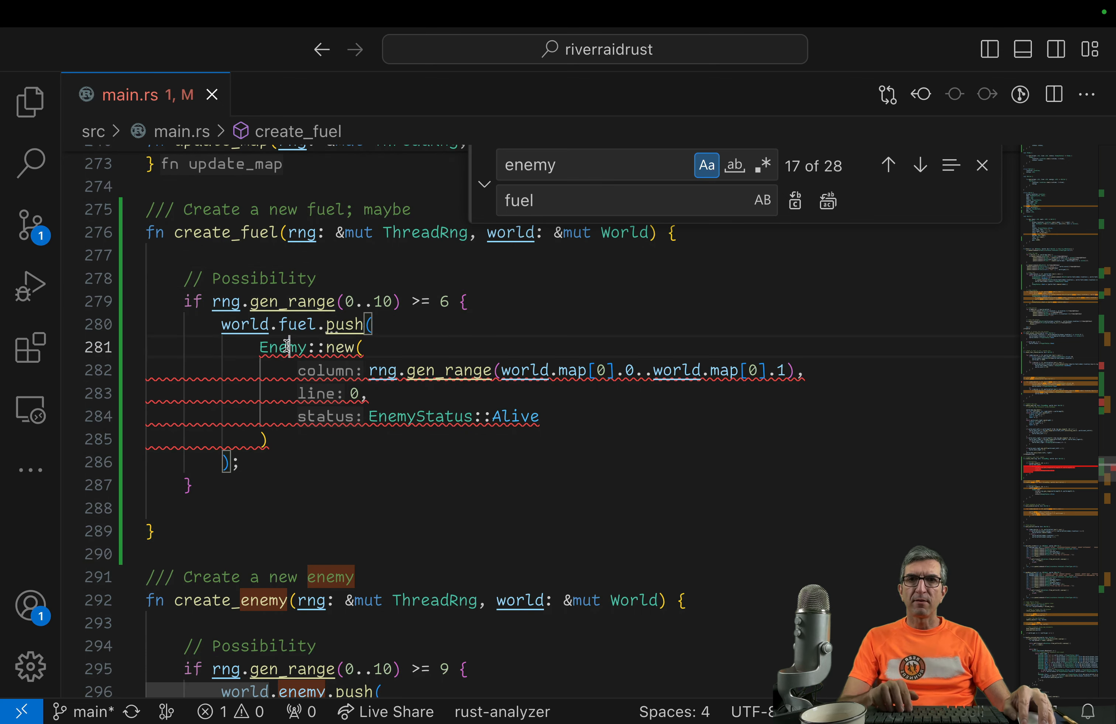
Step: Construct the spawned item with Fuel::new via the autocomplete suggestion
text(Fuel)
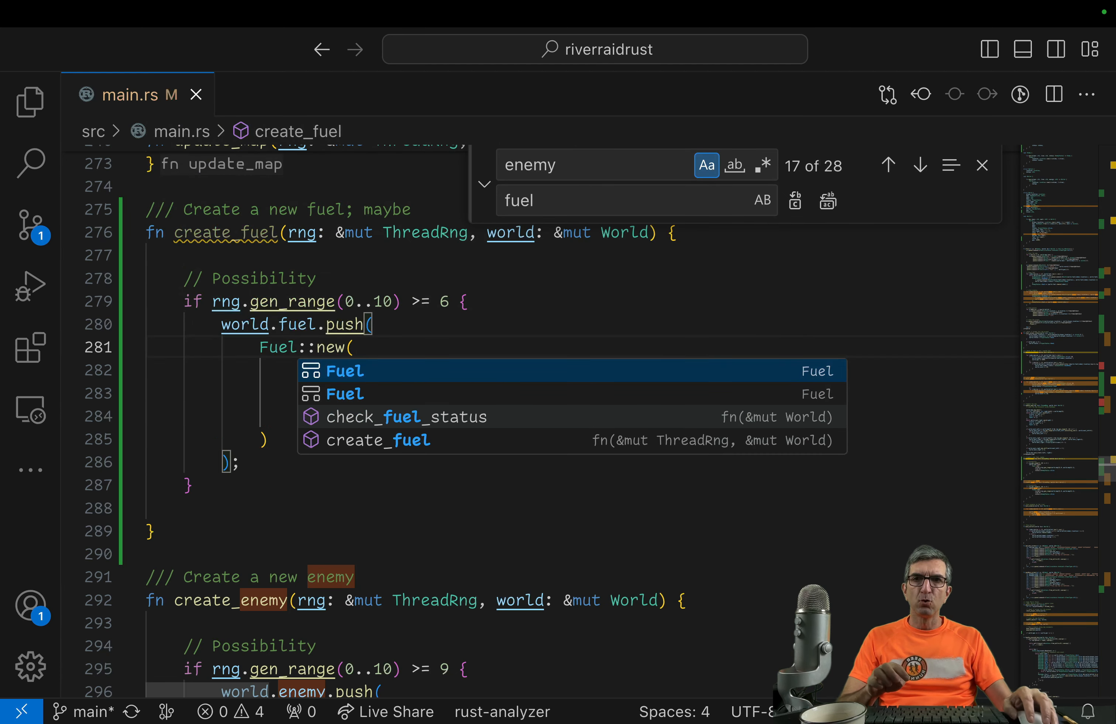
key(Tab)
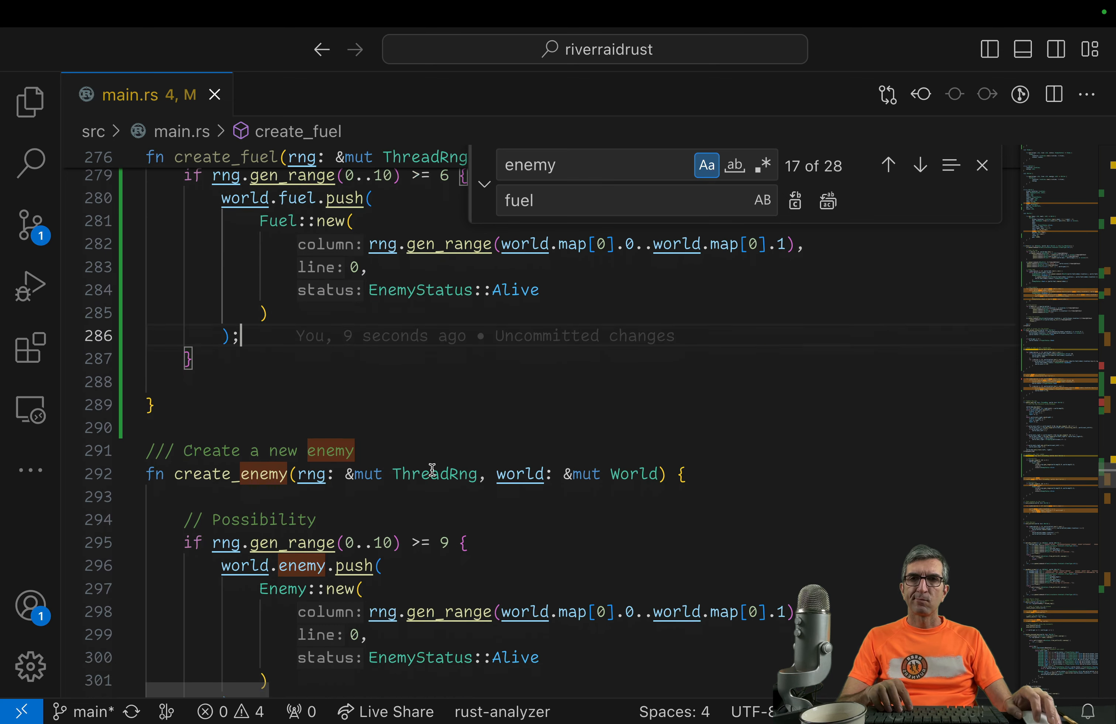
scroll(down, 3)
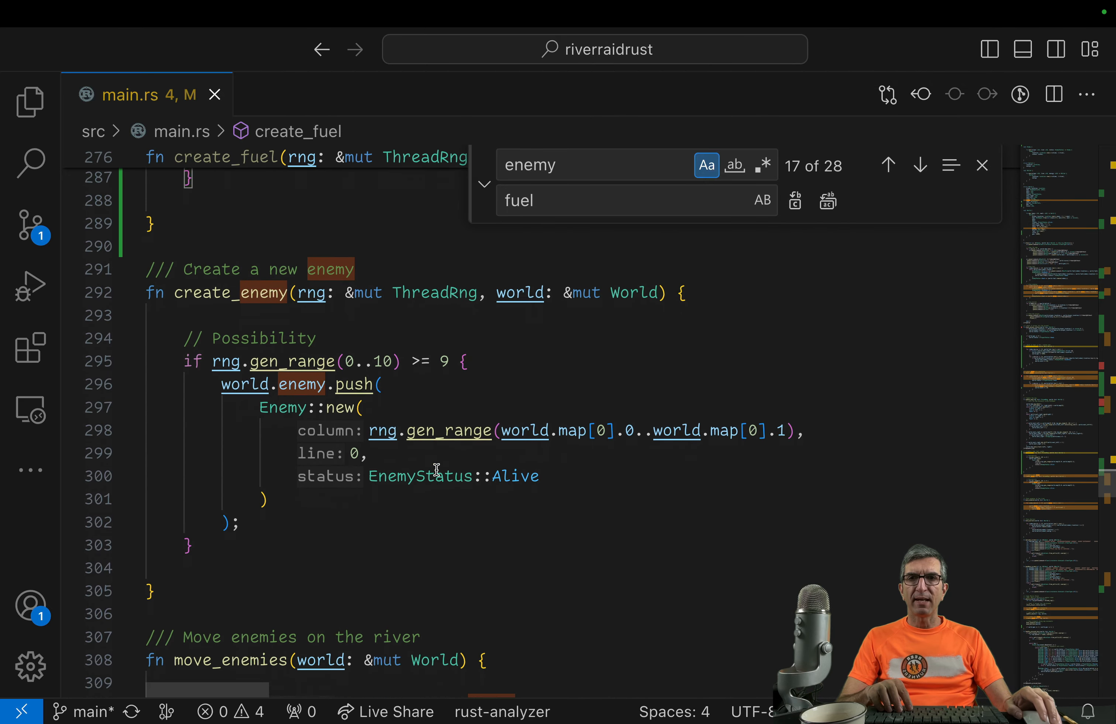
Step: Replace enemy references with fuel inside the copied move_fuel function
scroll(down, 3)
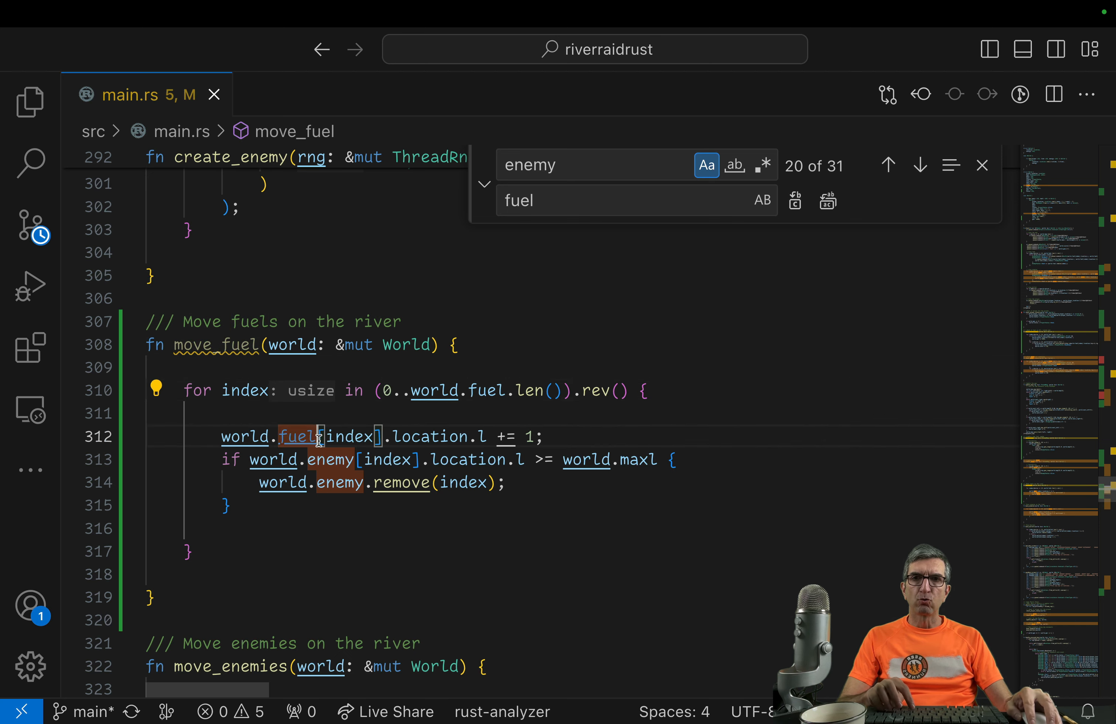
click(794, 200)
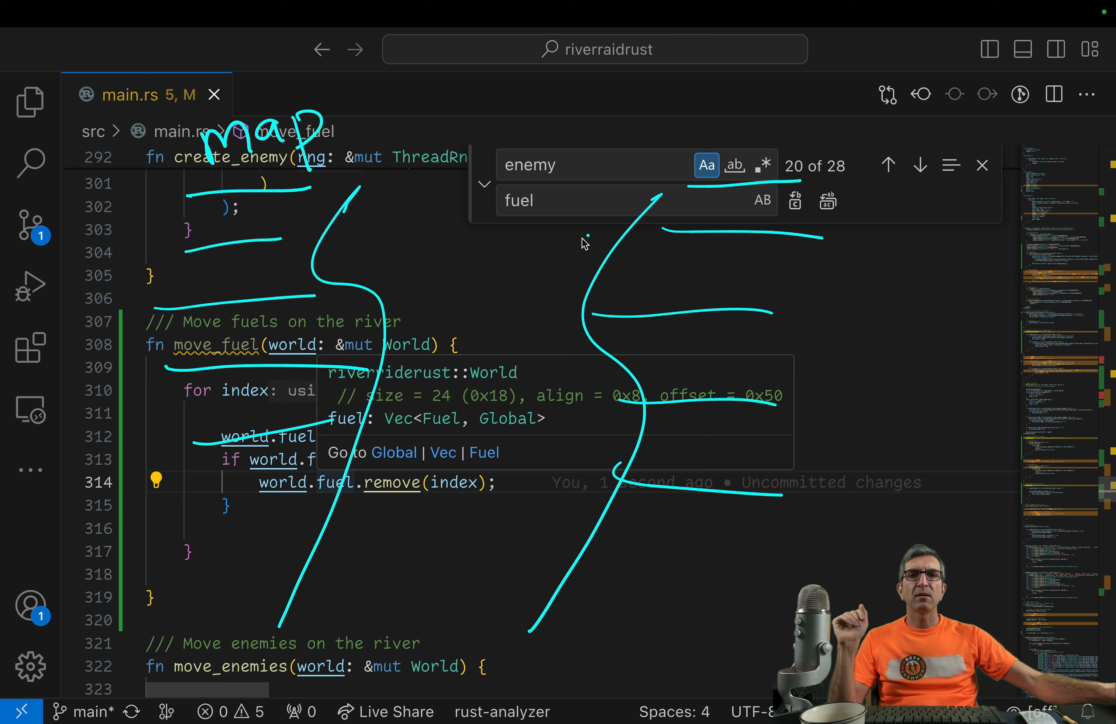
mouse_move(105, 250)
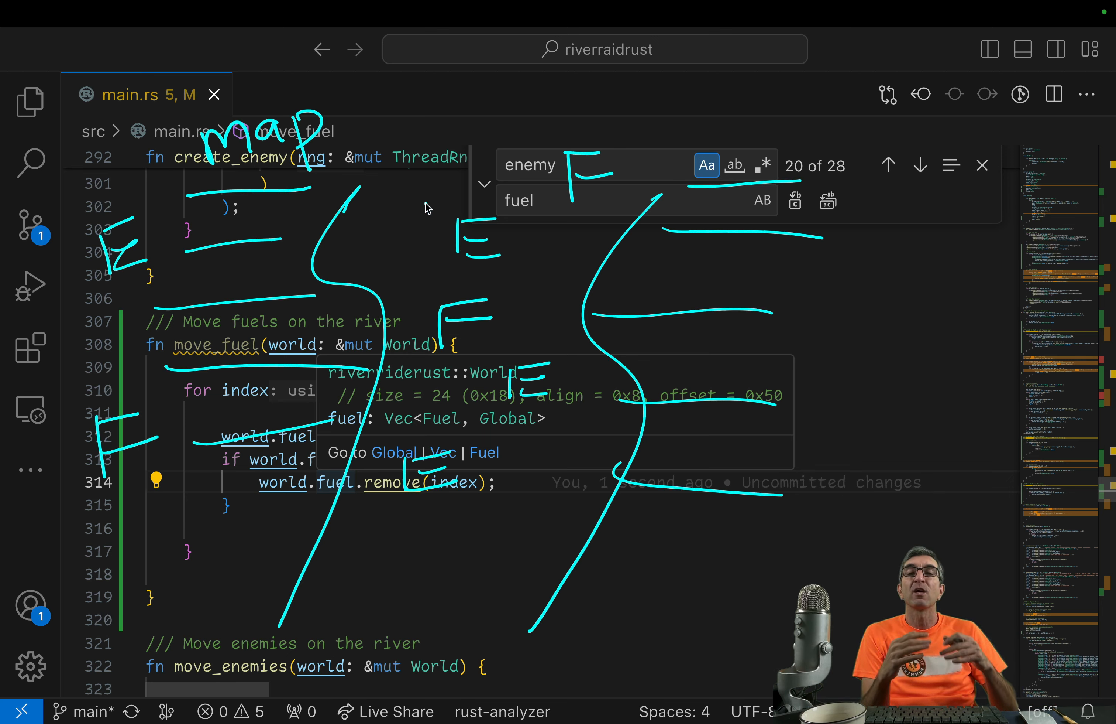
mouse_move(366, 215)
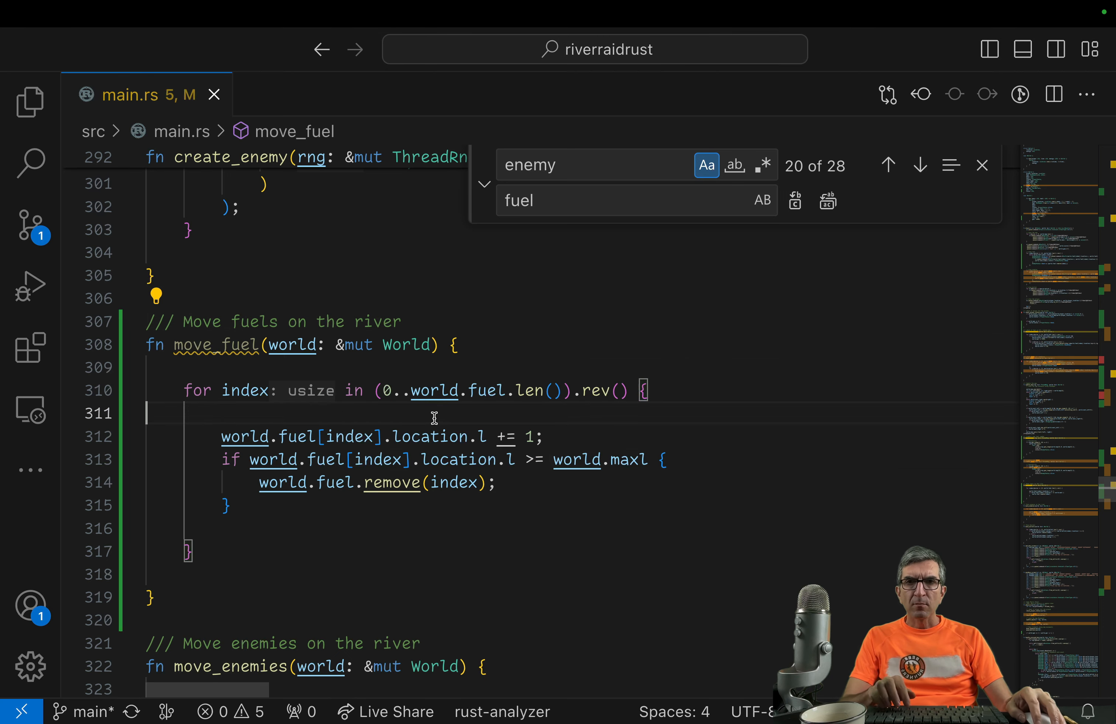
mouse_move(245, 360)
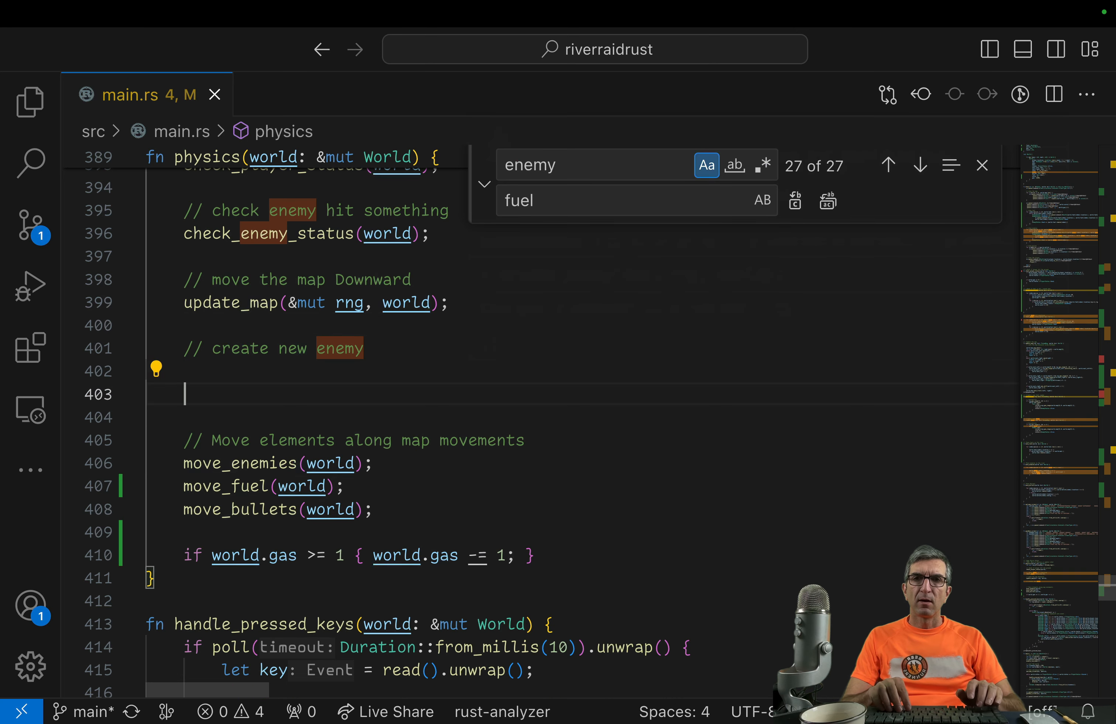
Step: Call create_enemy(&mut rng, world) and create_fuel(&mut rng, world) in physics each tick
text(create_enemy(&mut rng, world);)
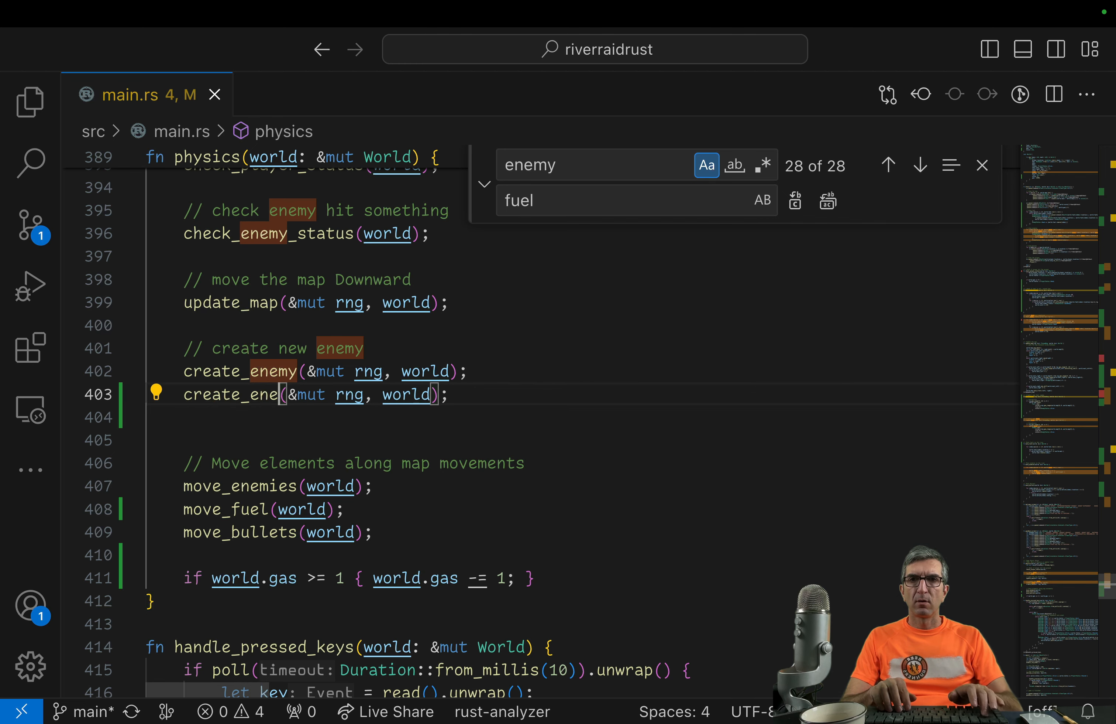
text(fuel)
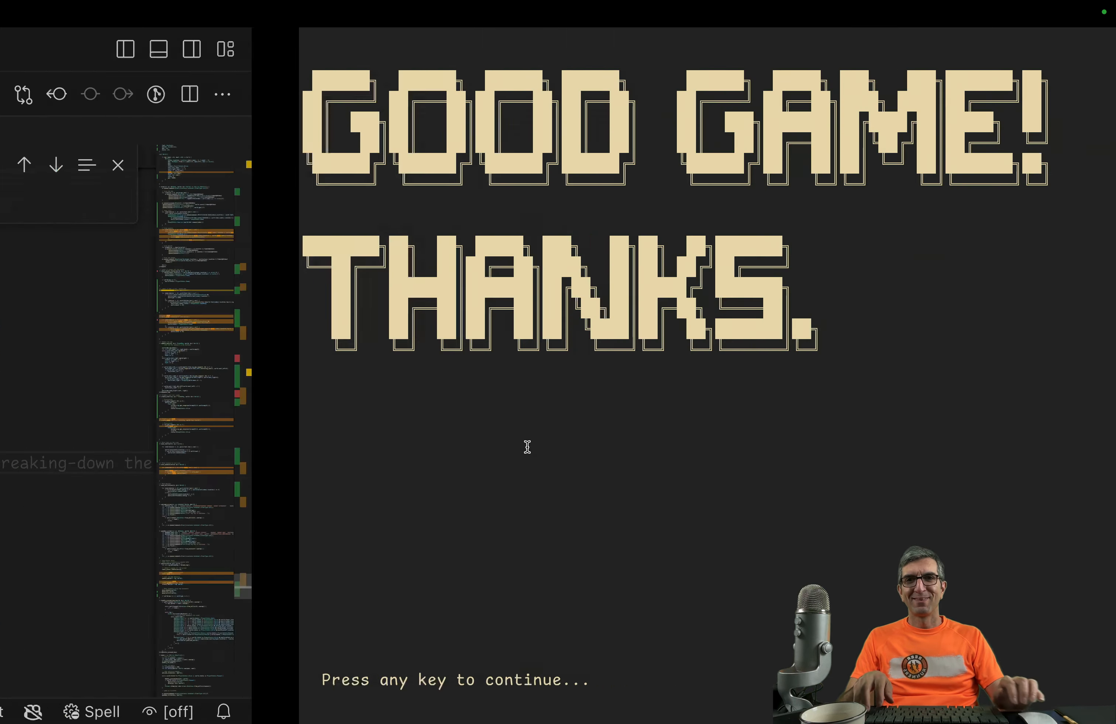
Step: Dismiss the GOOD GAME! THANKS. screen after the test run with fuel spawning
key(enter)
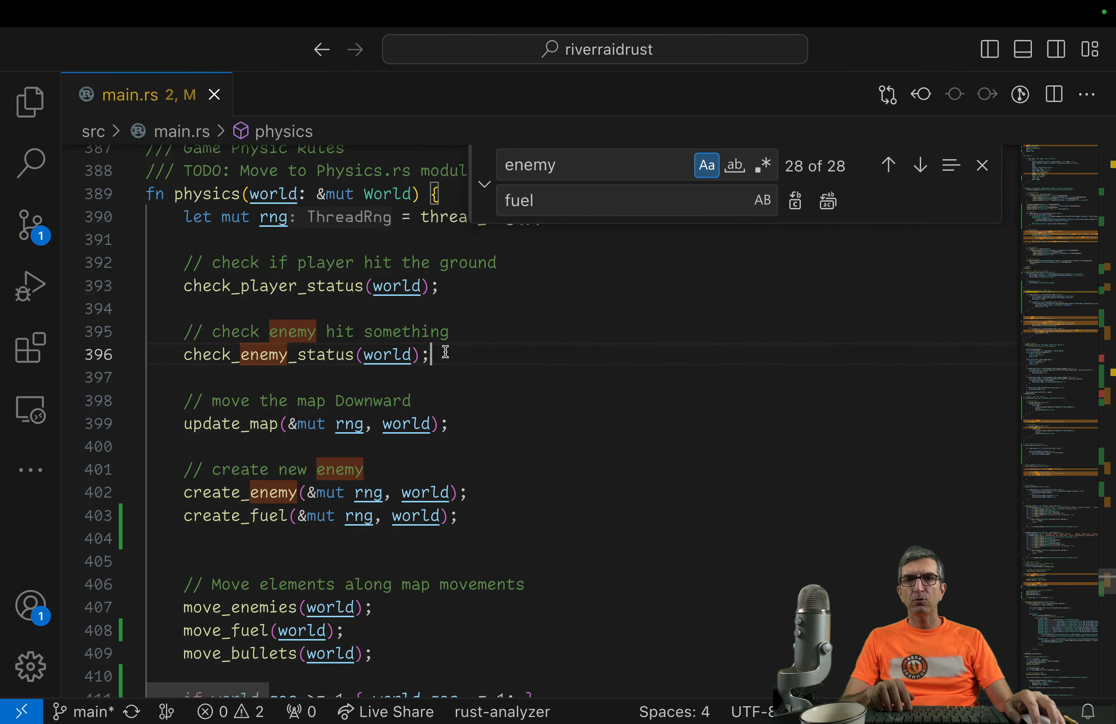
Step: Add check_fuel_status(world); after the enemy check, then continue past game over
text(check_fuel_status)
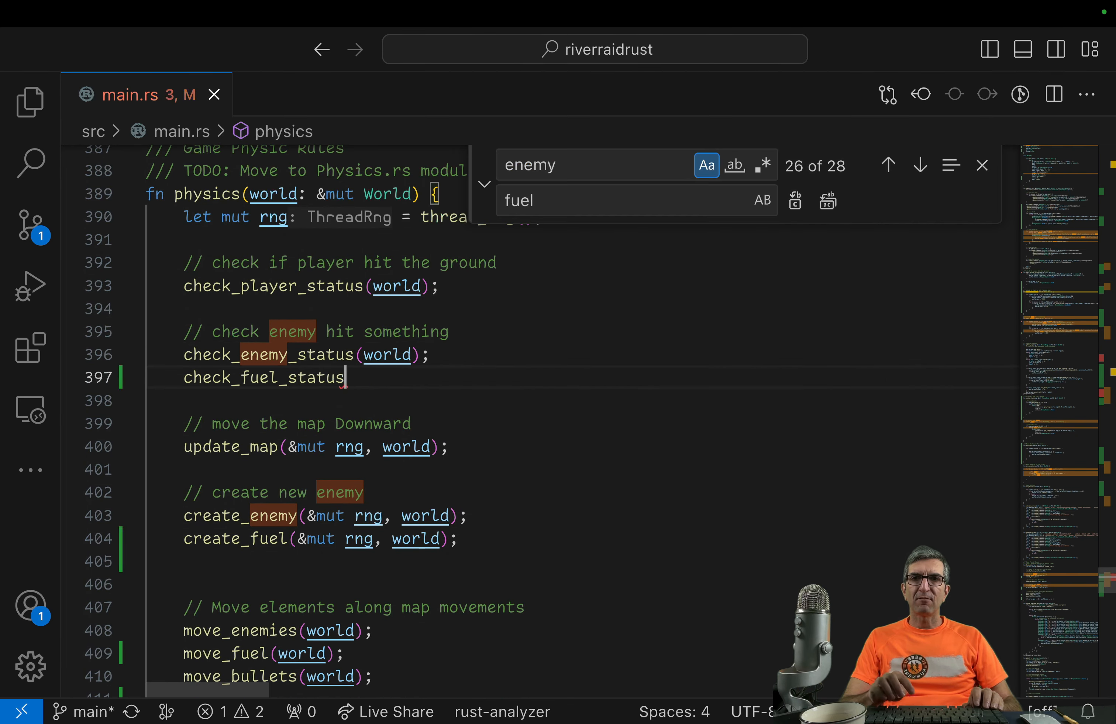
text((world);)
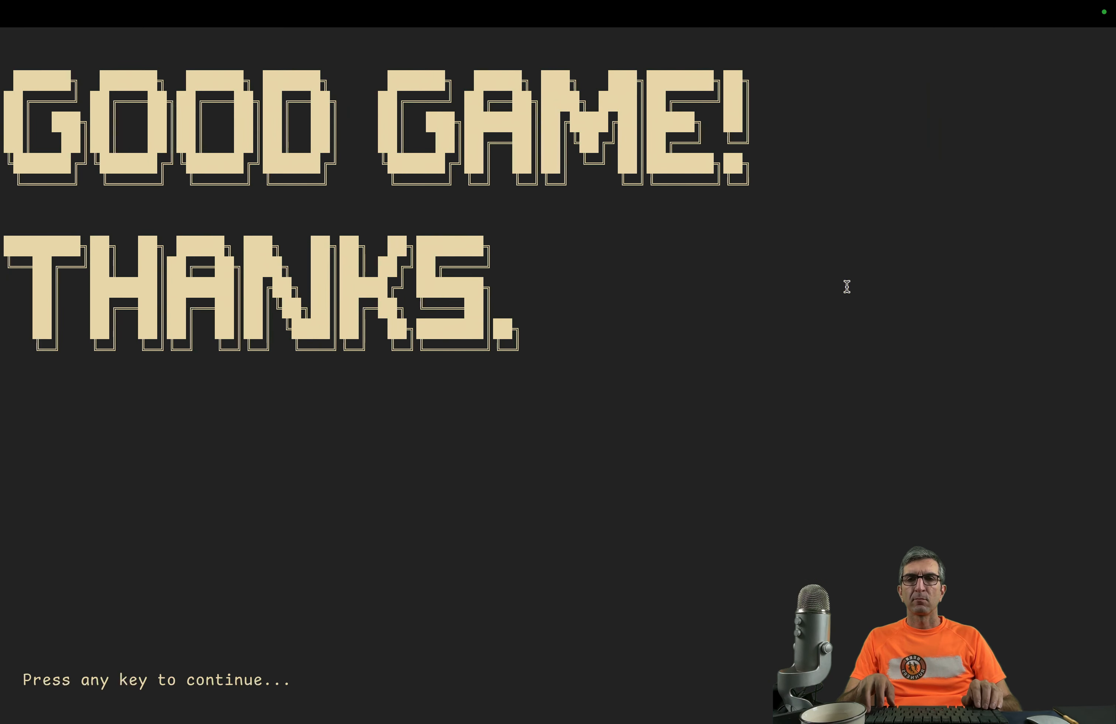
key(enter)
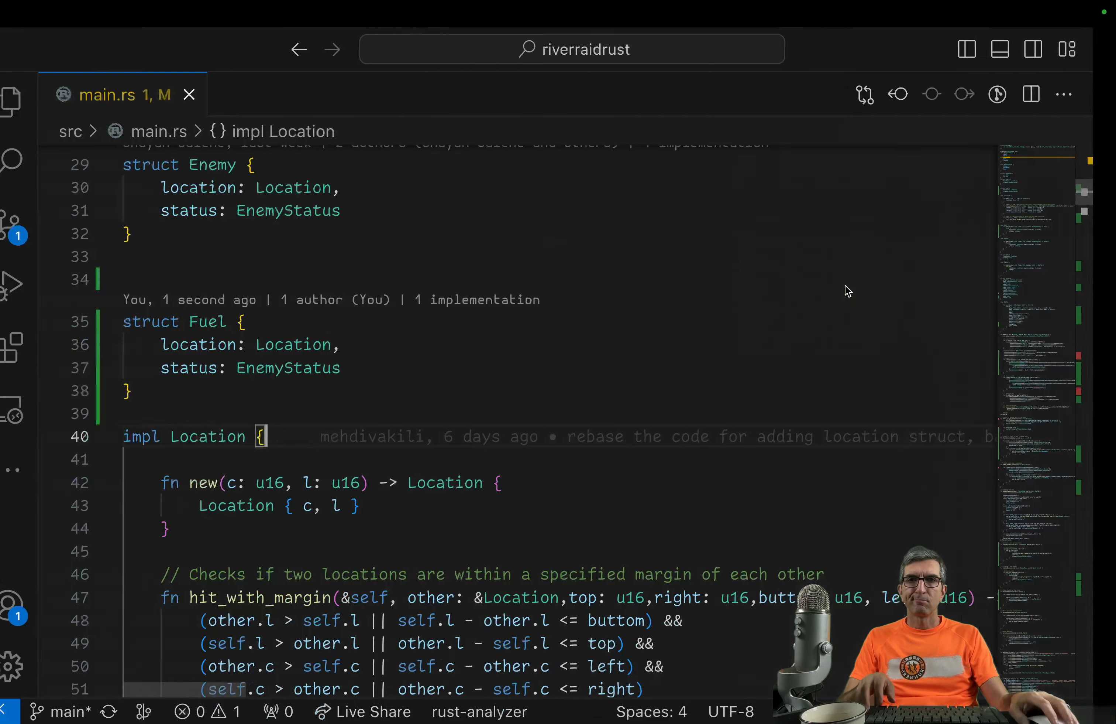
Step: Review check_fuel_status, then run the game and watch F fuel tanks appear along the river
scroll(up, 3)
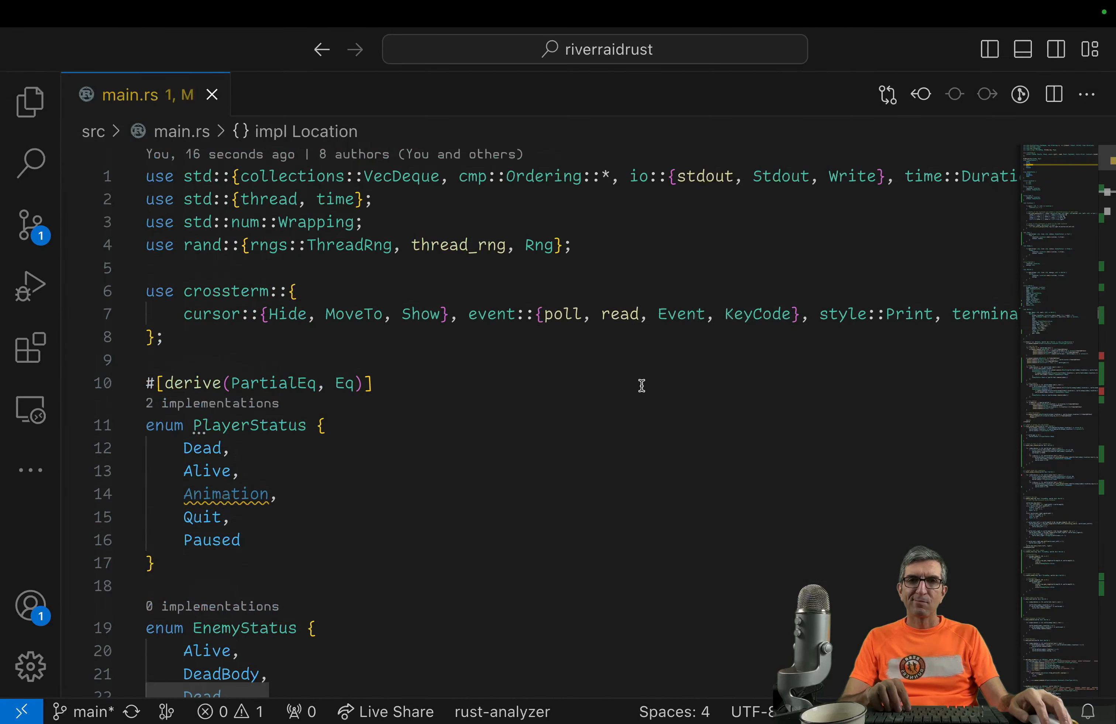
text(check_fuel_status)
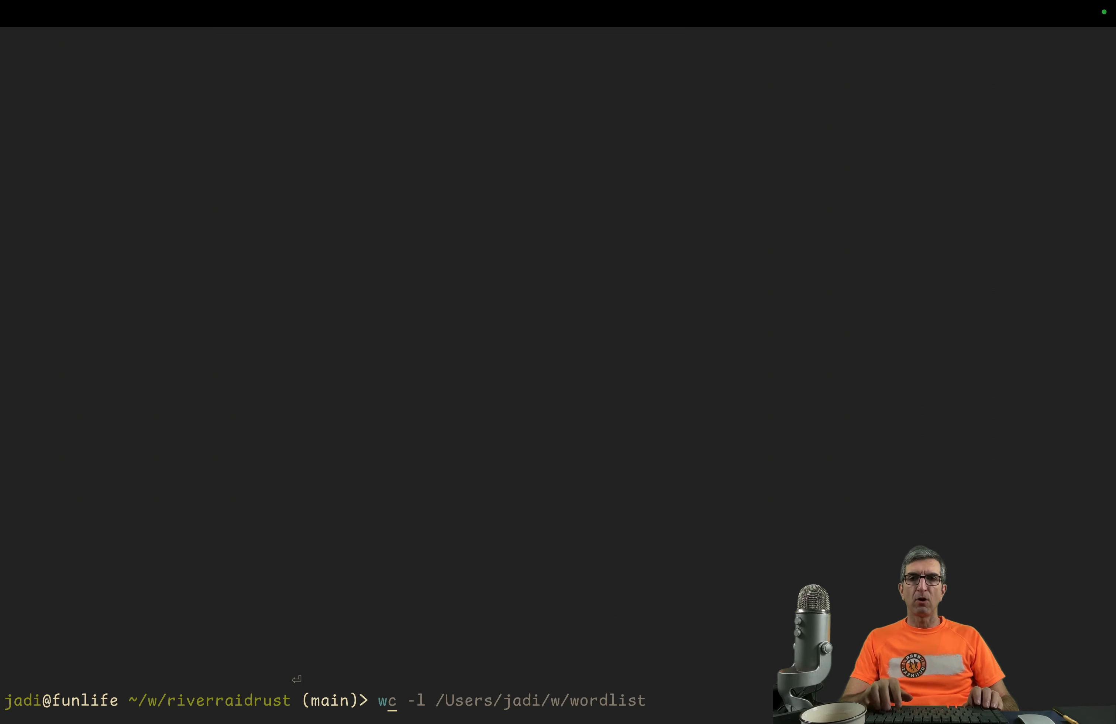
key(enter)
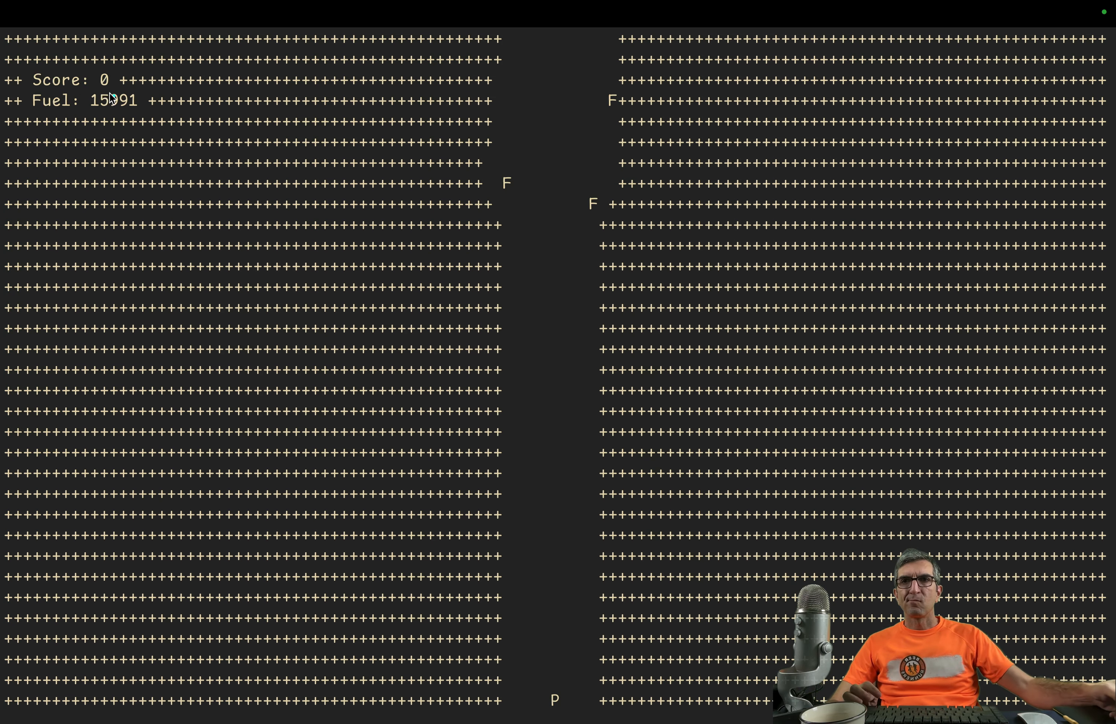
drag(86, 111, 162, 109)
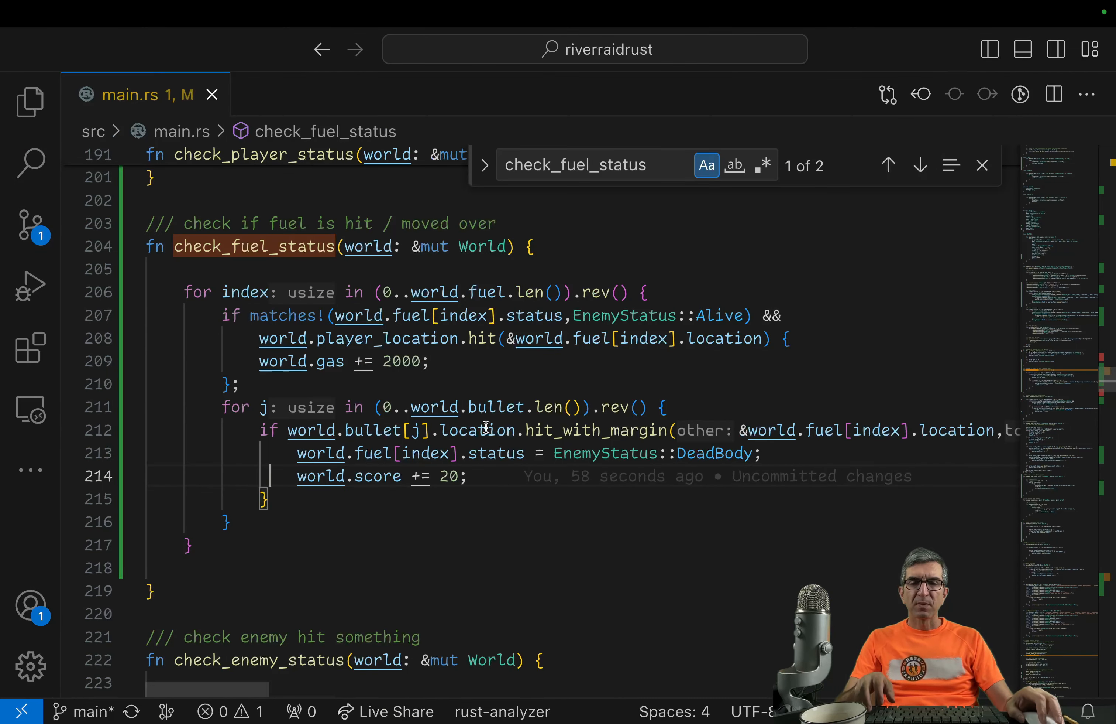
Step: Change the starting gas from 16000 to 1700 and divide world.gas in the Fuel: print line
text(16000)
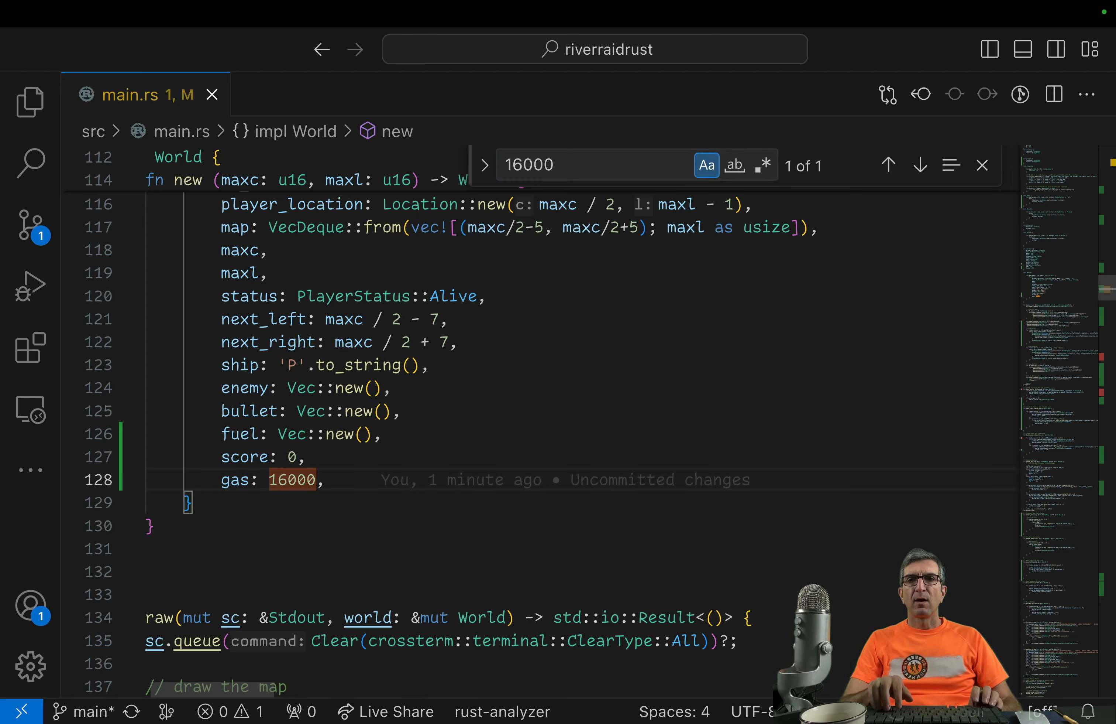
text(17)
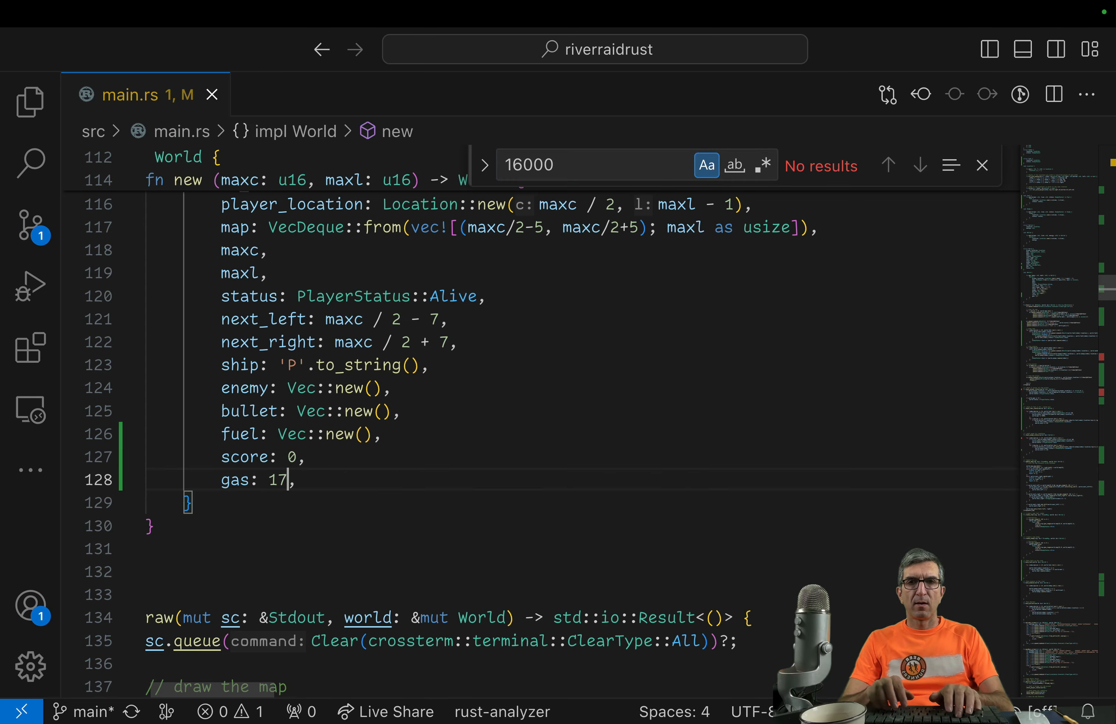
text(gas +)
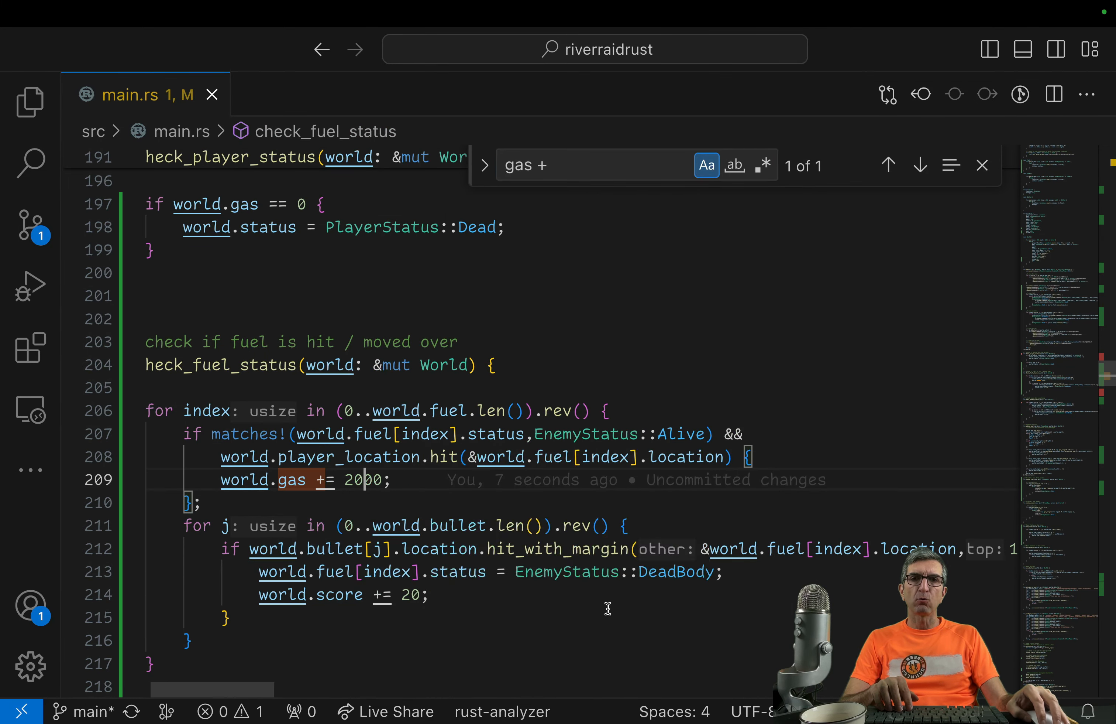
text(dra)
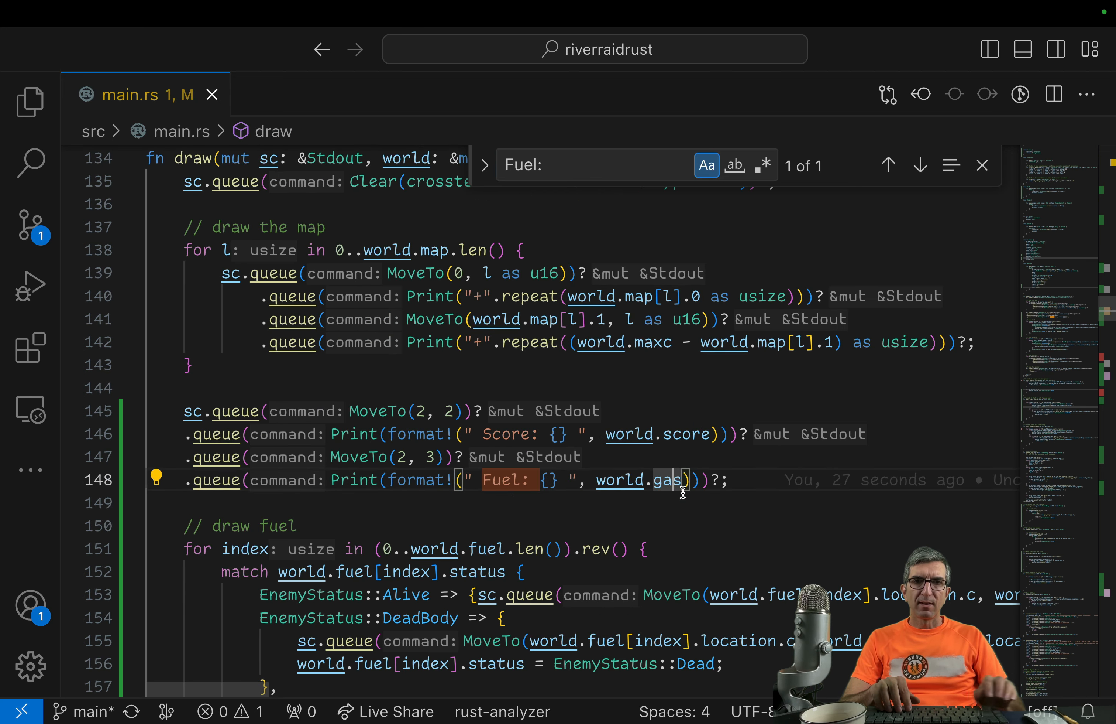
text(/ 1)
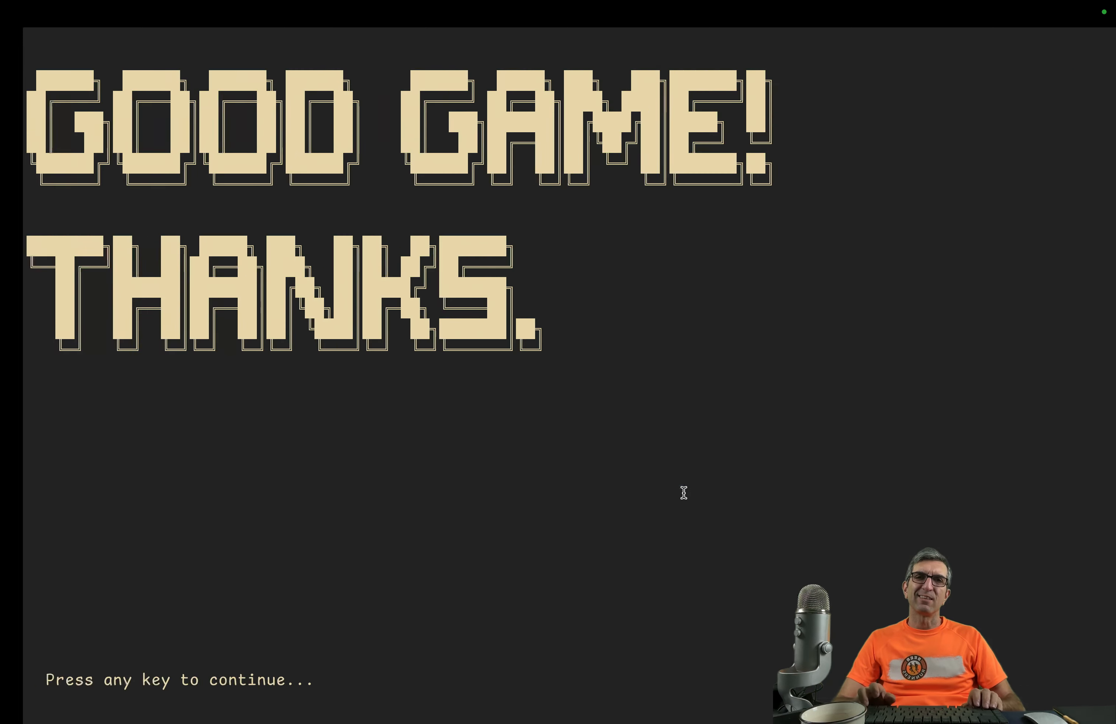
key(enter)
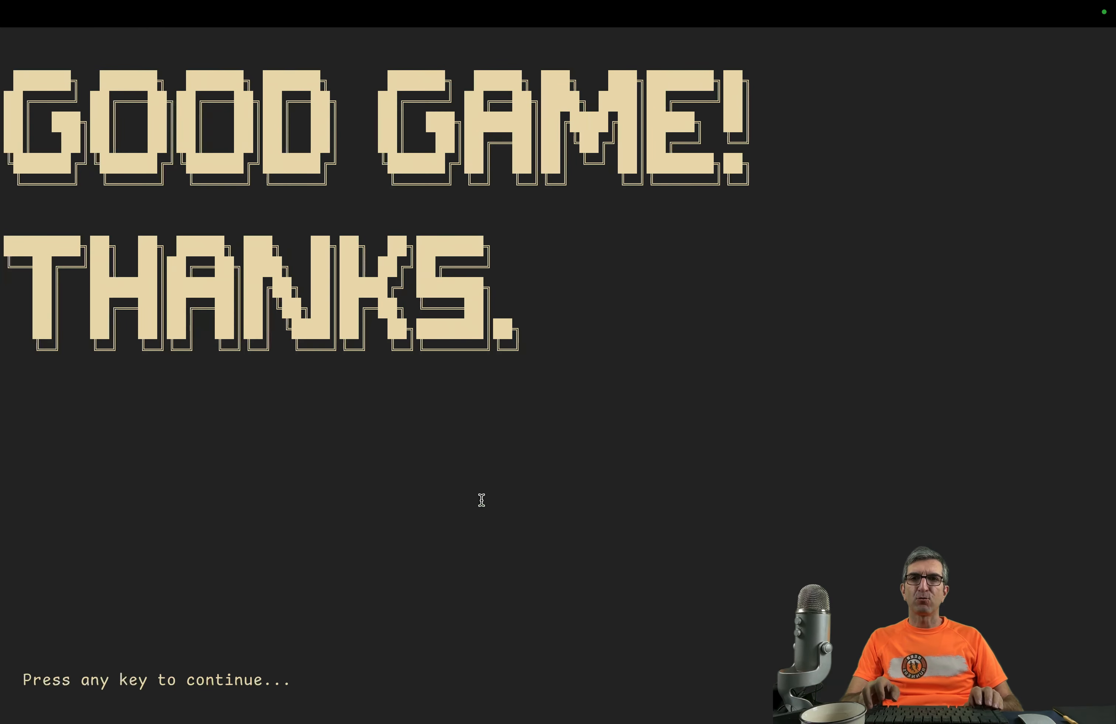
key(enter)
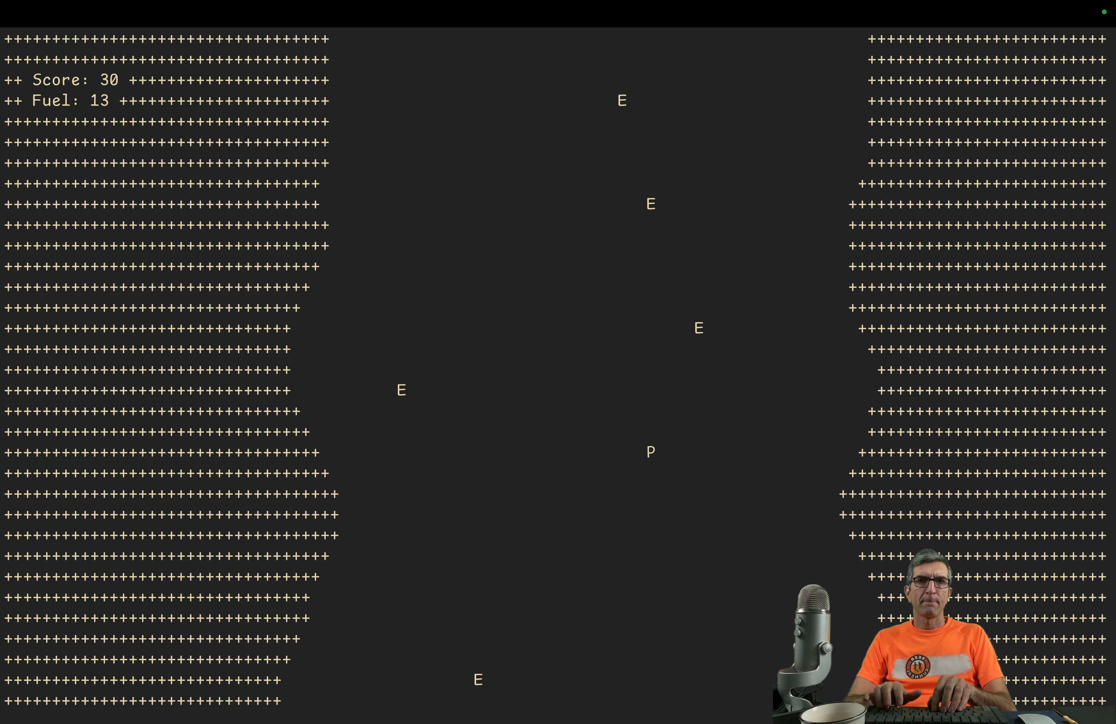
Step: Continue past the ending screen to play a fresh round up to score 30
key(space)
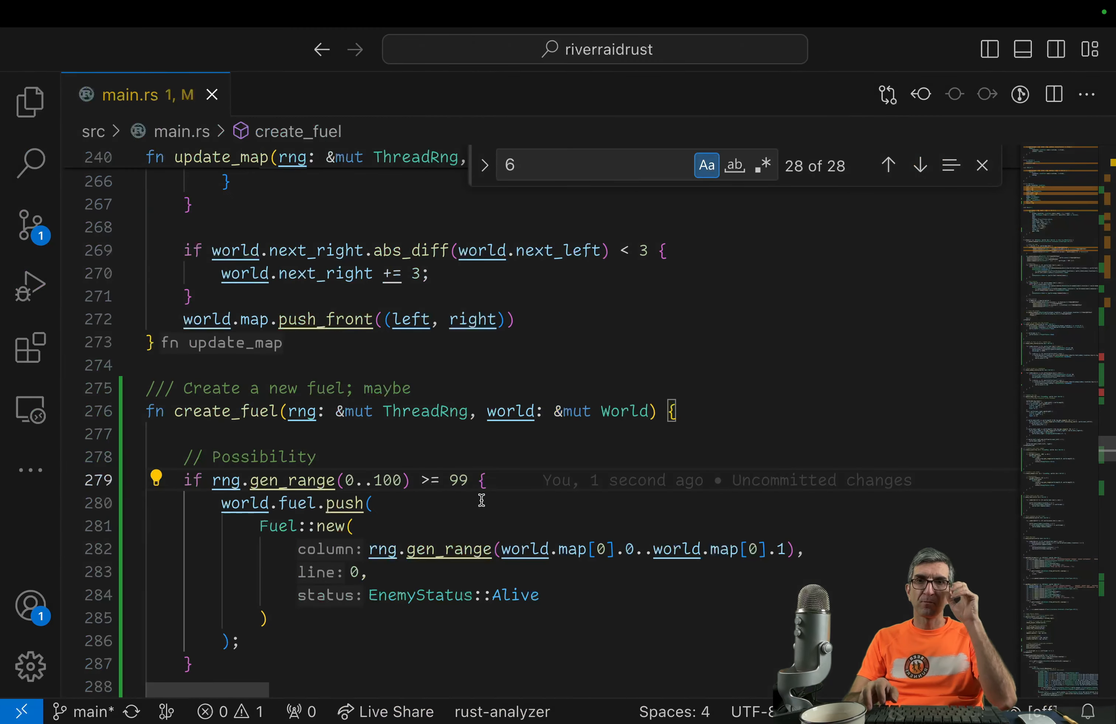
Step: Make create_fuel spawn a tank only when the random roll is at least 99
text(2000)
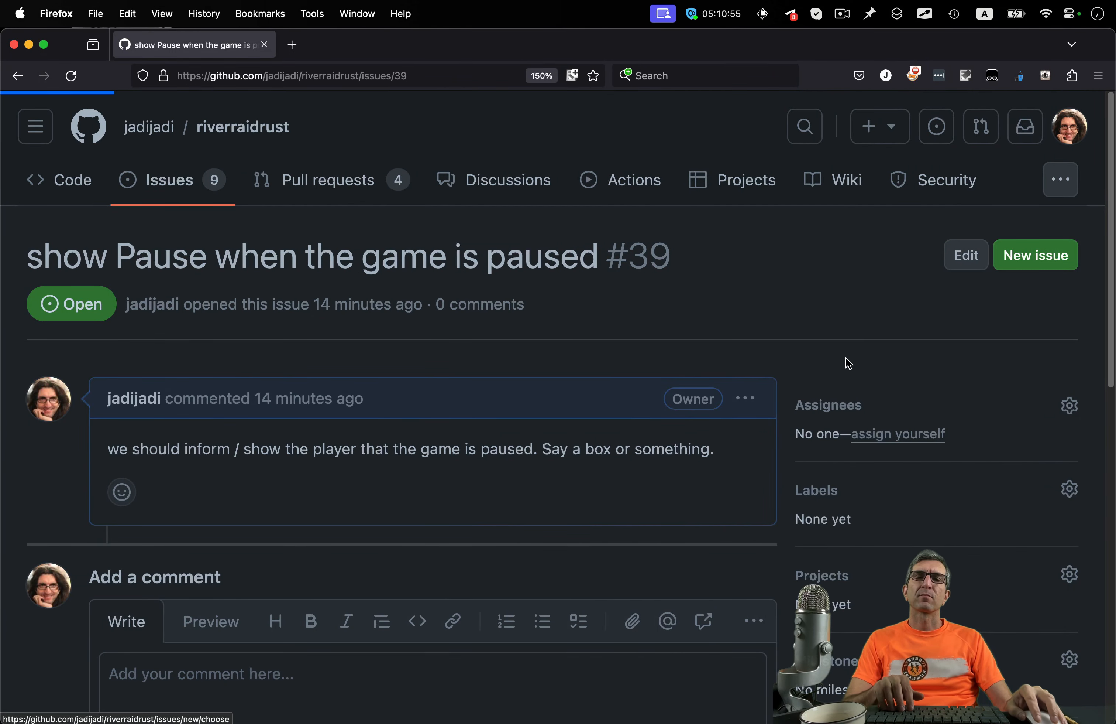
Step: Draft a new issue 'fine tune the fuel' asking players for fuel start and addition value ideas
click(1034, 254)
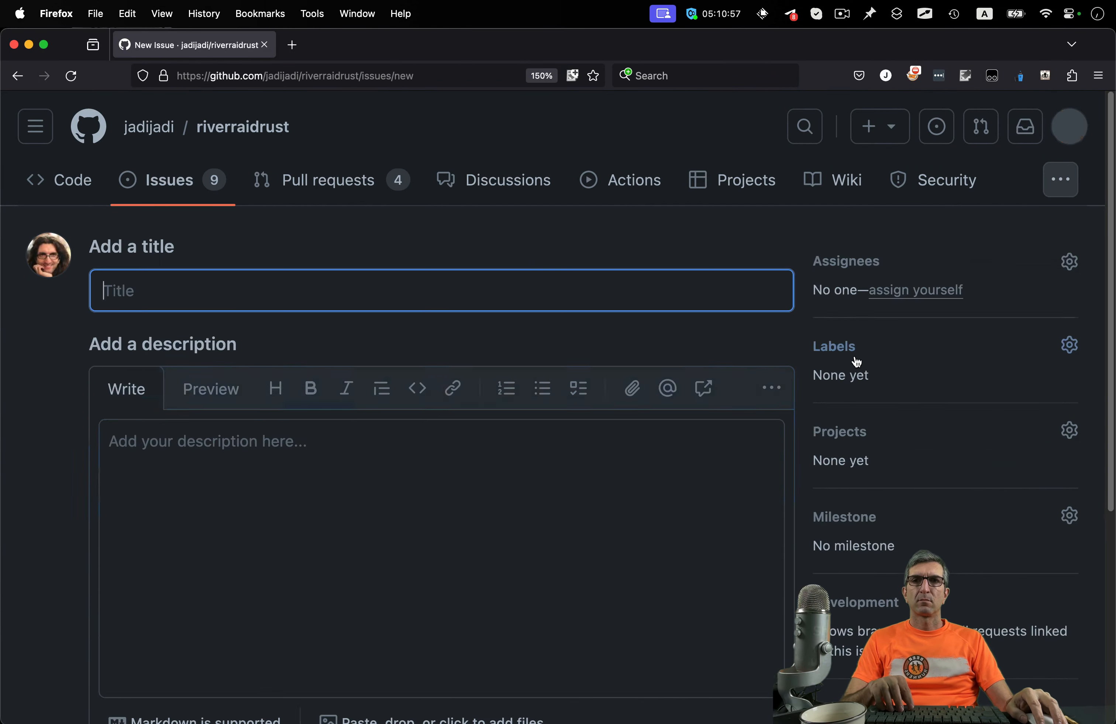
text(fine tune the fuel)
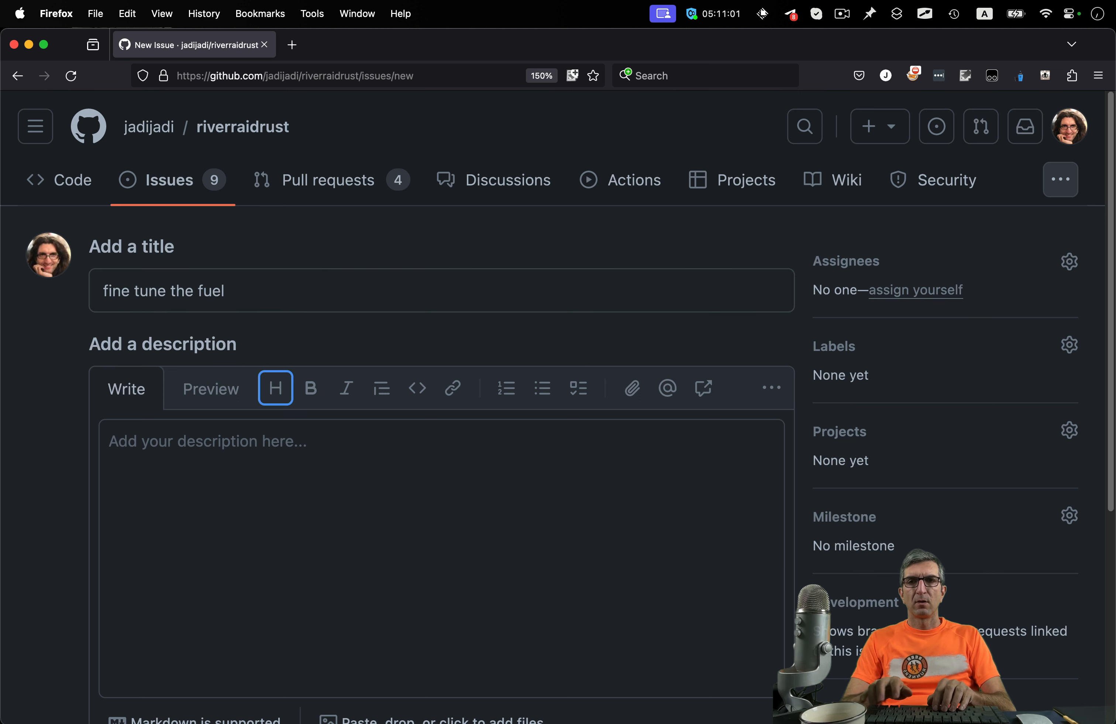
text(if you)
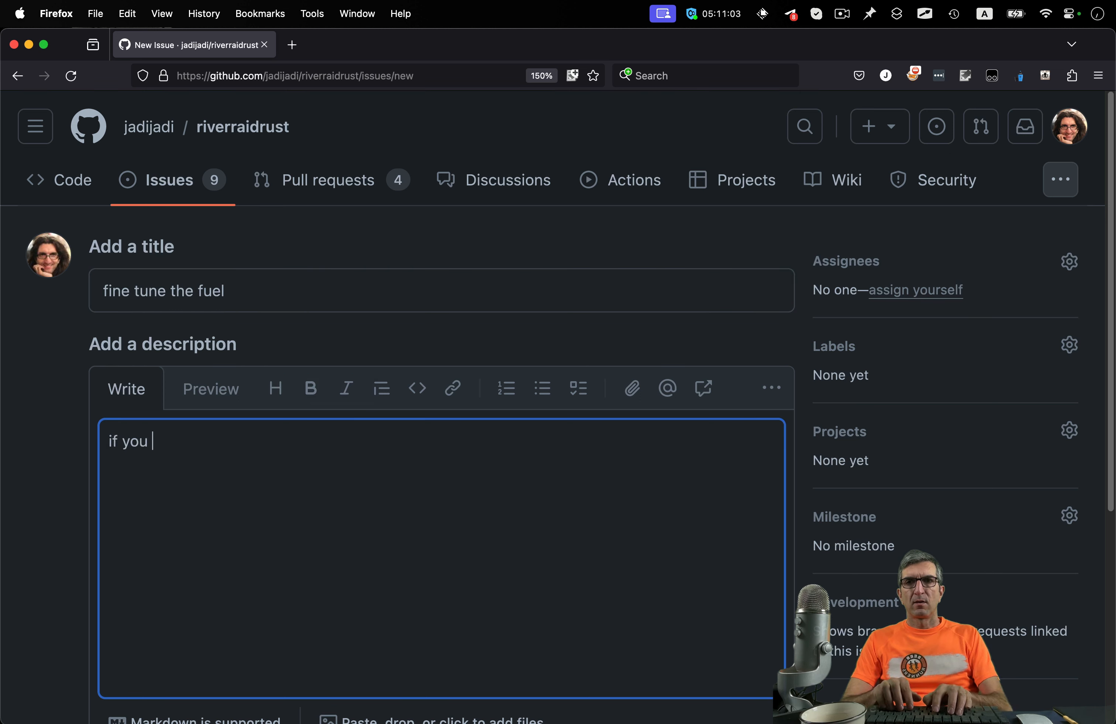
text(played the game, and have ideas about the)
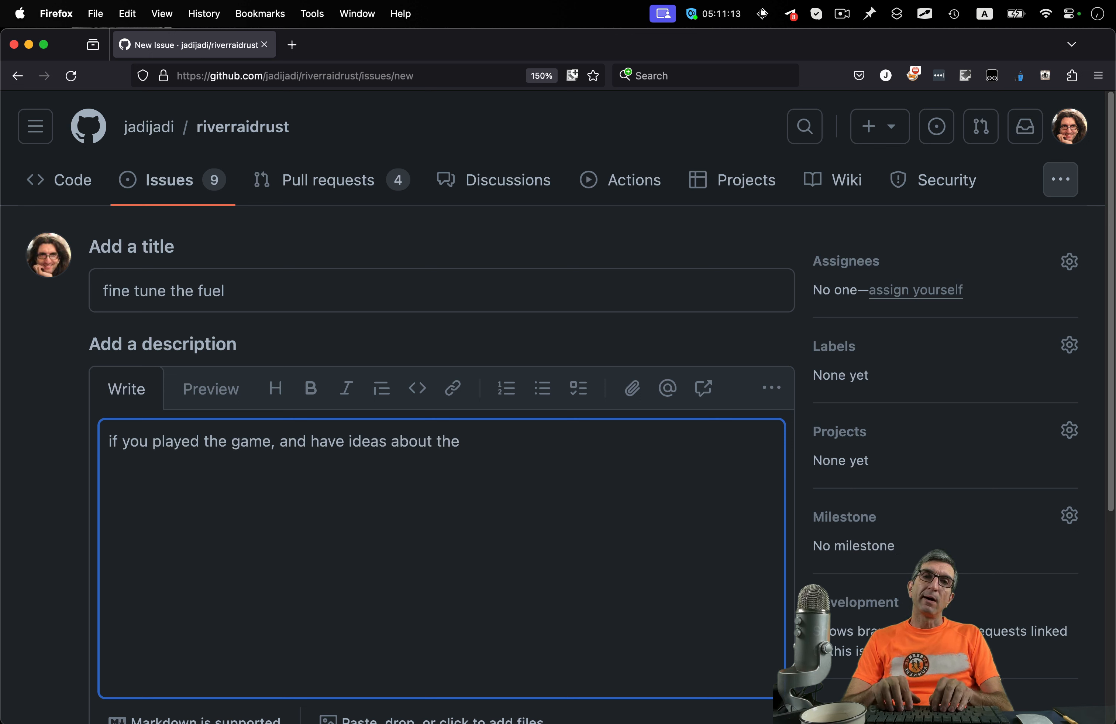
text(fuel)
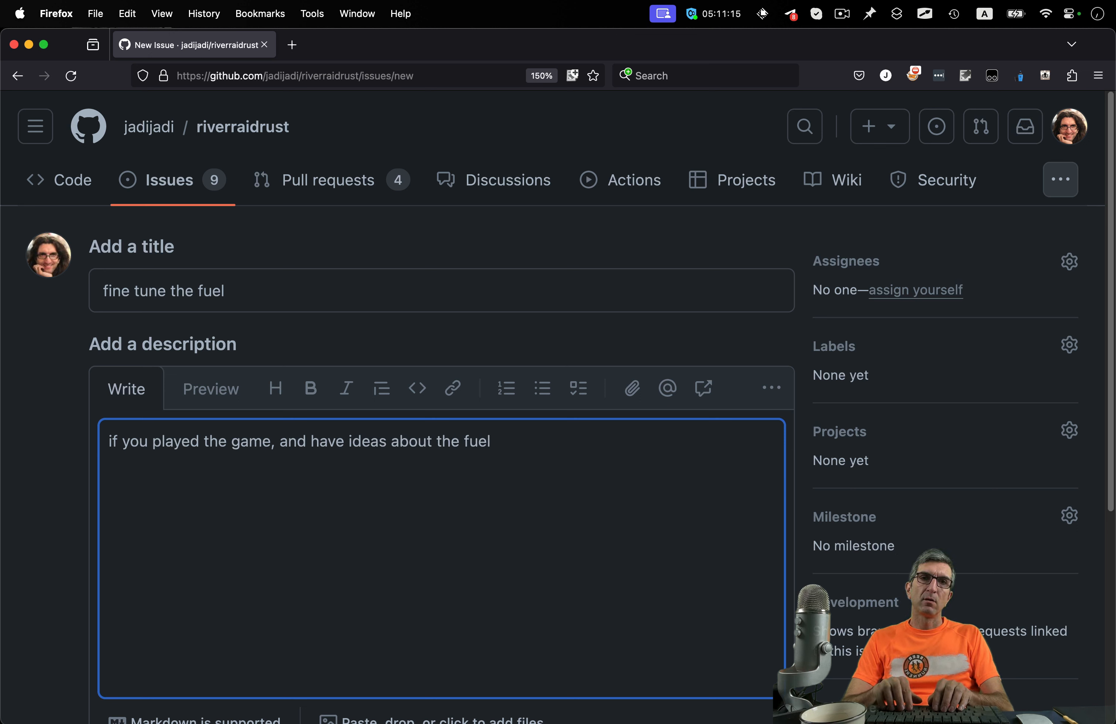
text(start and fuel)
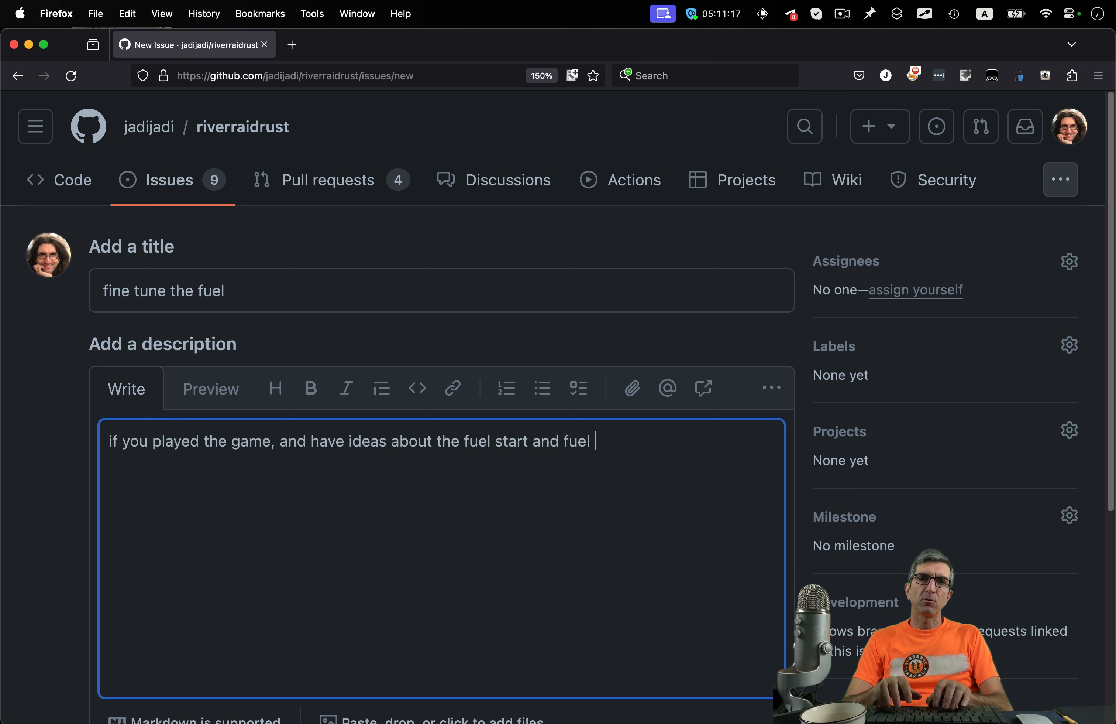
text(addition values,)
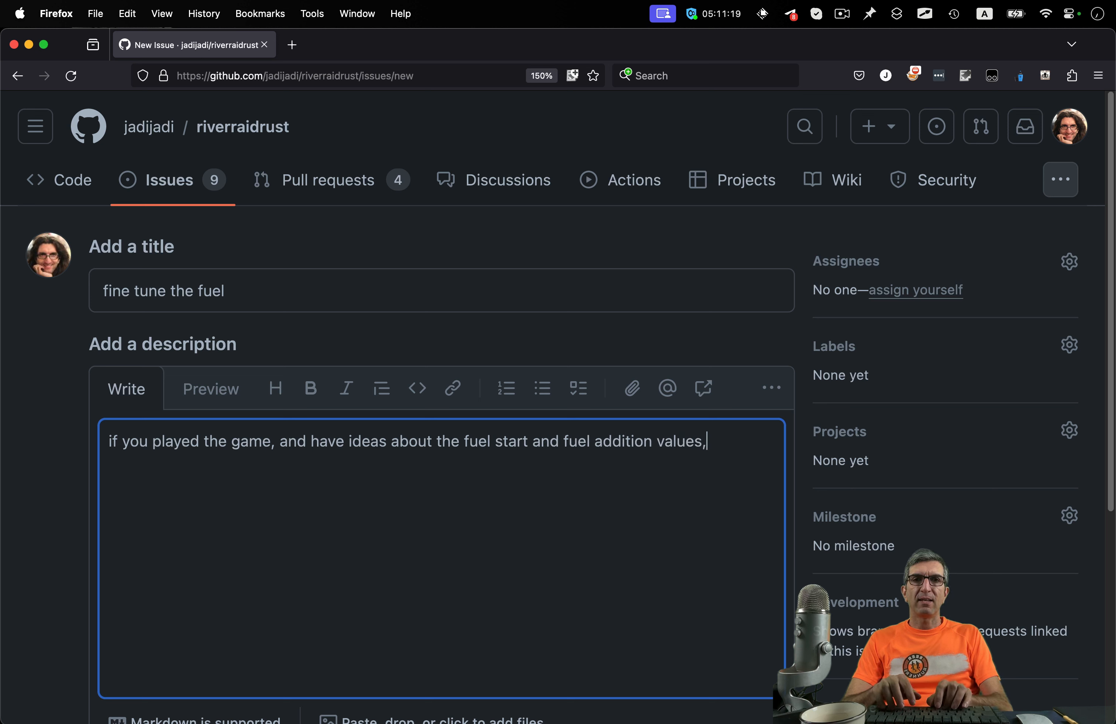
text(please co)
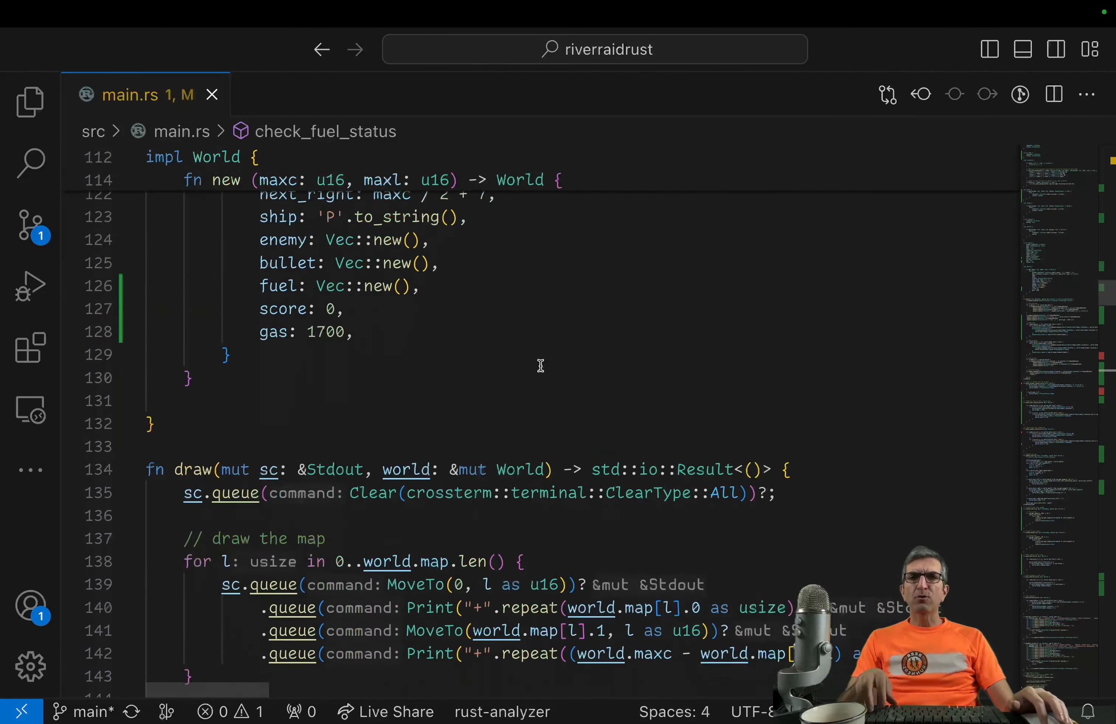
Step: Submit the 'fine tune the fuel' issue as #40
scroll(down, 3)
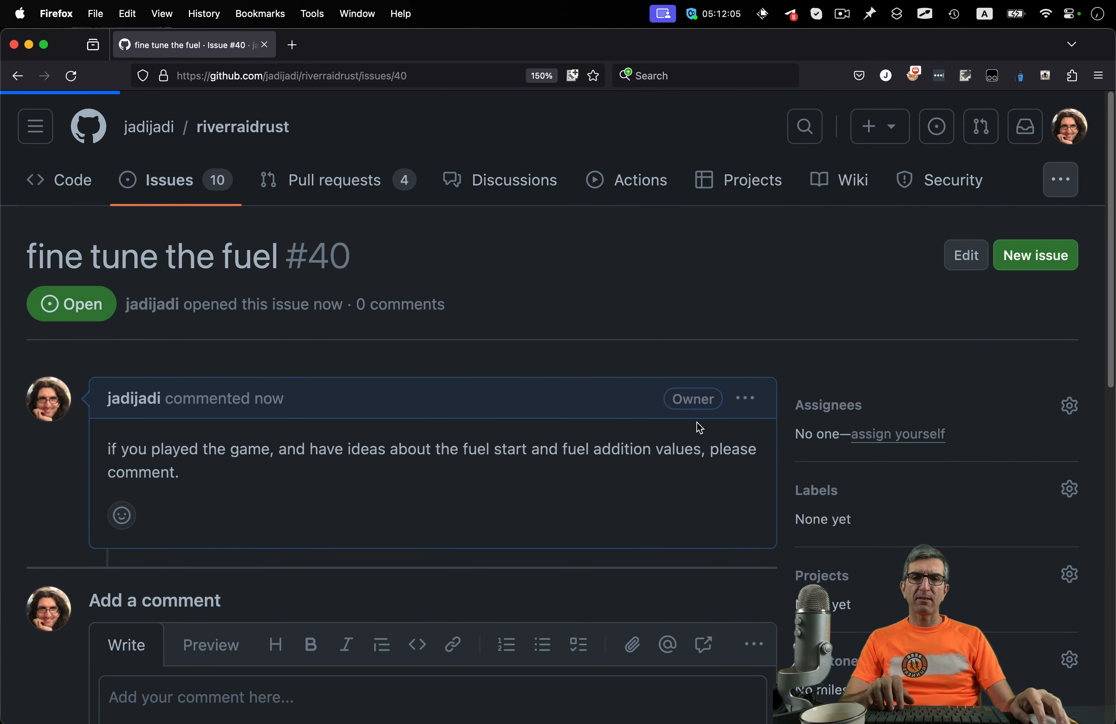
Step: Draft a new issue 'Add some graphics and color' noting it will be done on screencast
click(1035, 254)
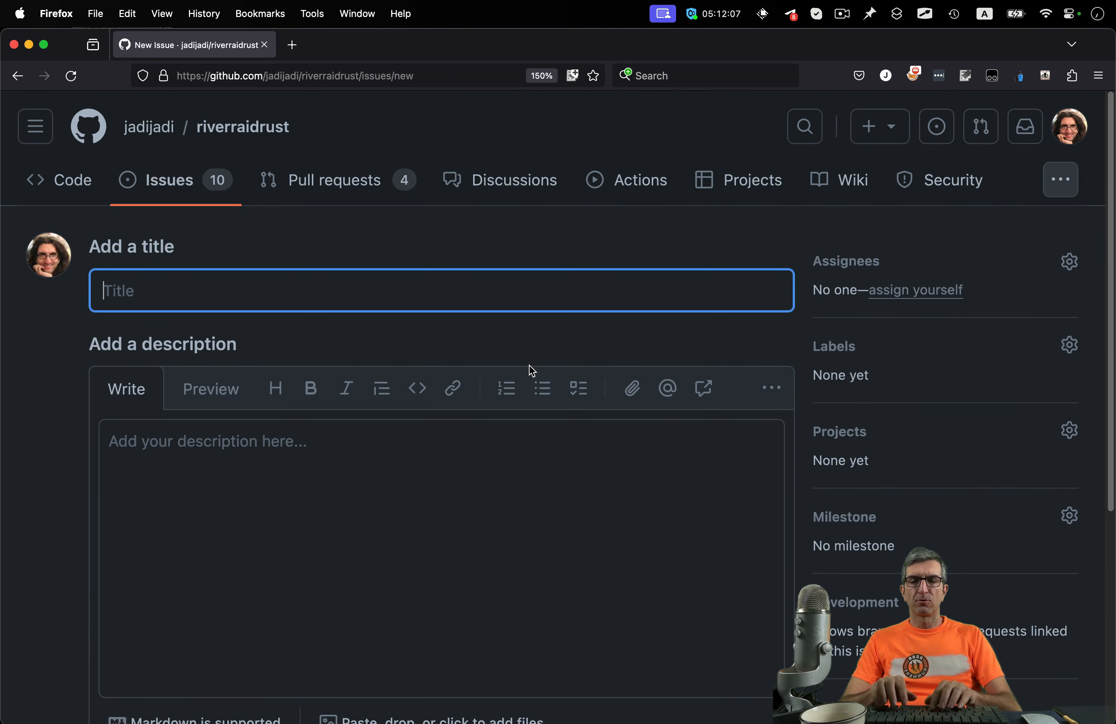
text(Add some gr)
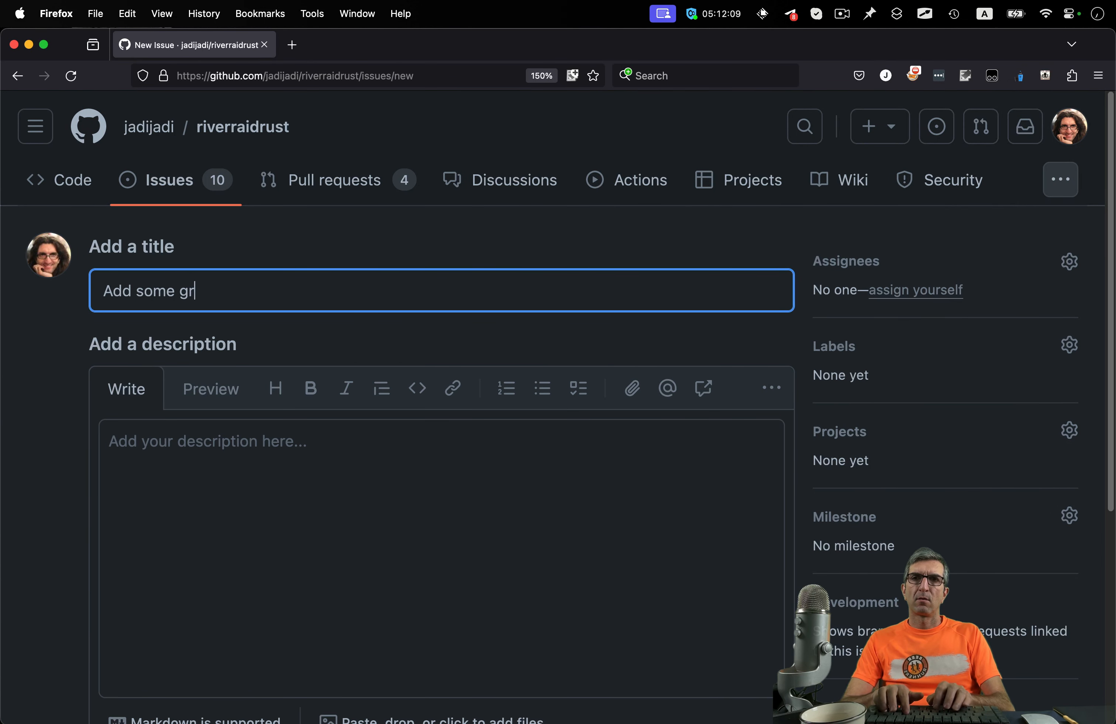
text(aphics and color)
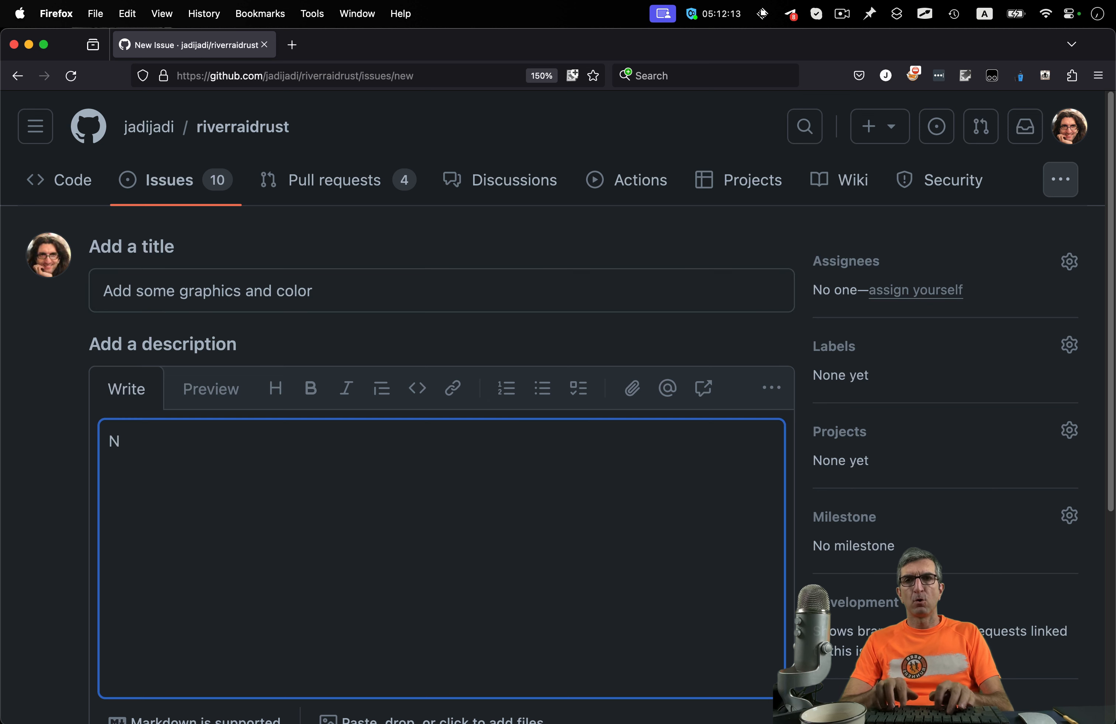
text(ote: please do not)
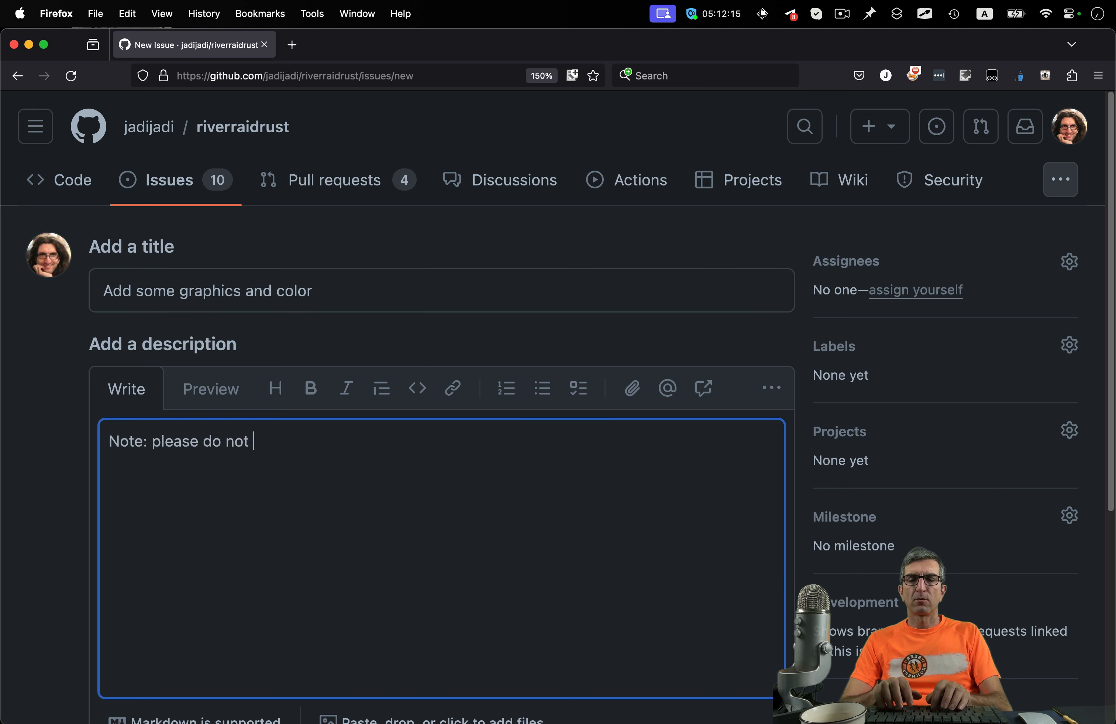
text(do th)
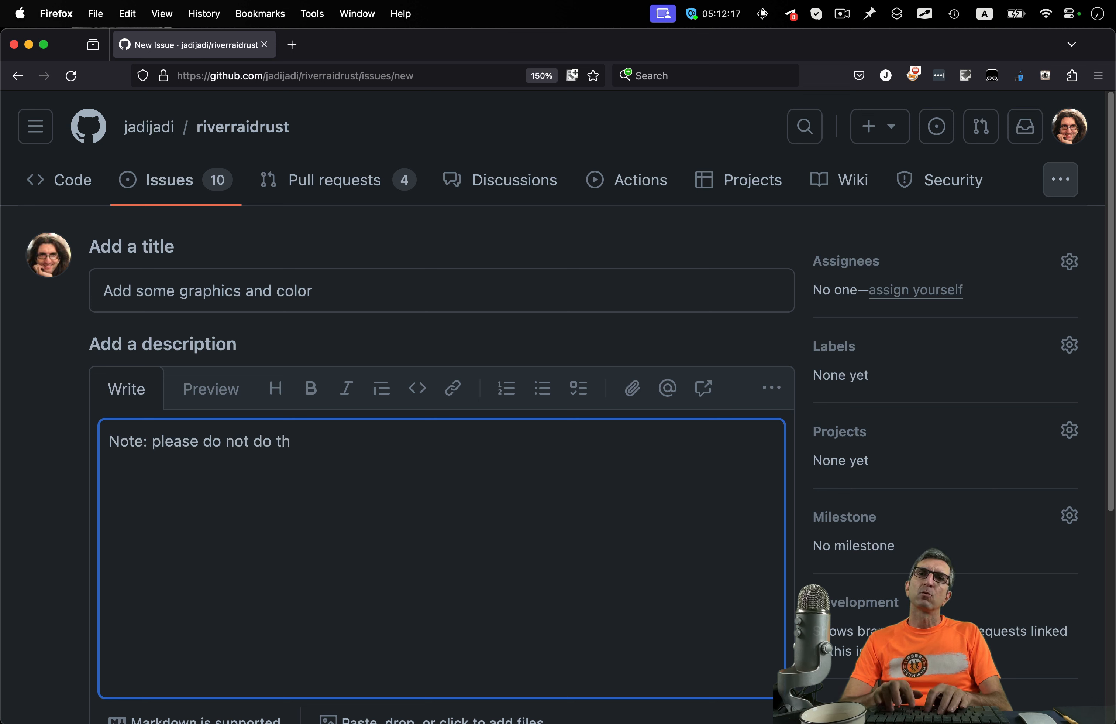
text(is one. I will d)
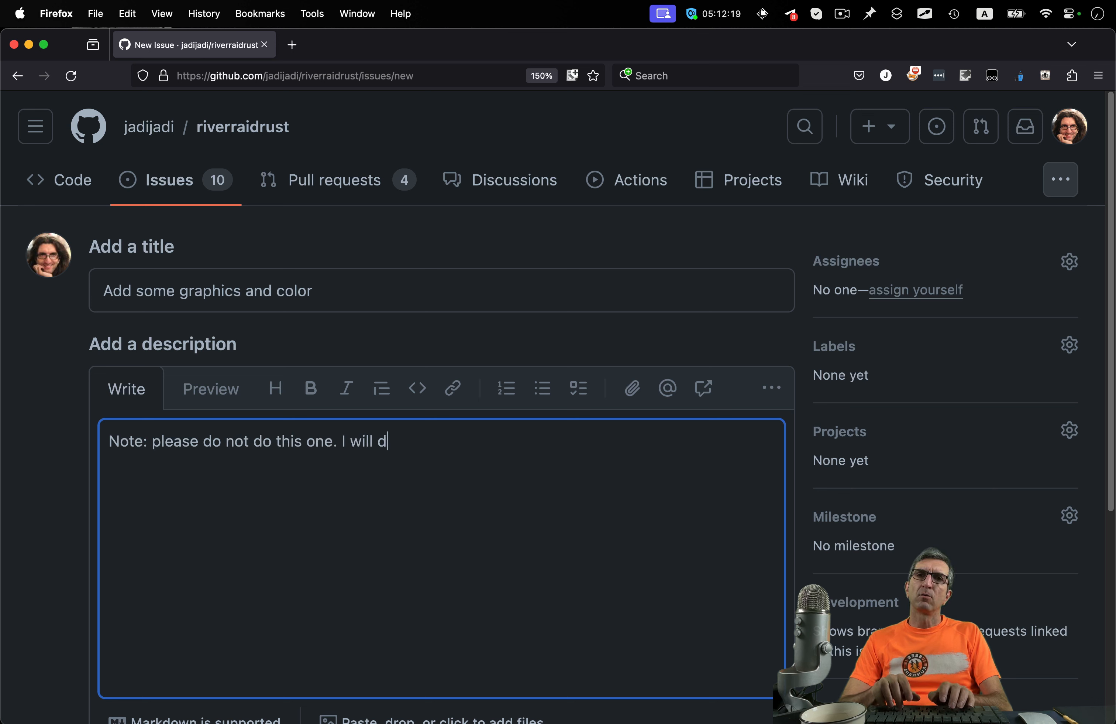
text(o it on scr)
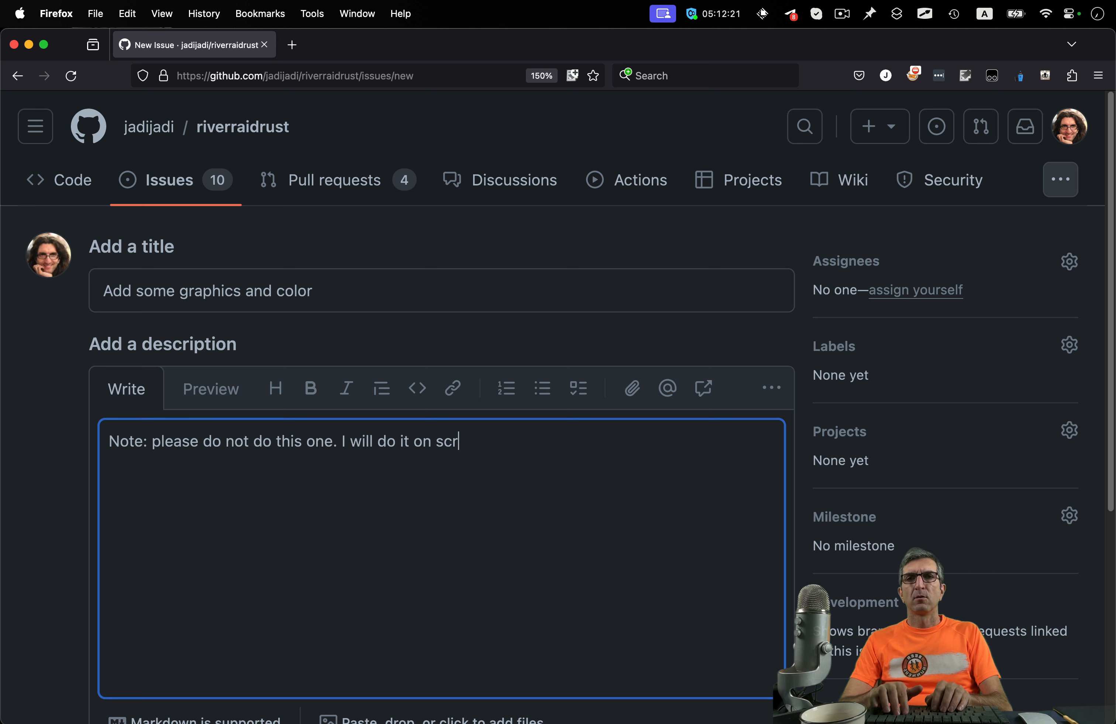
text(eencast.)
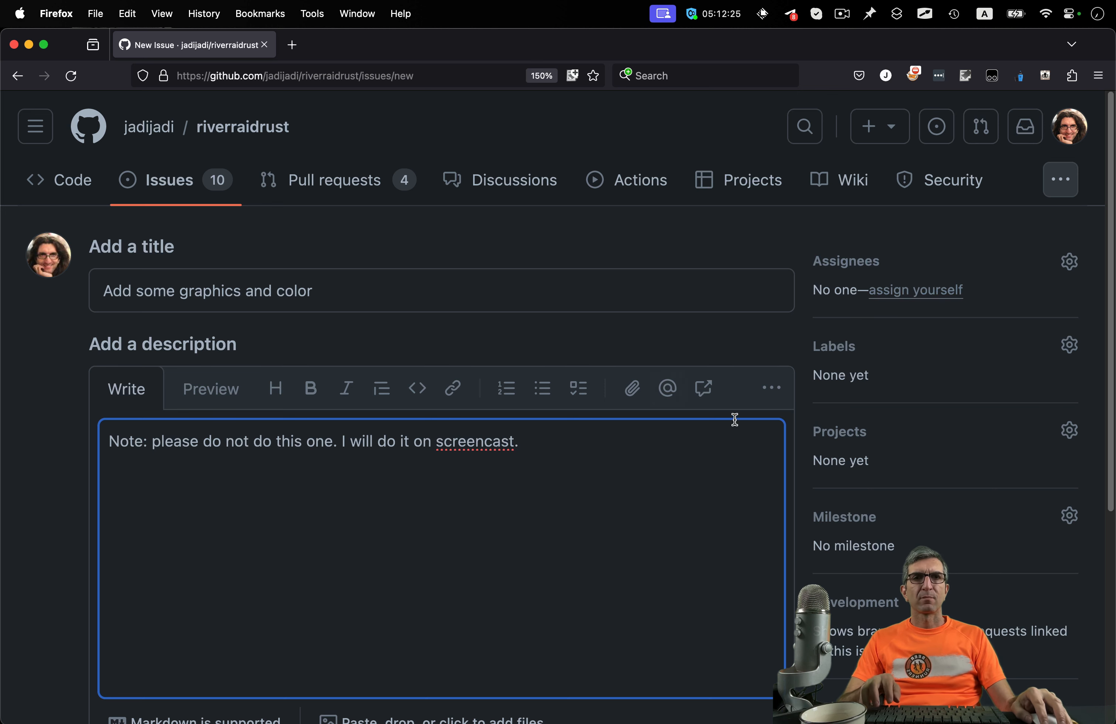
scroll(down, 3)
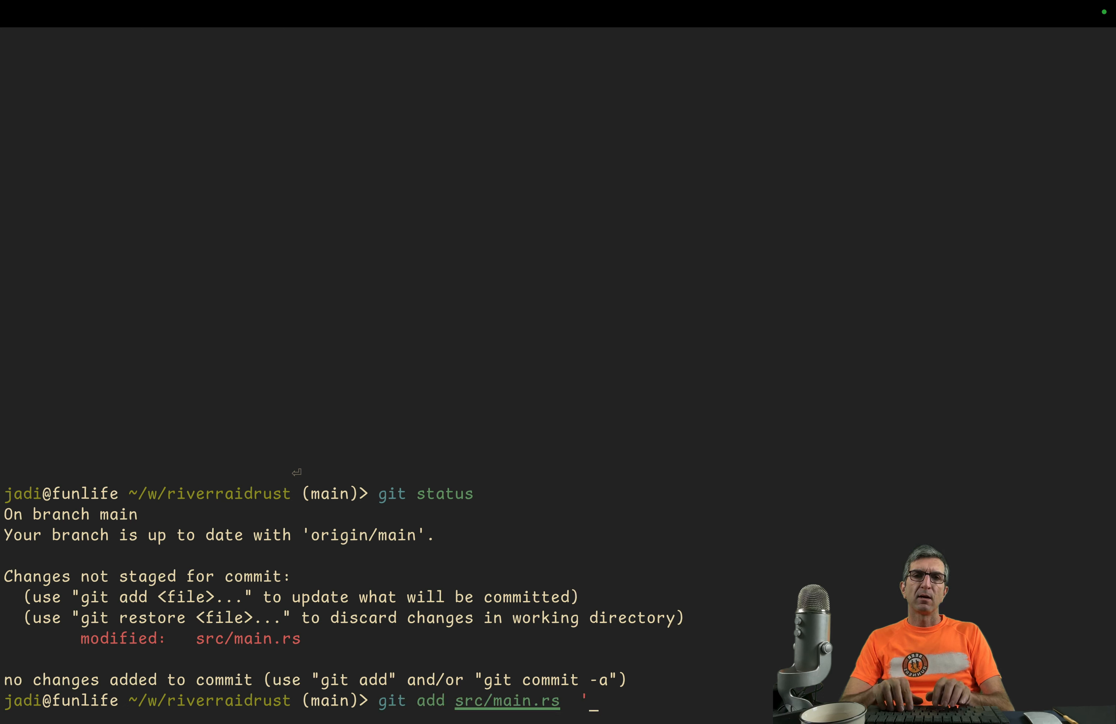
Step: Stage src/main.rs and commit it as 'adding fuels and score', then attempt a push
text(added)
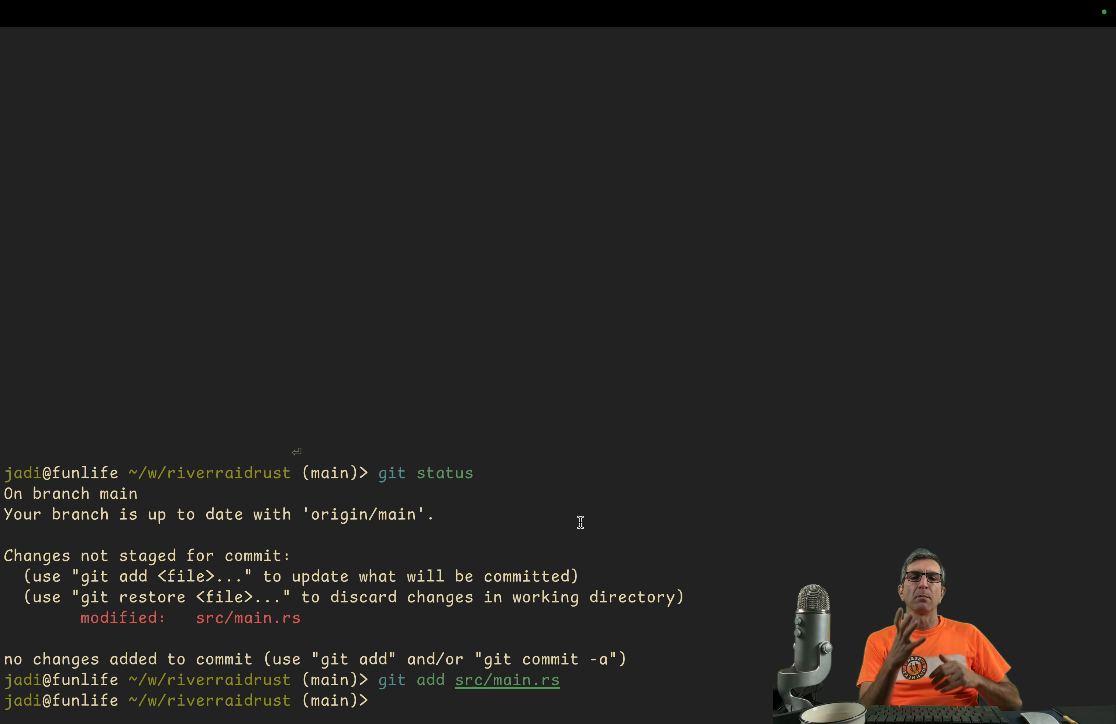
text(git add src/main.rs)
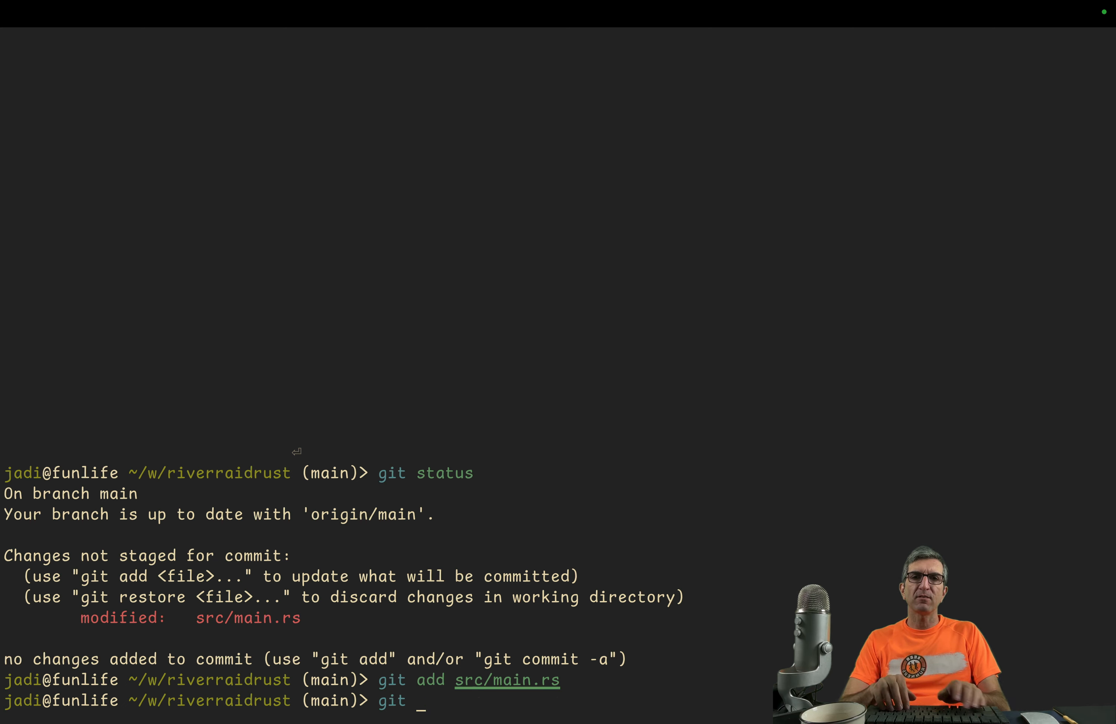
text(commit -m '')
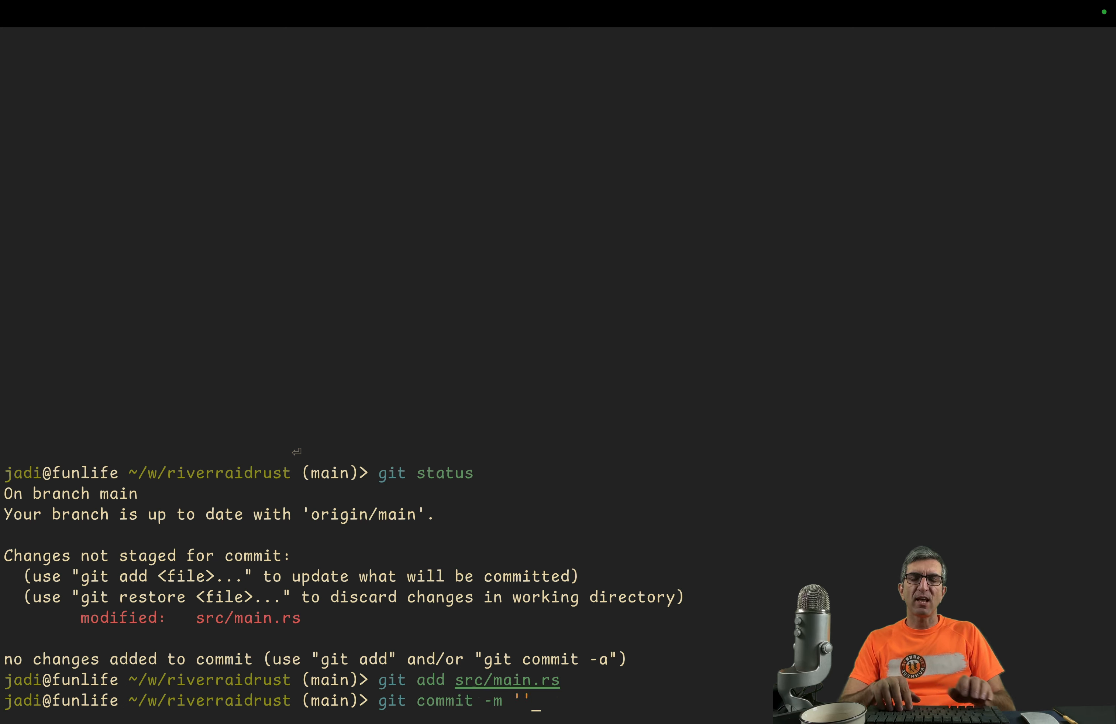
text(adding)
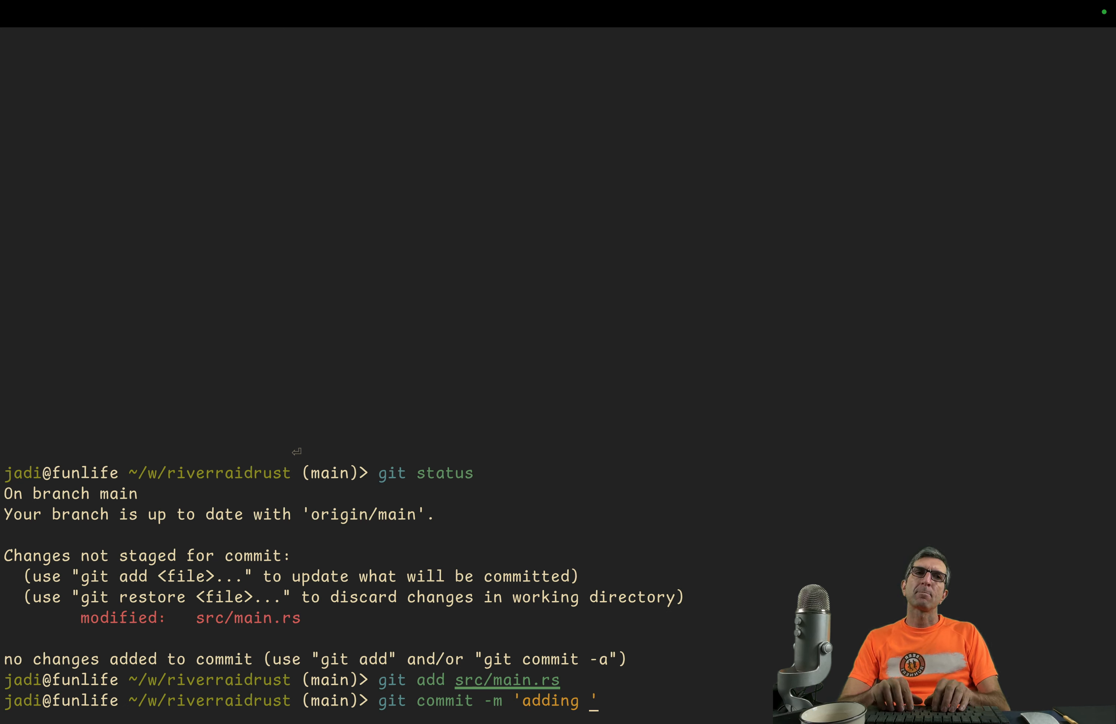
text(fuel)
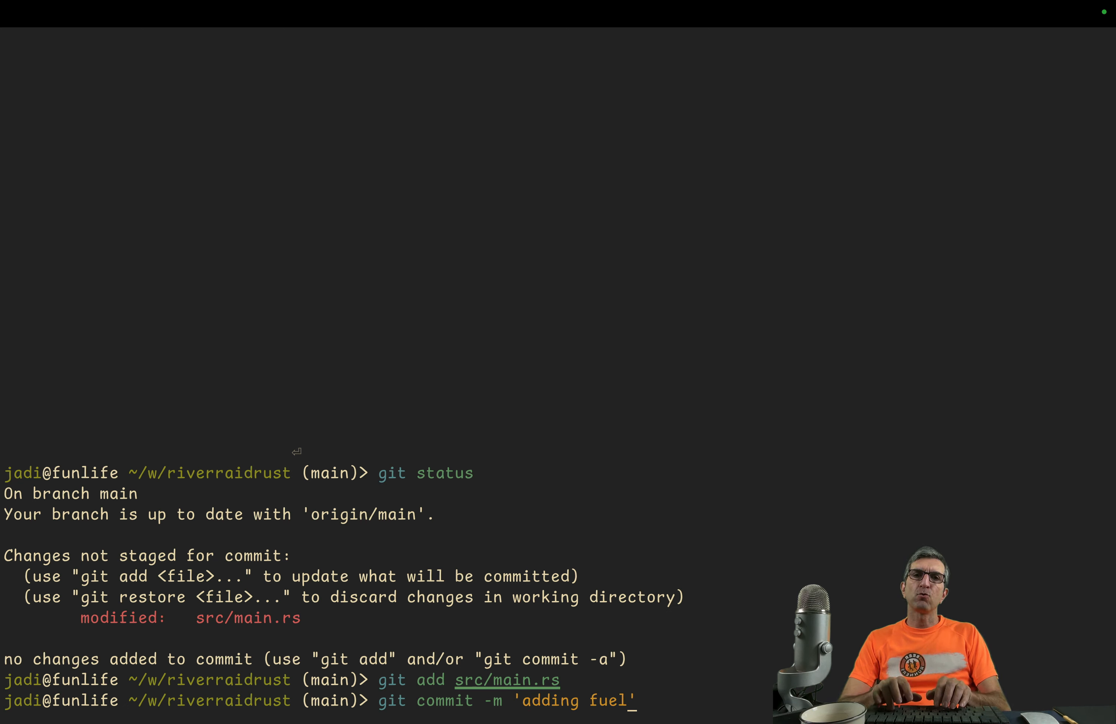
text(s and score)
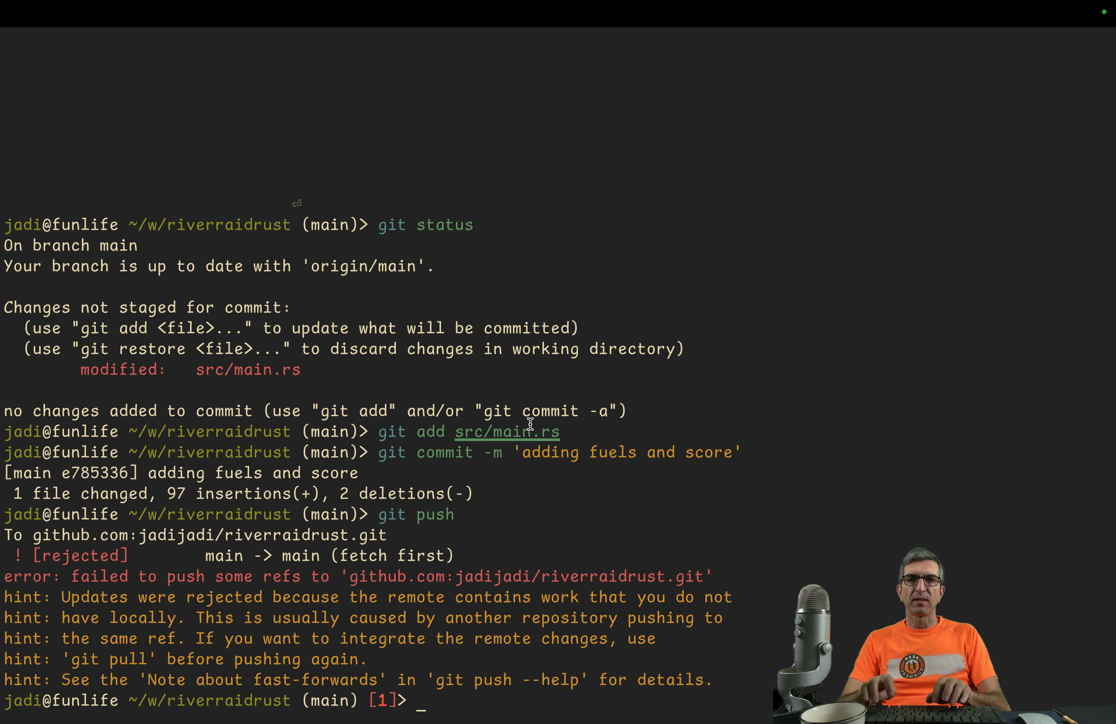
Step: Rebase onto the remote with git pull, then run the game through to GOOD GAME! THANKS
text(git pull)
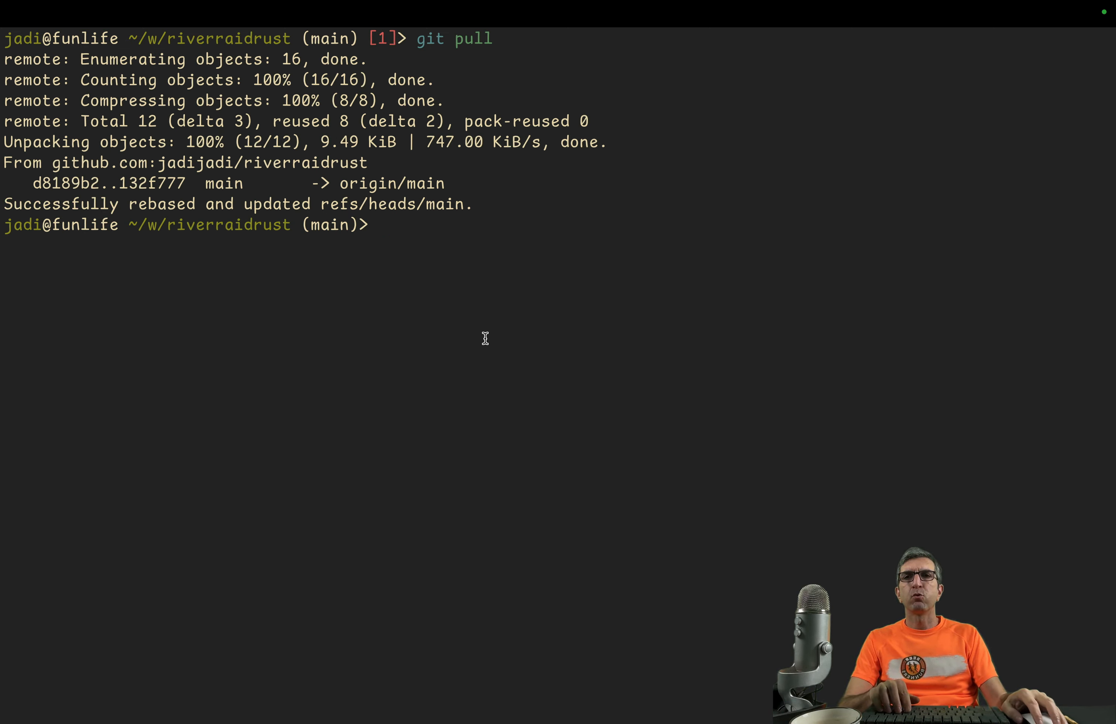
text(cargo run)
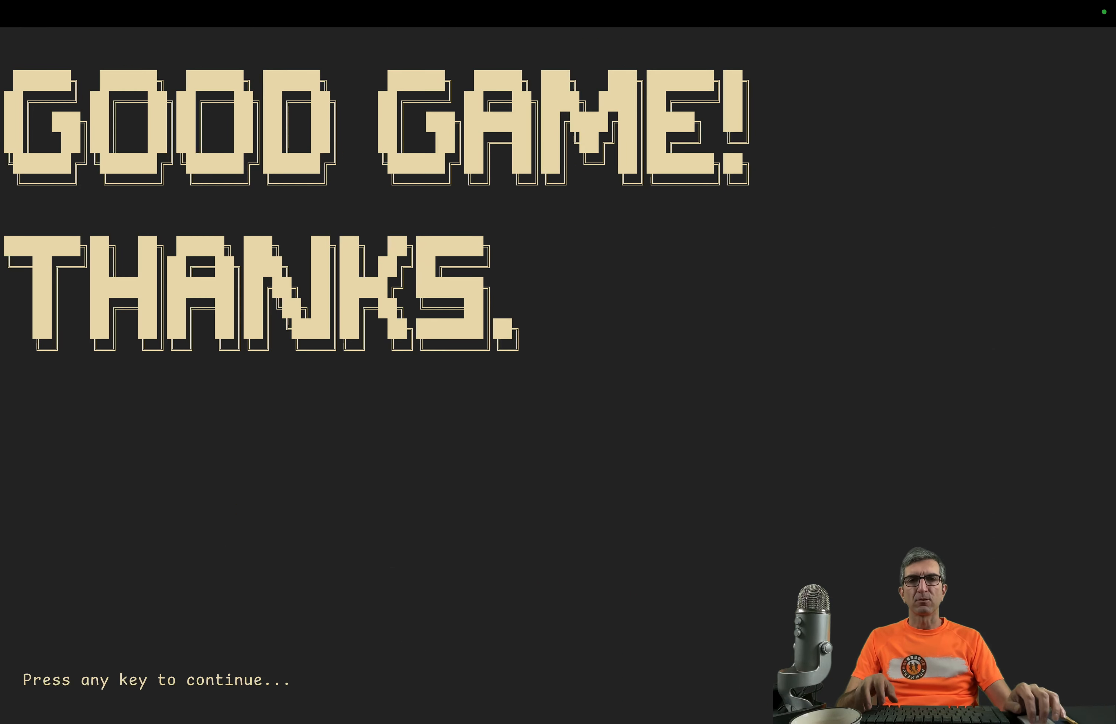
Step: Draft a new issue 'bullets should "die" when hitting river borders' and leave the game's ending screen
key(space)
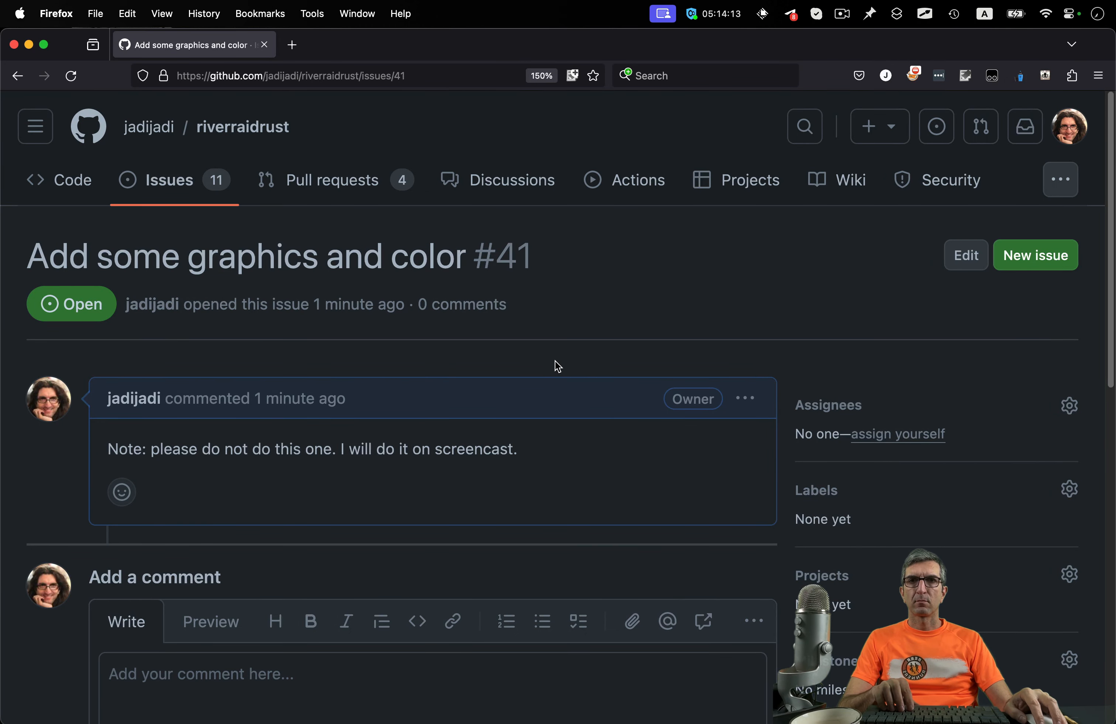
click(1034, 254)
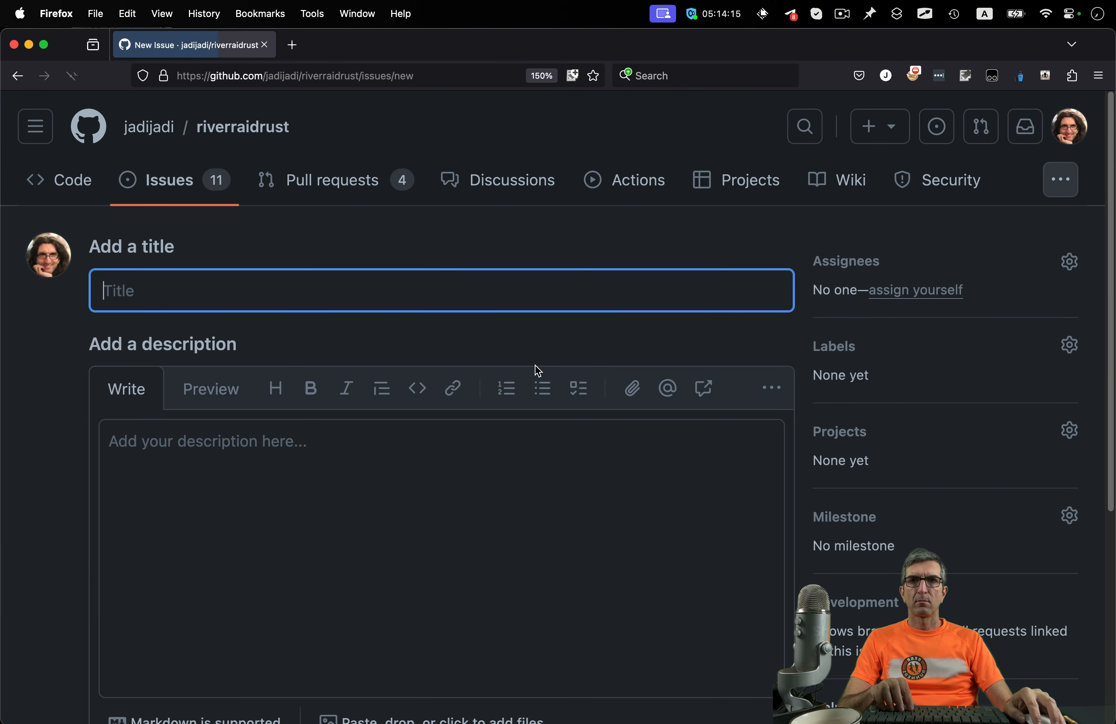
text(bullets should "die)
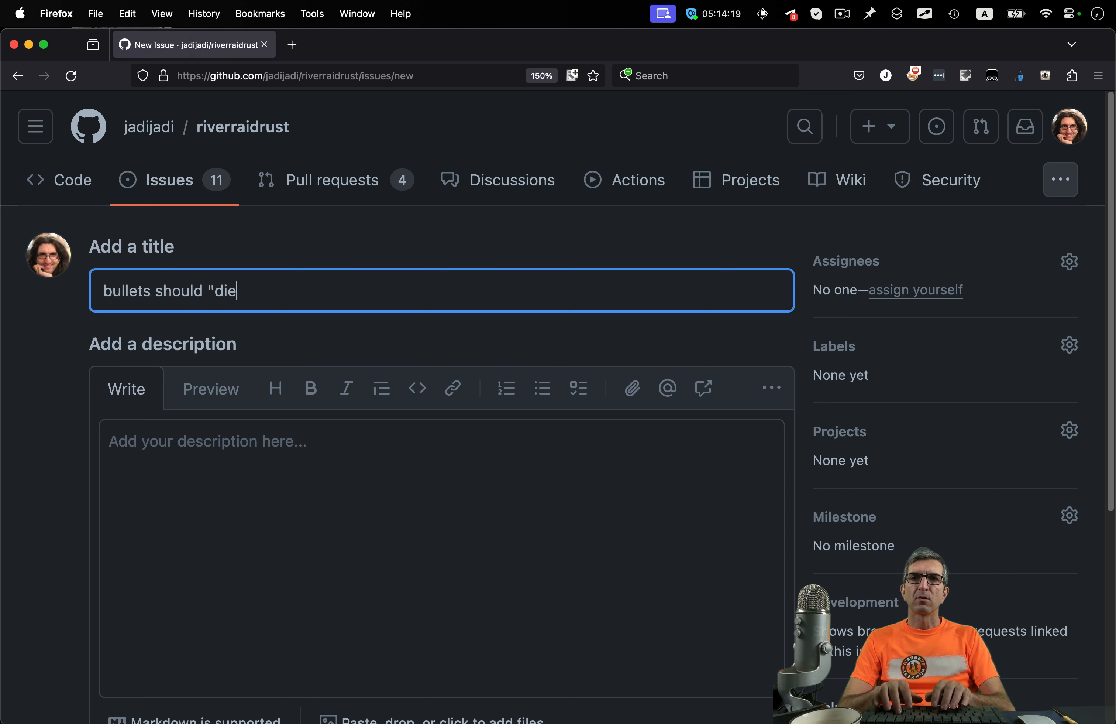
text(" when hitting riv)
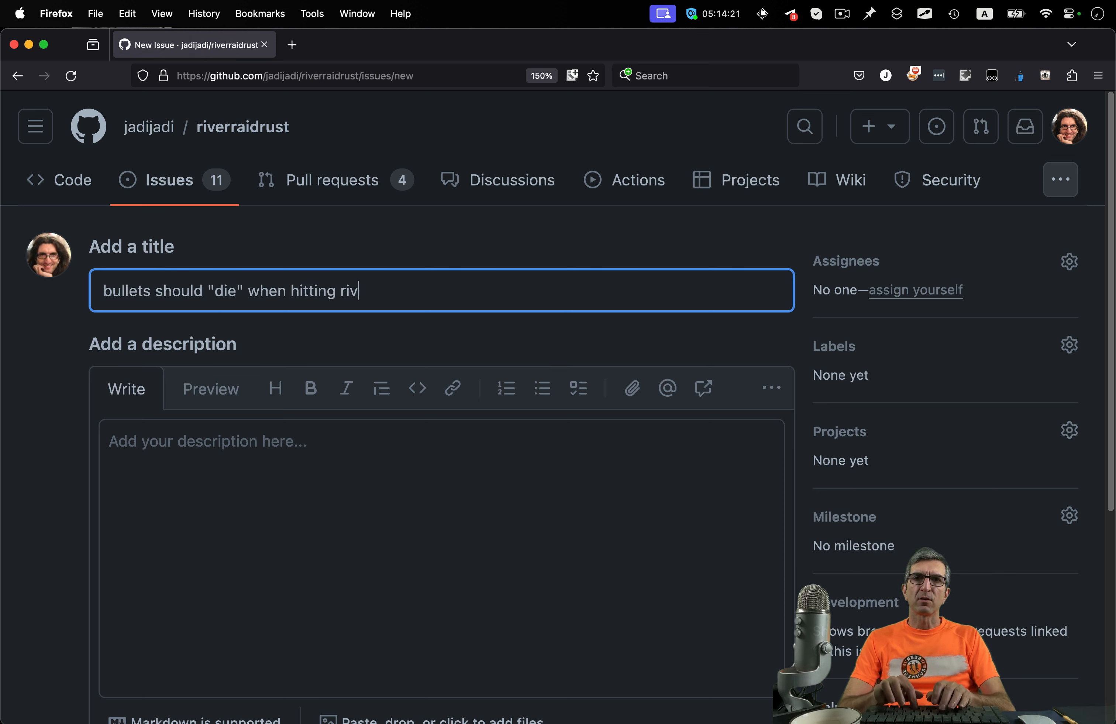
text(er)
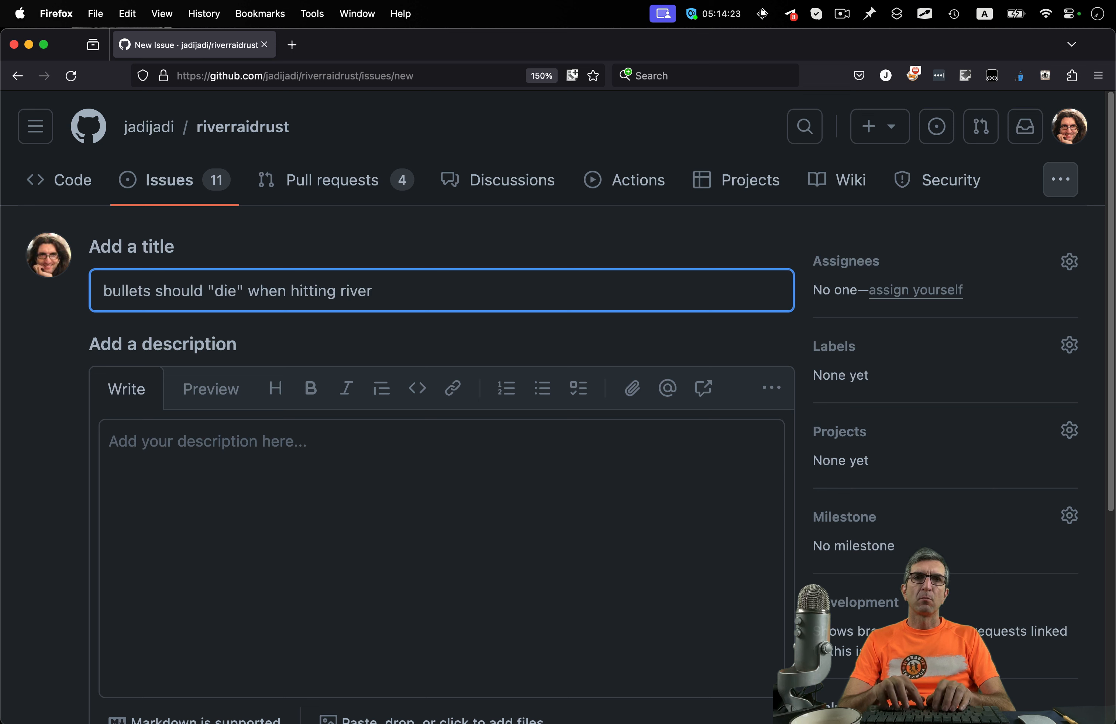
text(borders)
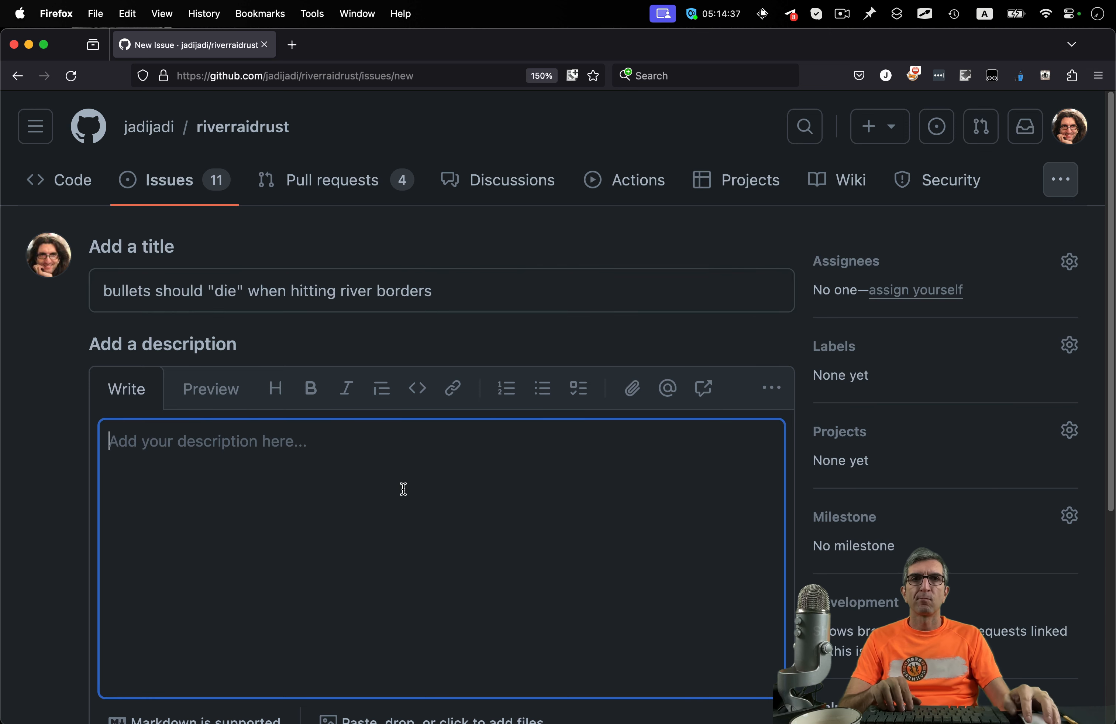
scroll(down, 3)
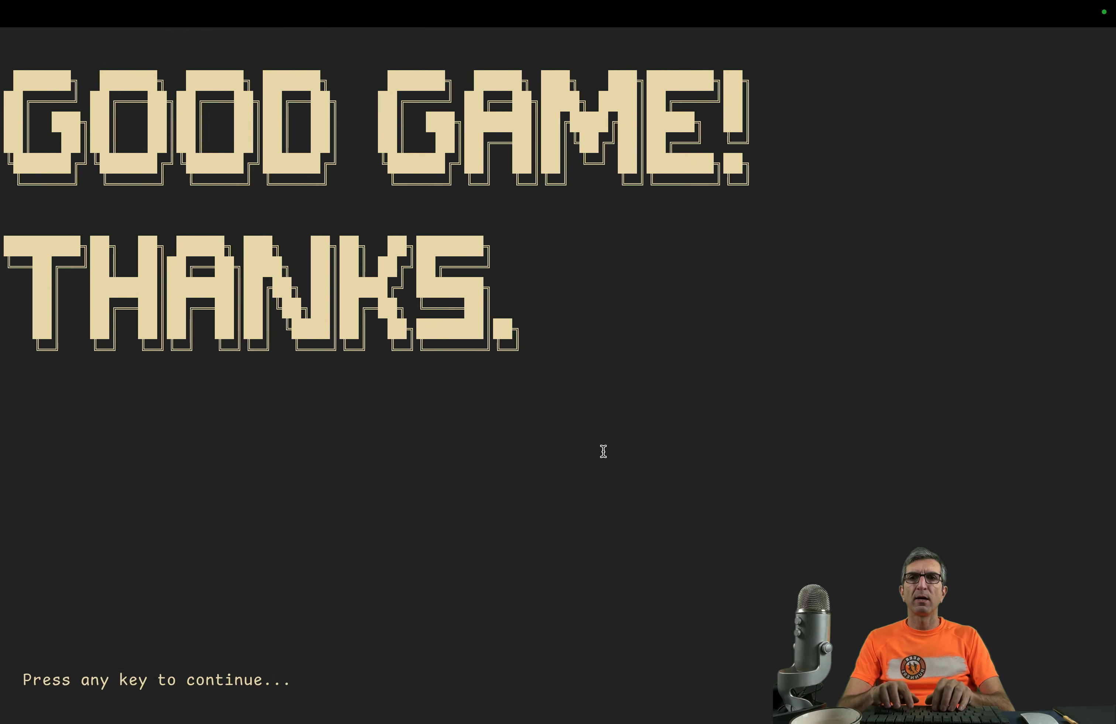
key(enter)
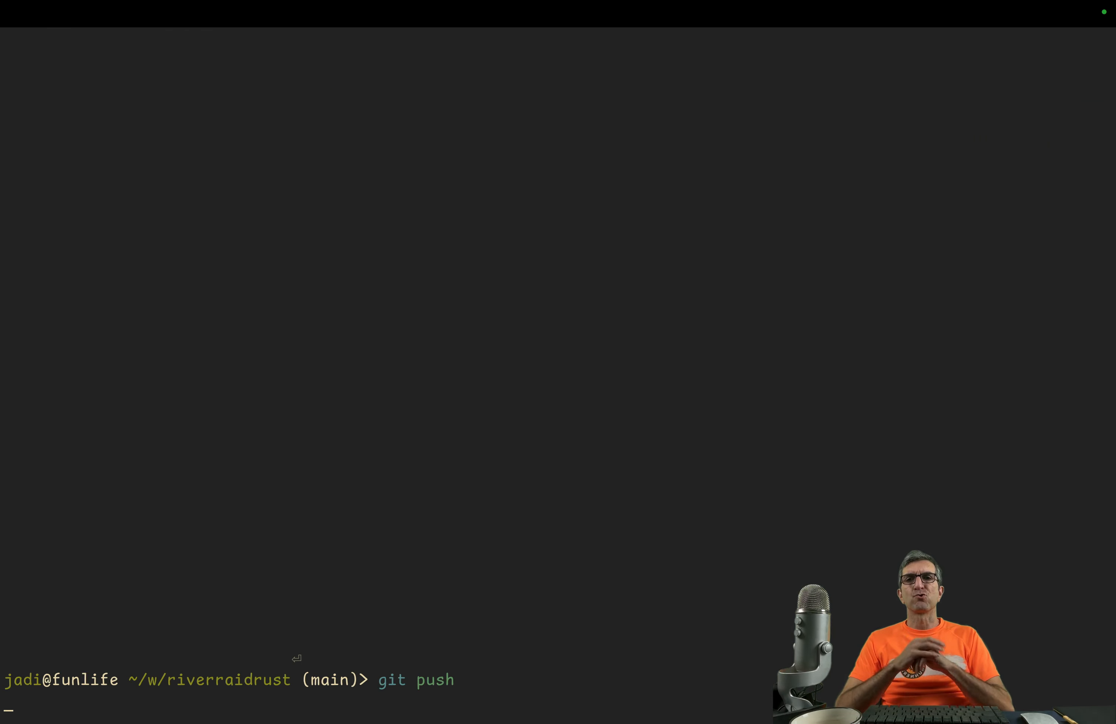